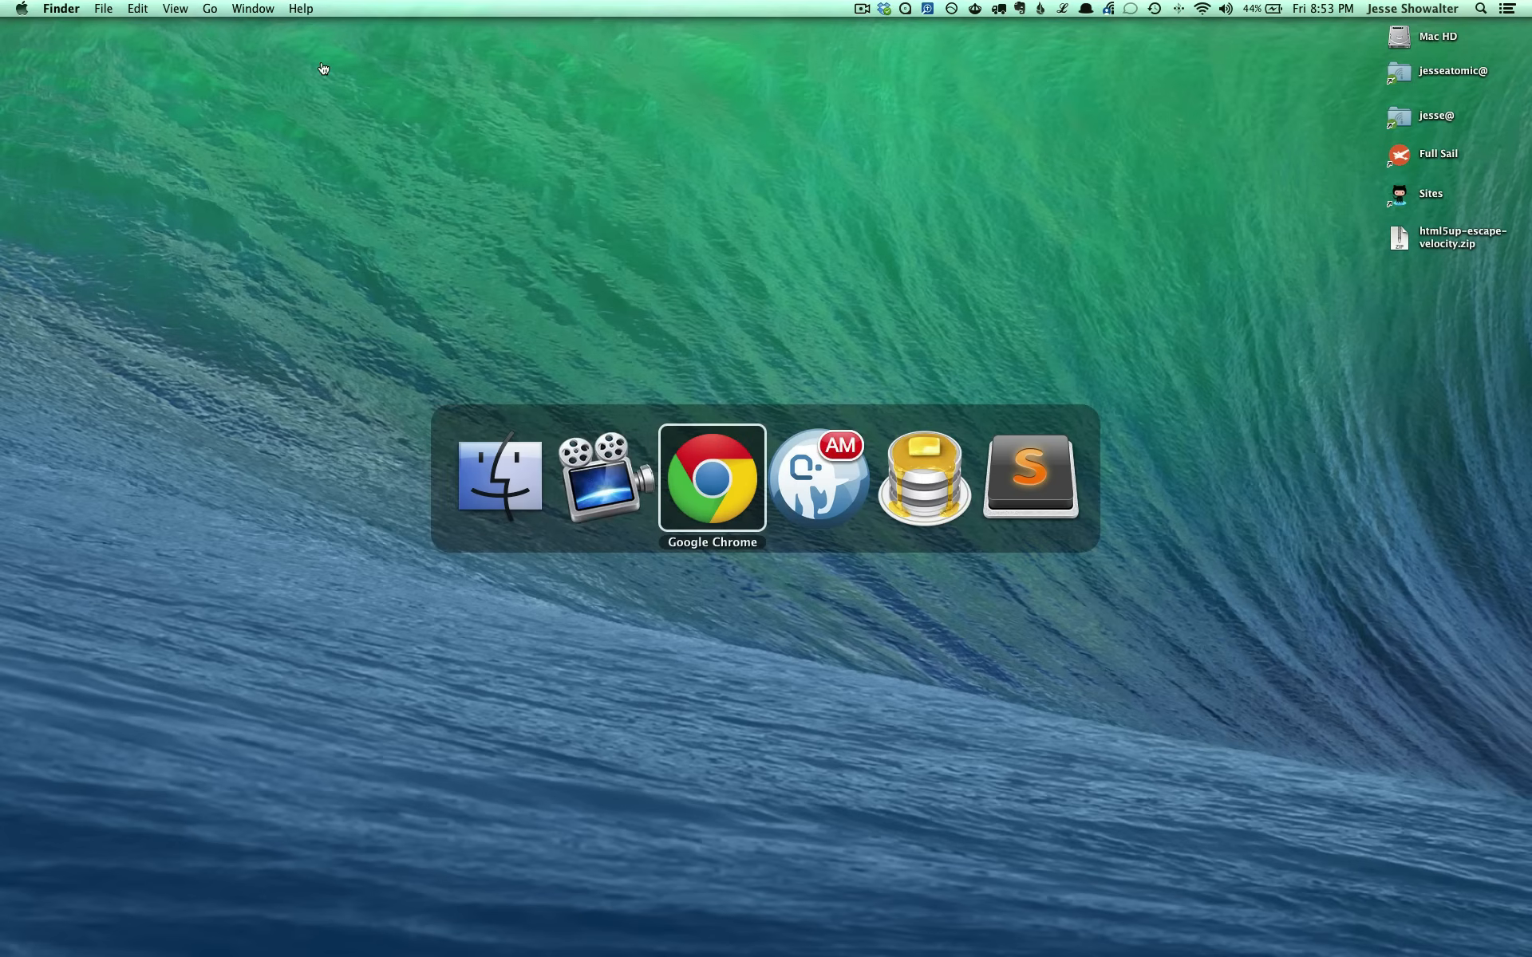
Step: Switch to Chrome and show the modx.com Web Content Management homepage tab
left_click(712, 479)
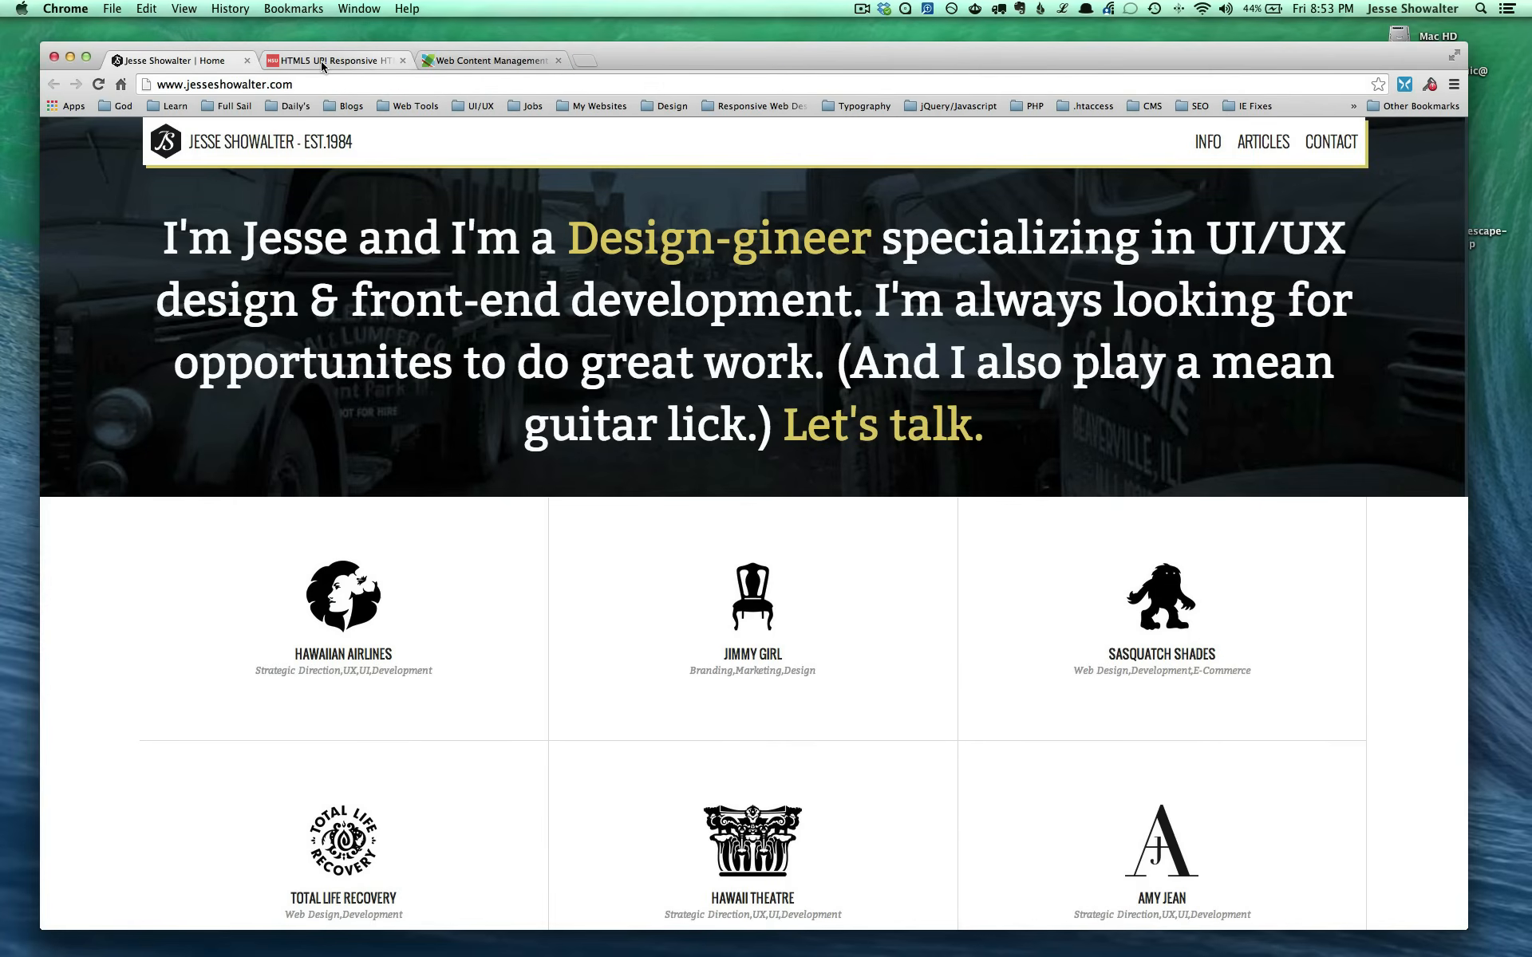
mouse_move(332, 60)
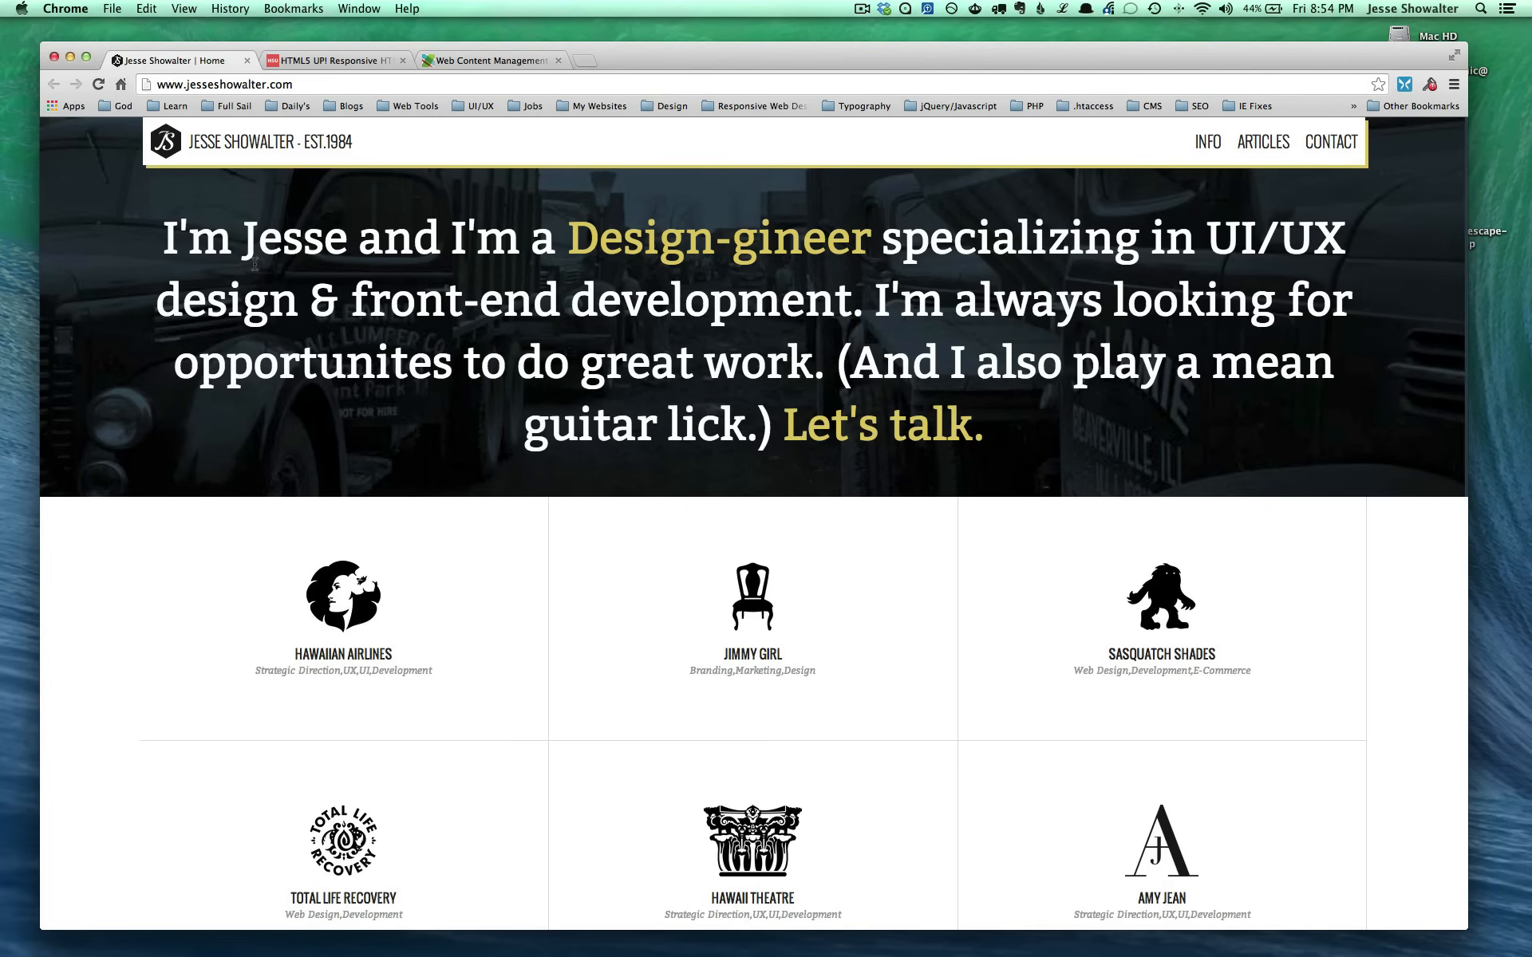
left_click(489, 60)
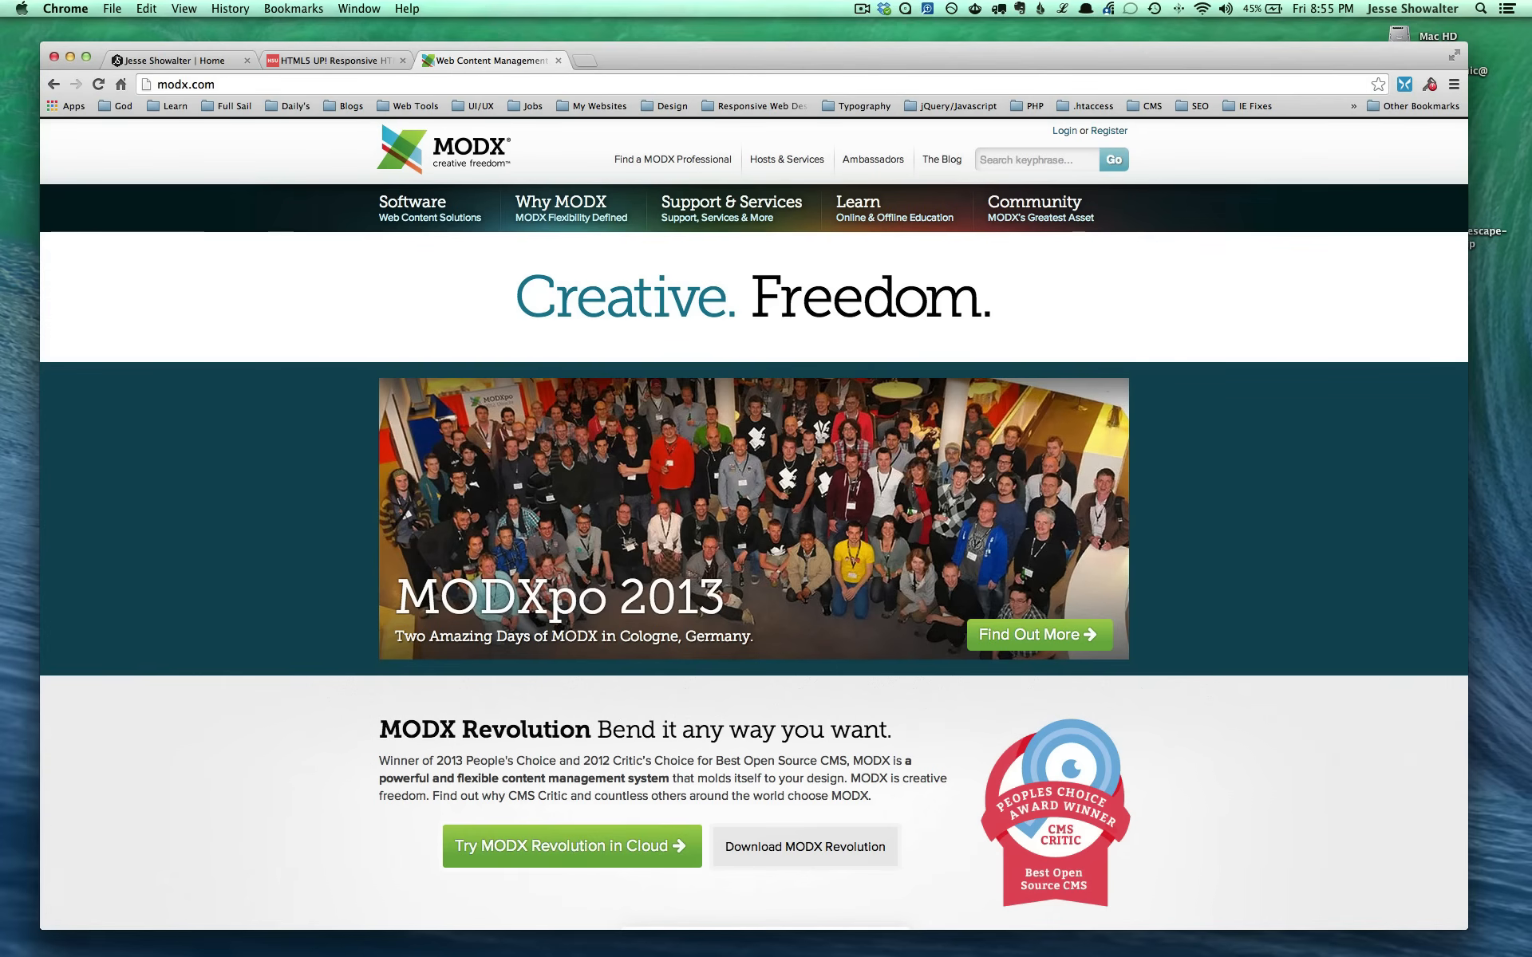
mouse_move(254, 269)
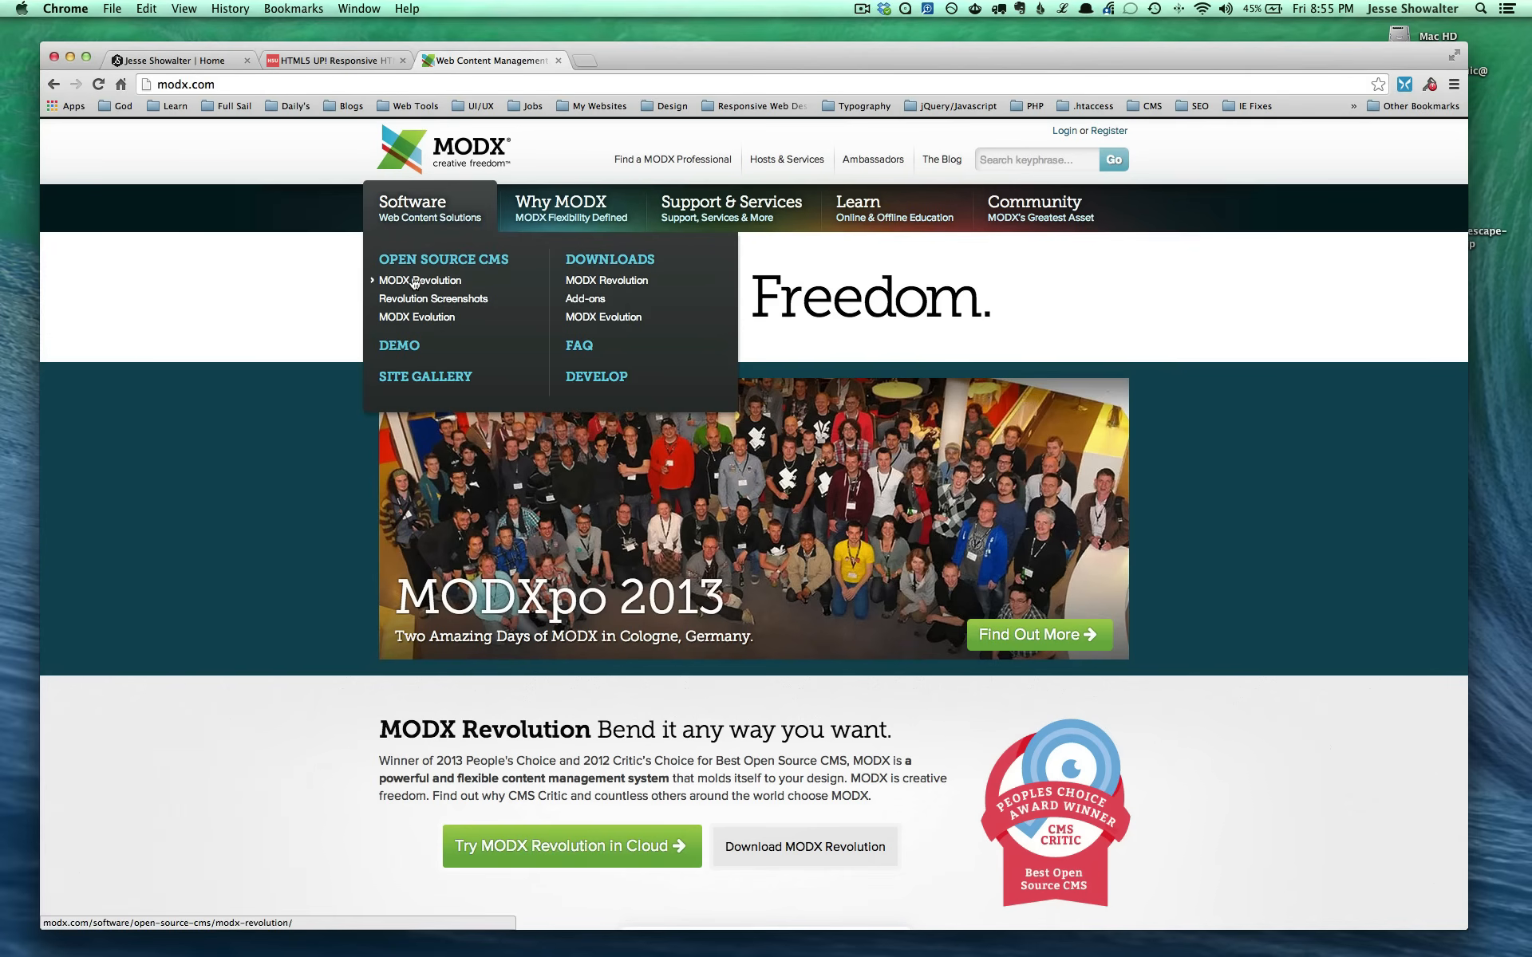
Step: Download the MODX Revolution 2.2.10 zip from its product page
left_click(420, 280)
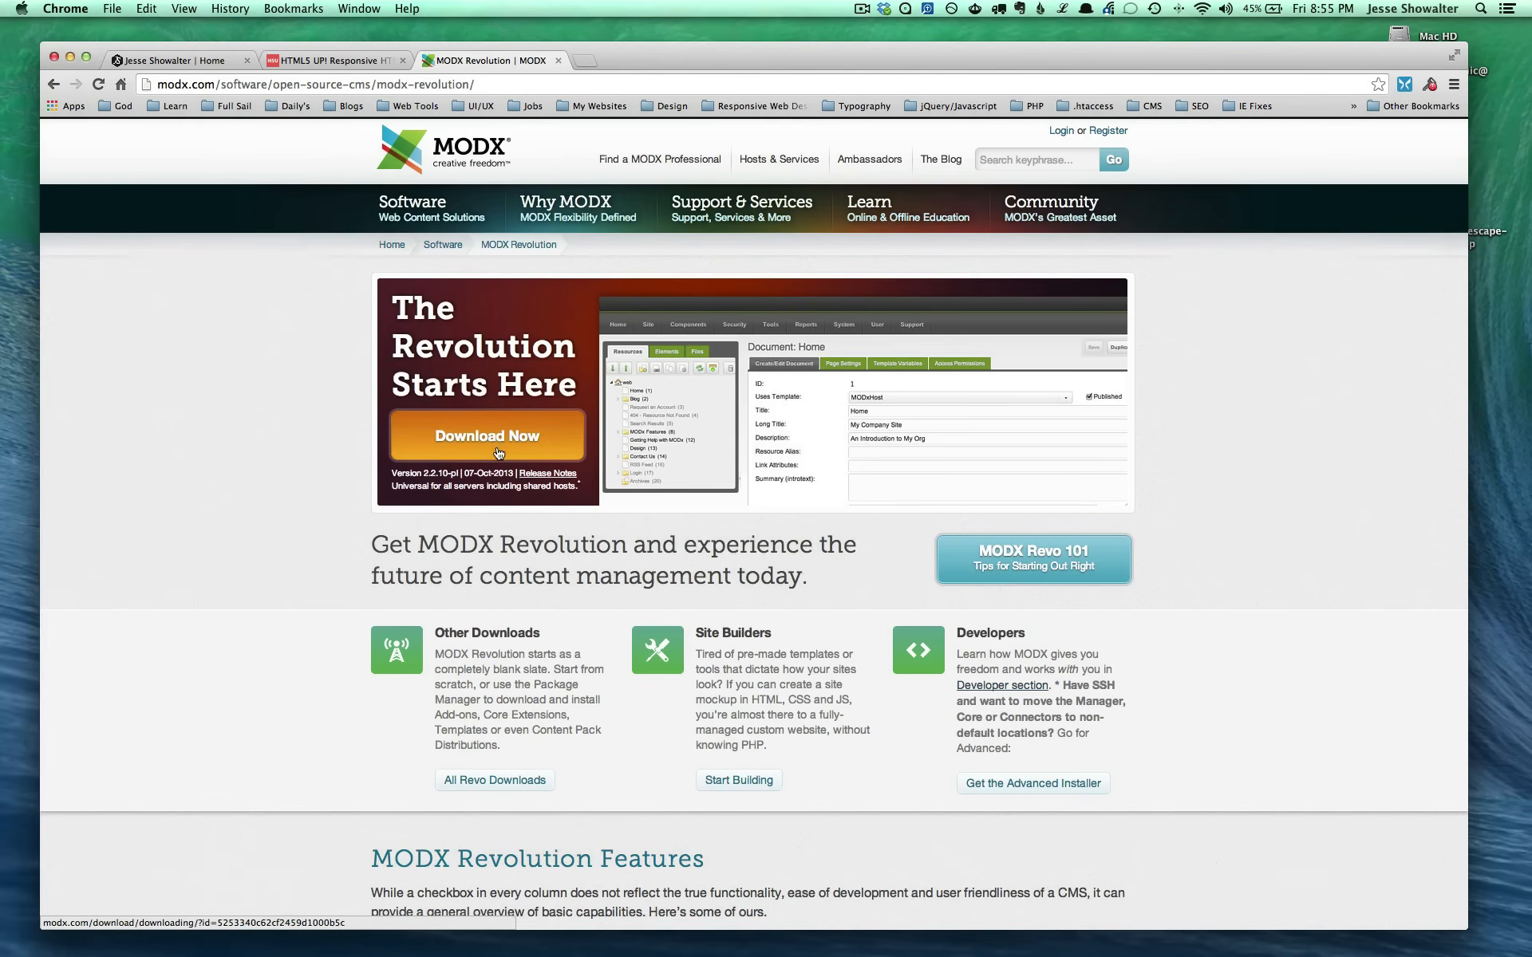
left_click(485, 435)
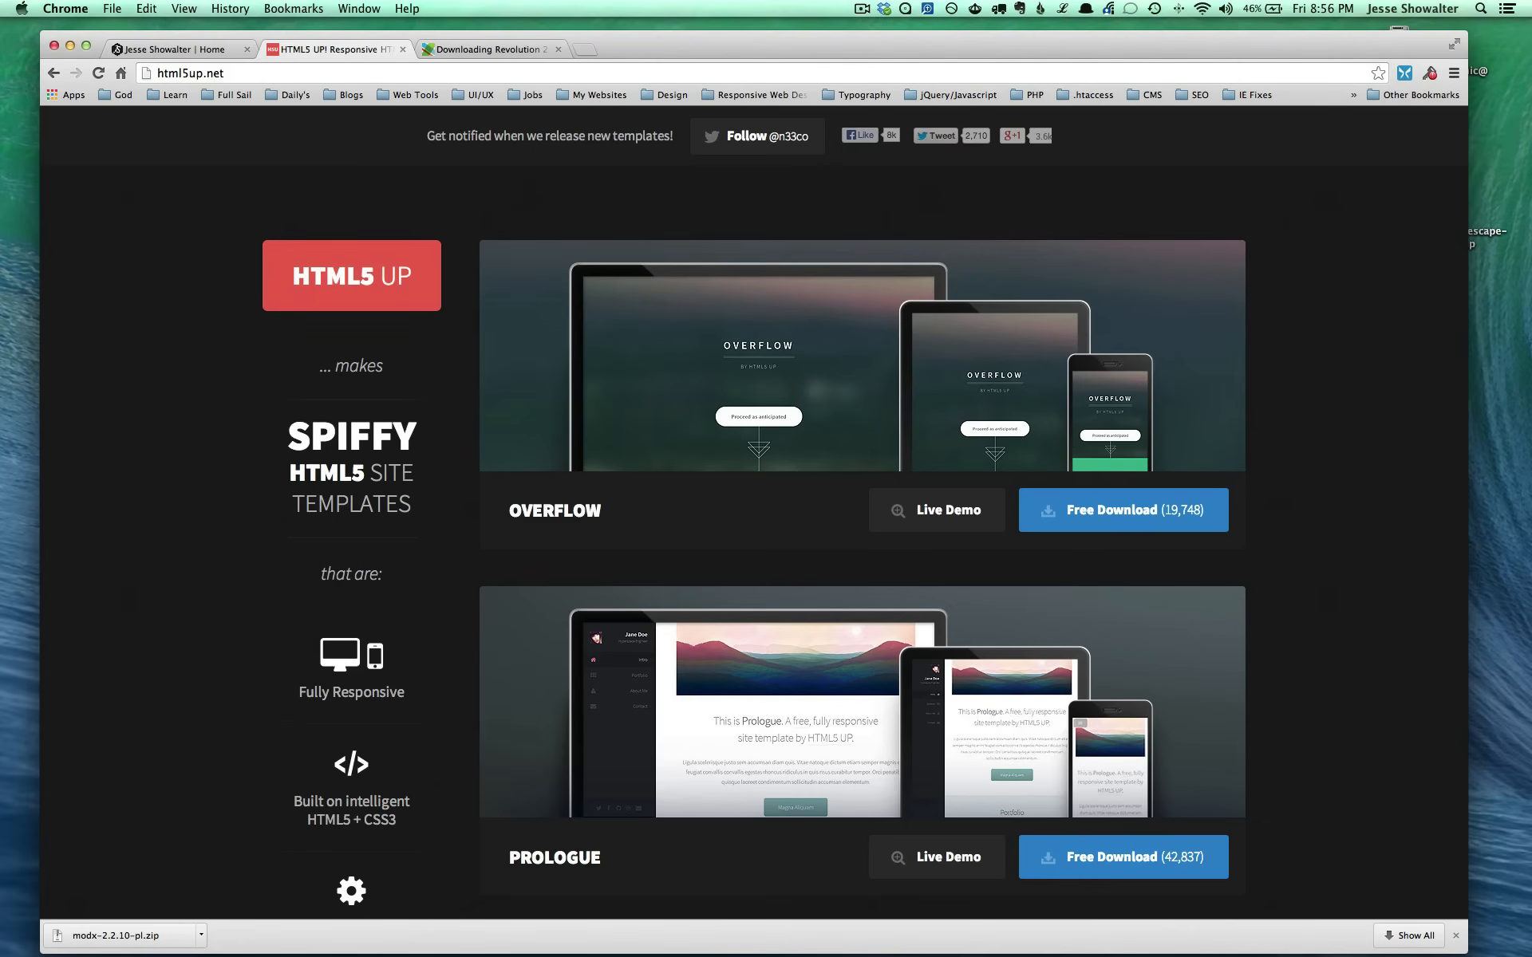
Step: Open the Escape Velocity template's live demo from the HTML5 UP gallery
scroll("down", 3)
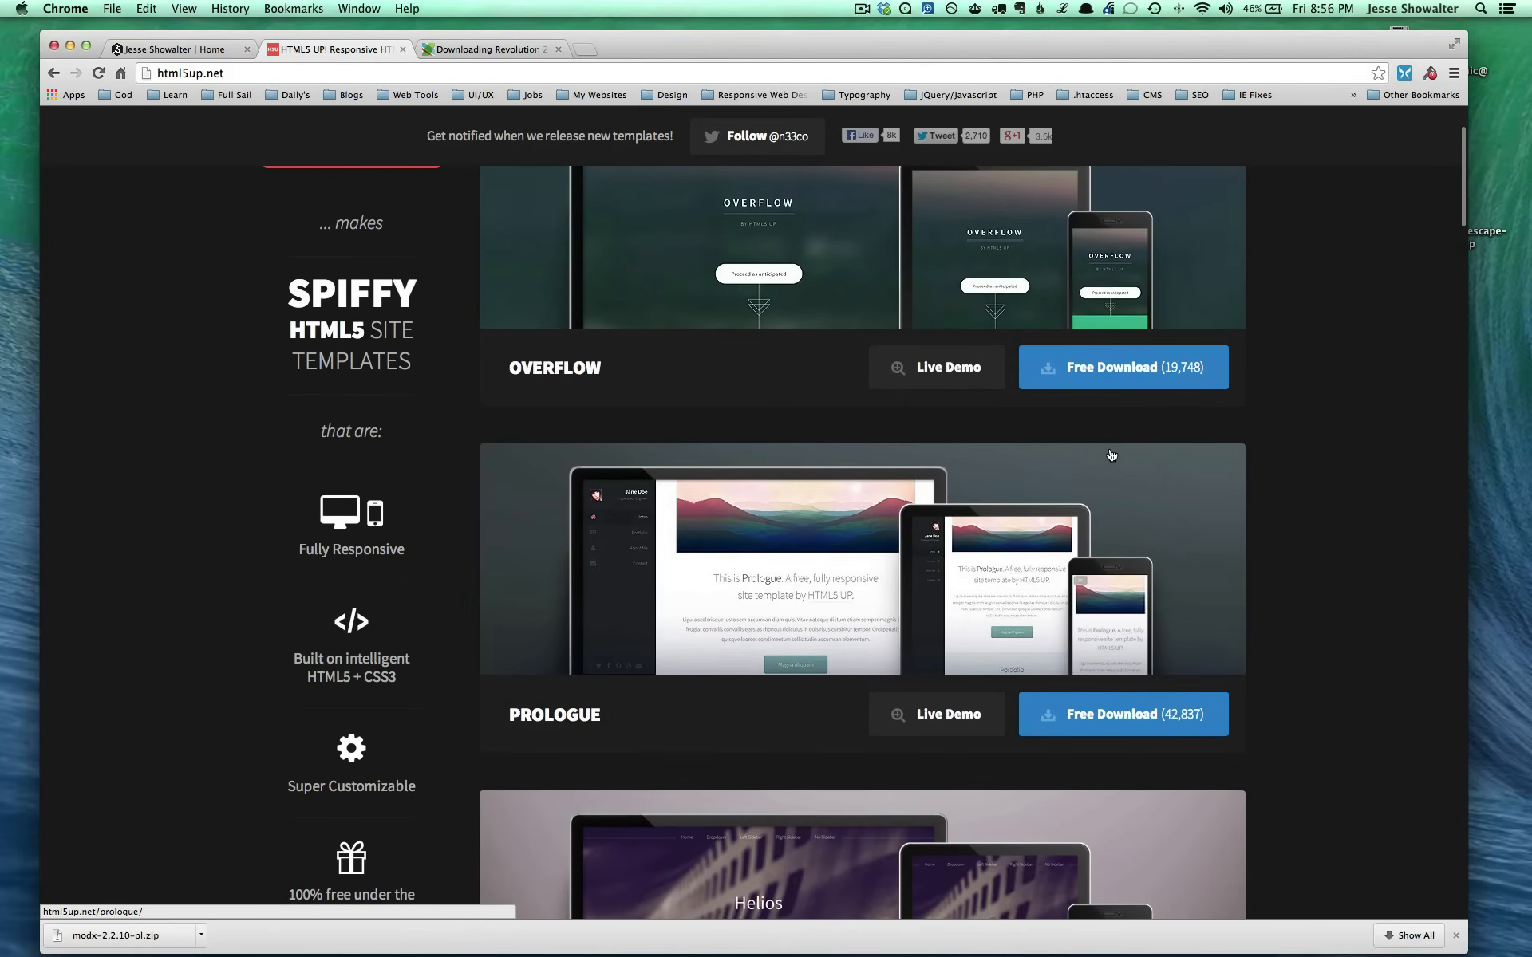
scroll("down", 3)
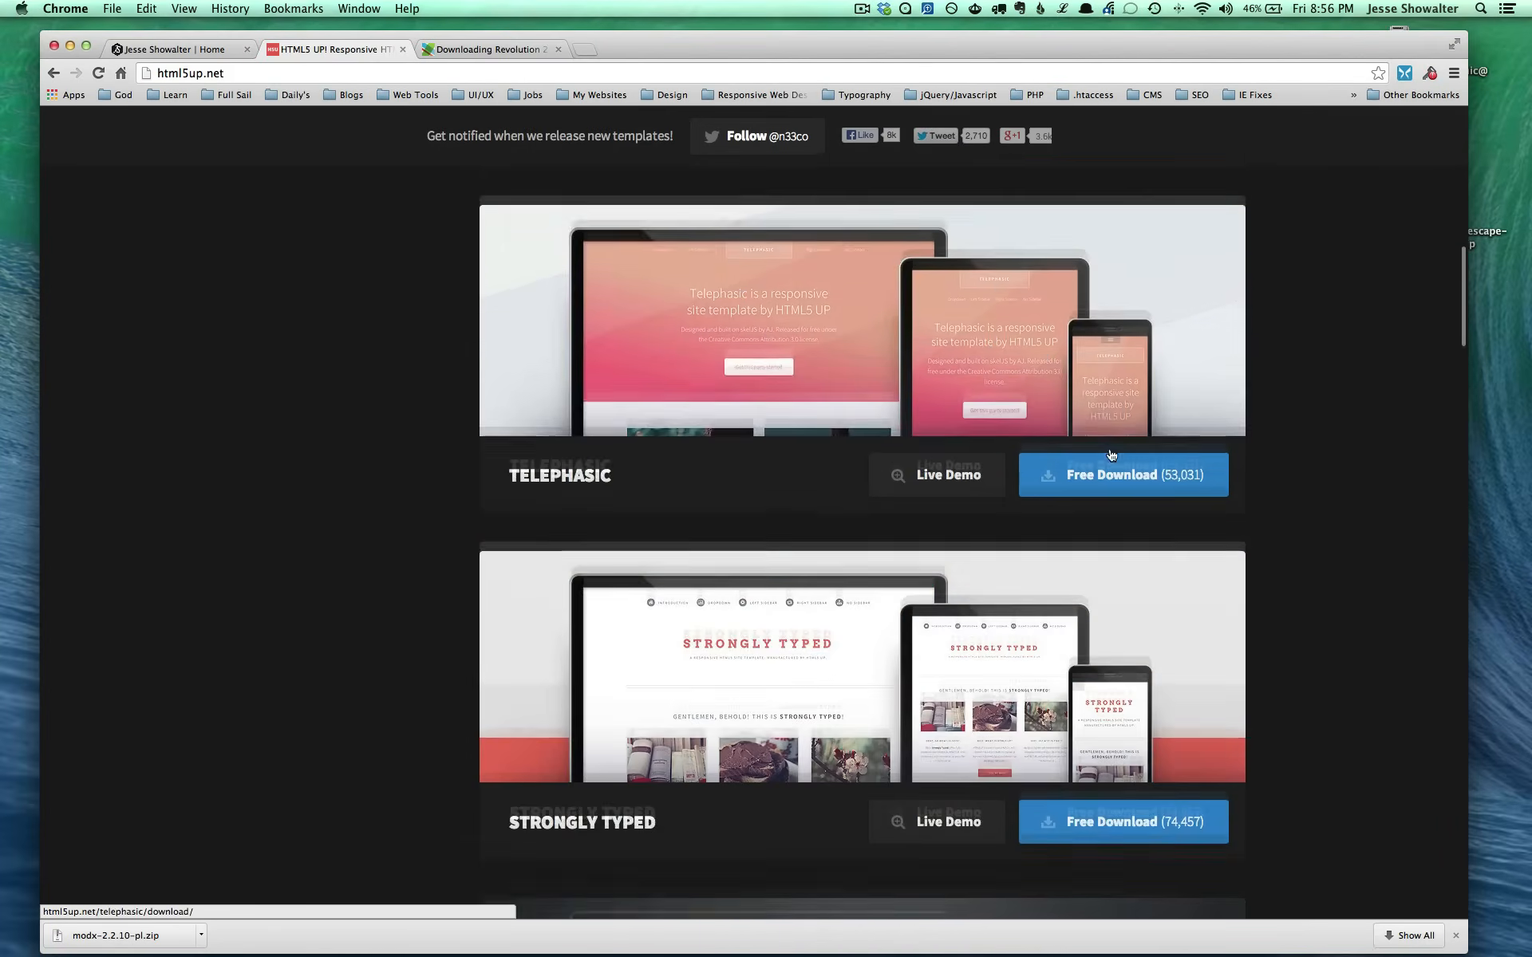
scroll("down", 3)
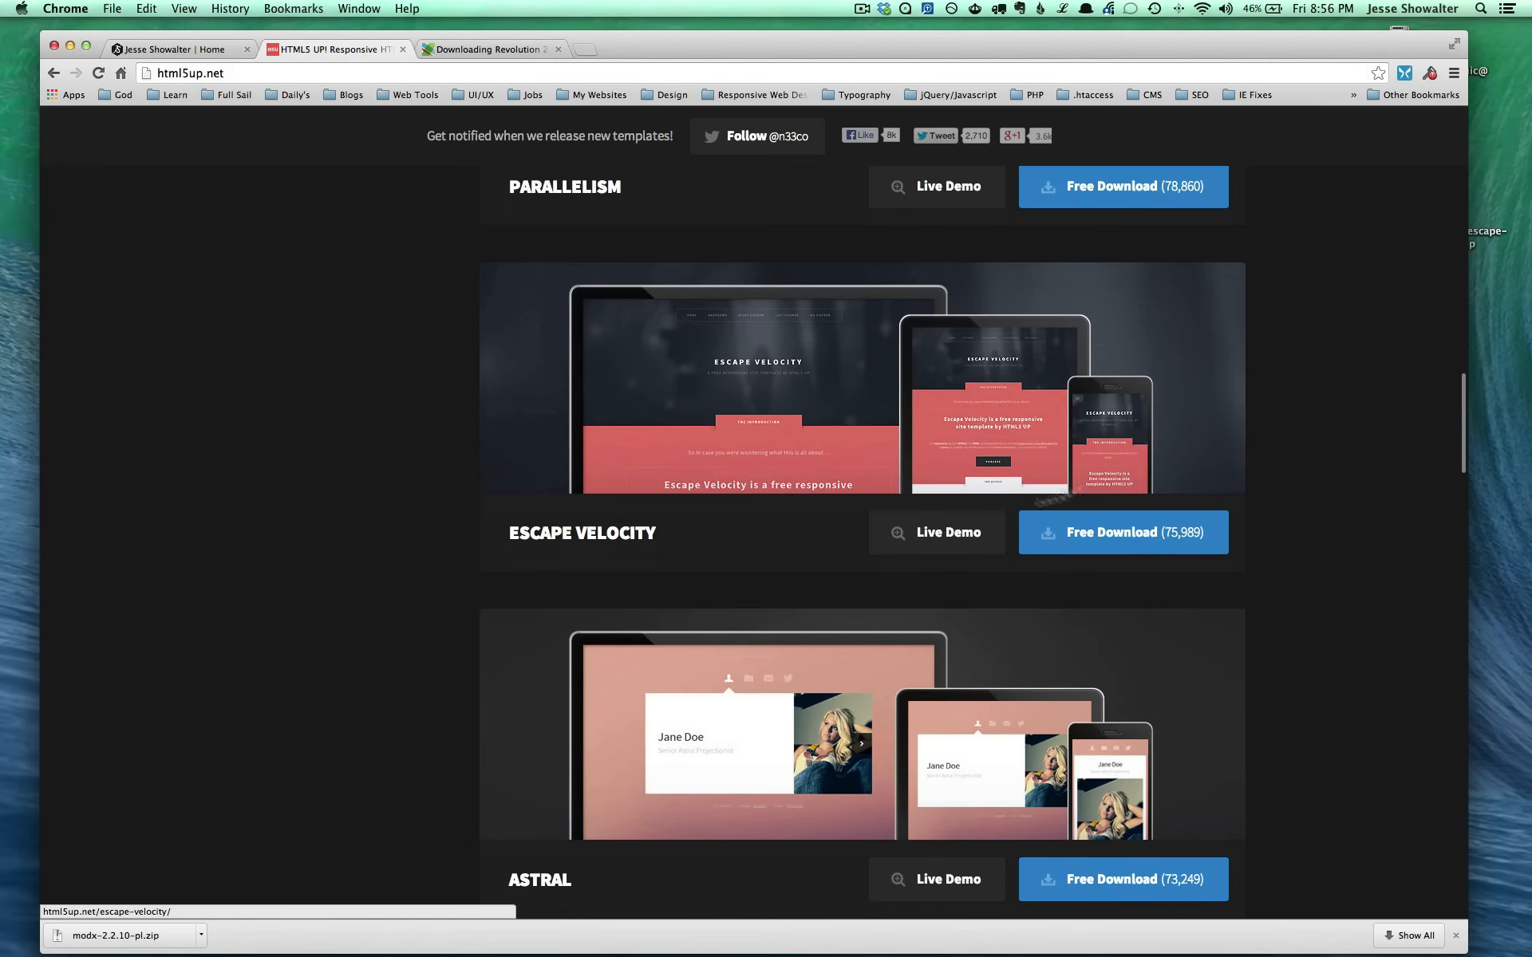
mouse_move(918, 559)
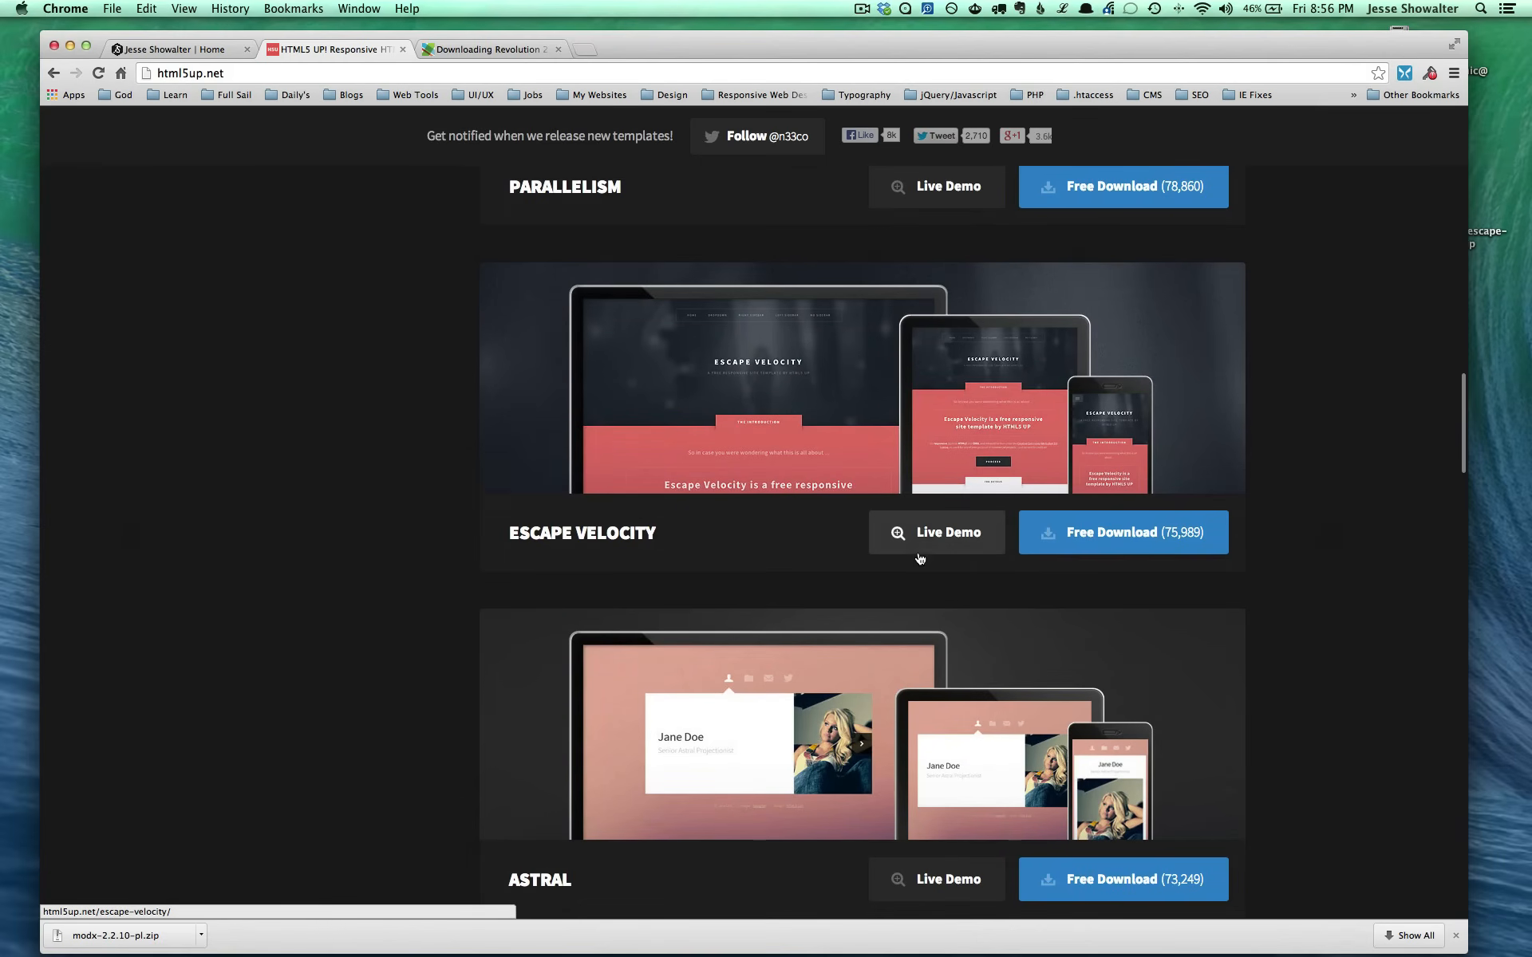
left_click(935, 532)
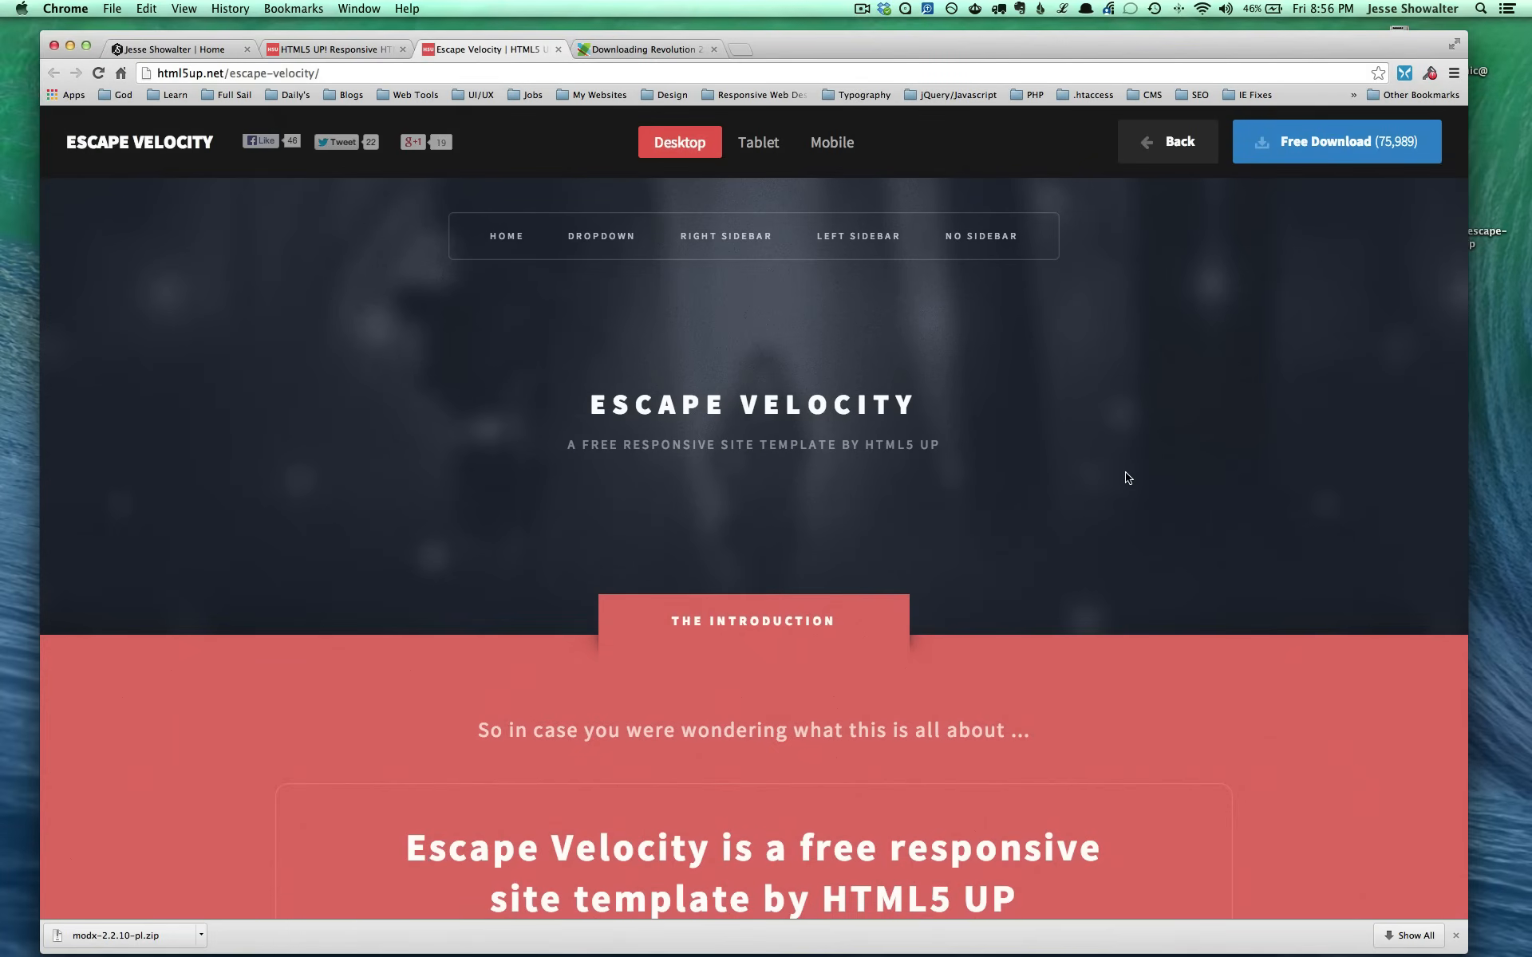
scroll("down", 3)
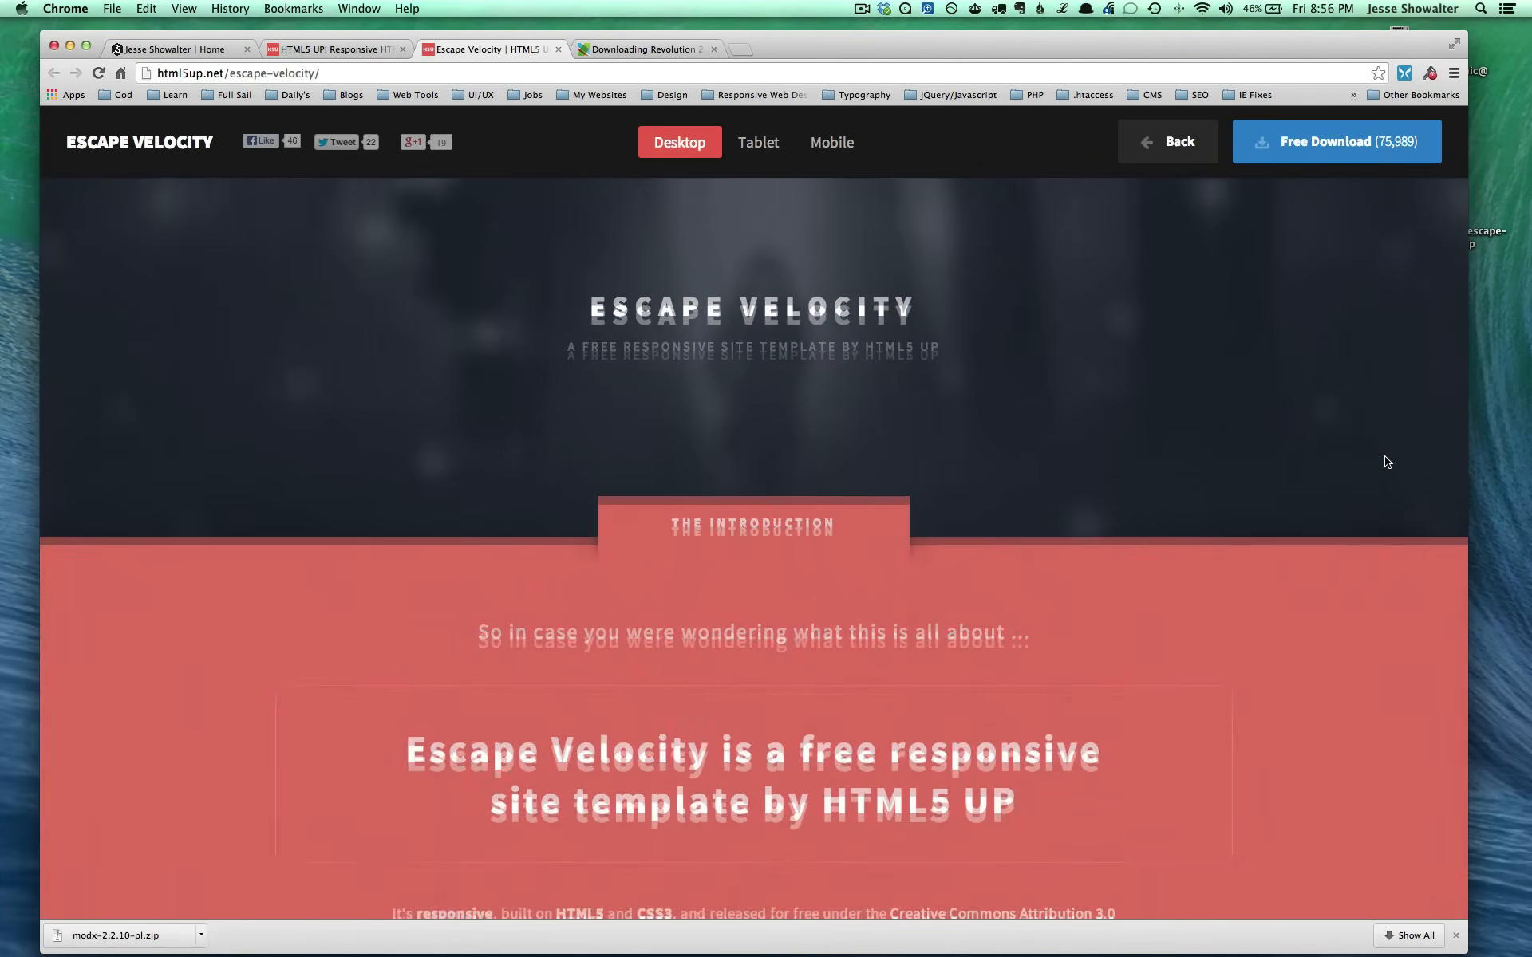
scroll("down", 3)
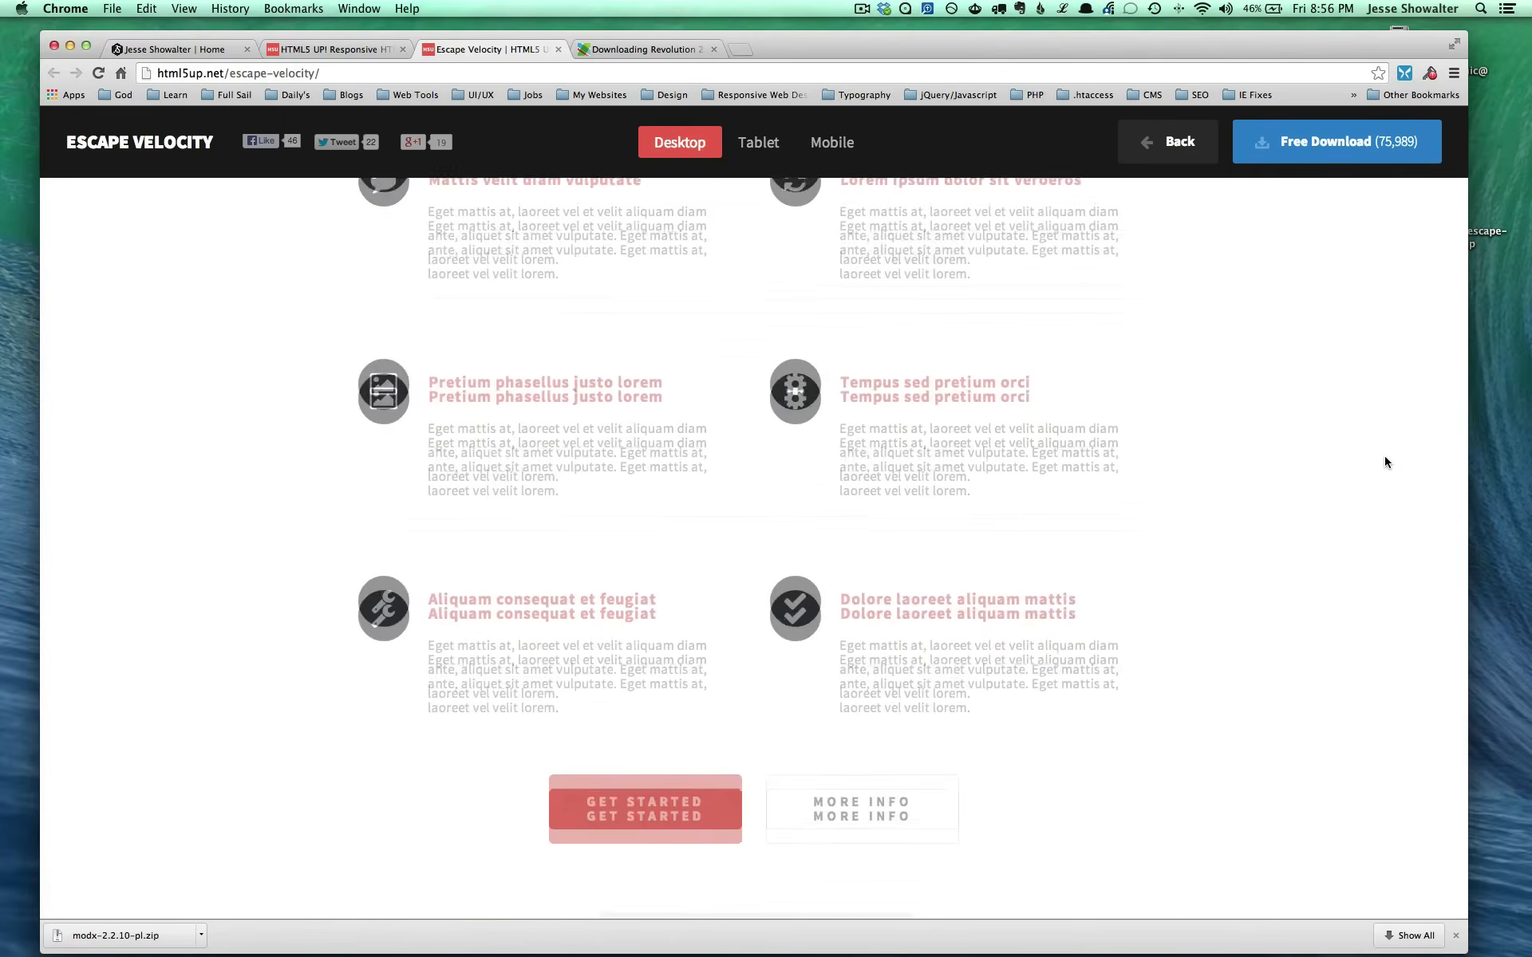
scroll("up", 3)
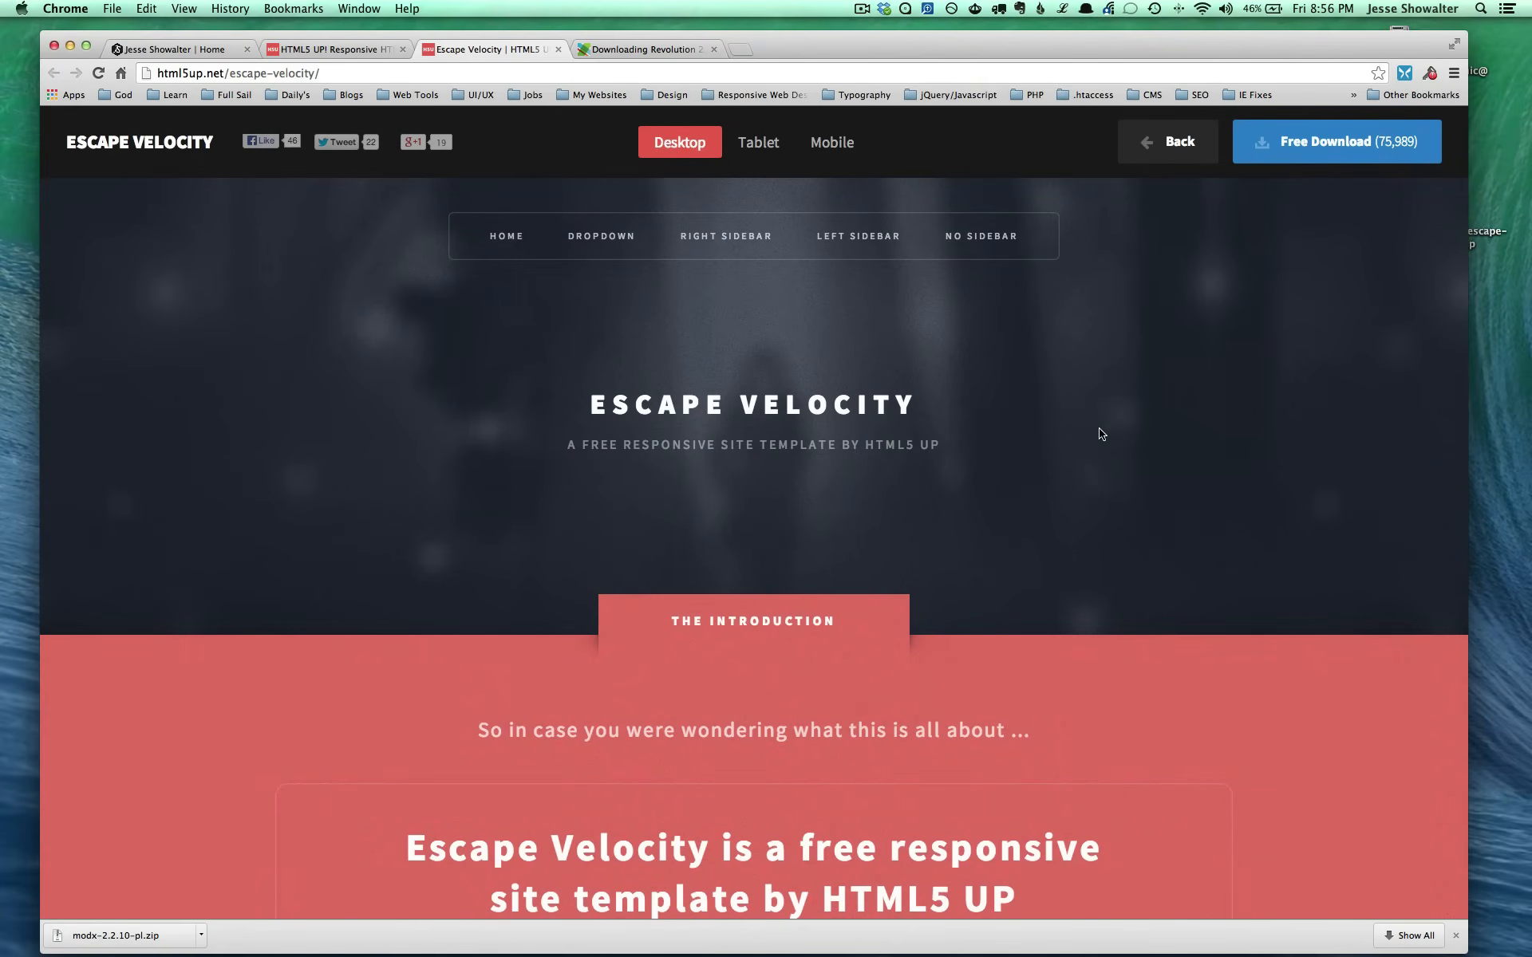
mouse_move(506, 235)
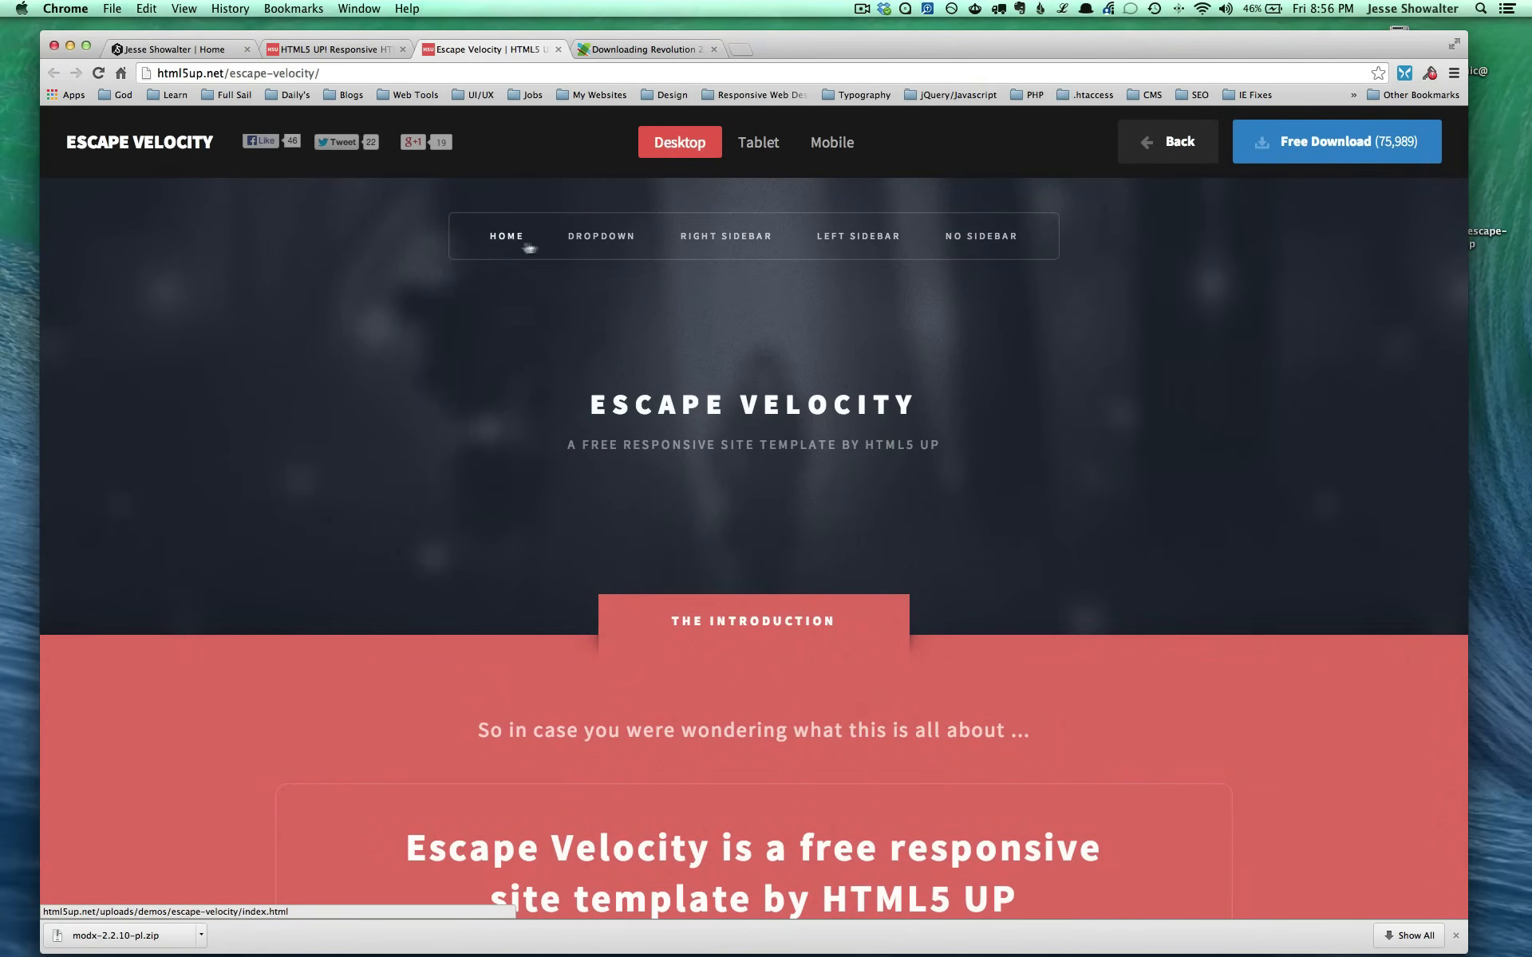
mouse_move(605, 156)
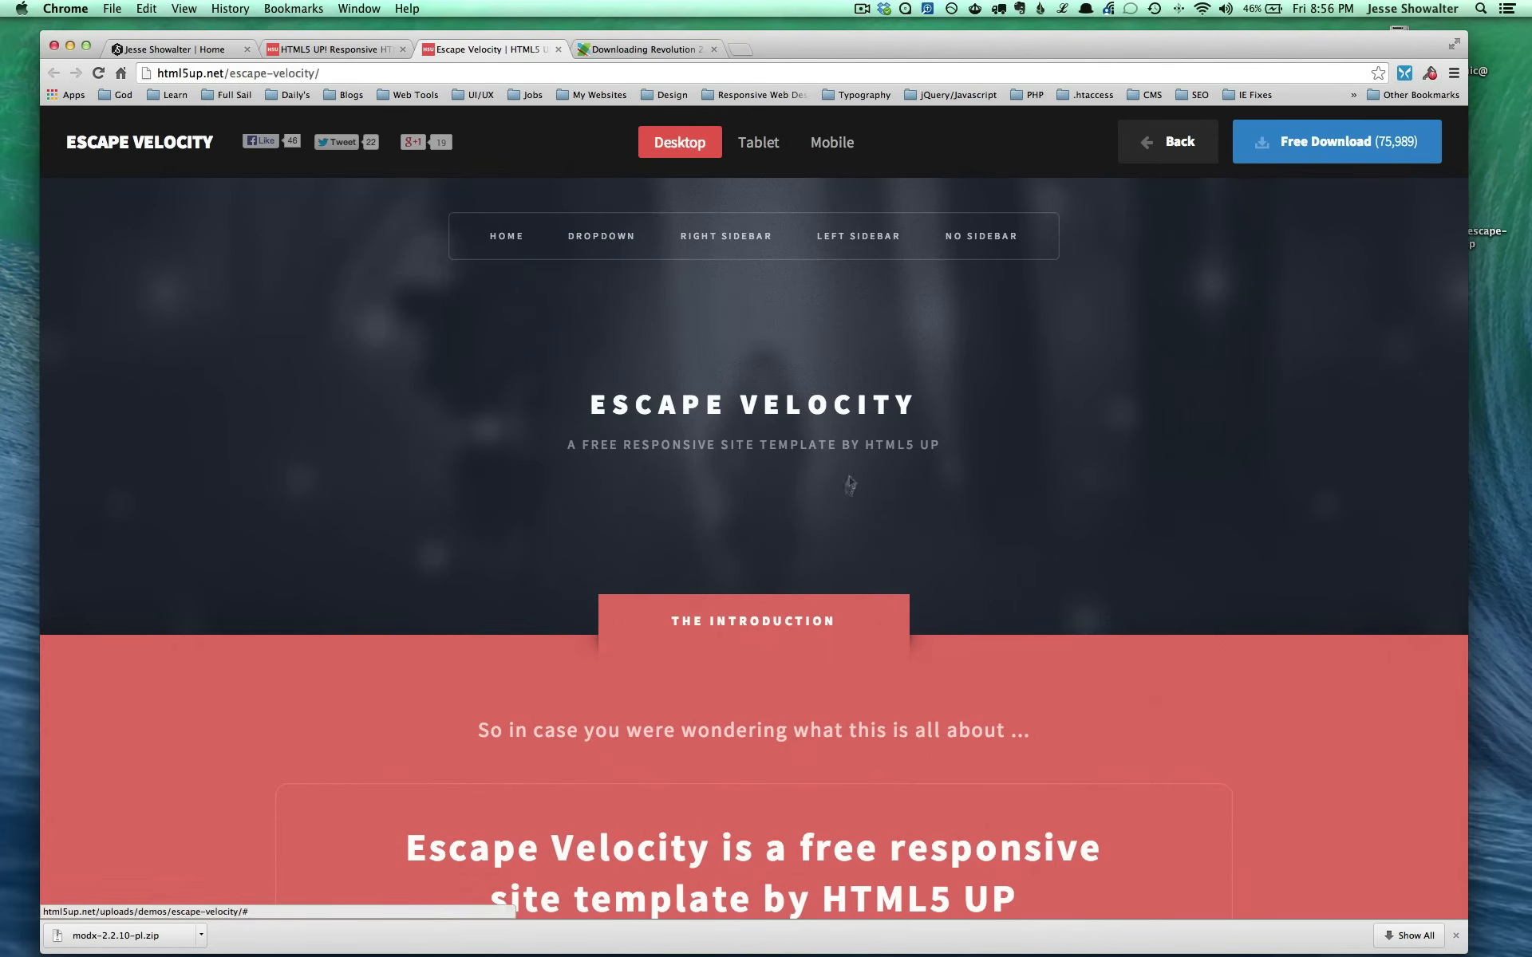
scroll("down", 3)
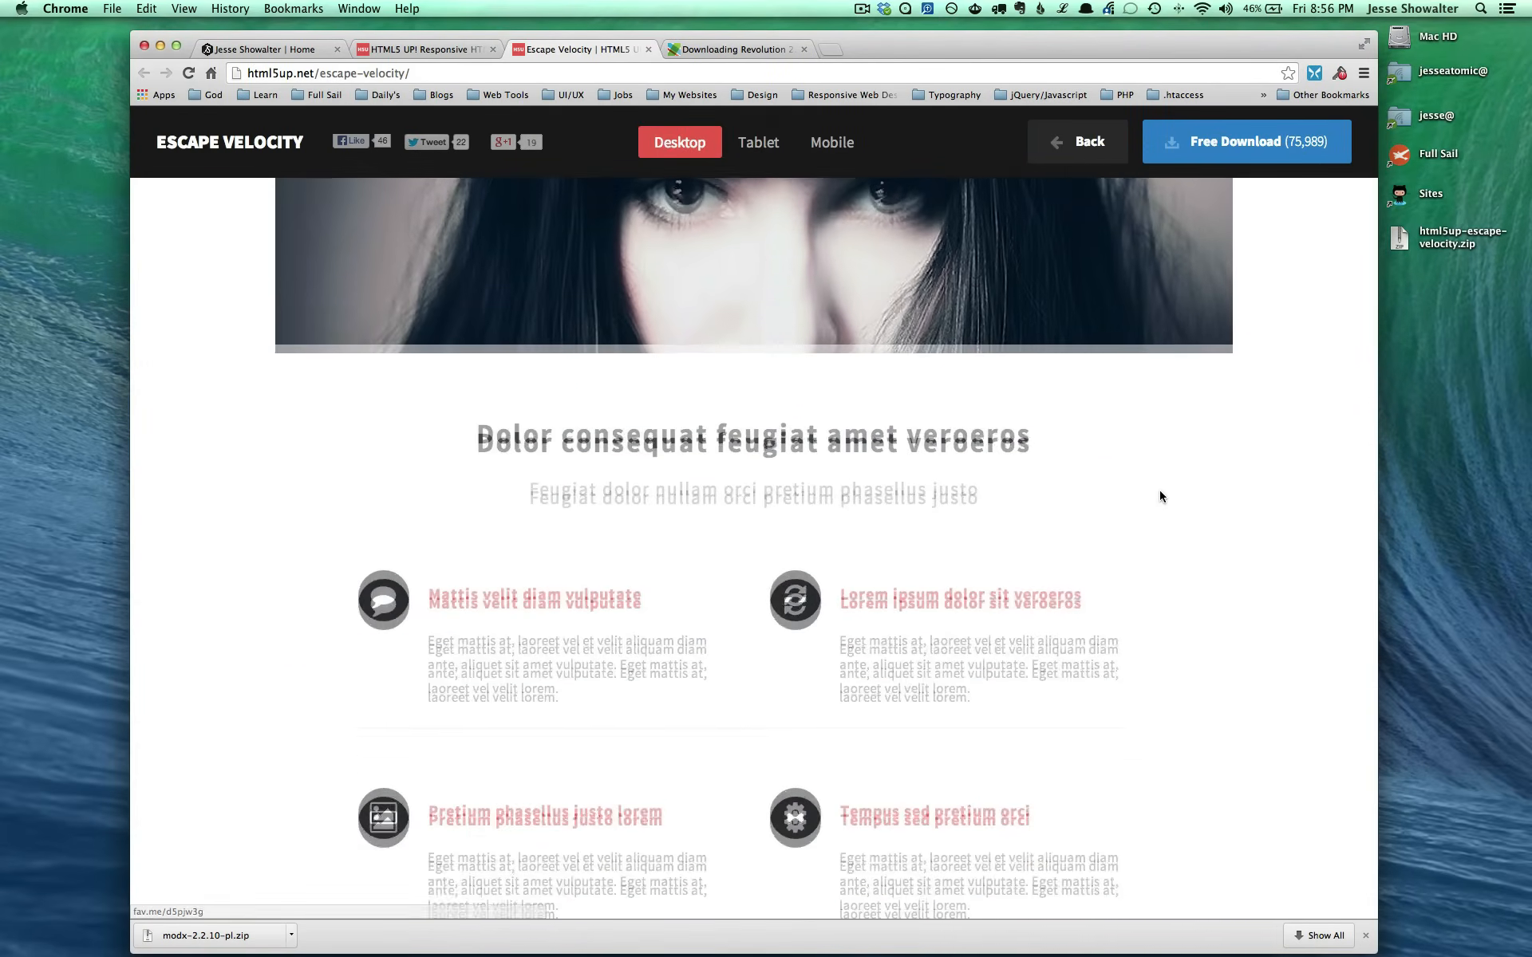
scroll("down", 3)
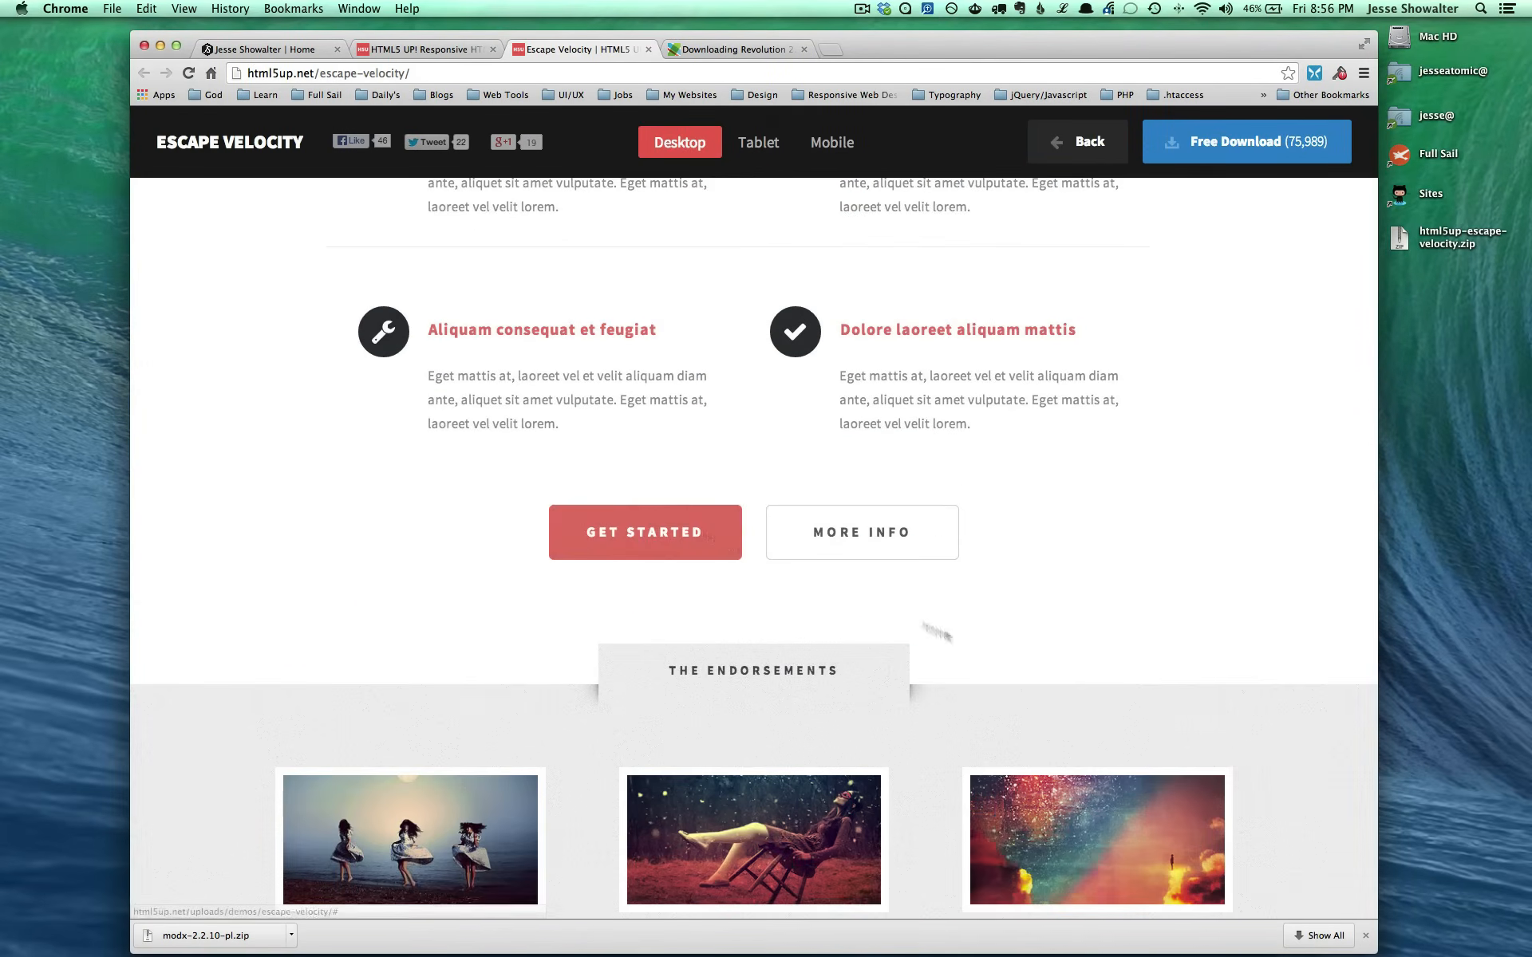
scroll("down", 3)
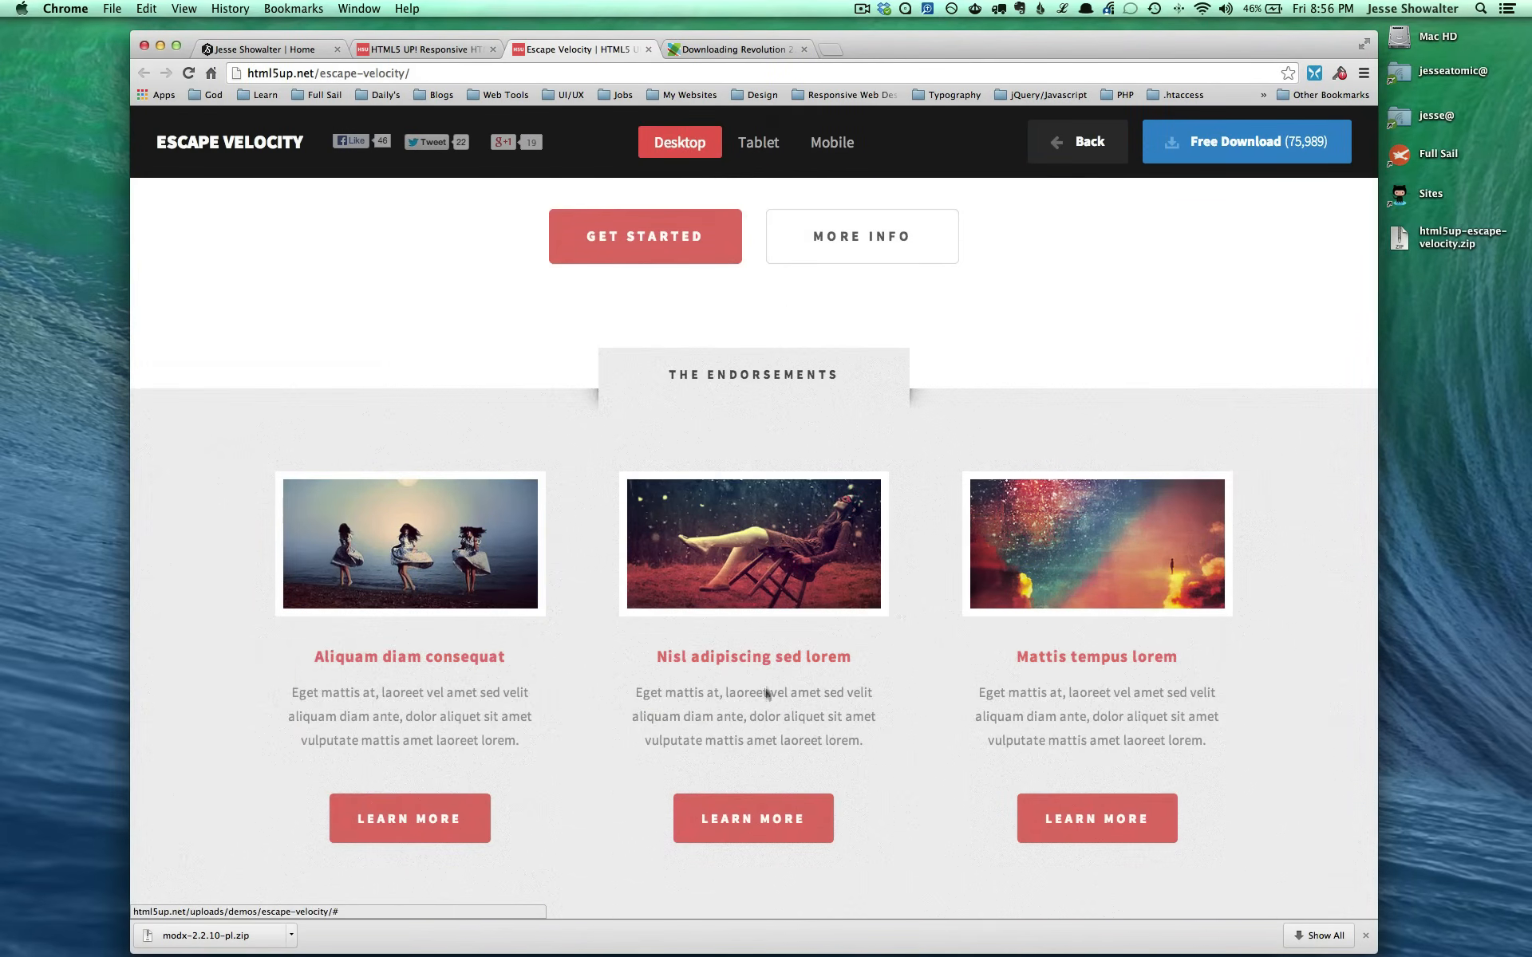
scroll("down", 3)
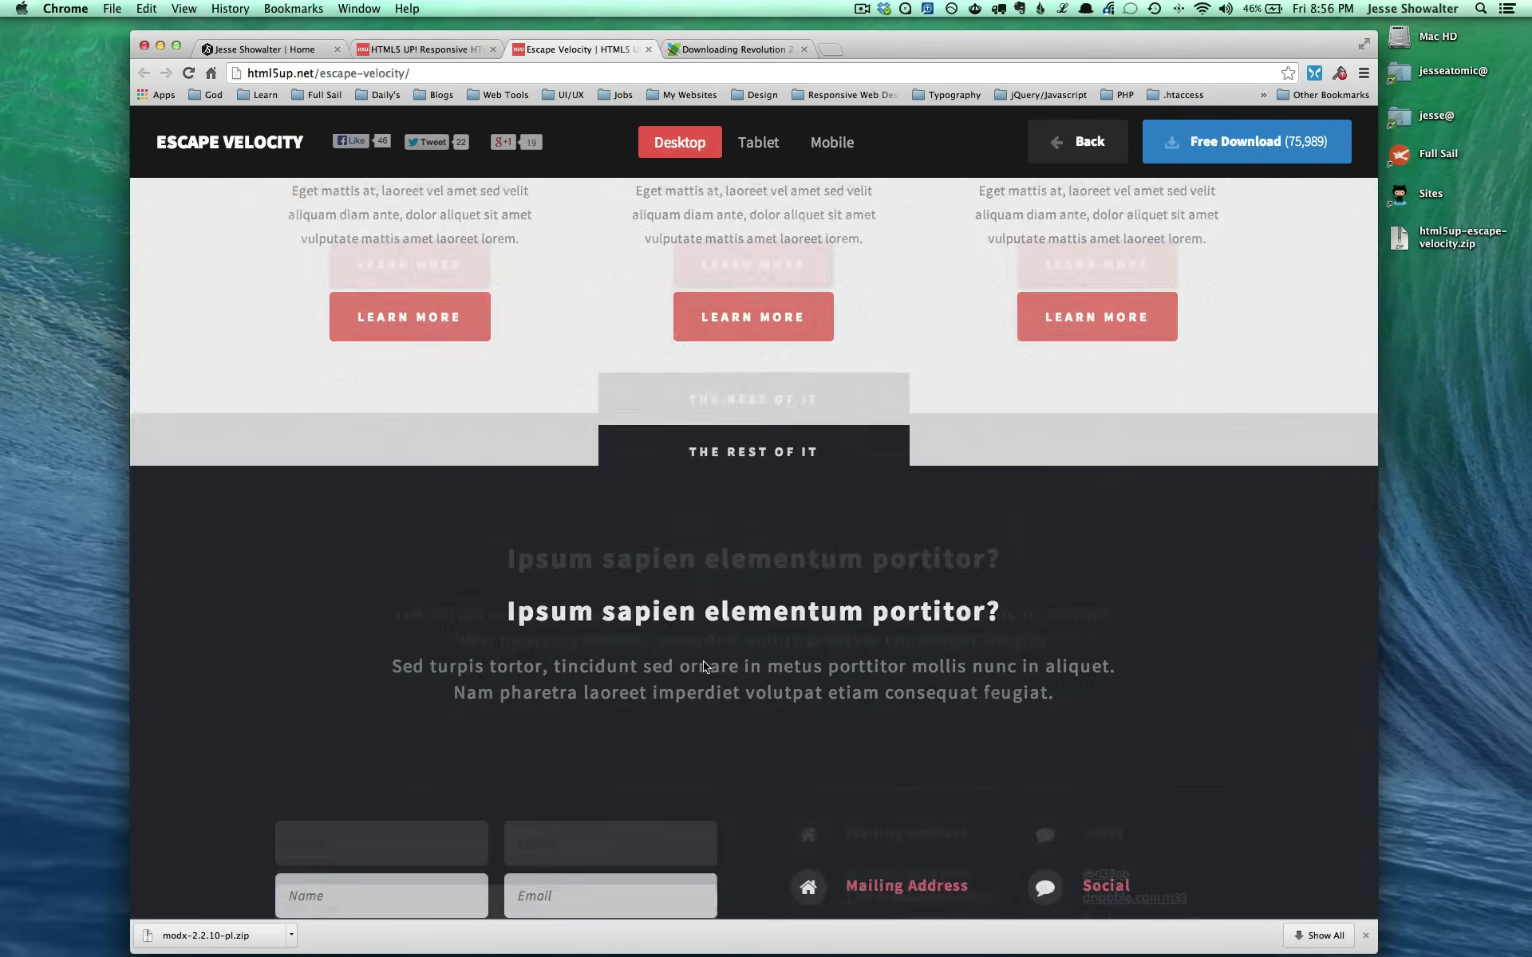
scroll("down", 3)
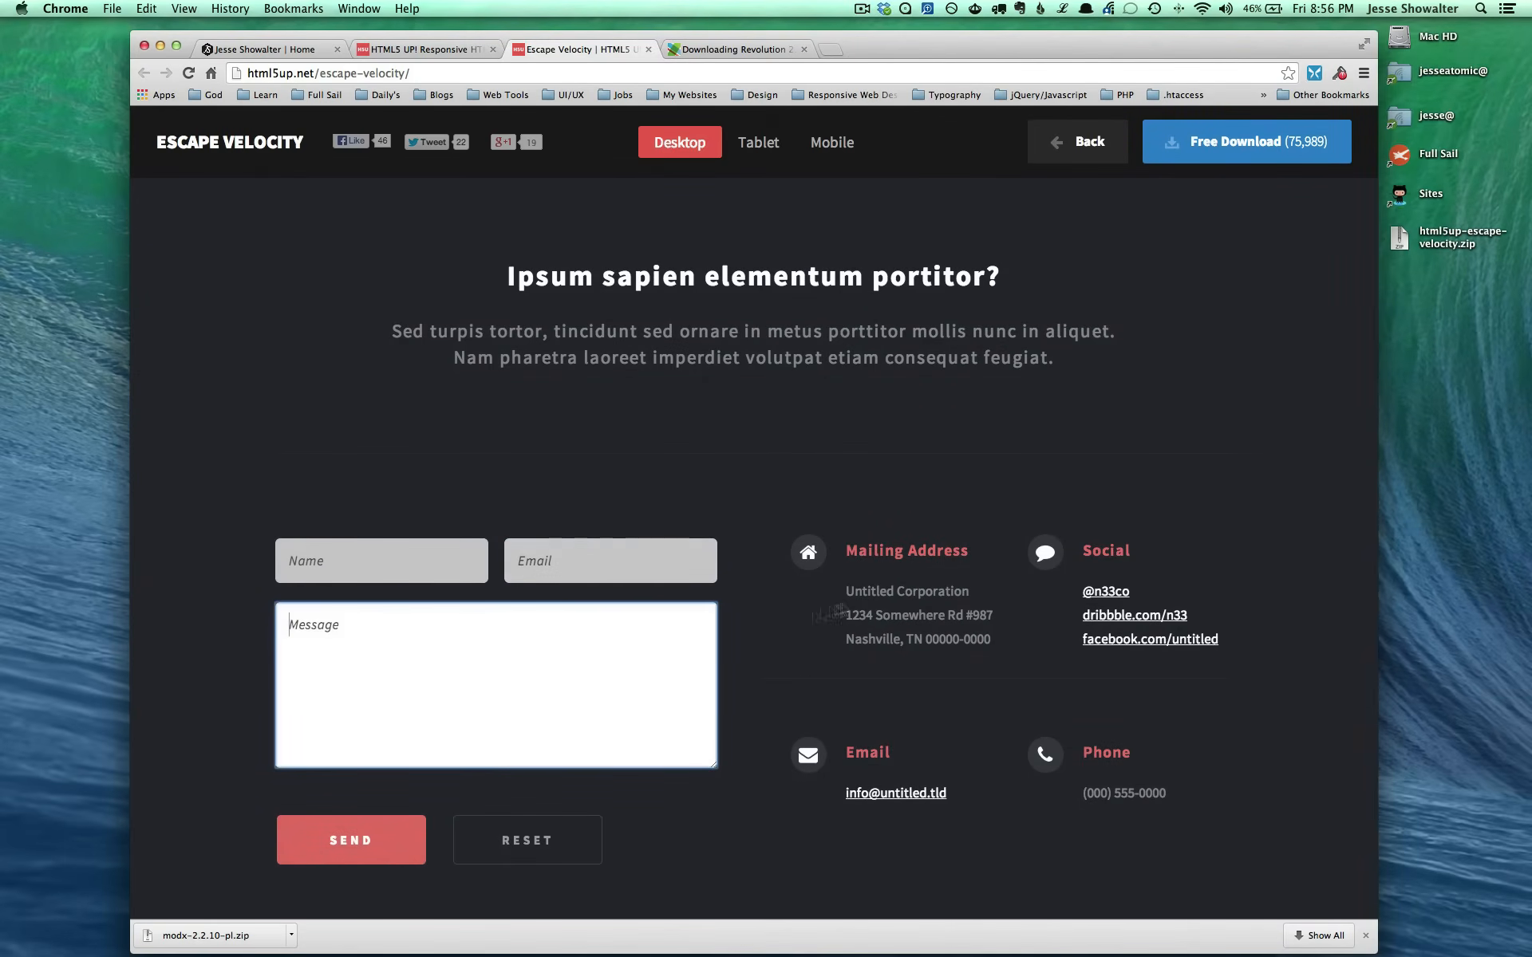
mouse_move(998, 597)
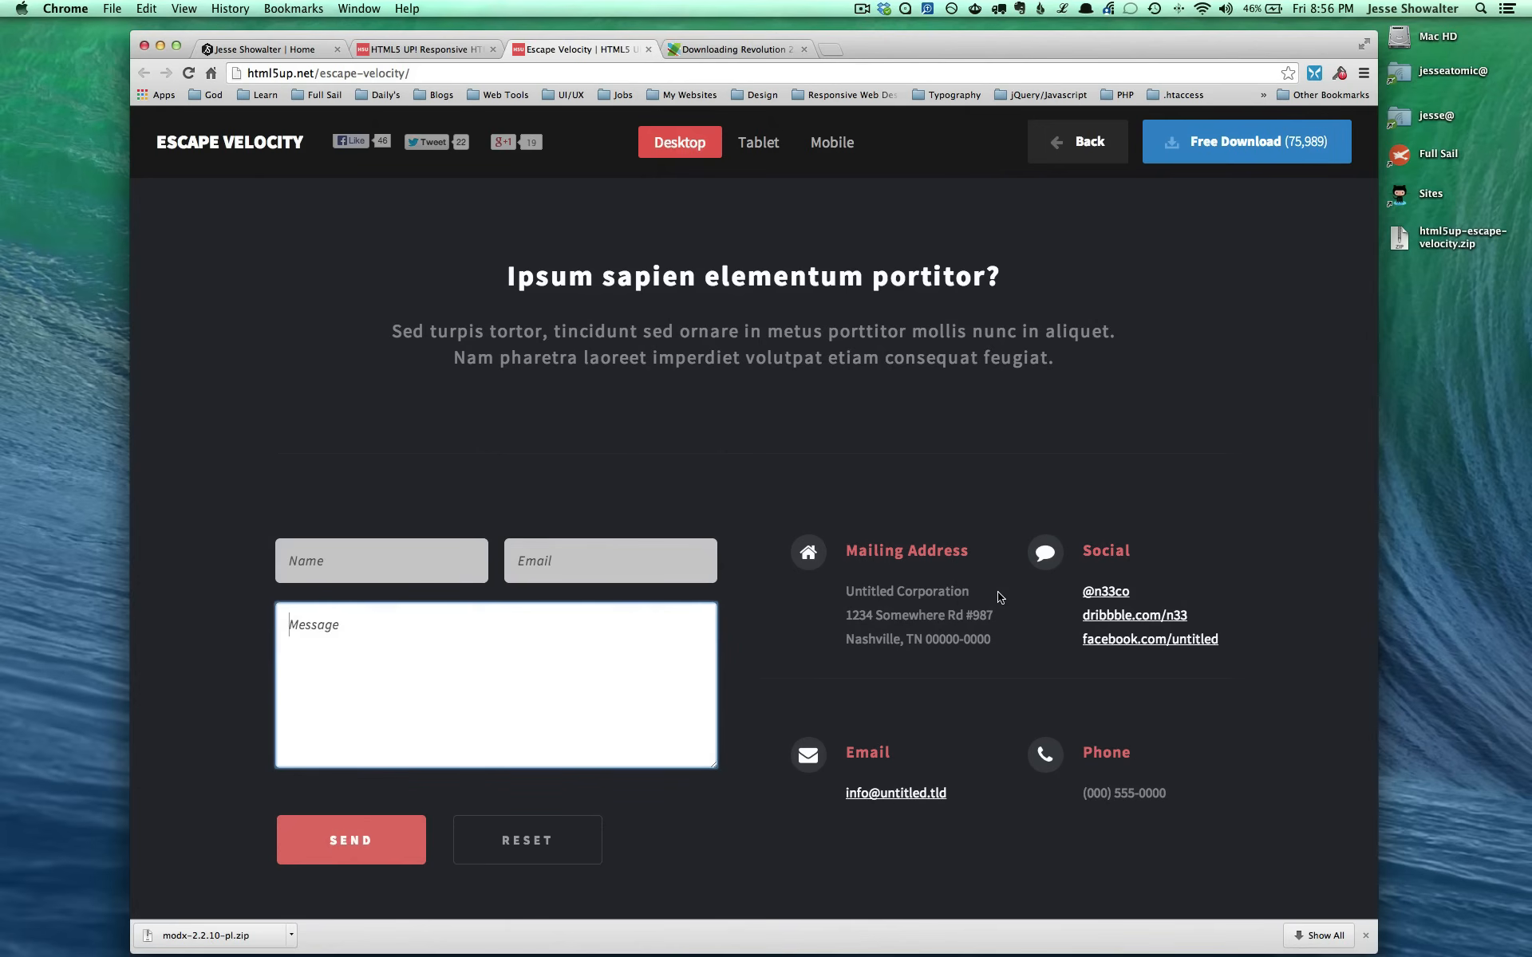
scroll("up", 3)
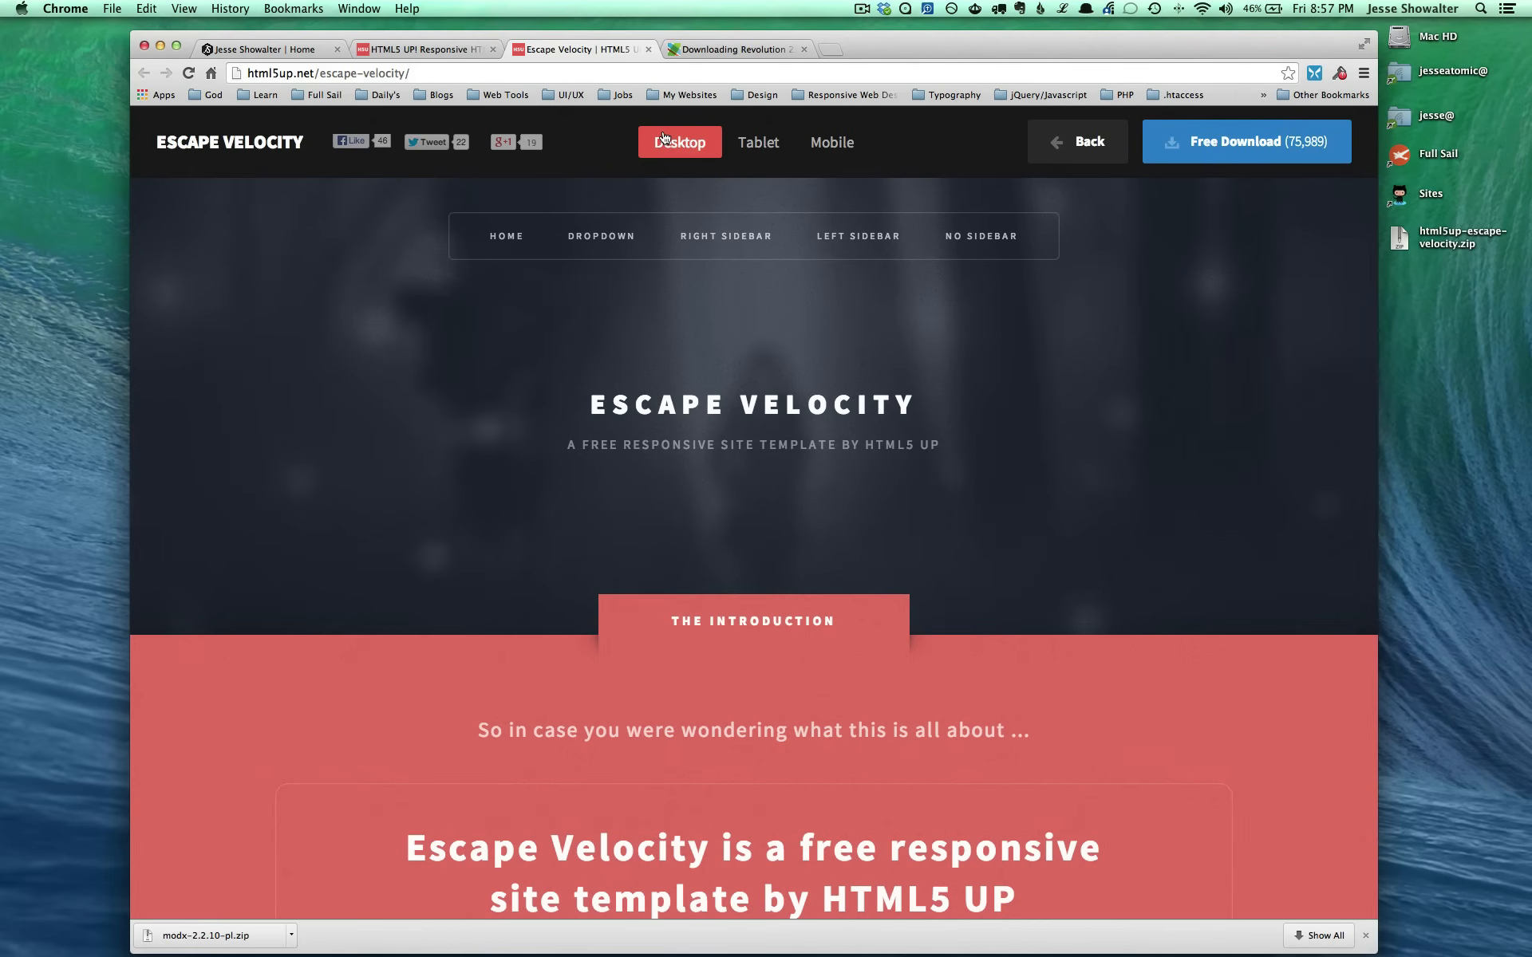
mouse_move(678, 163)
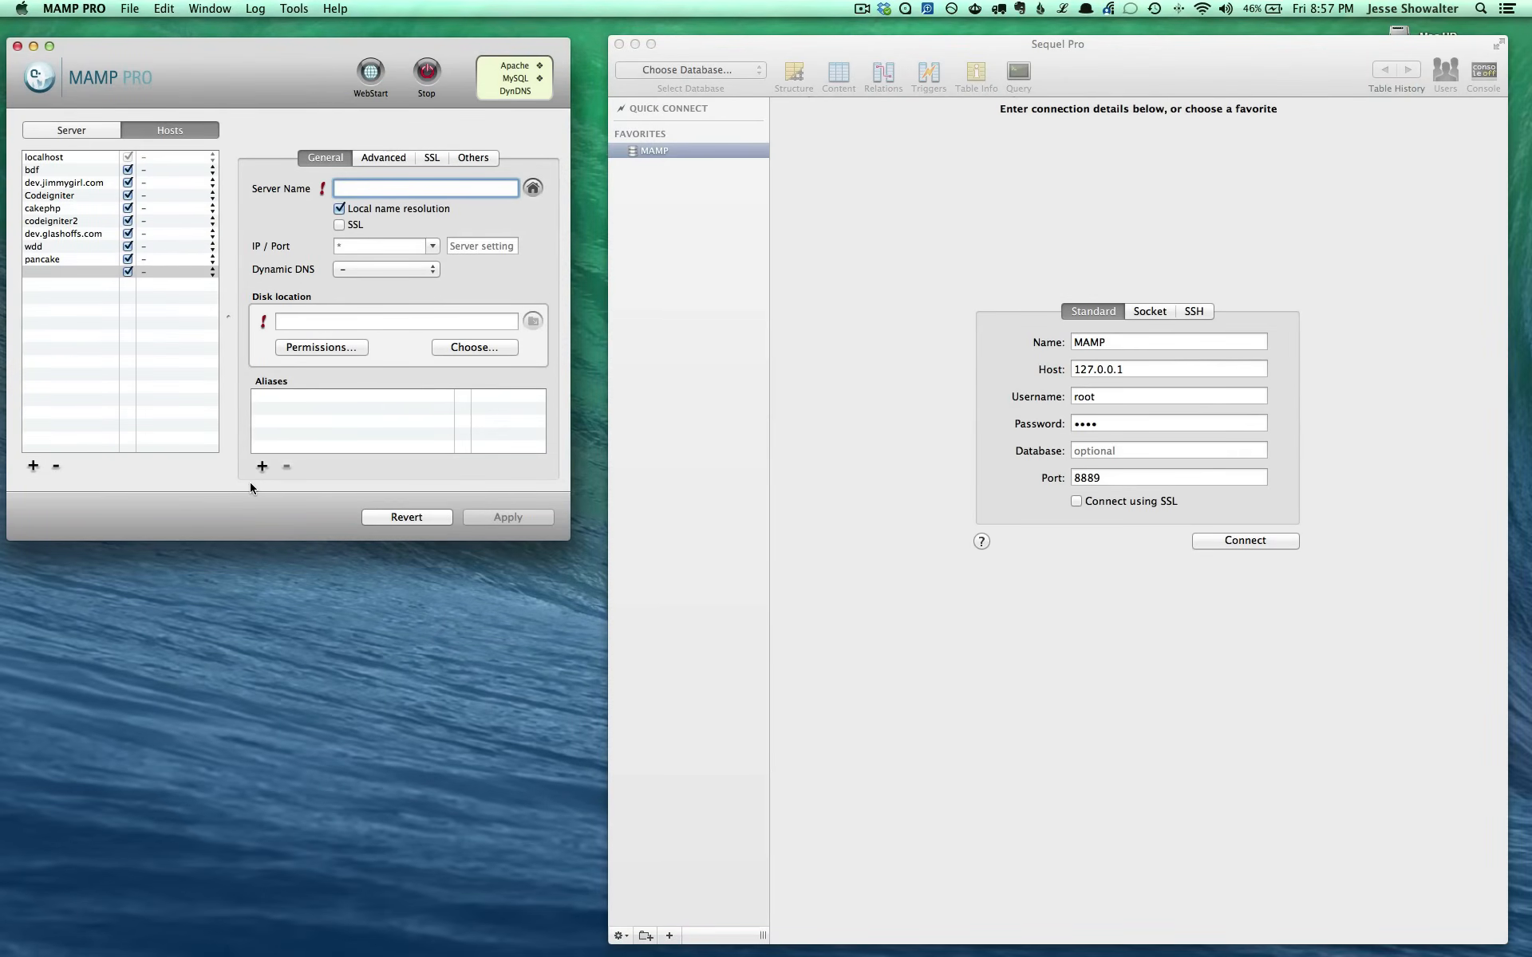
Step: Add host 'modxlesson' with its disk location in a new modxlesson folder under Sites
left_click(425, 188)
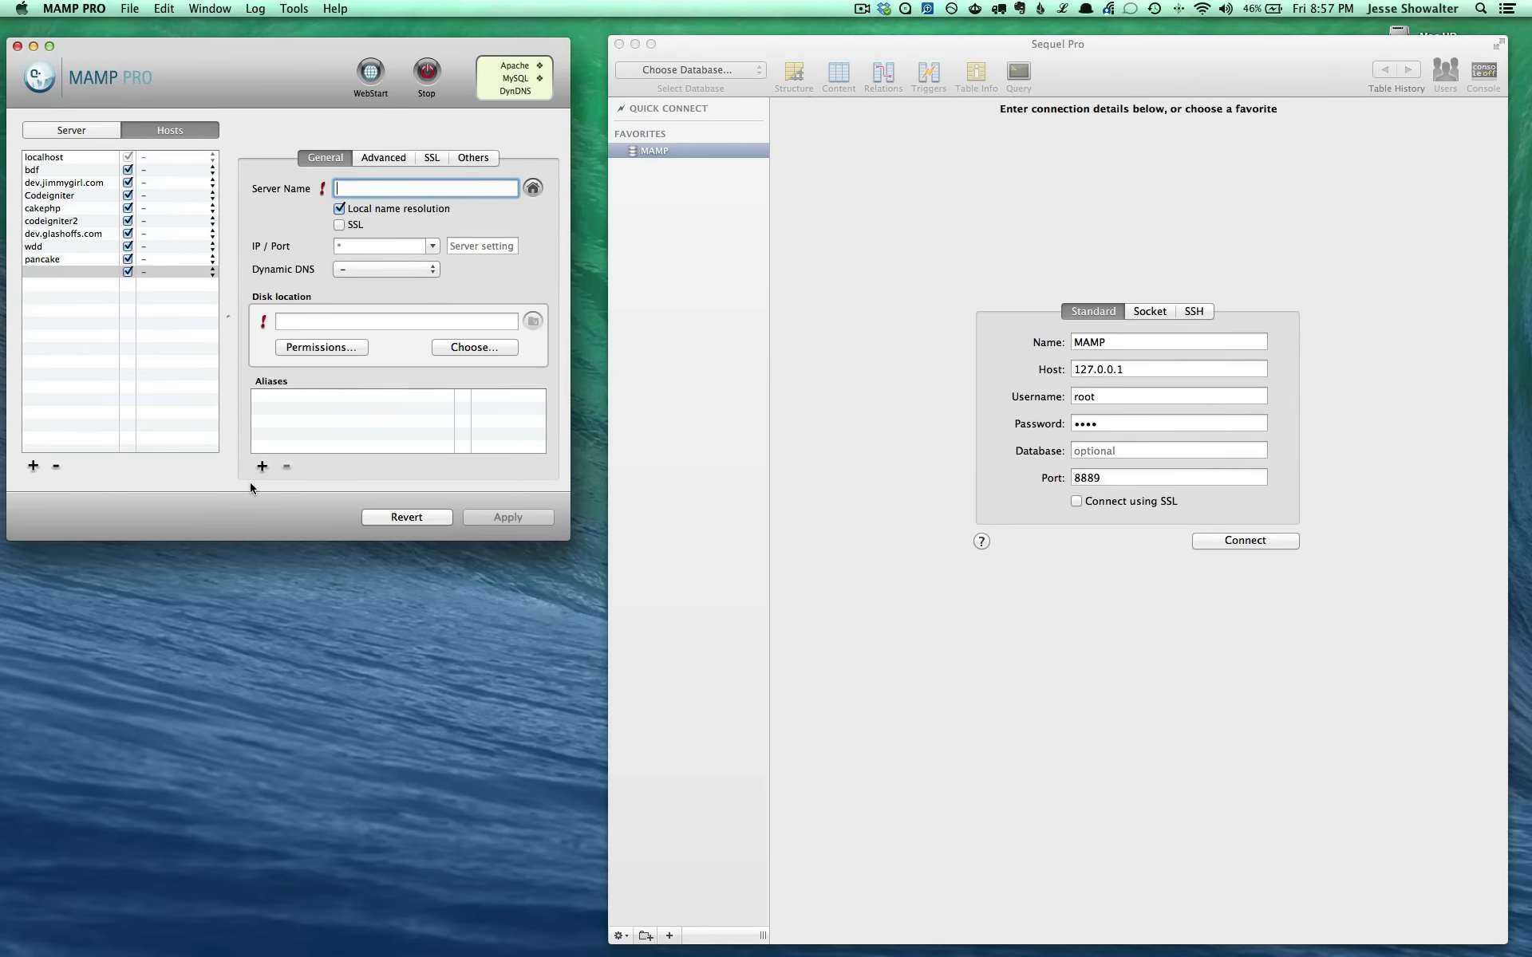
type("modx")
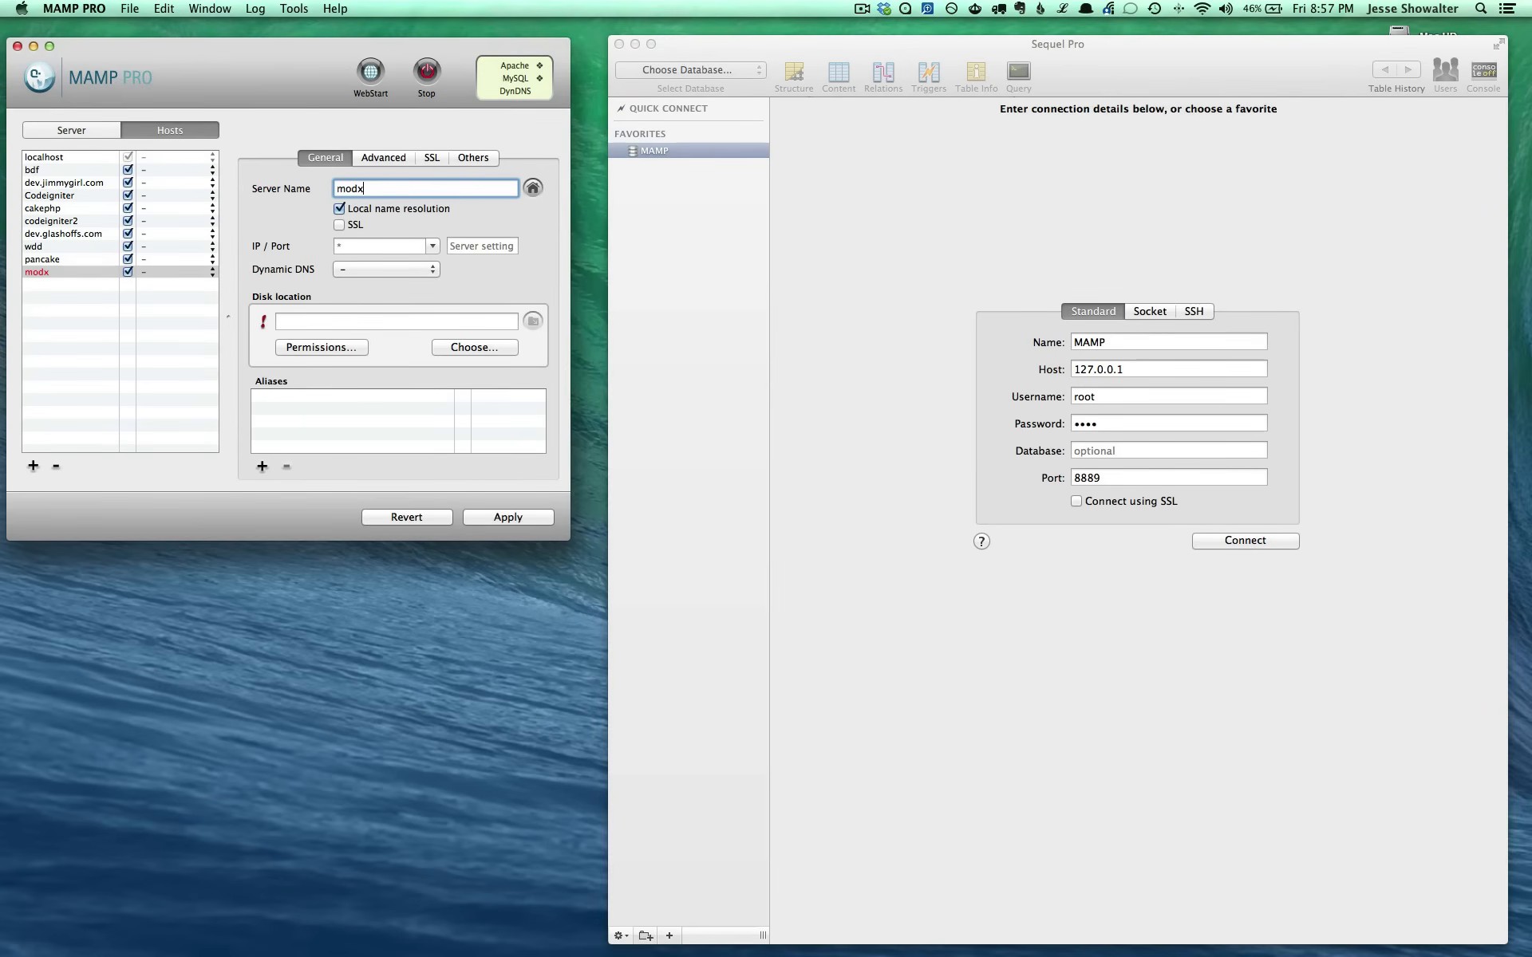
type("lesson")
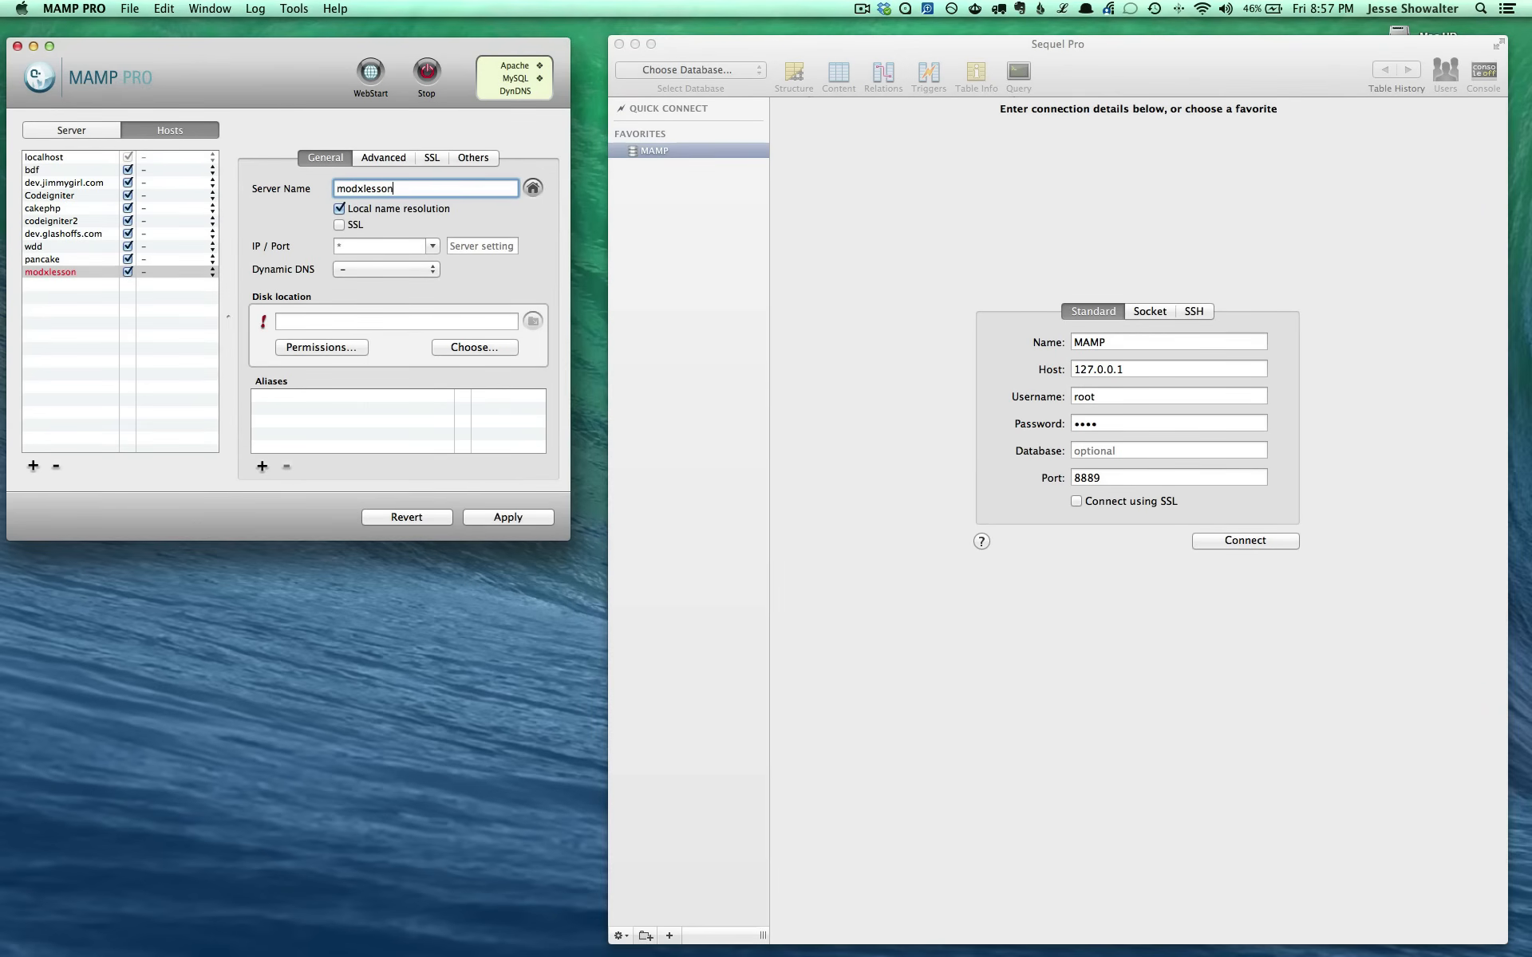
left_click(474, 347)
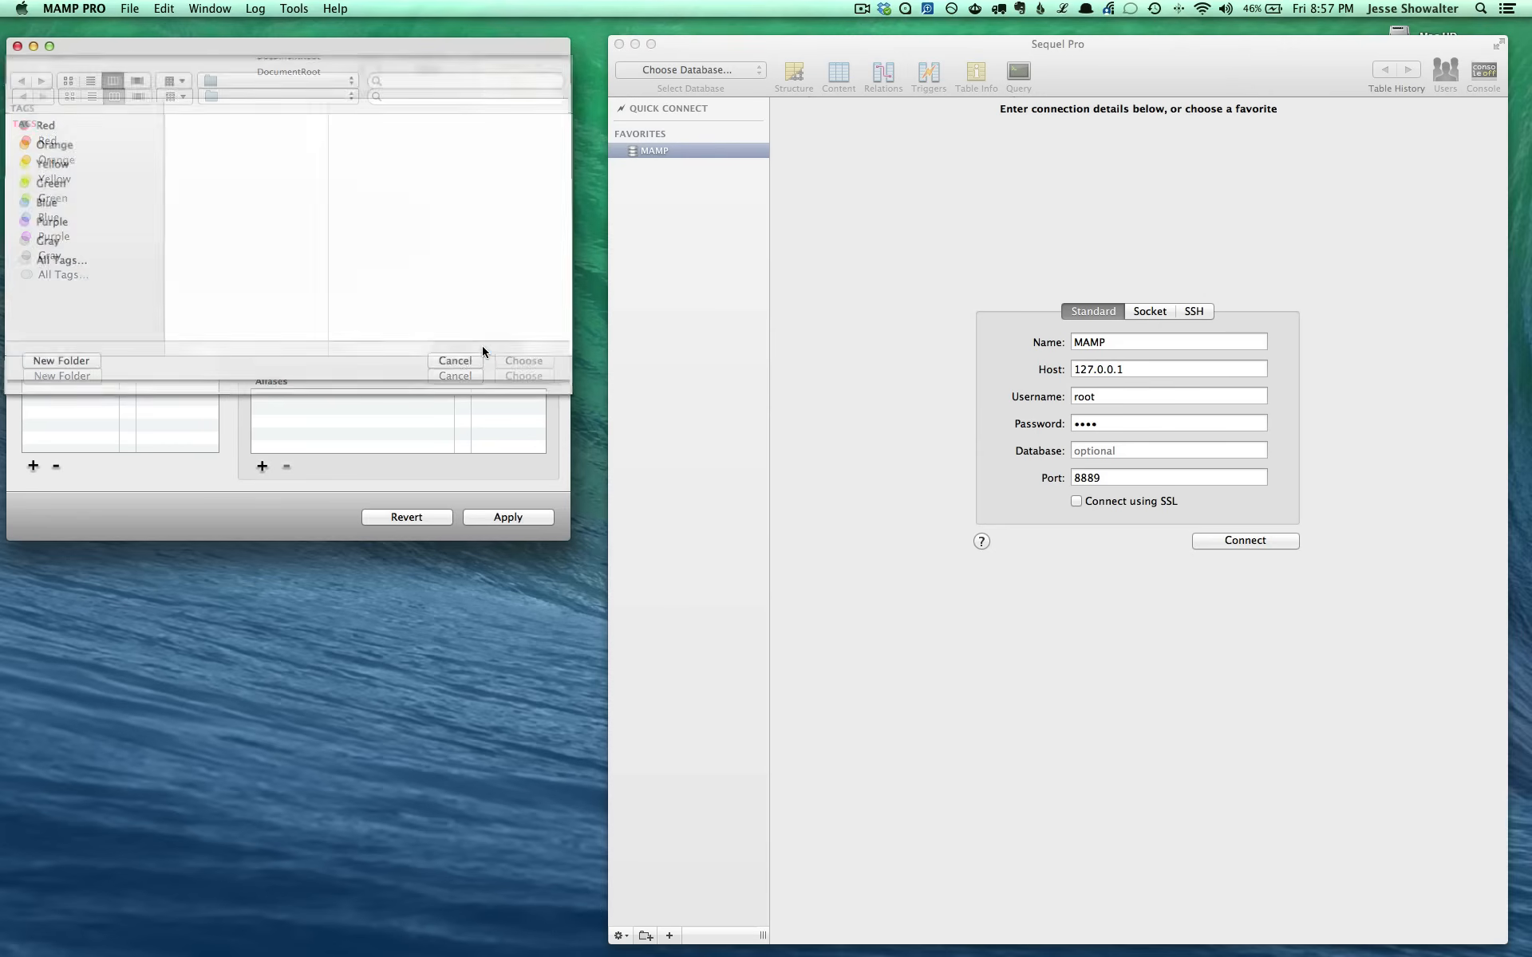
left_click(60, 376)
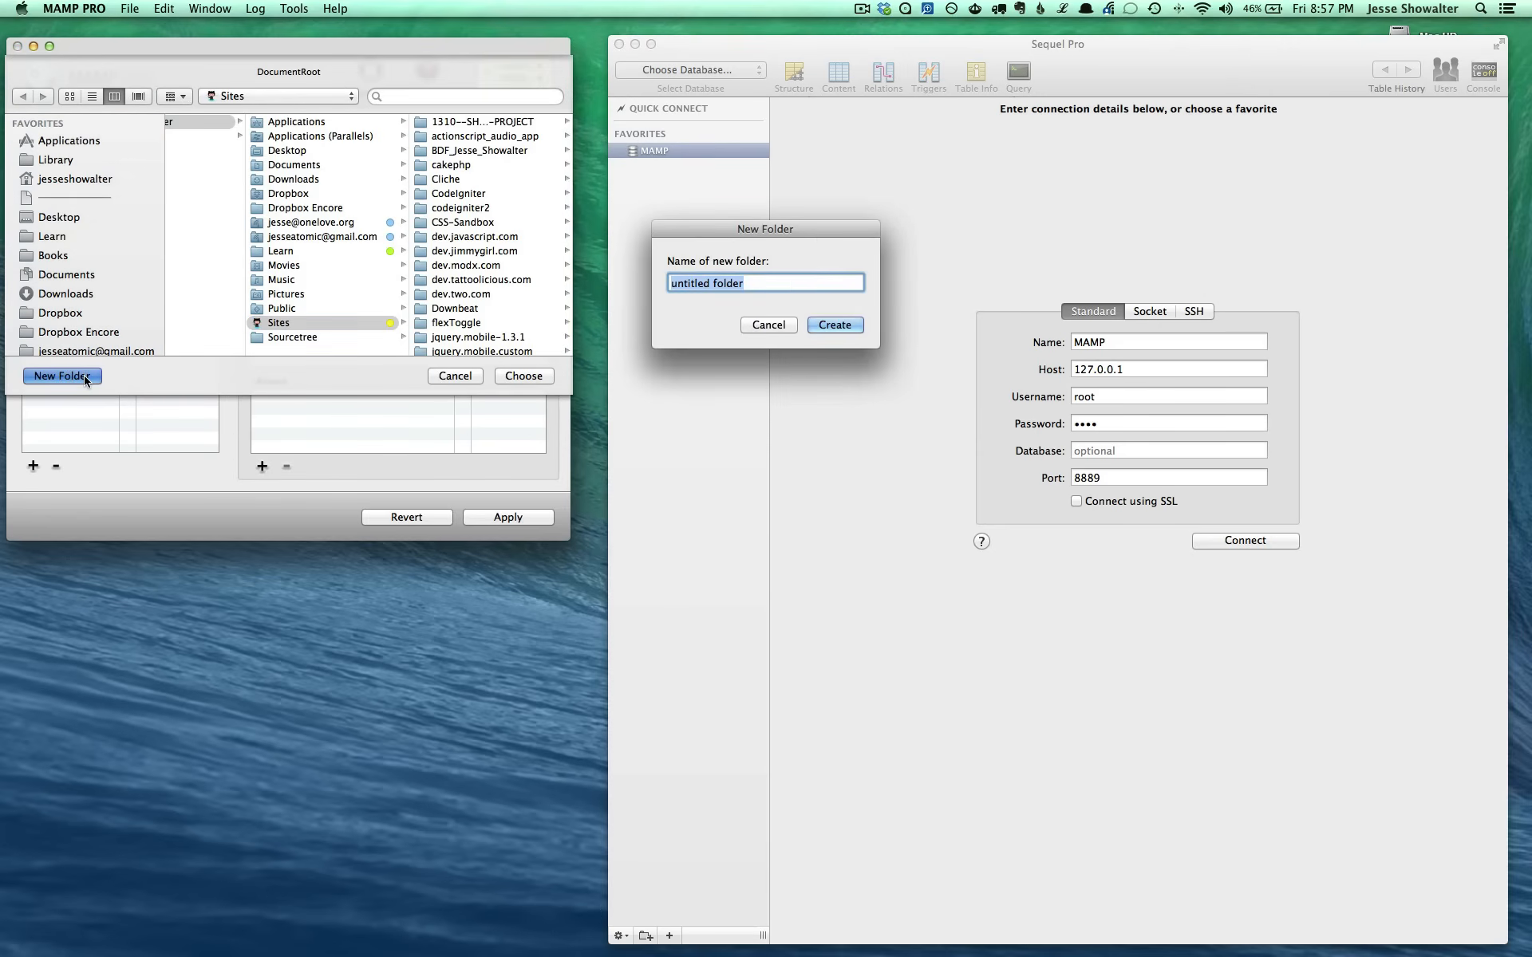
type("modxle")
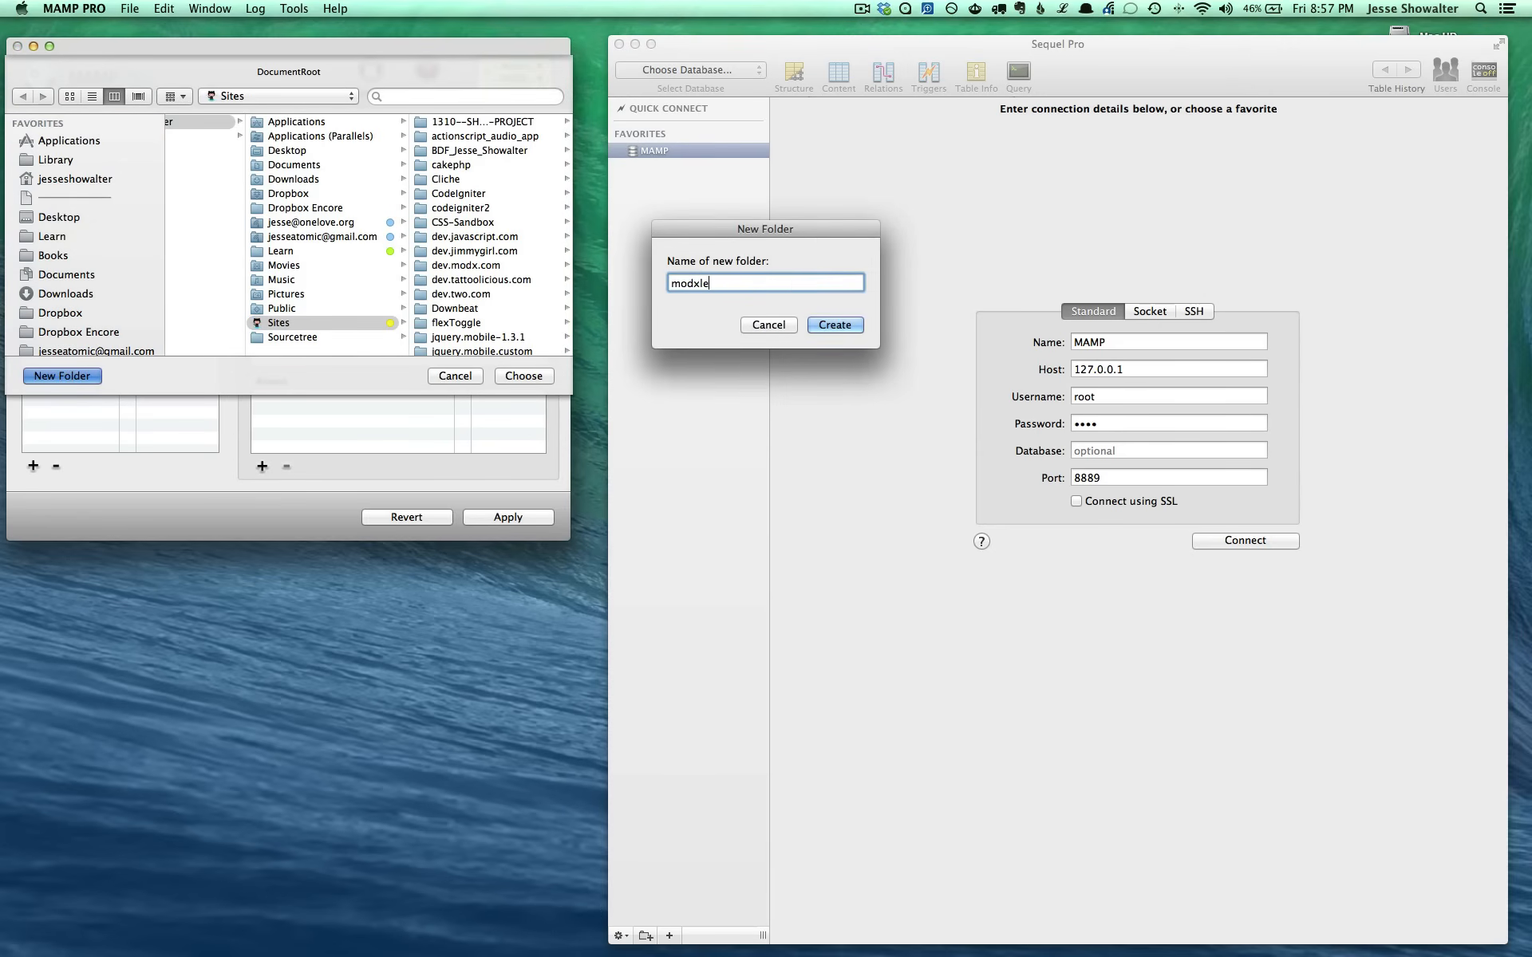
type("son")
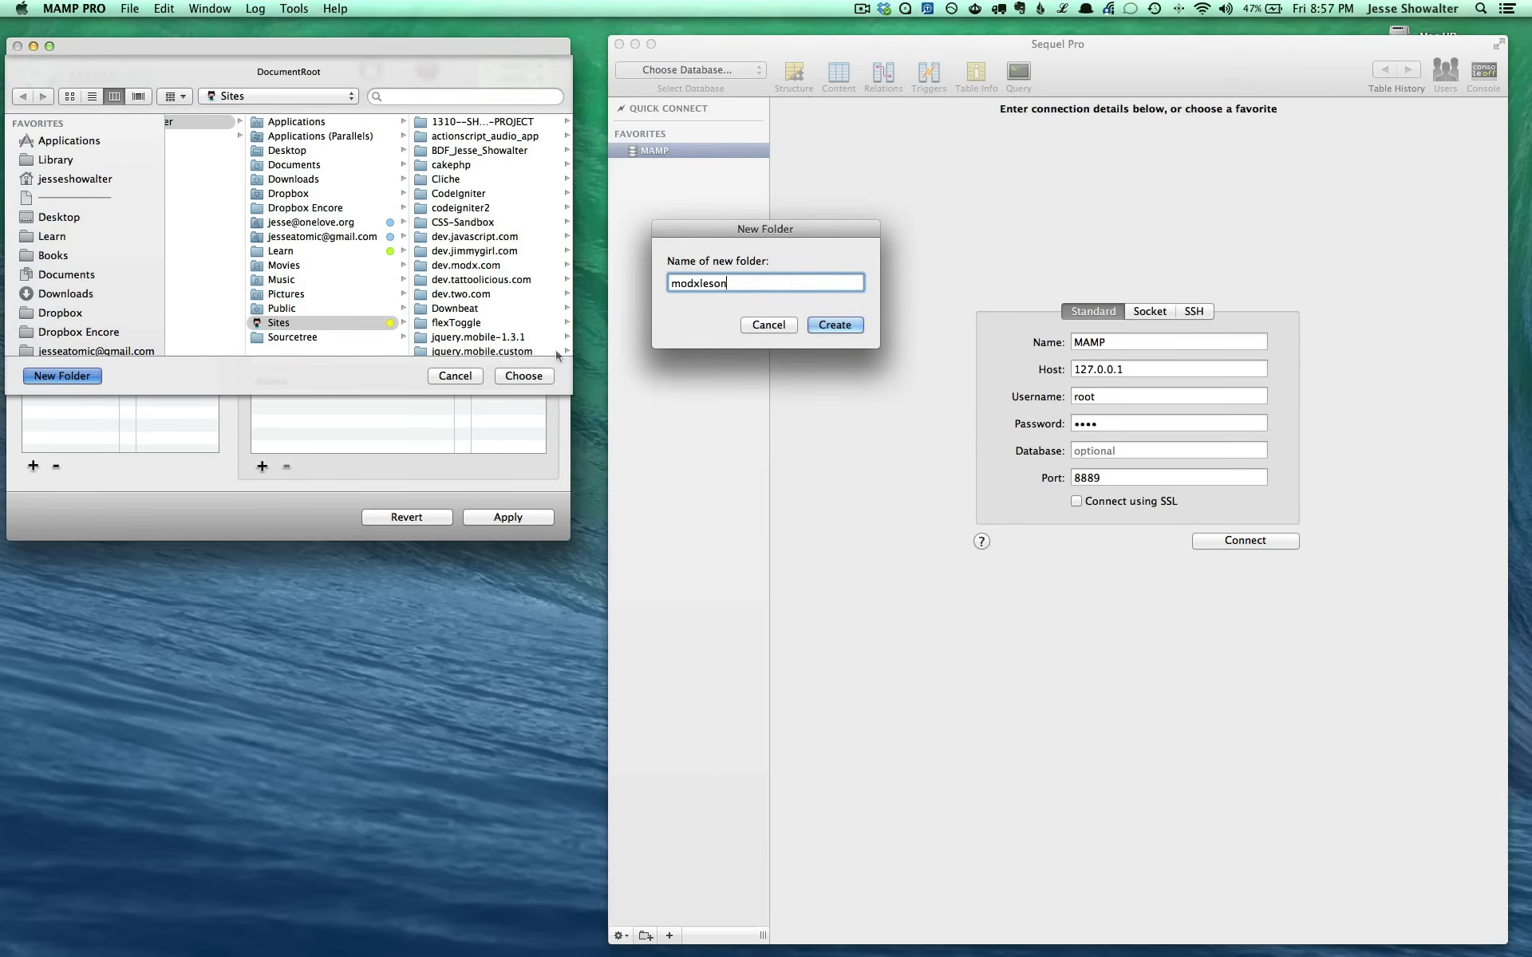
left_click(832, 325)
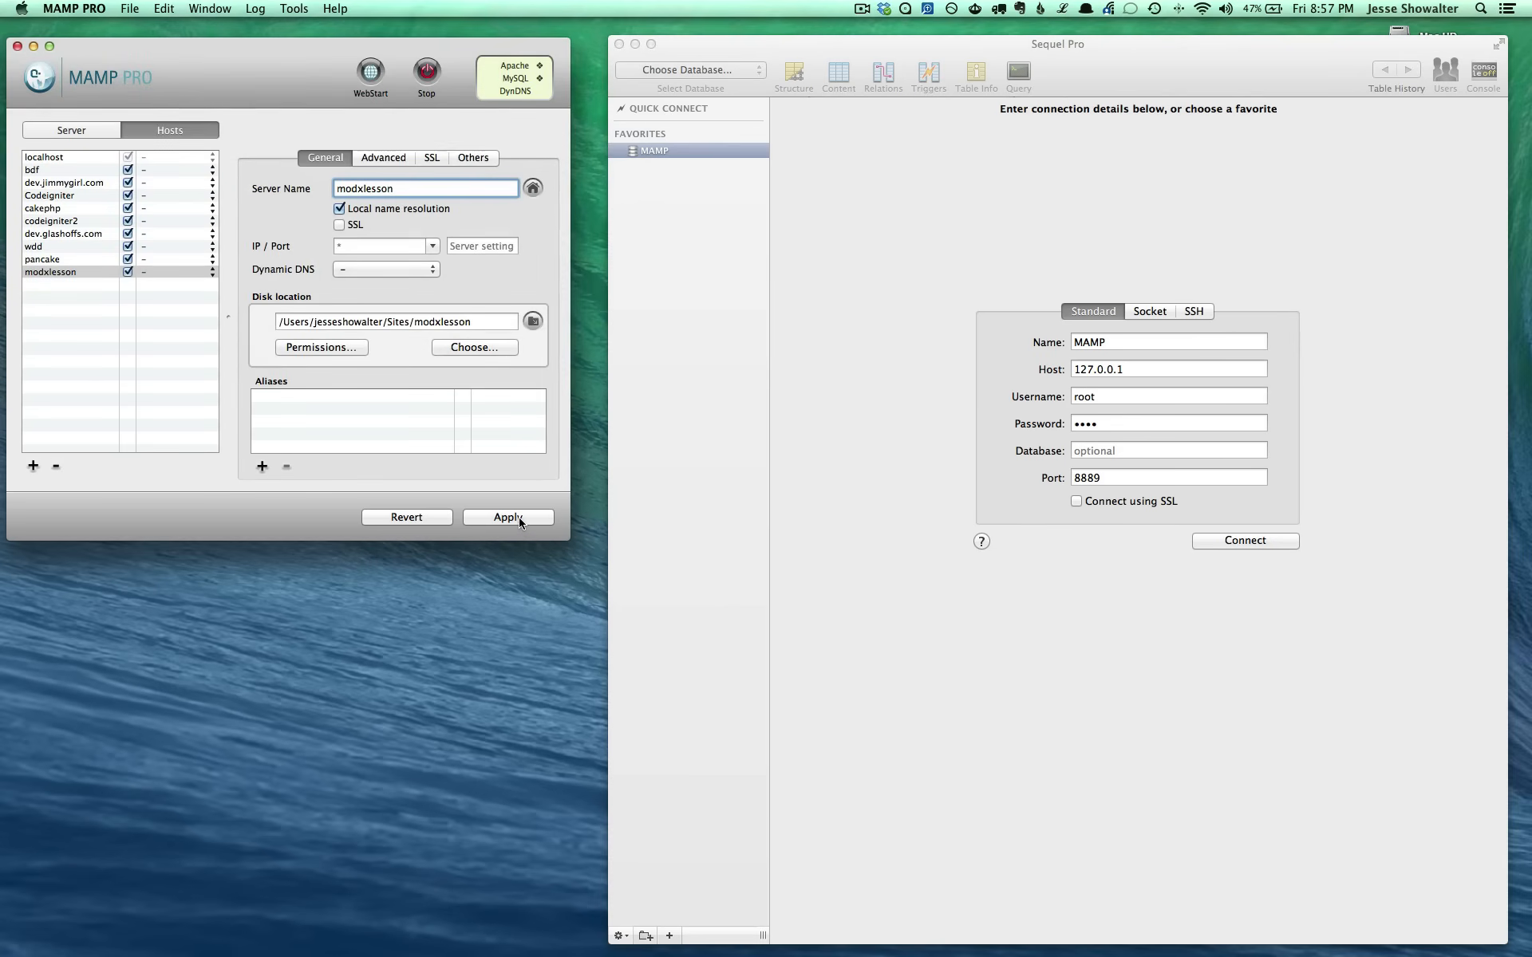
Step: Apply the modxlesson host settings and authorize them with the administrator password
left_click(508, 517)
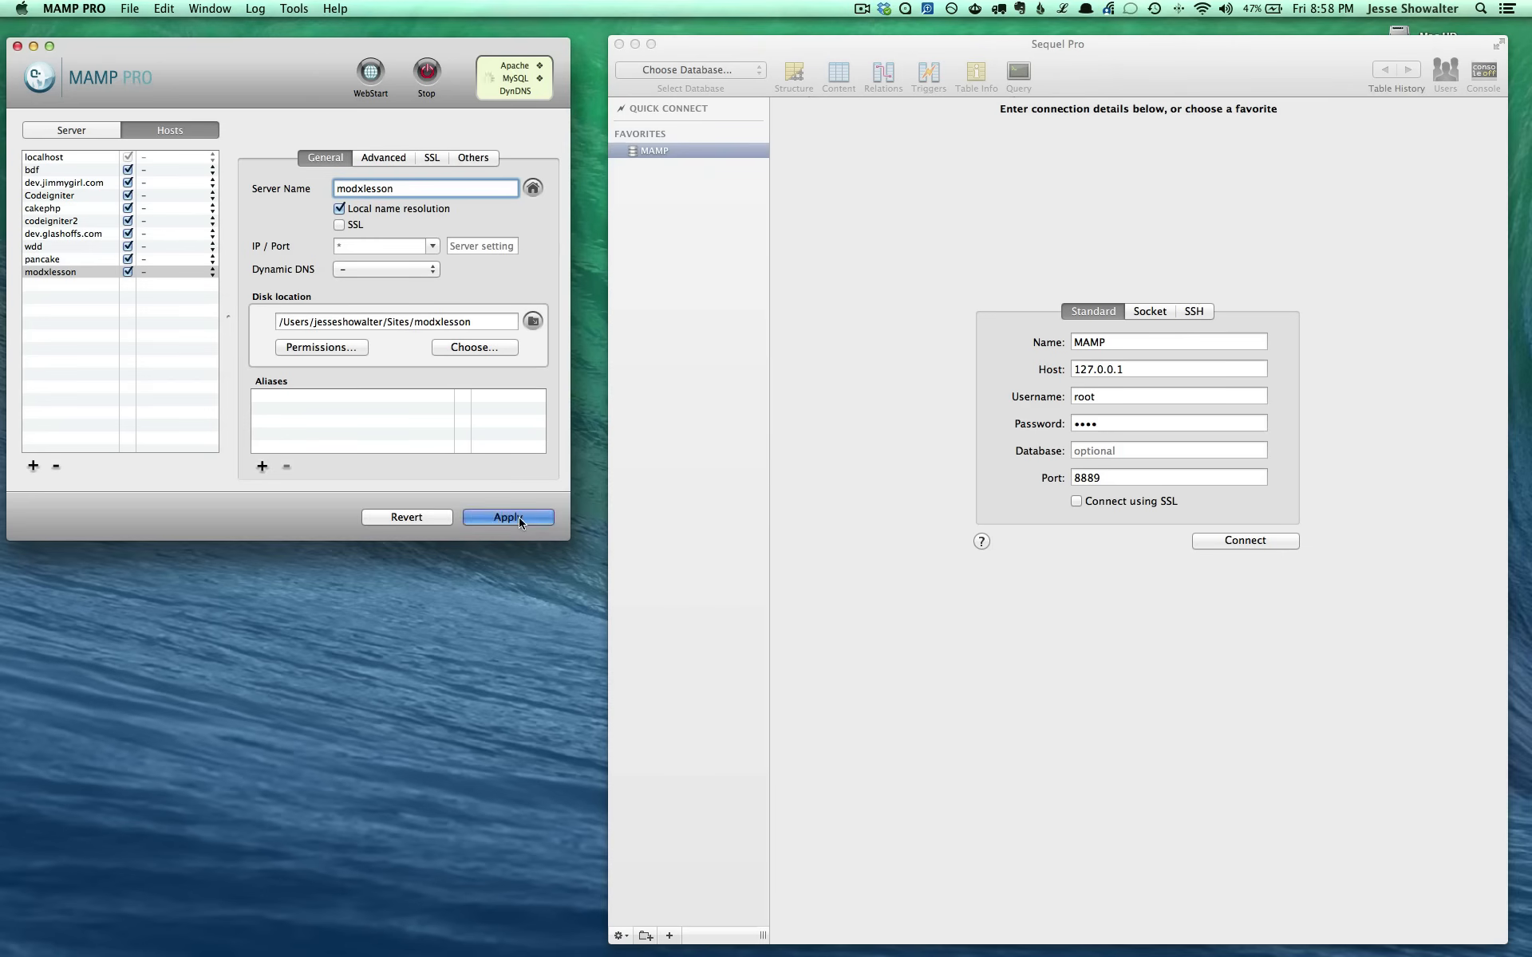
left_click(507, 517)
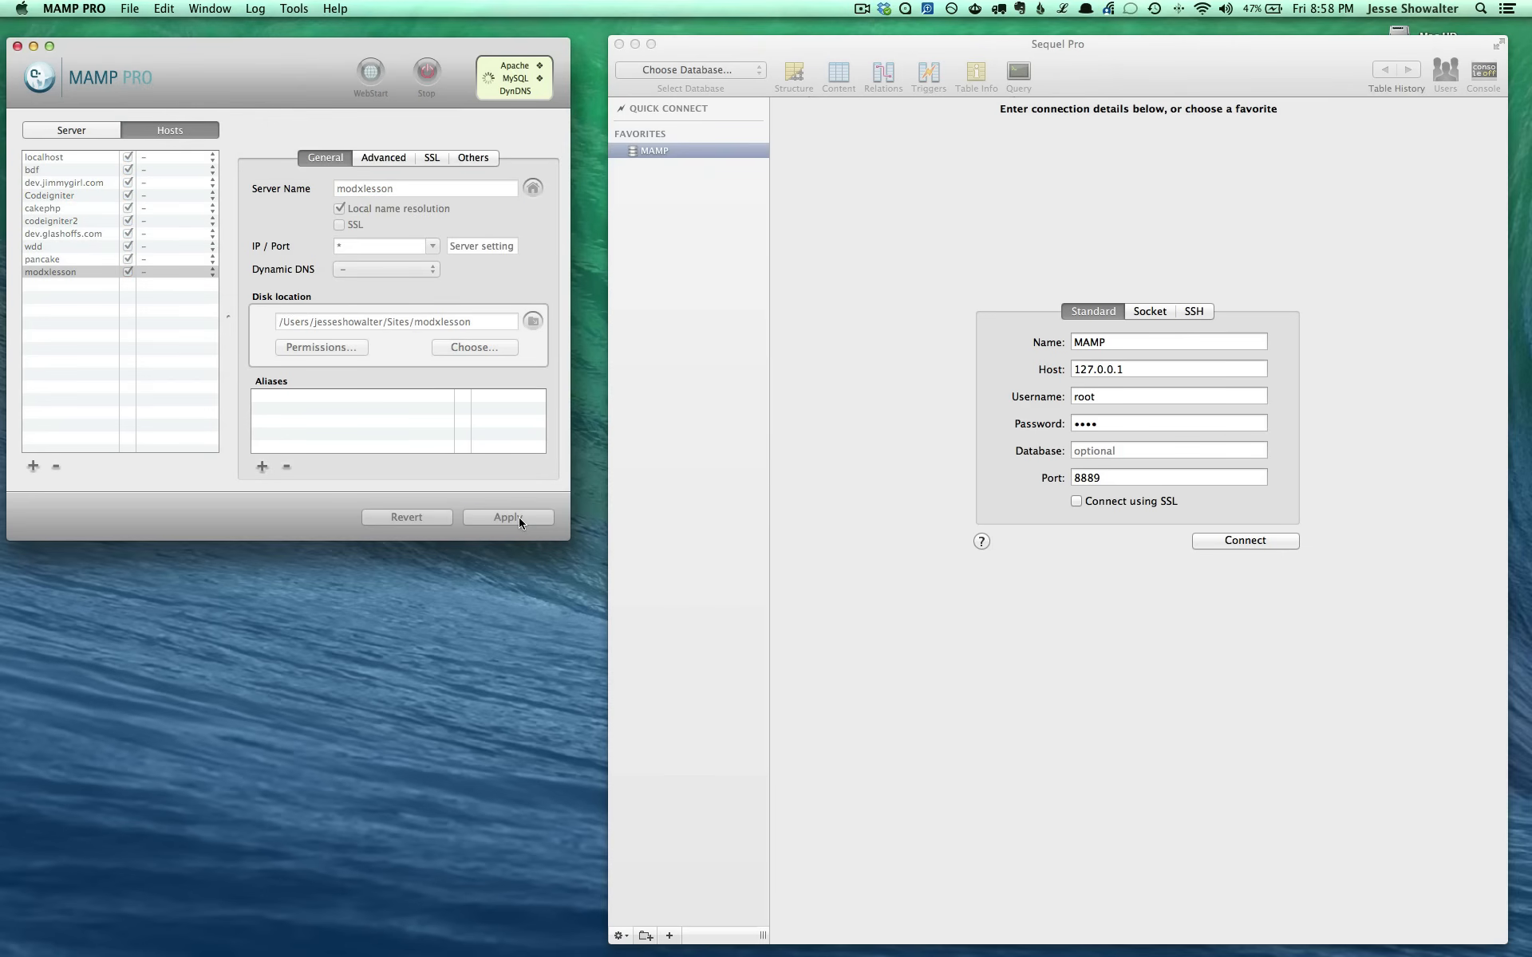
left_click(508, 517)
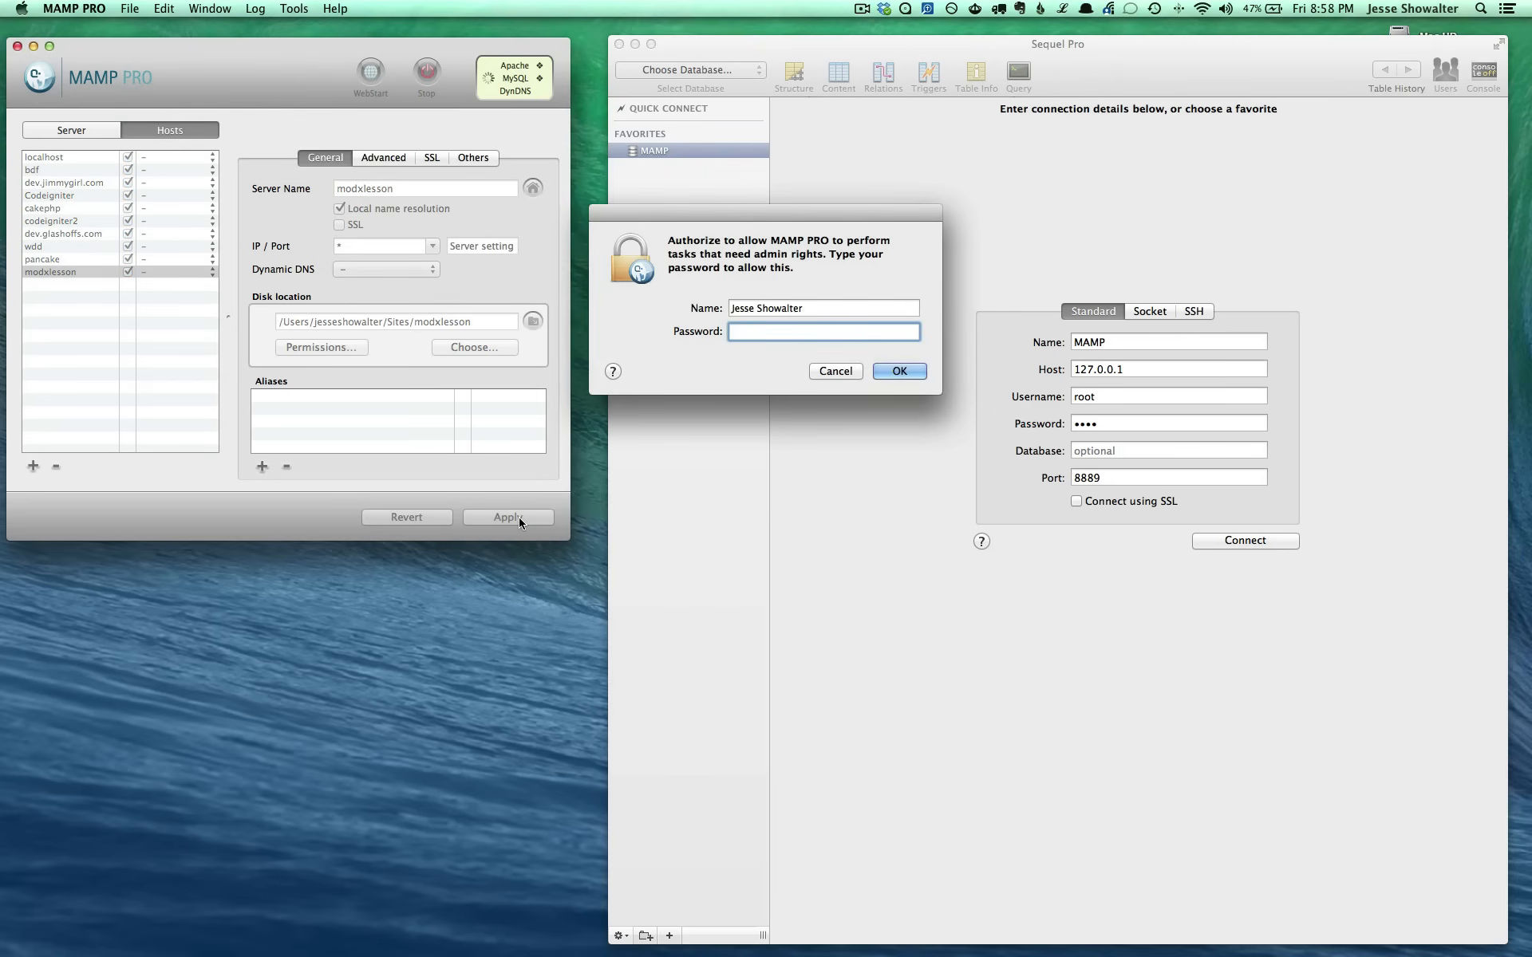
left_click(821, 331)
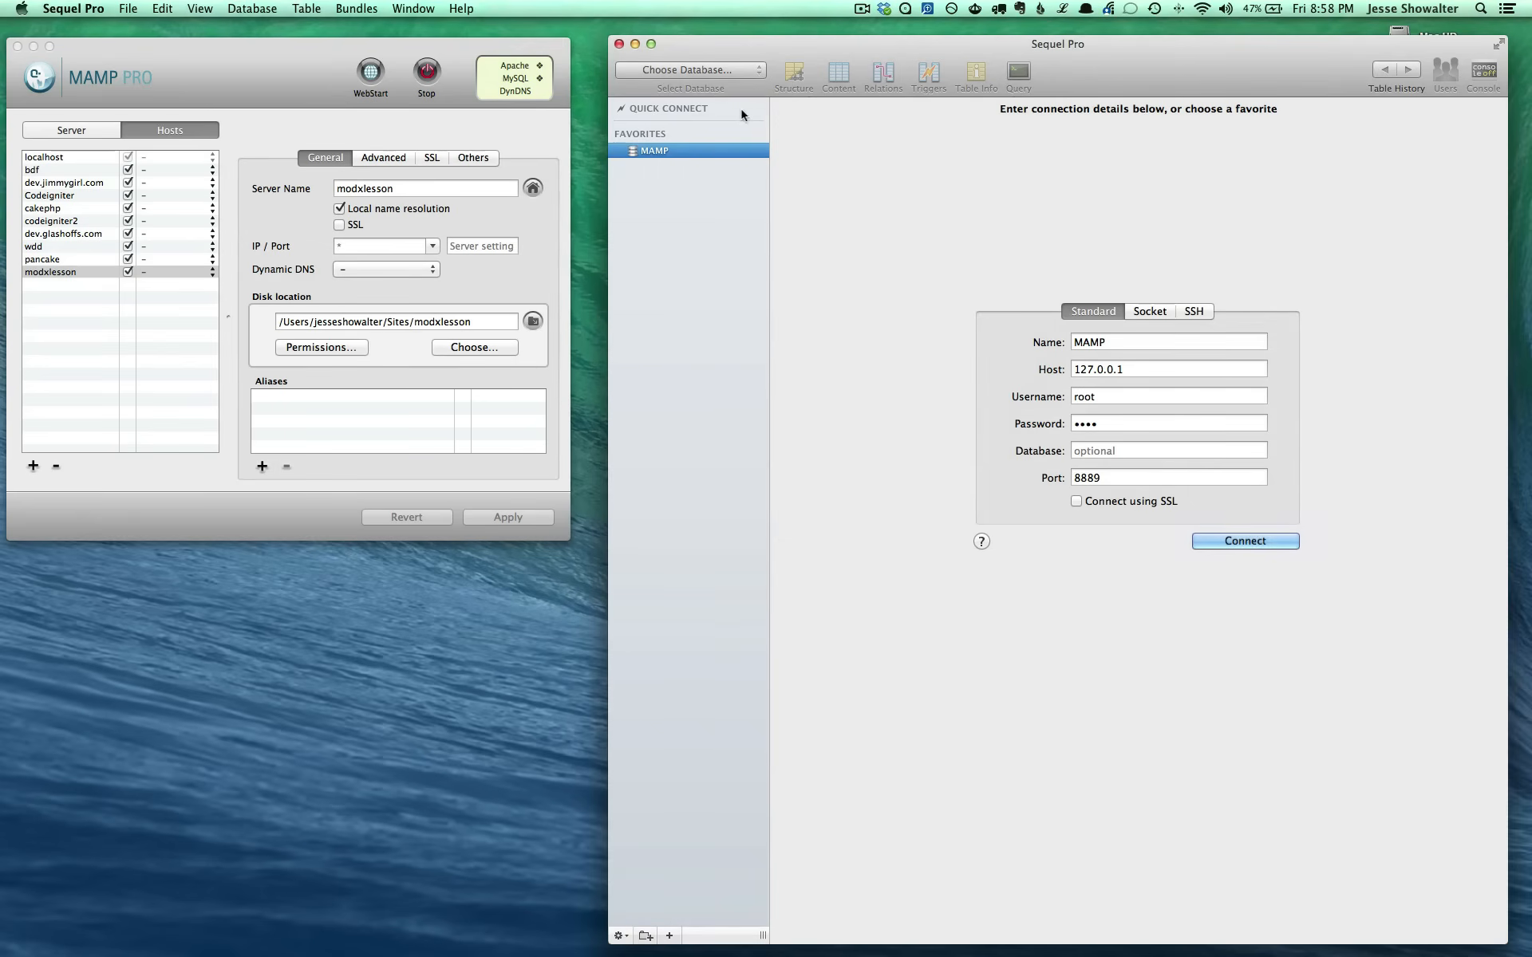
Step: Connect using the MAMP favorite and add a database named 'modxlesson'
left_click(653, 150)
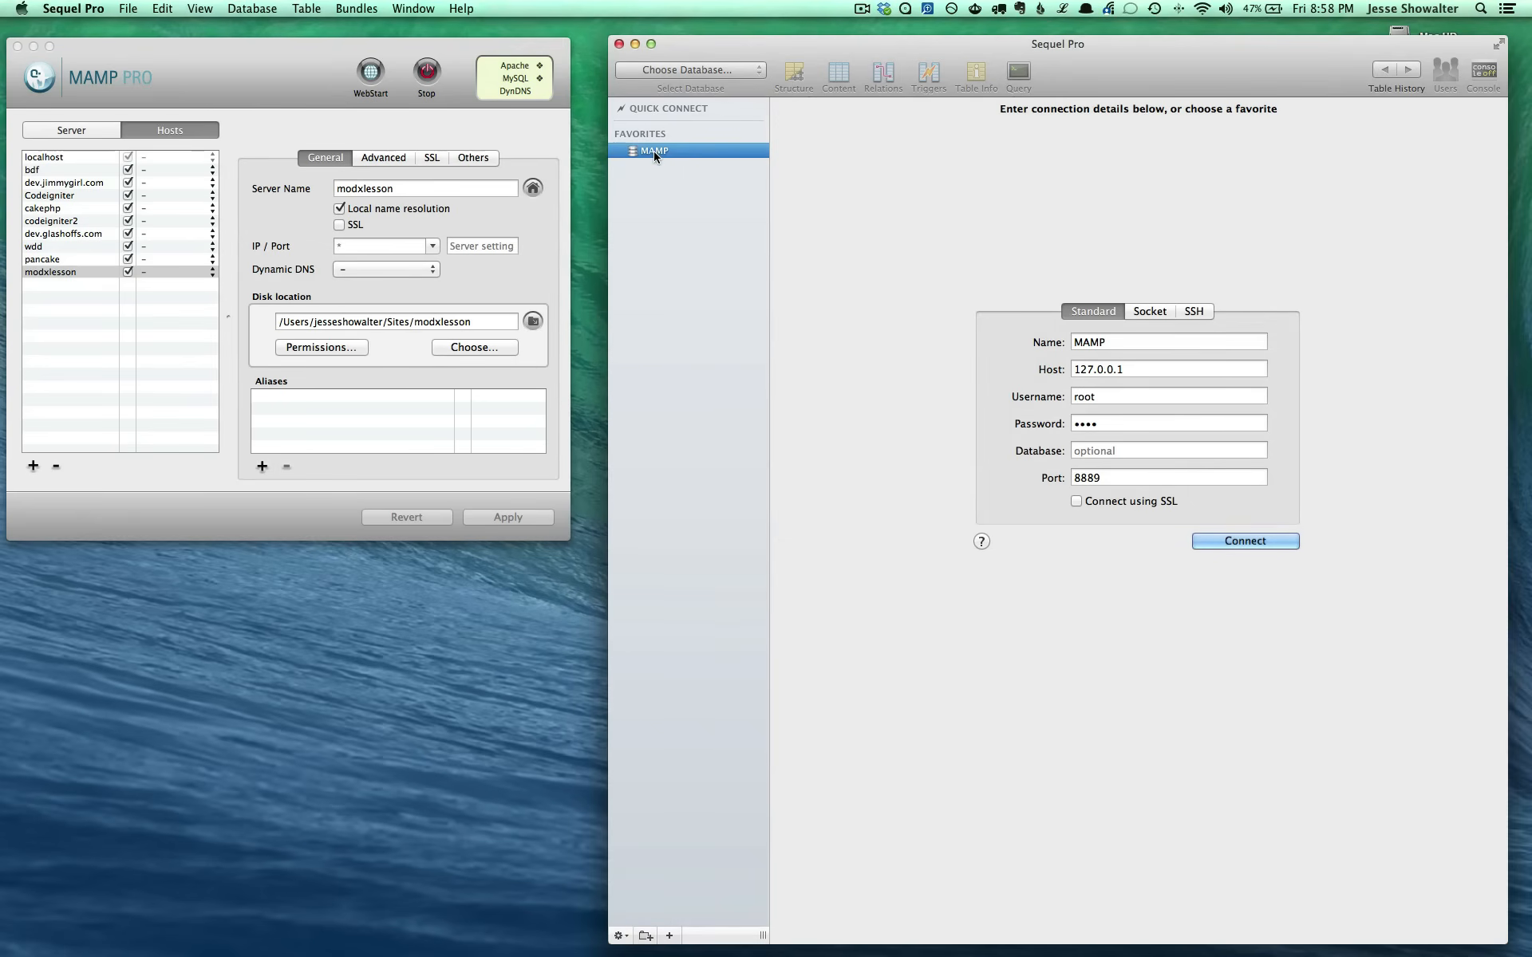
mouse_move(720, 232)
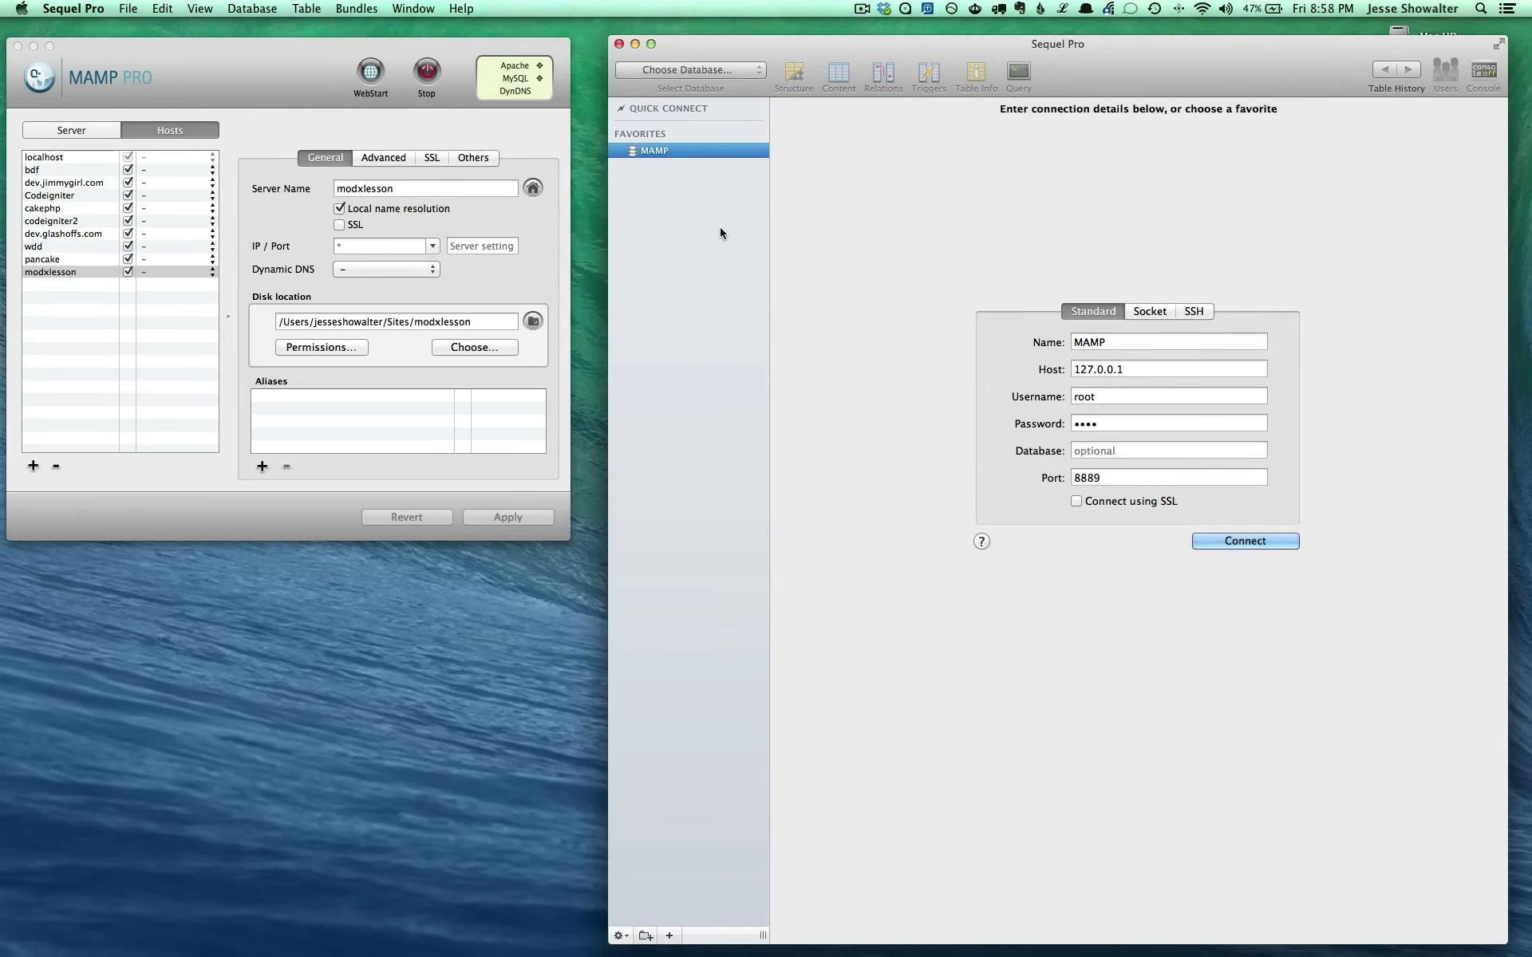
left_click(1243, 540)
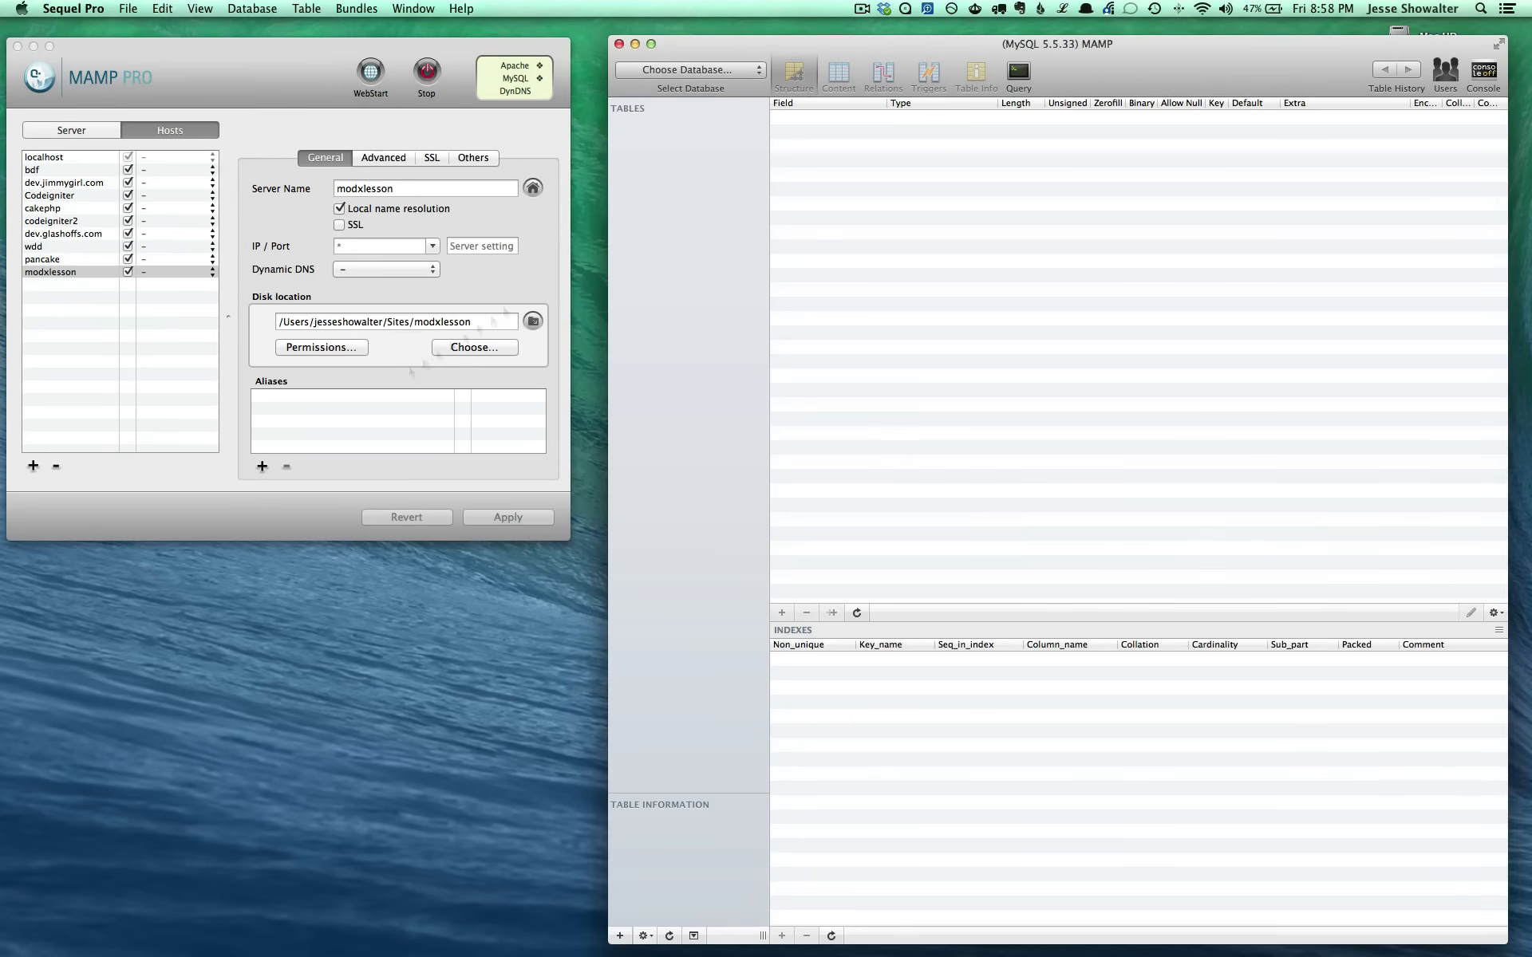
mouse_move(713, 151)
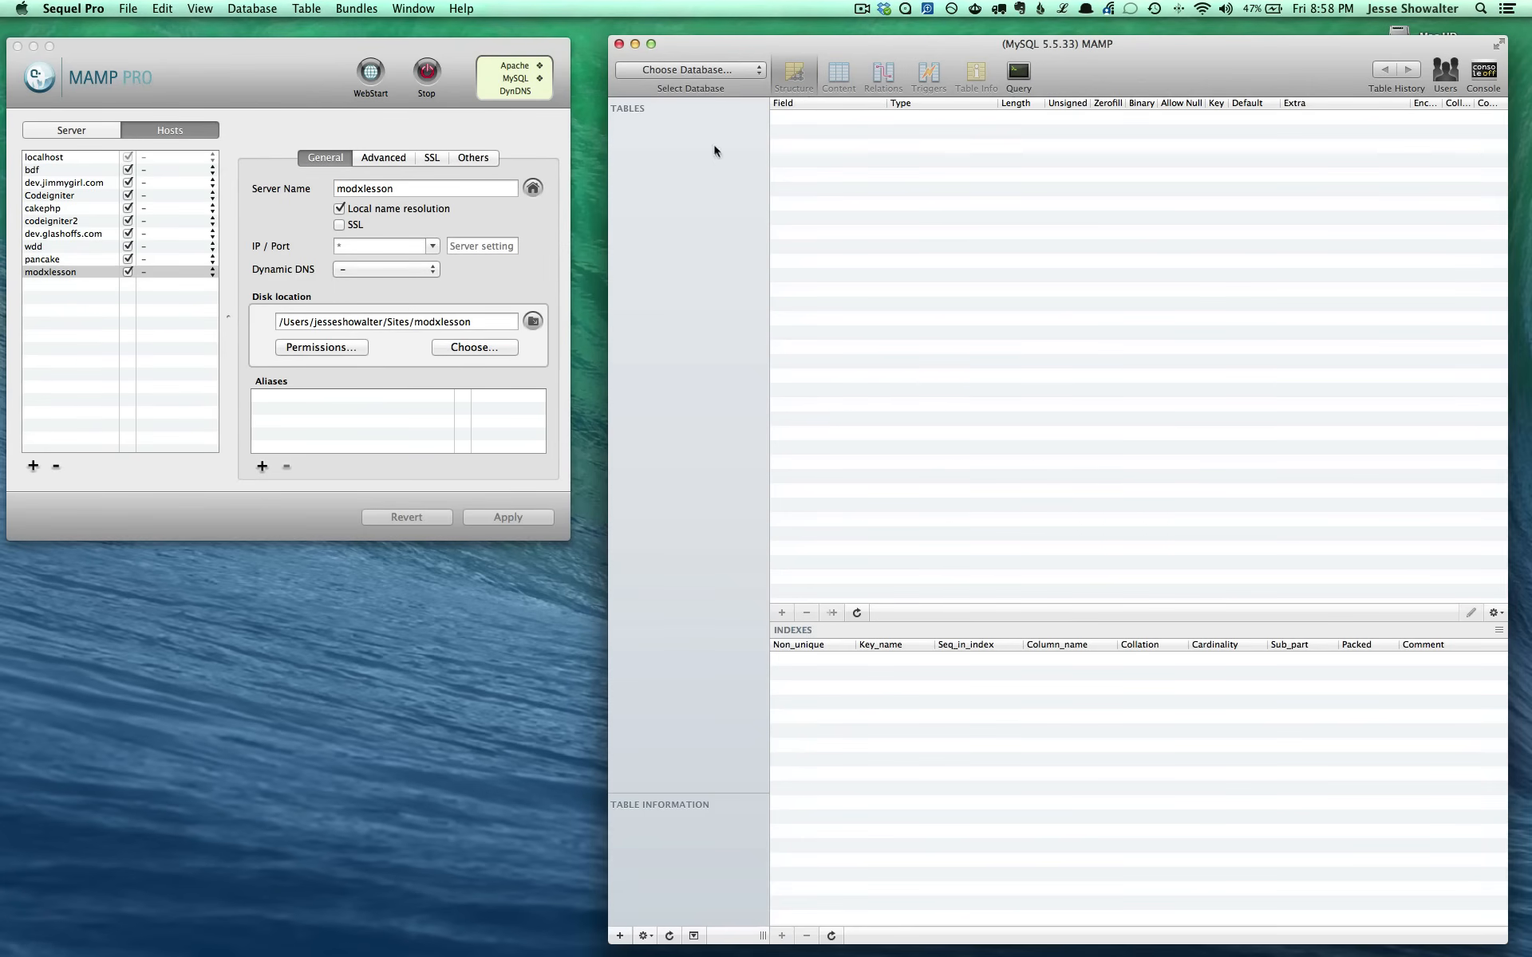
left_click(689, 70)
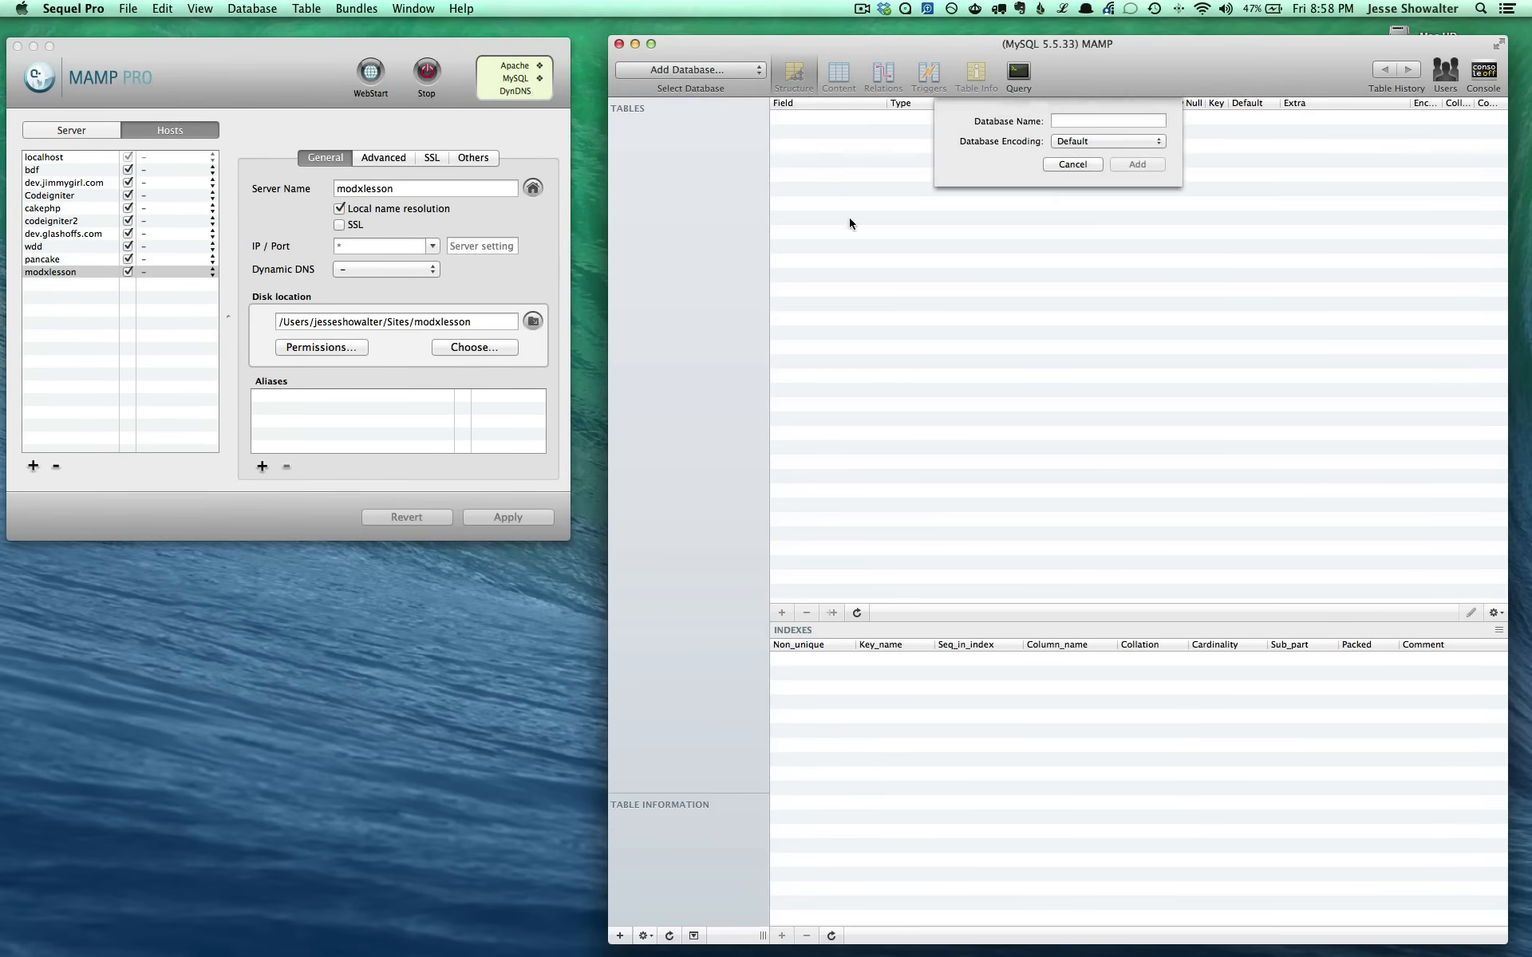
type("modxlesson")
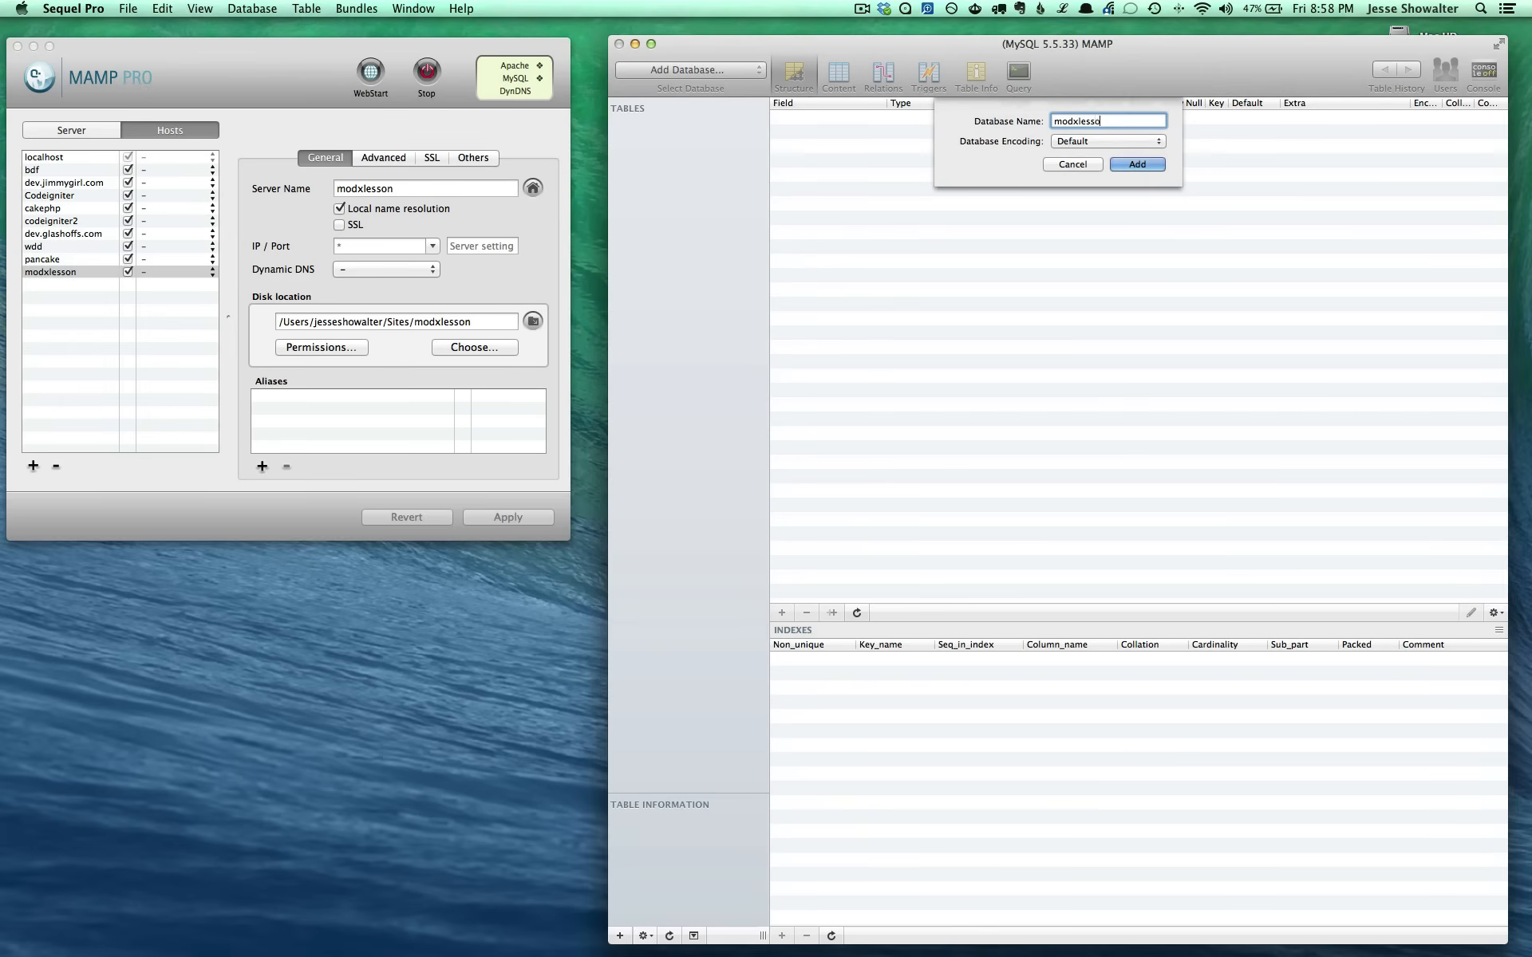
left_click(1136, 164)
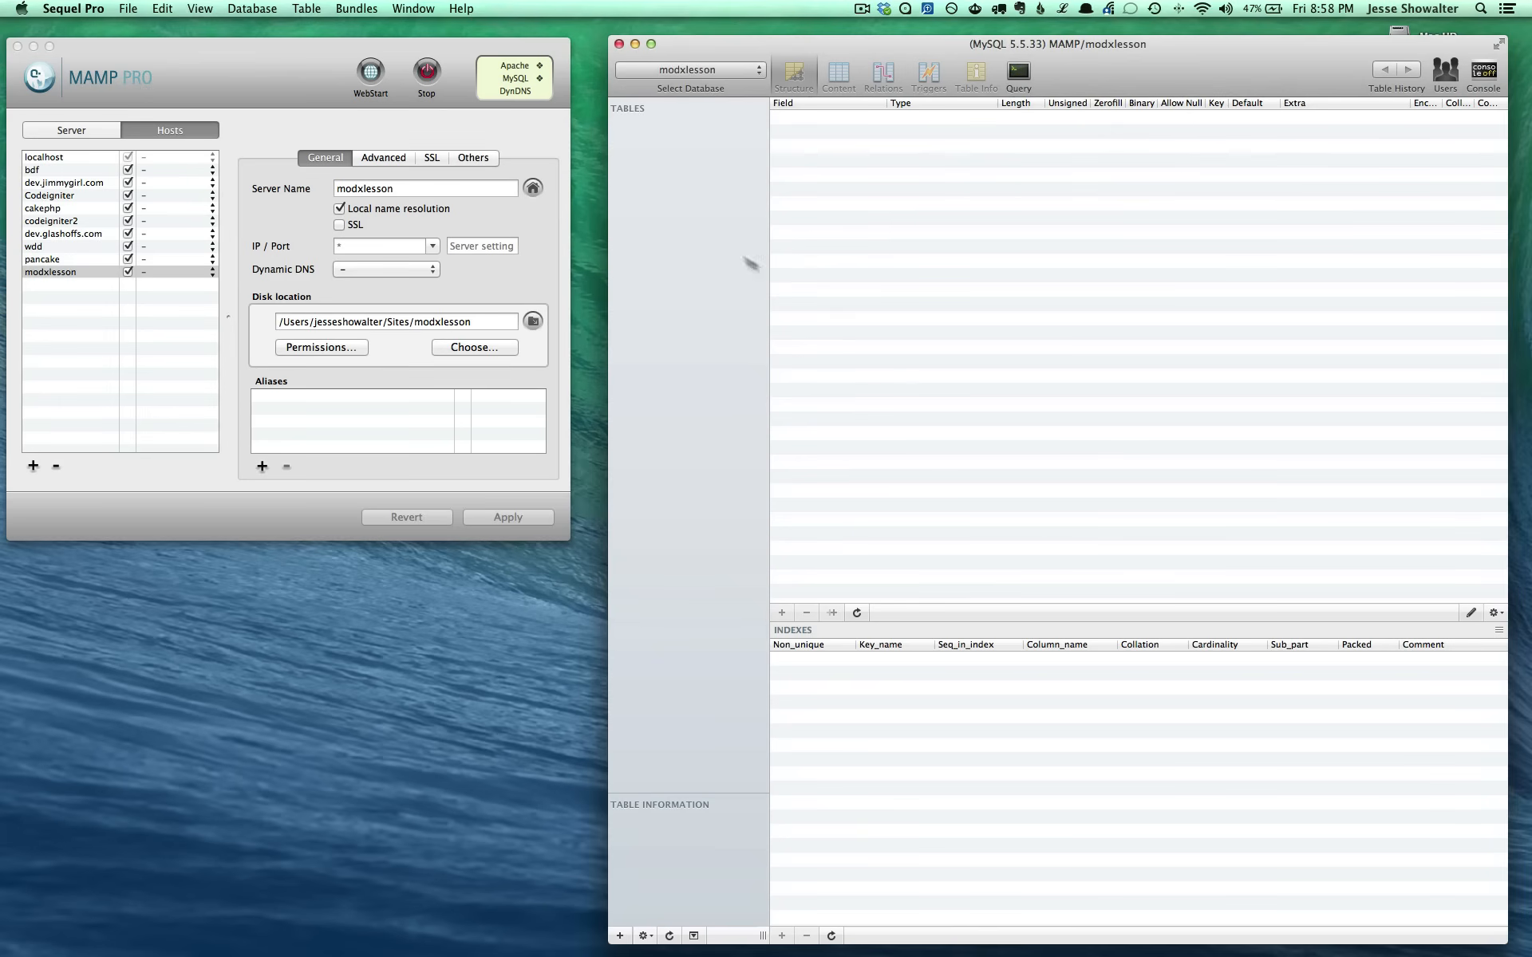
mouse_move(493, 308)
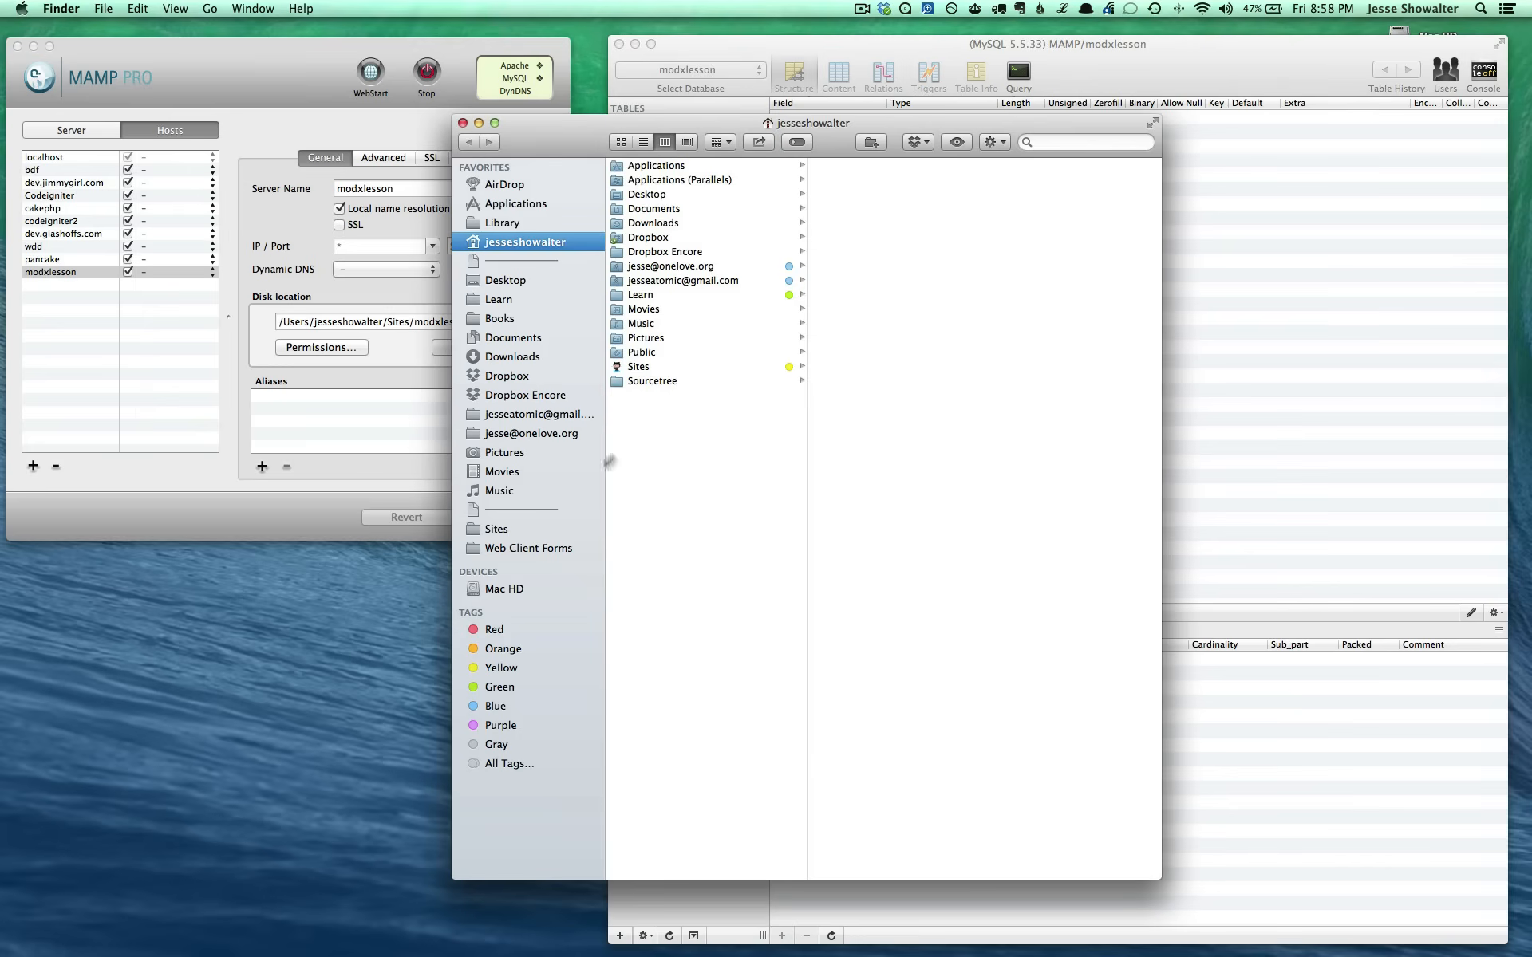
Step: Unpack modx-2.2.10-pl.zip from Downloads into Sites/modxlesson and delete the zip
left_click(496, 528)
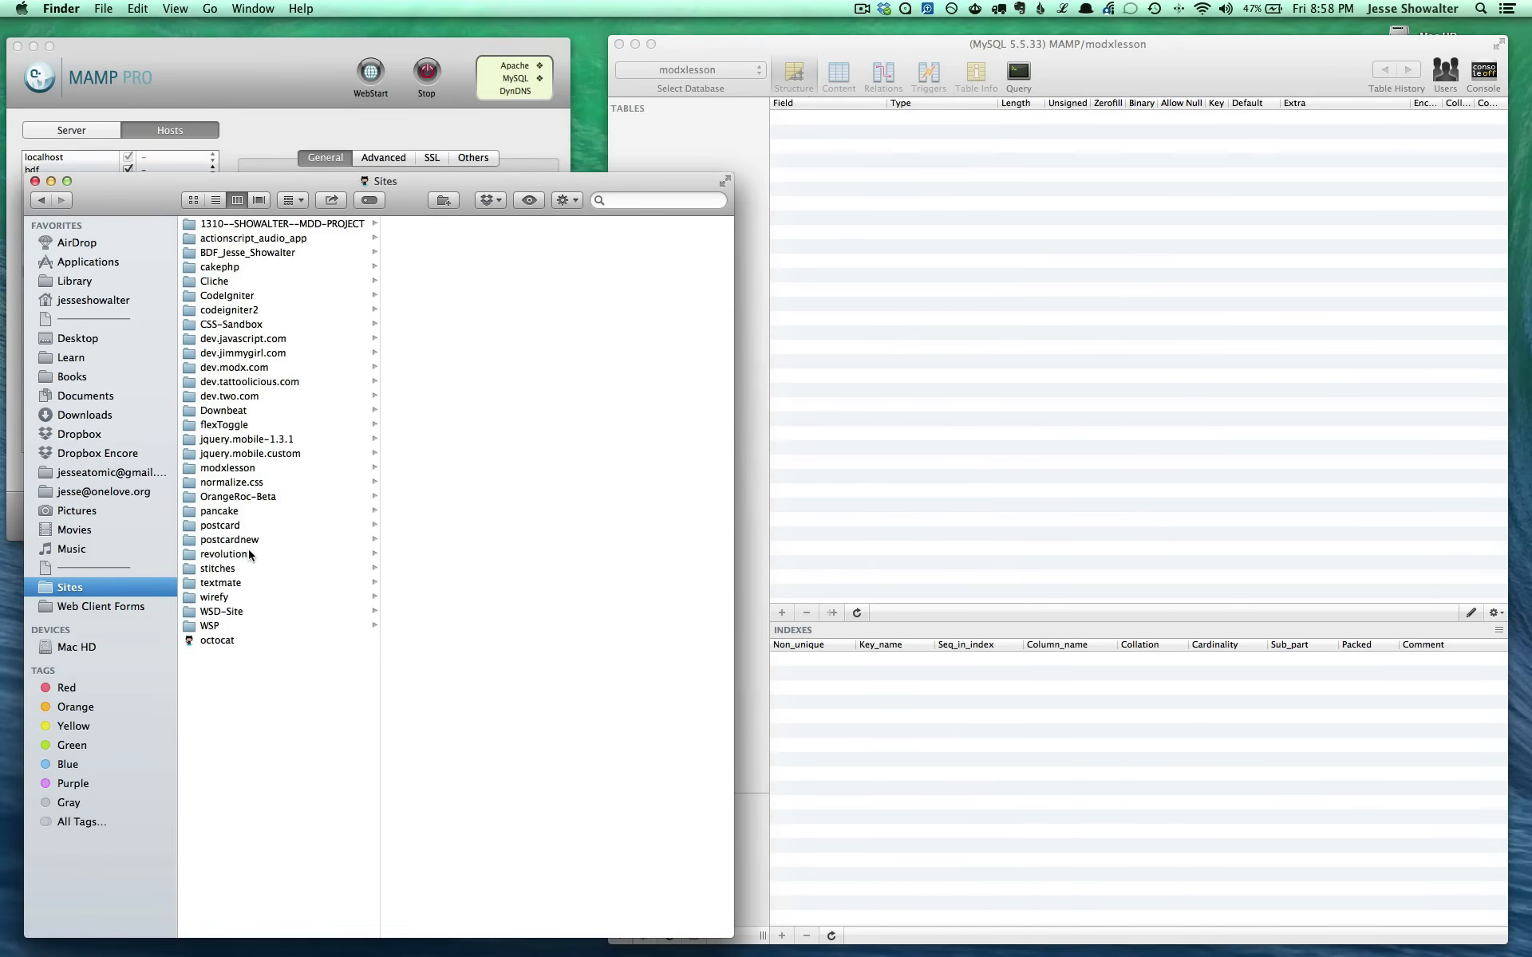
left_click(227, 468)
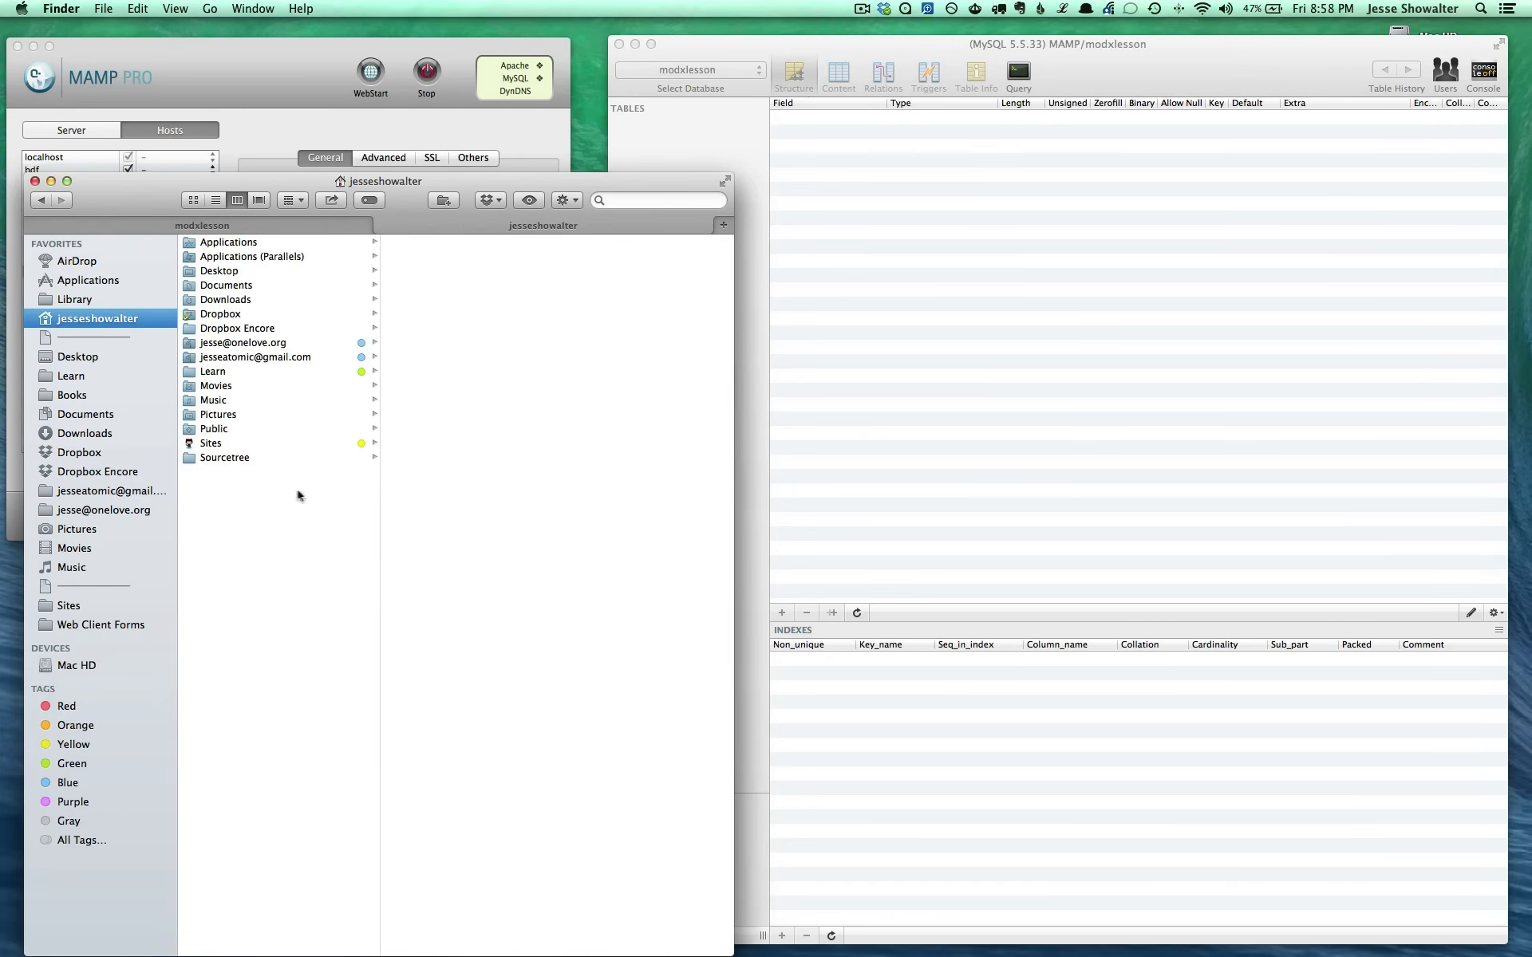
mouse_move(90, 381)
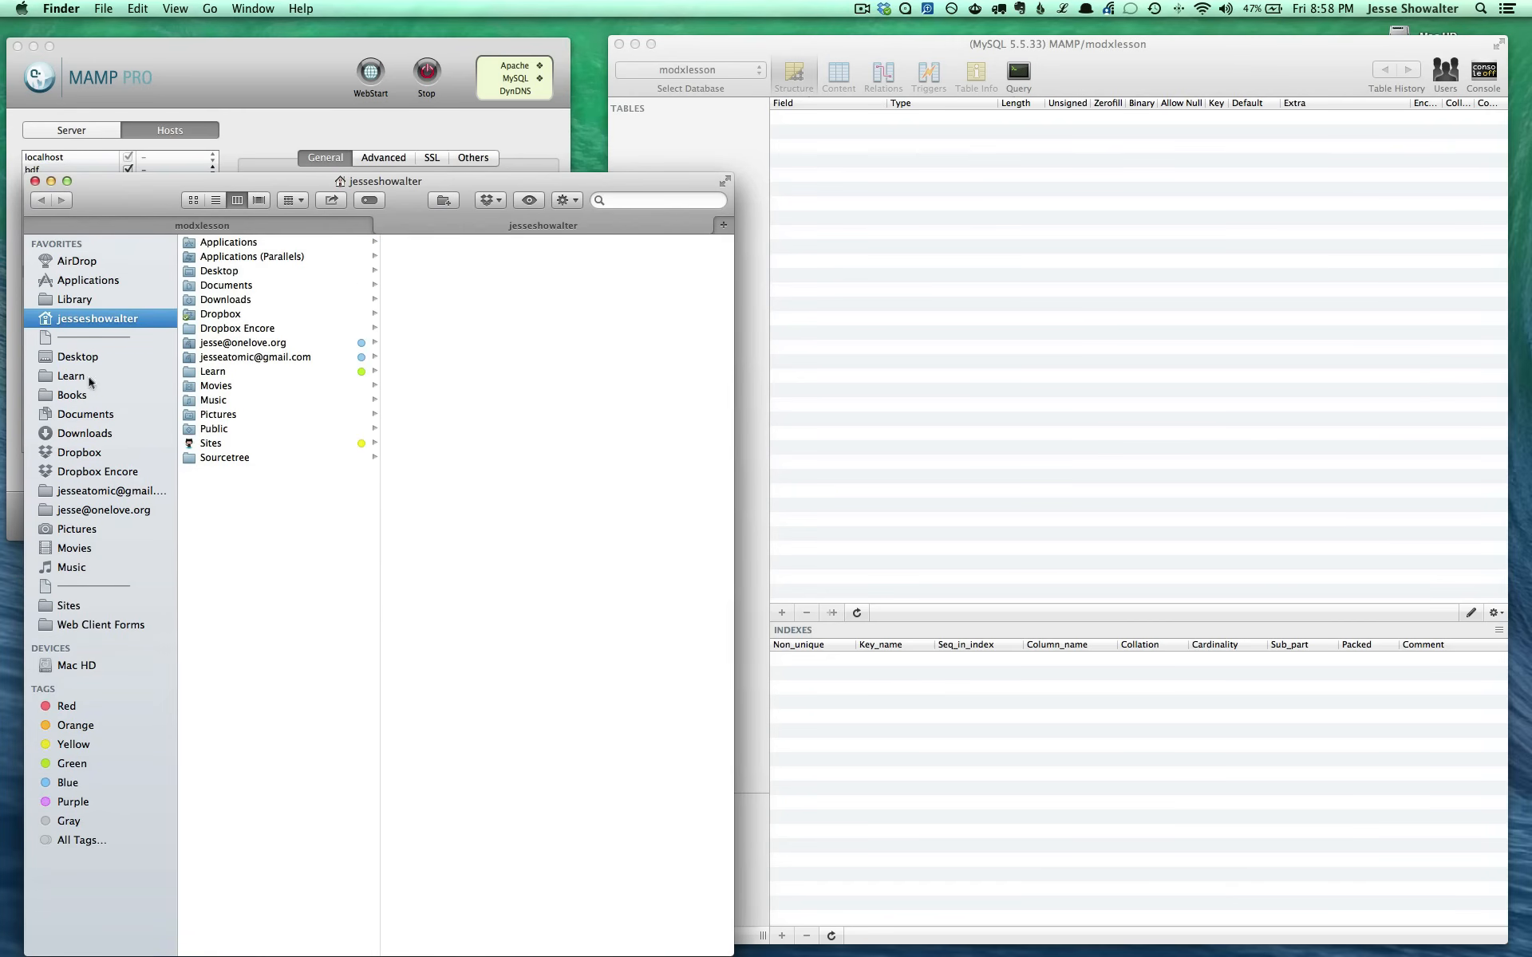
left_click(86, 432)
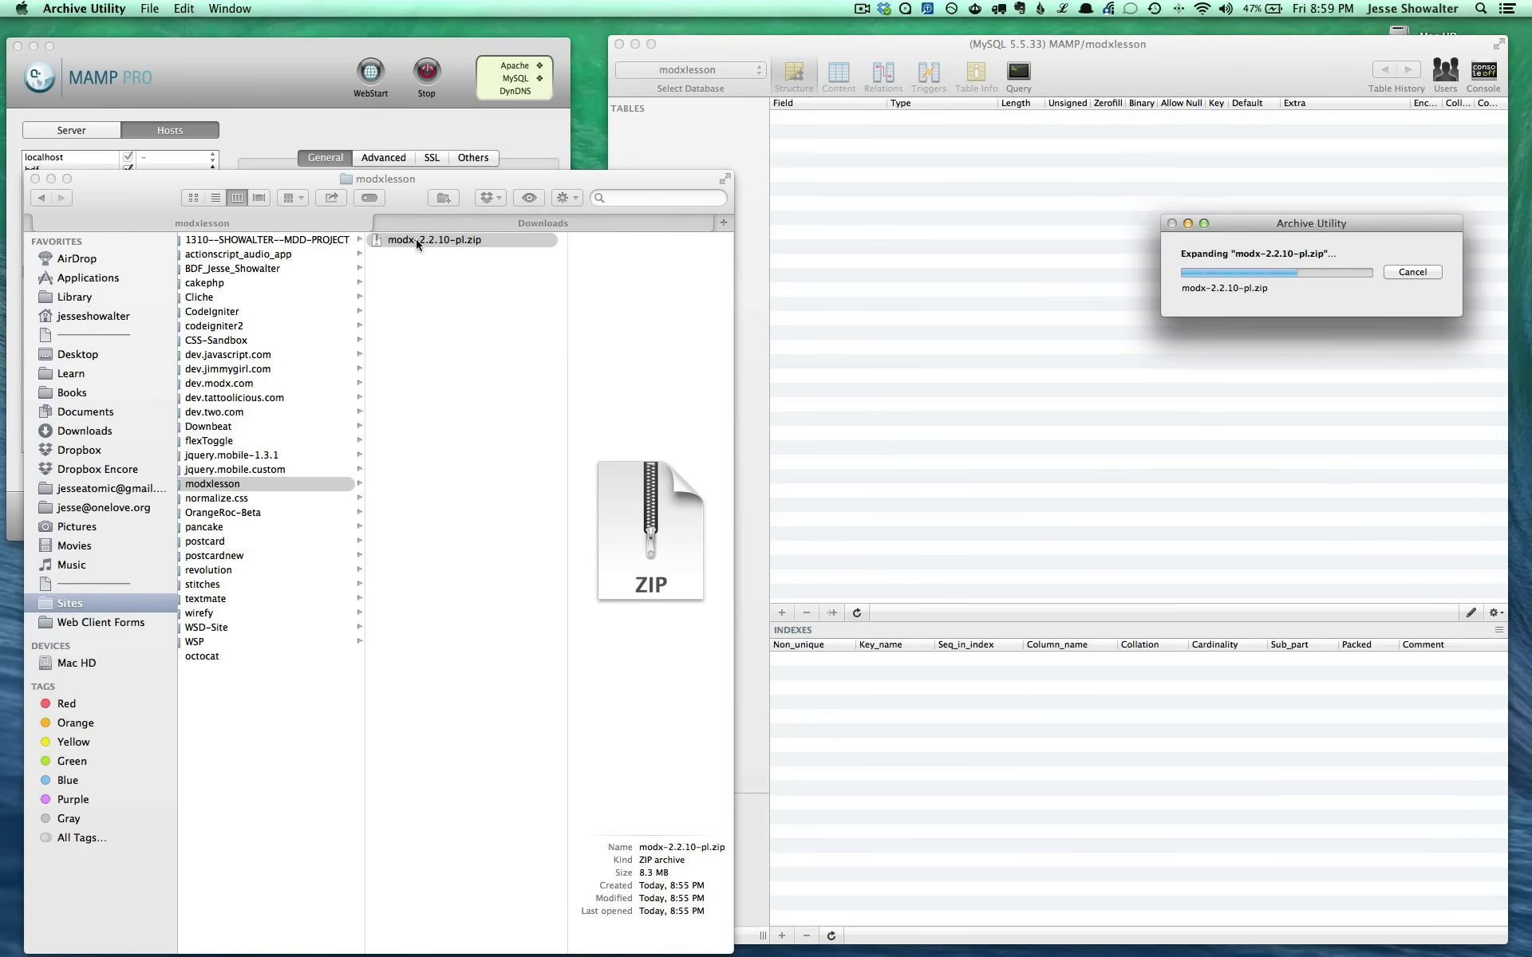
mouse_move(445, 251)
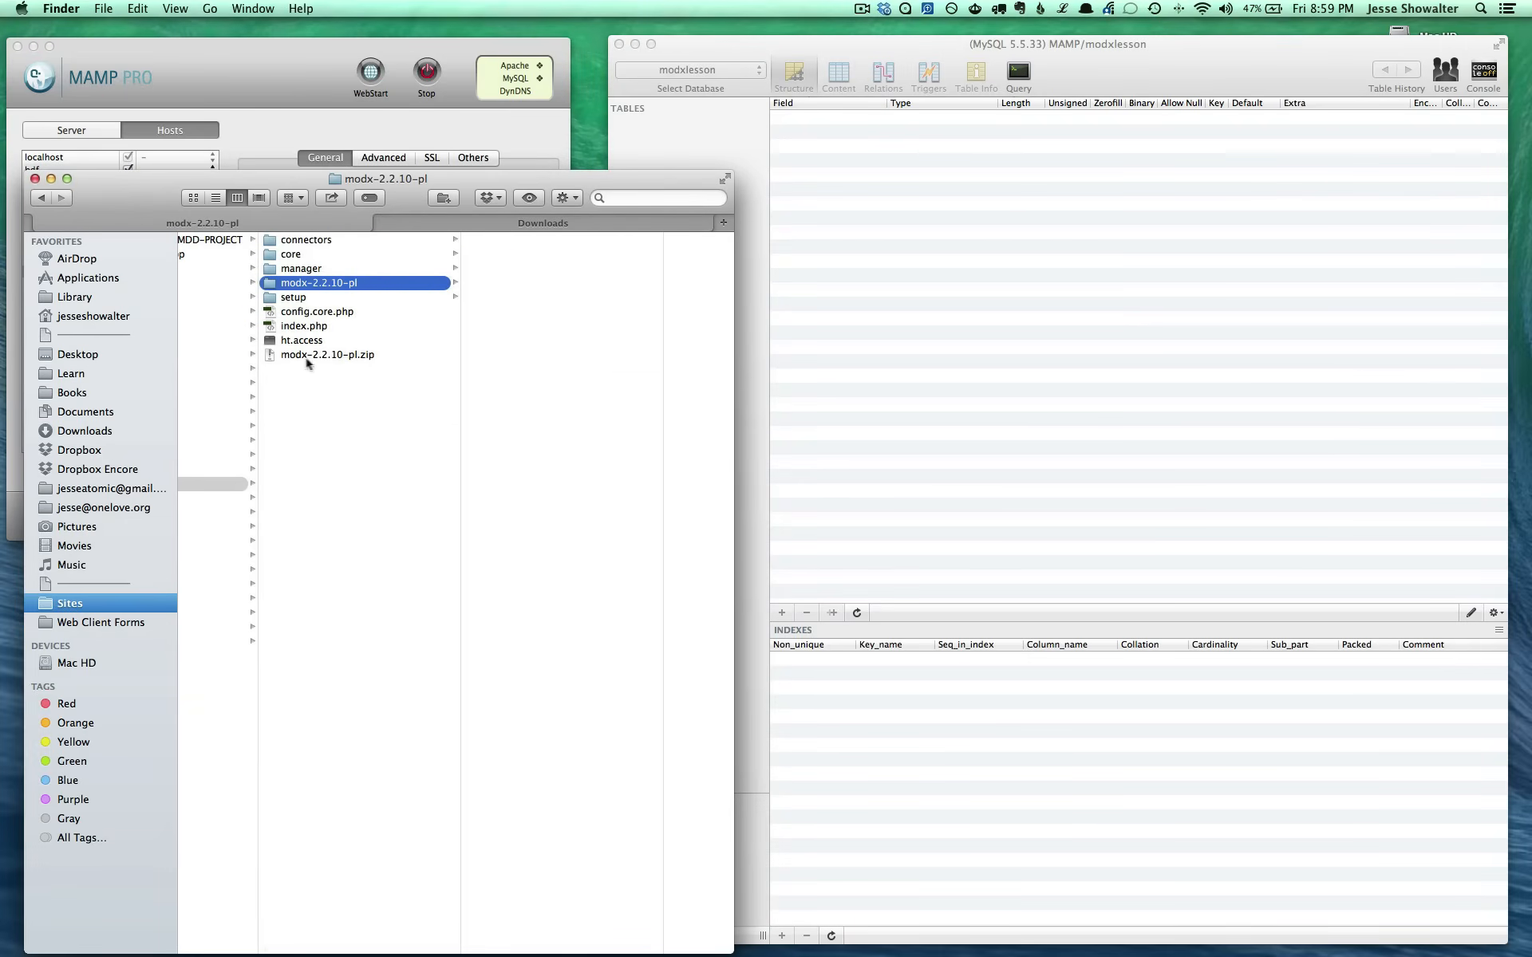
right_click(317, 283)
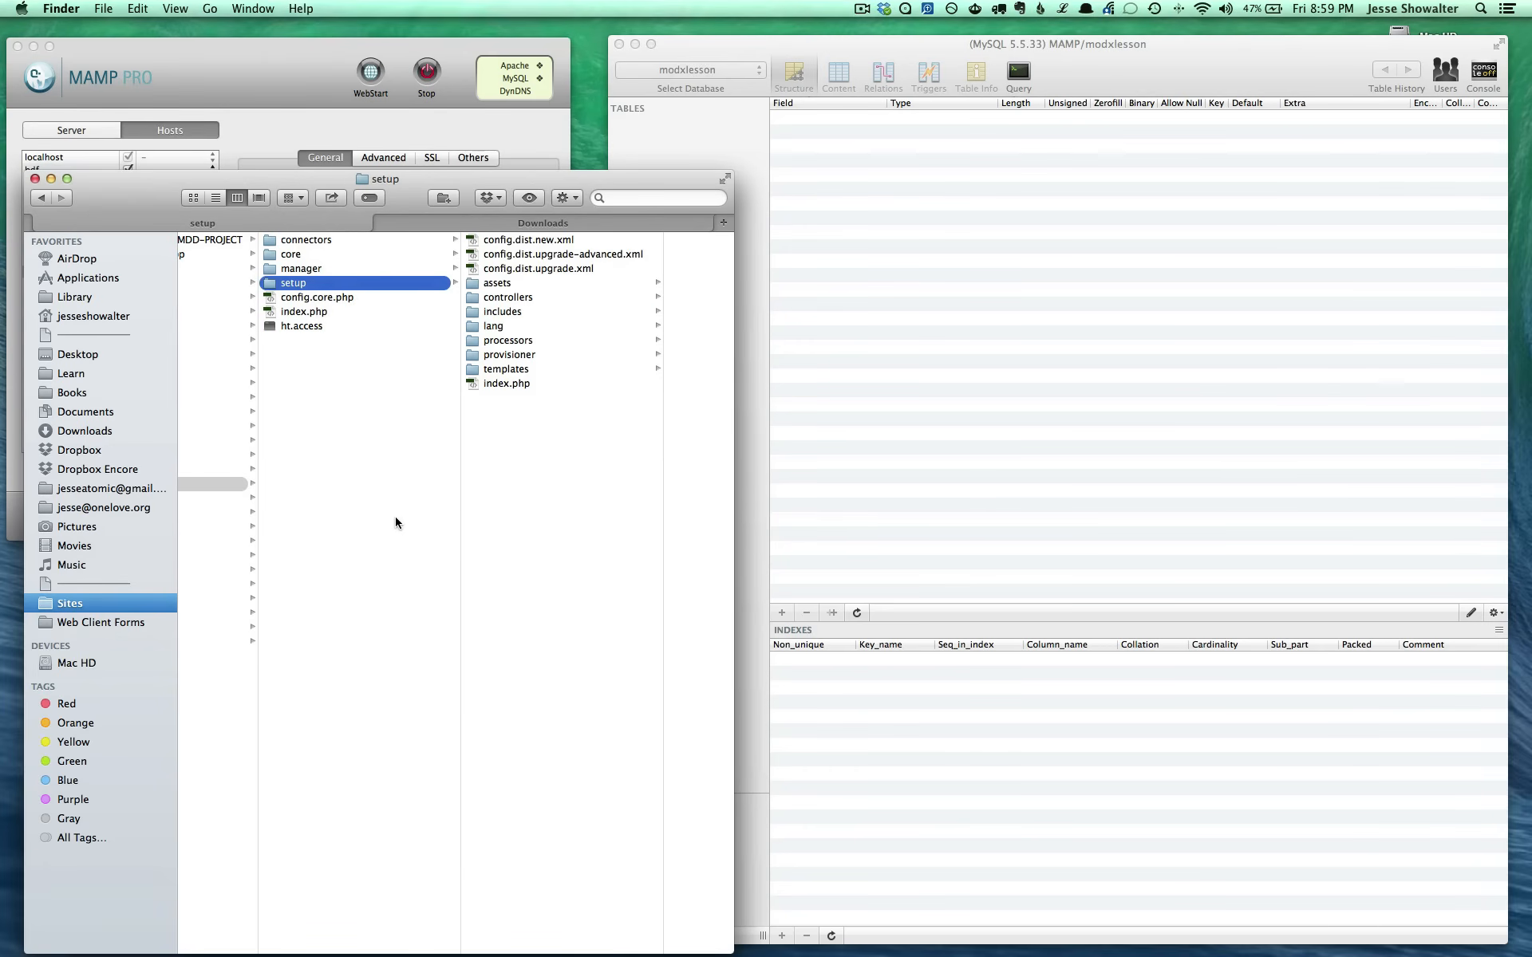
mouse_move(342, 348)
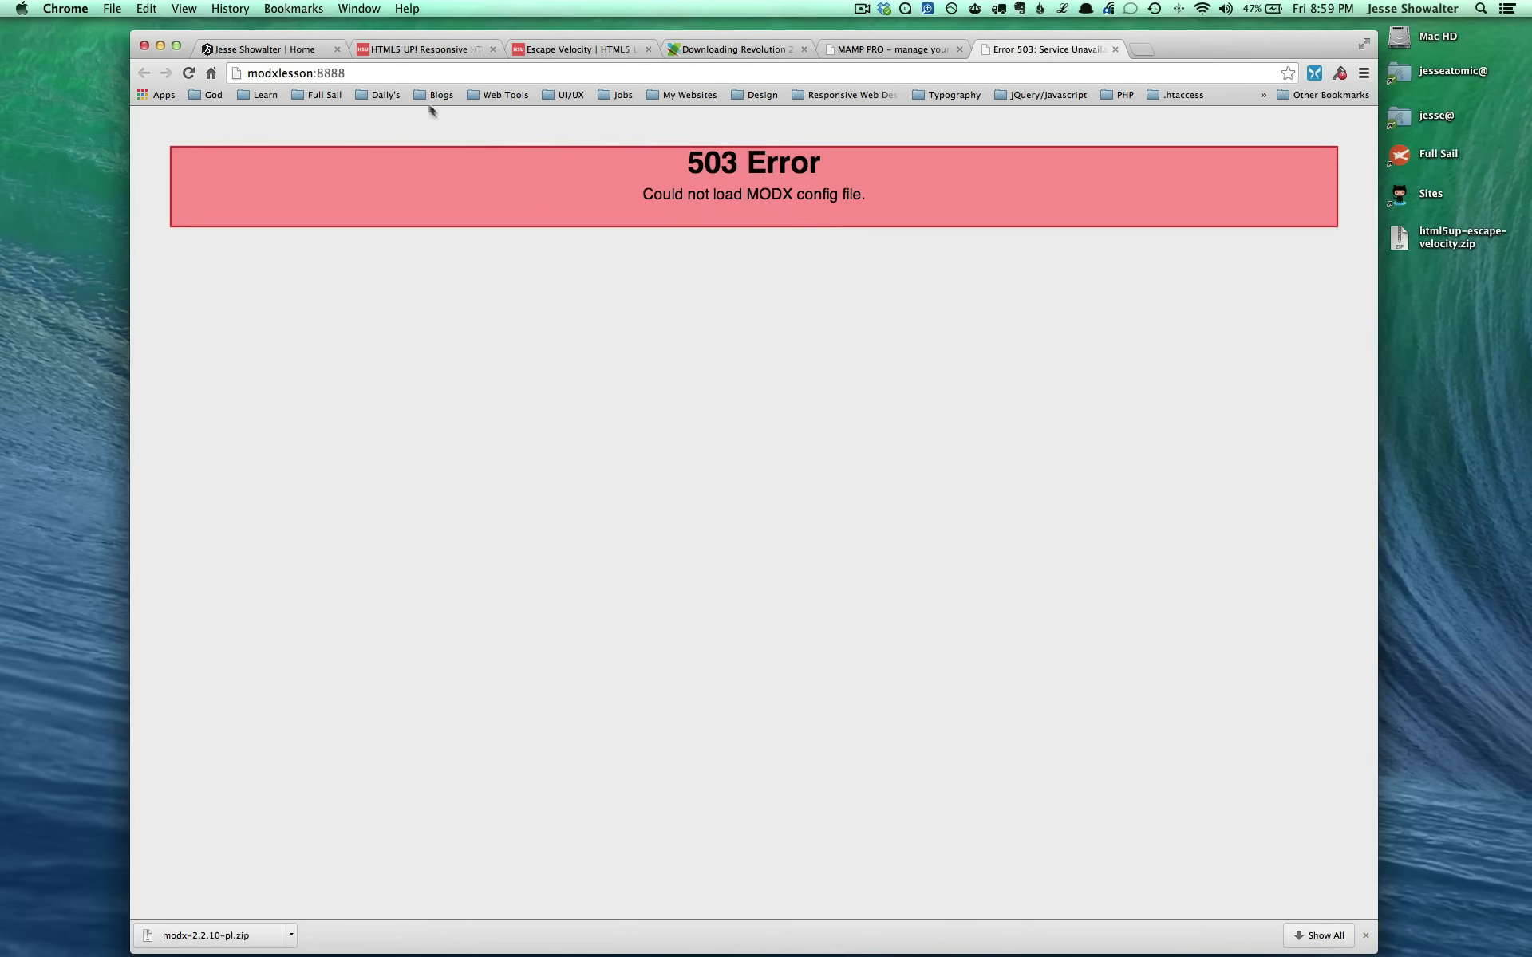
Step: Launch modxlesson:8888/setup, choose English and New Installation
type("/setup/index.php?s=set")
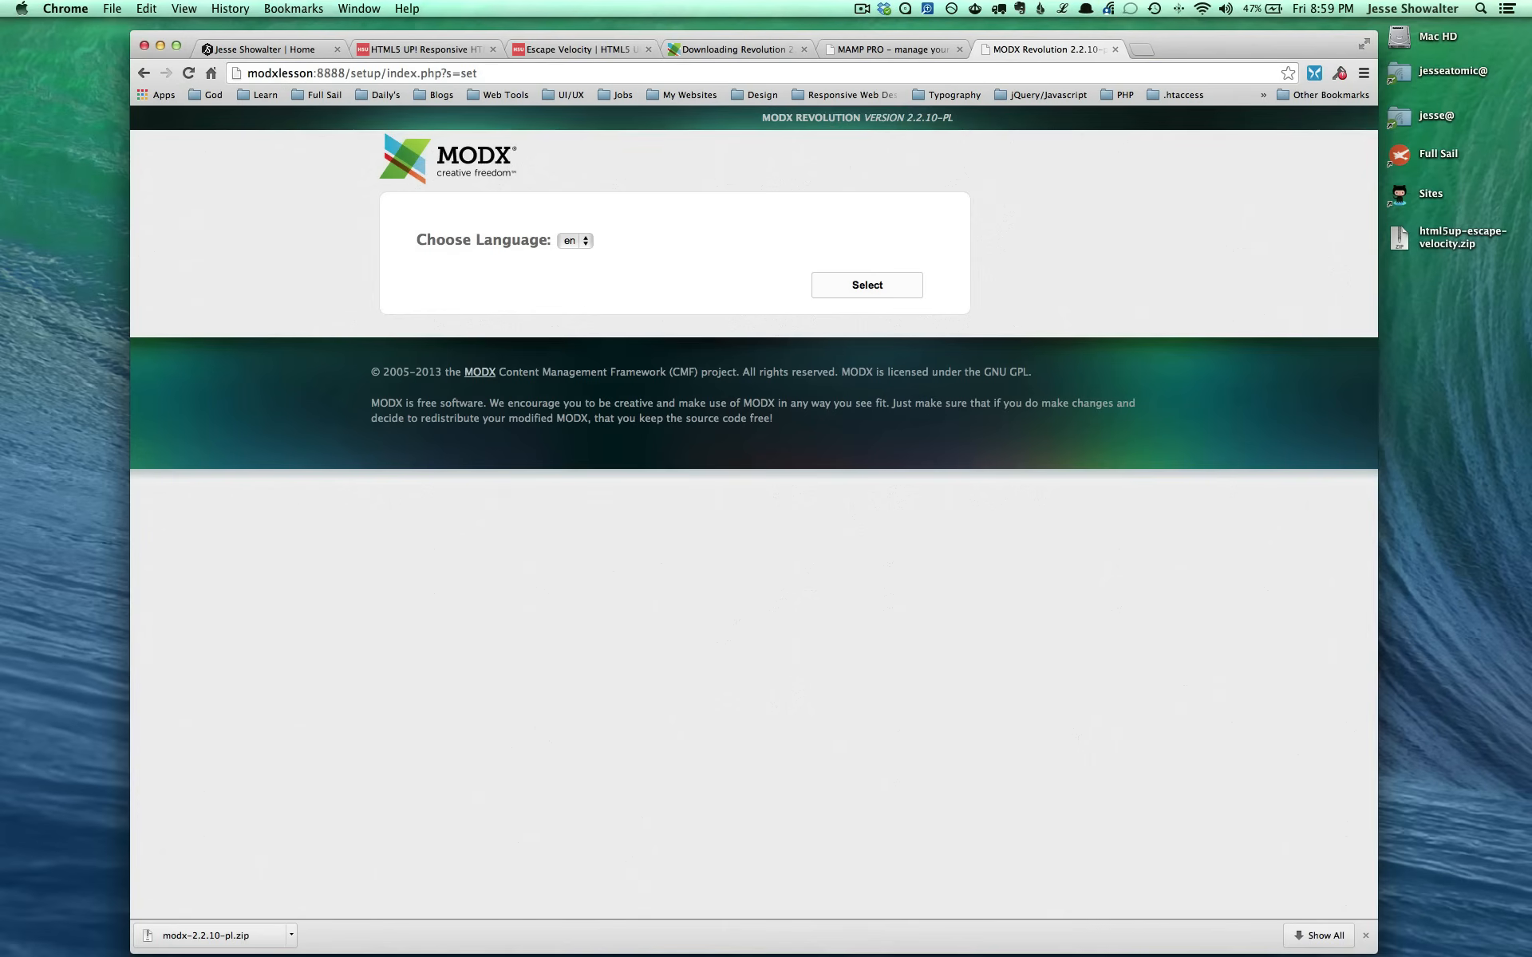
mouse_move(618, 184)
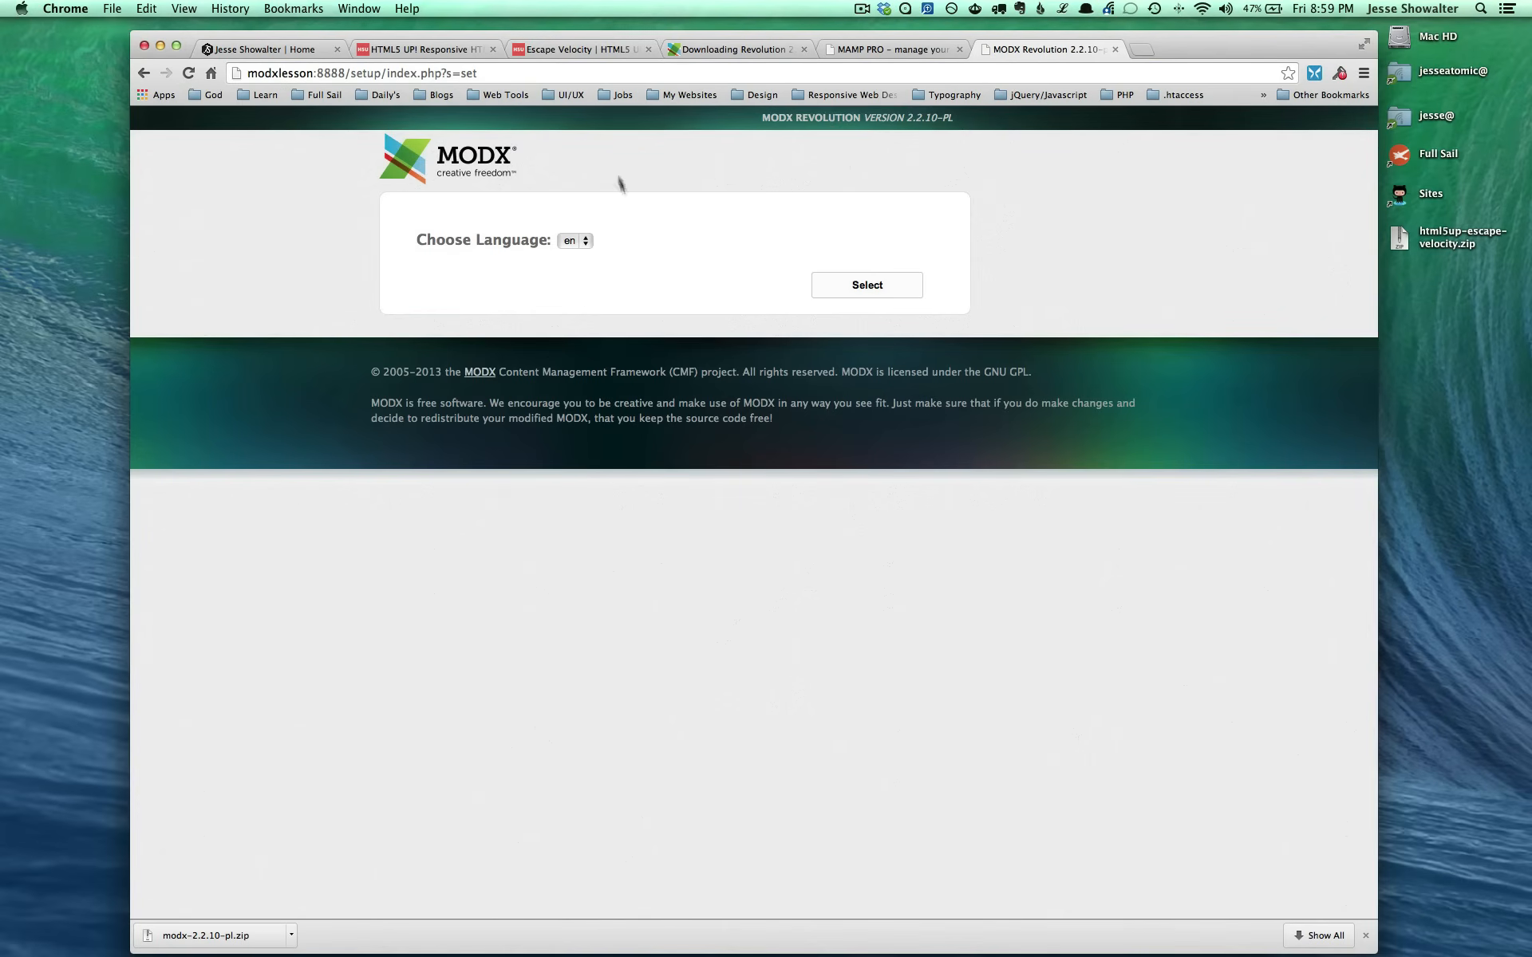
left_click(866, 284)
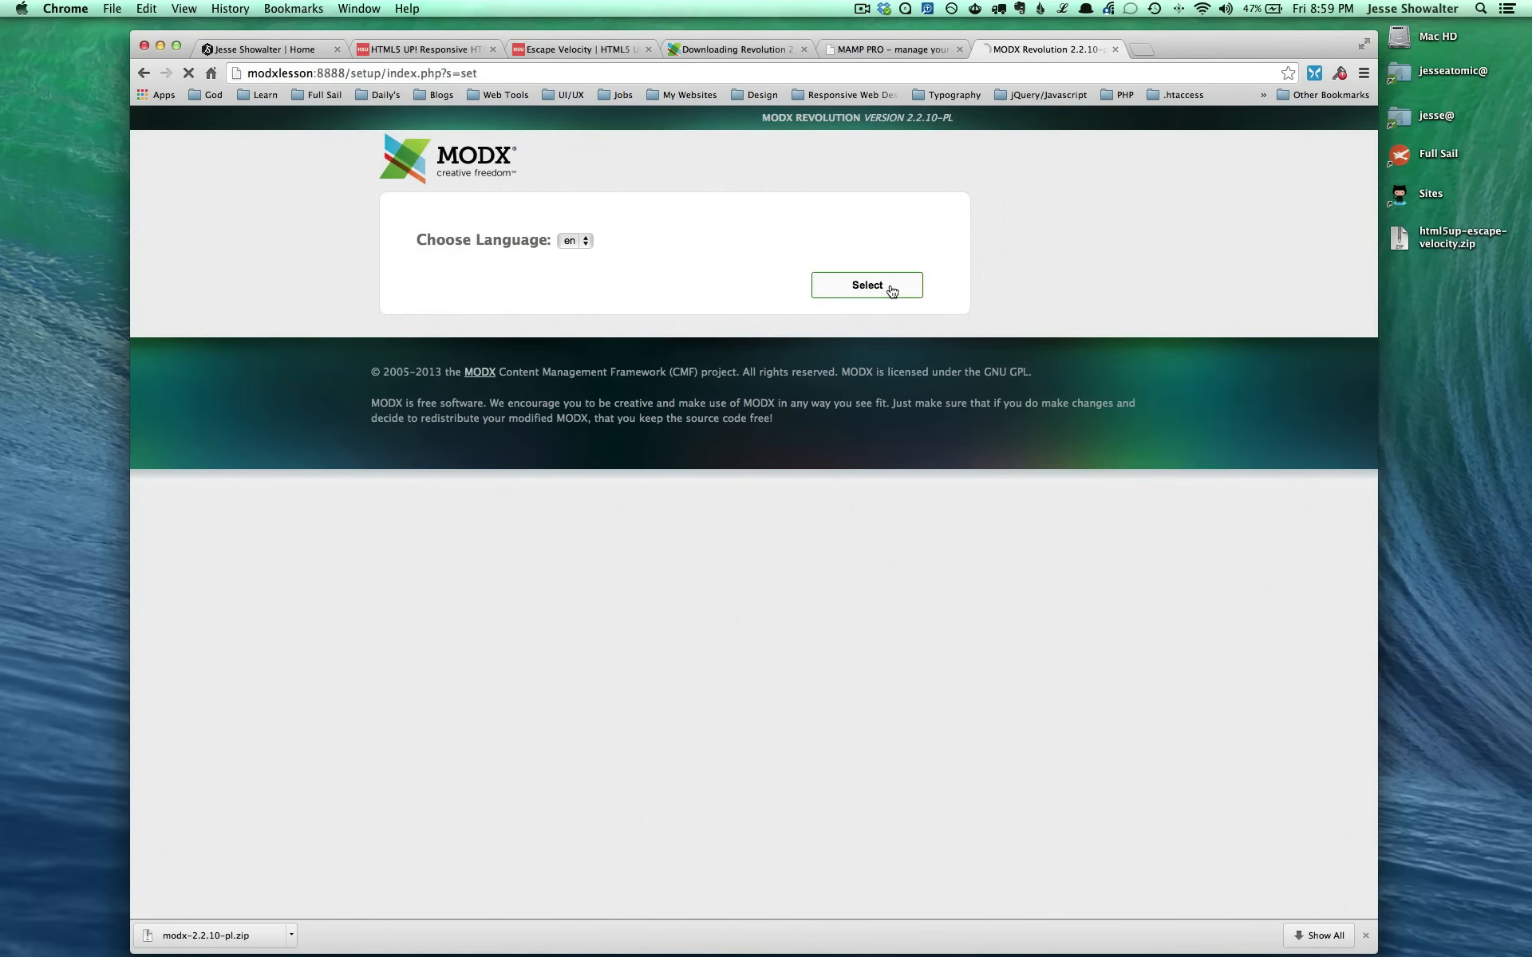
left_click(864, 284)
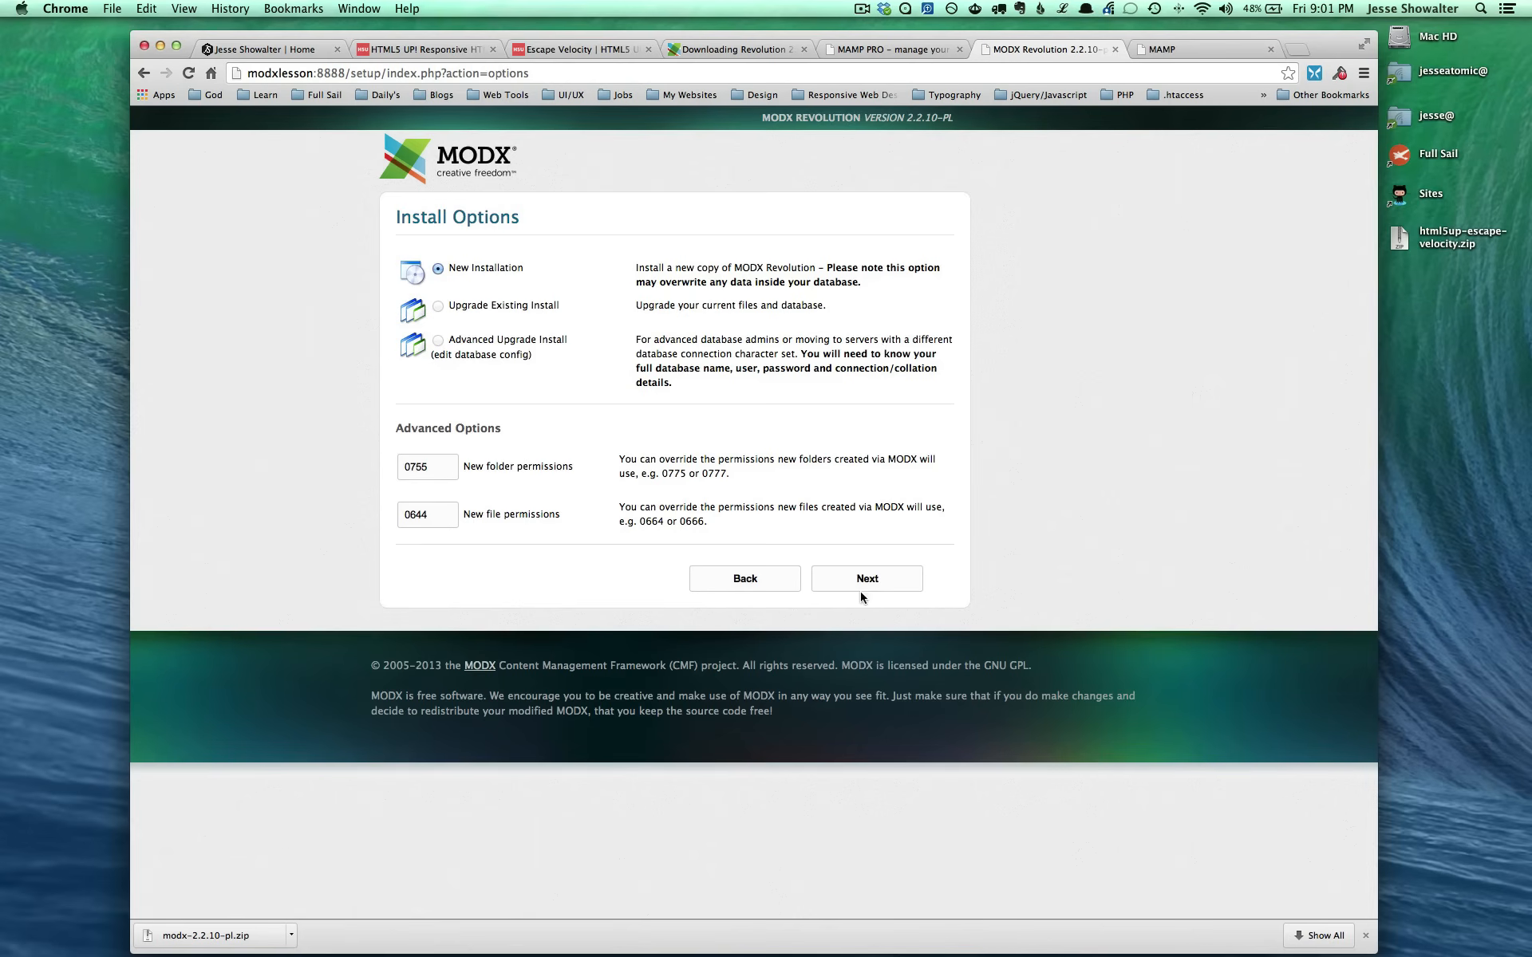
left_click(863, 578)
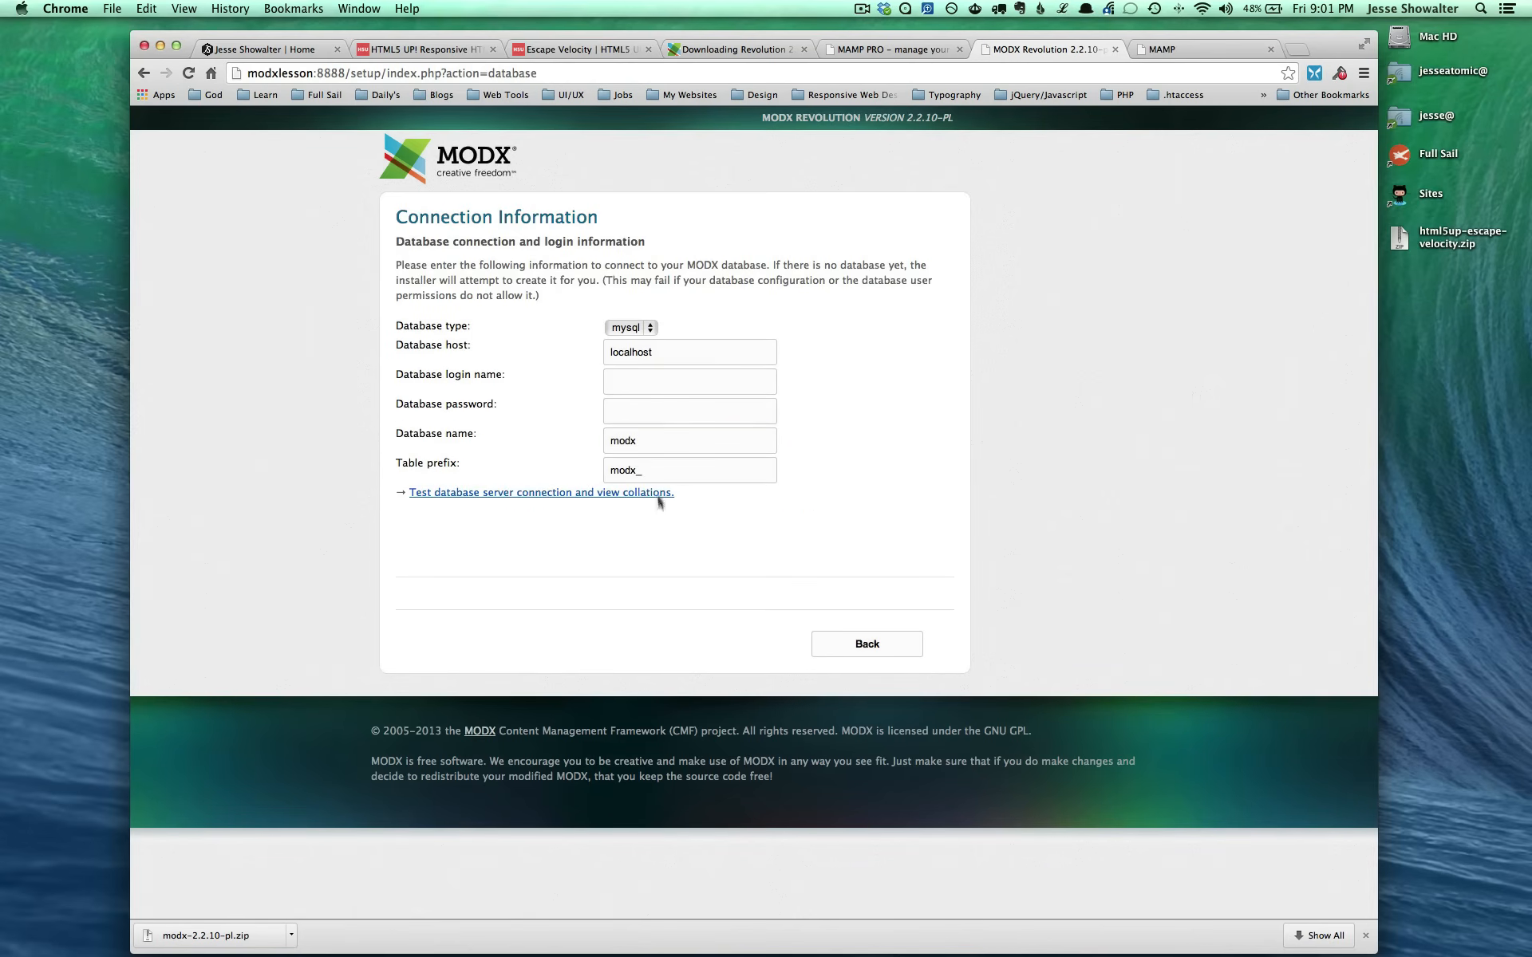
mouse_move(653, 247)
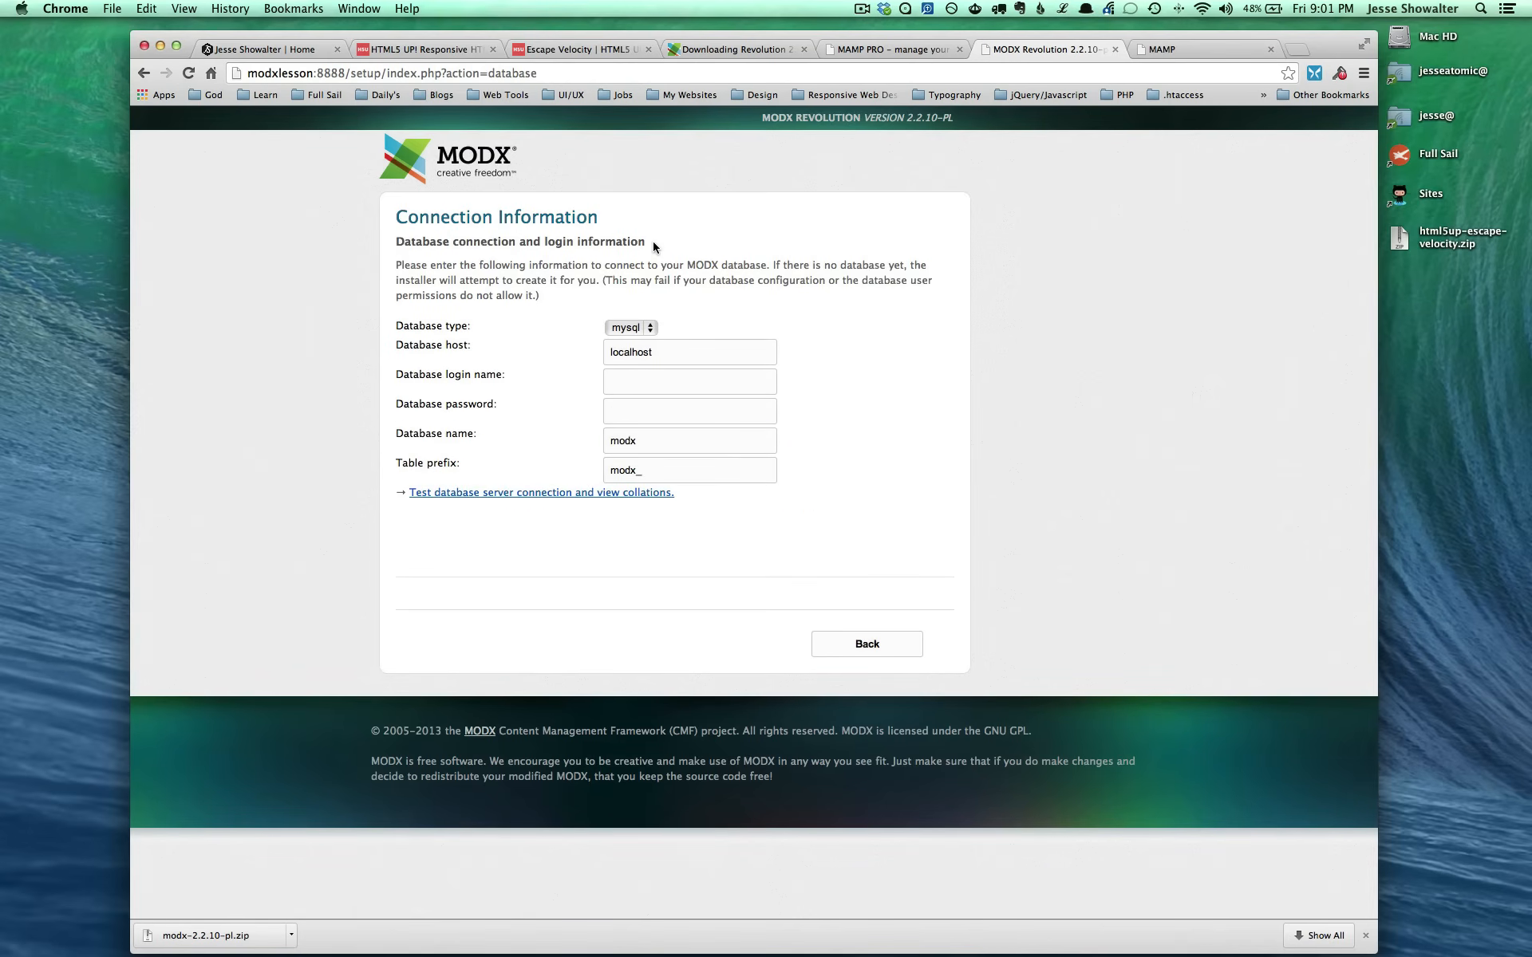
Step: Set the database login to root and test the server and modxlesson database connections
left_click(688, 352)
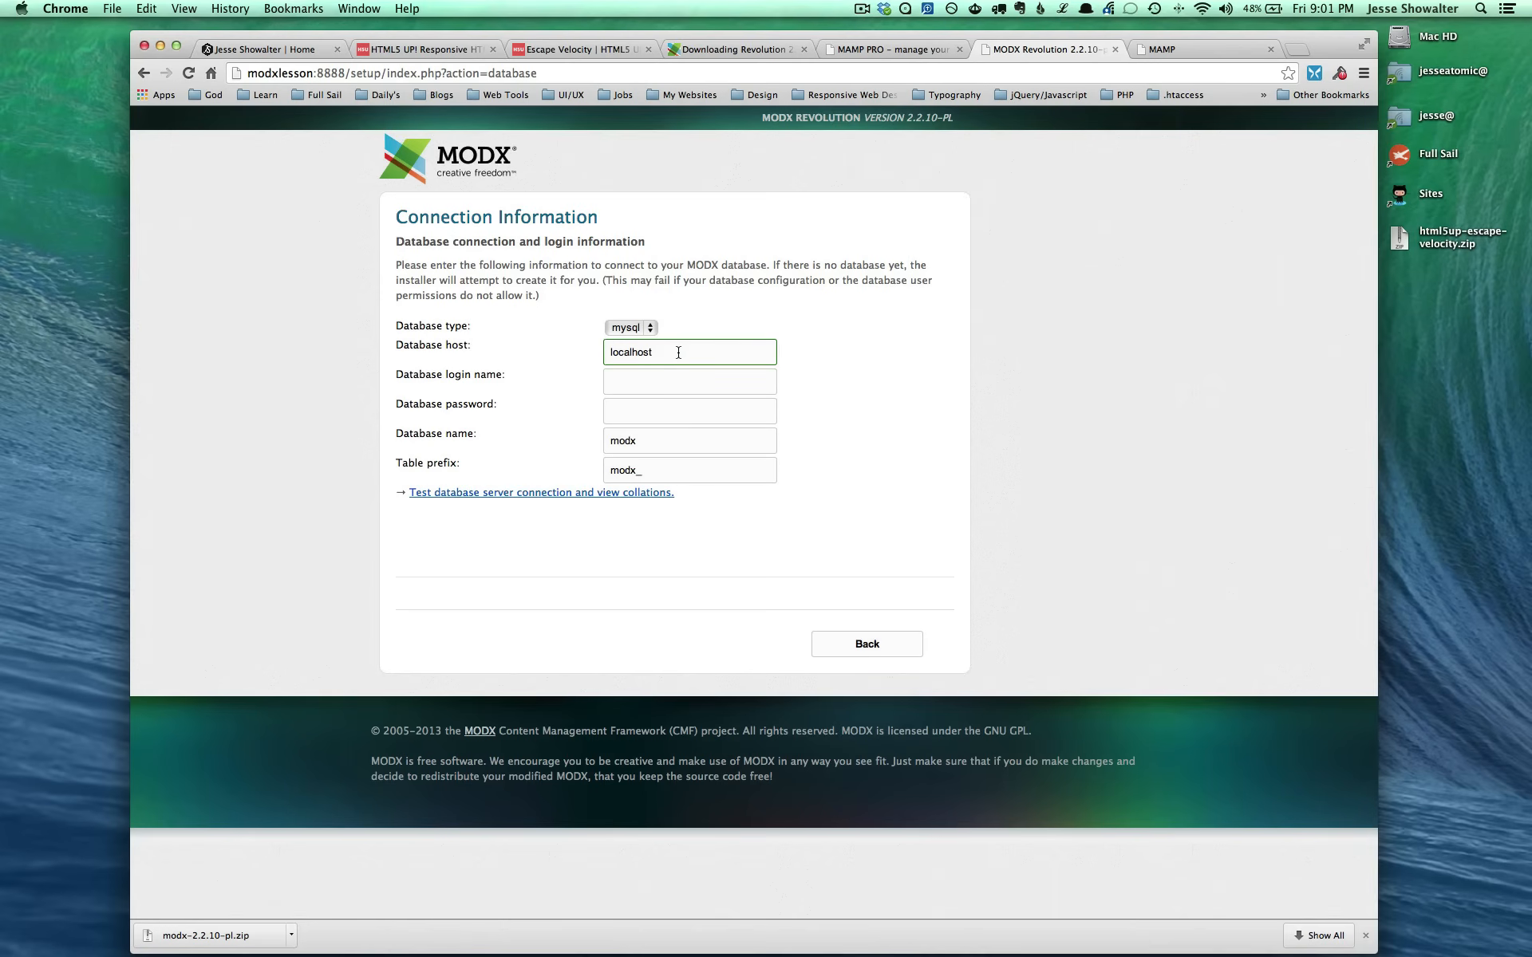
double_click(630, 351)
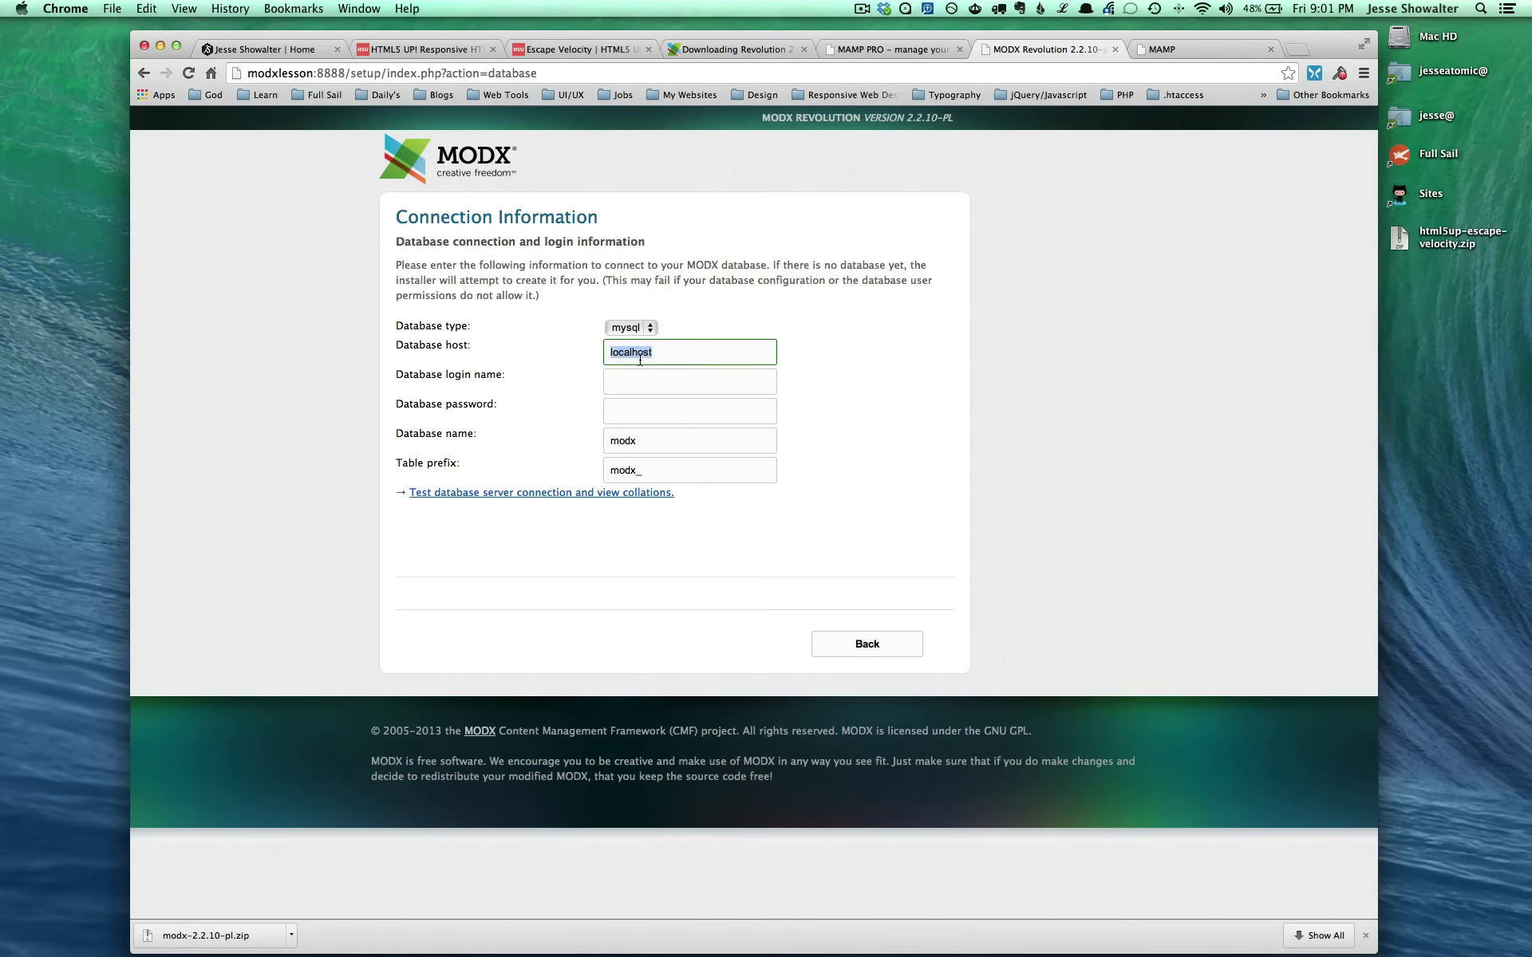
type("root")
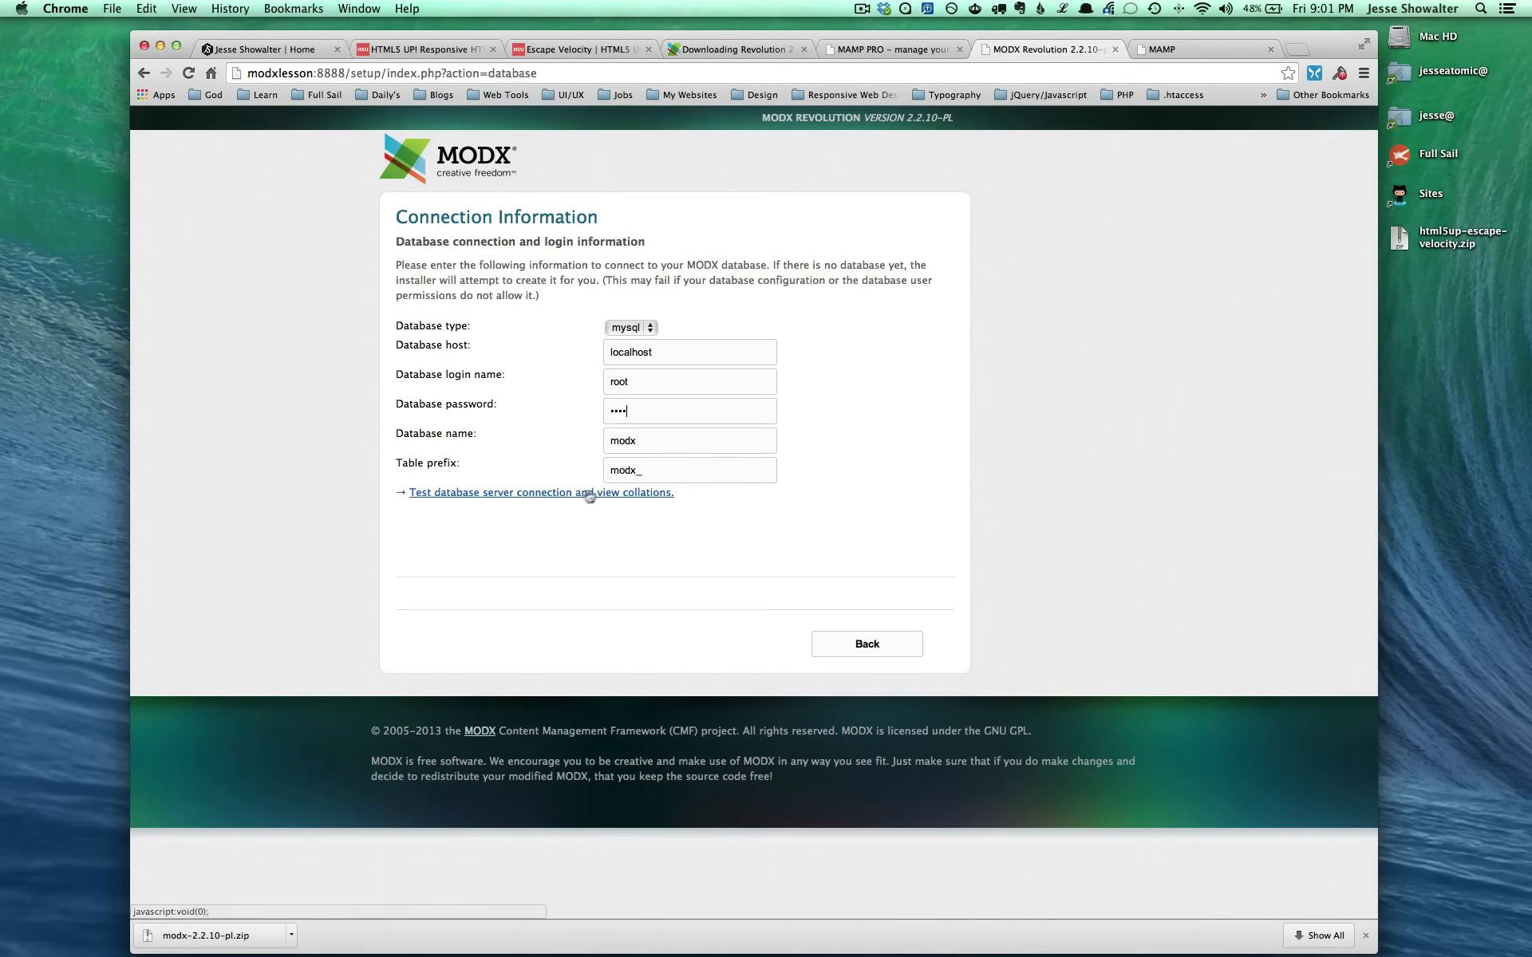
left_click(540, 492)
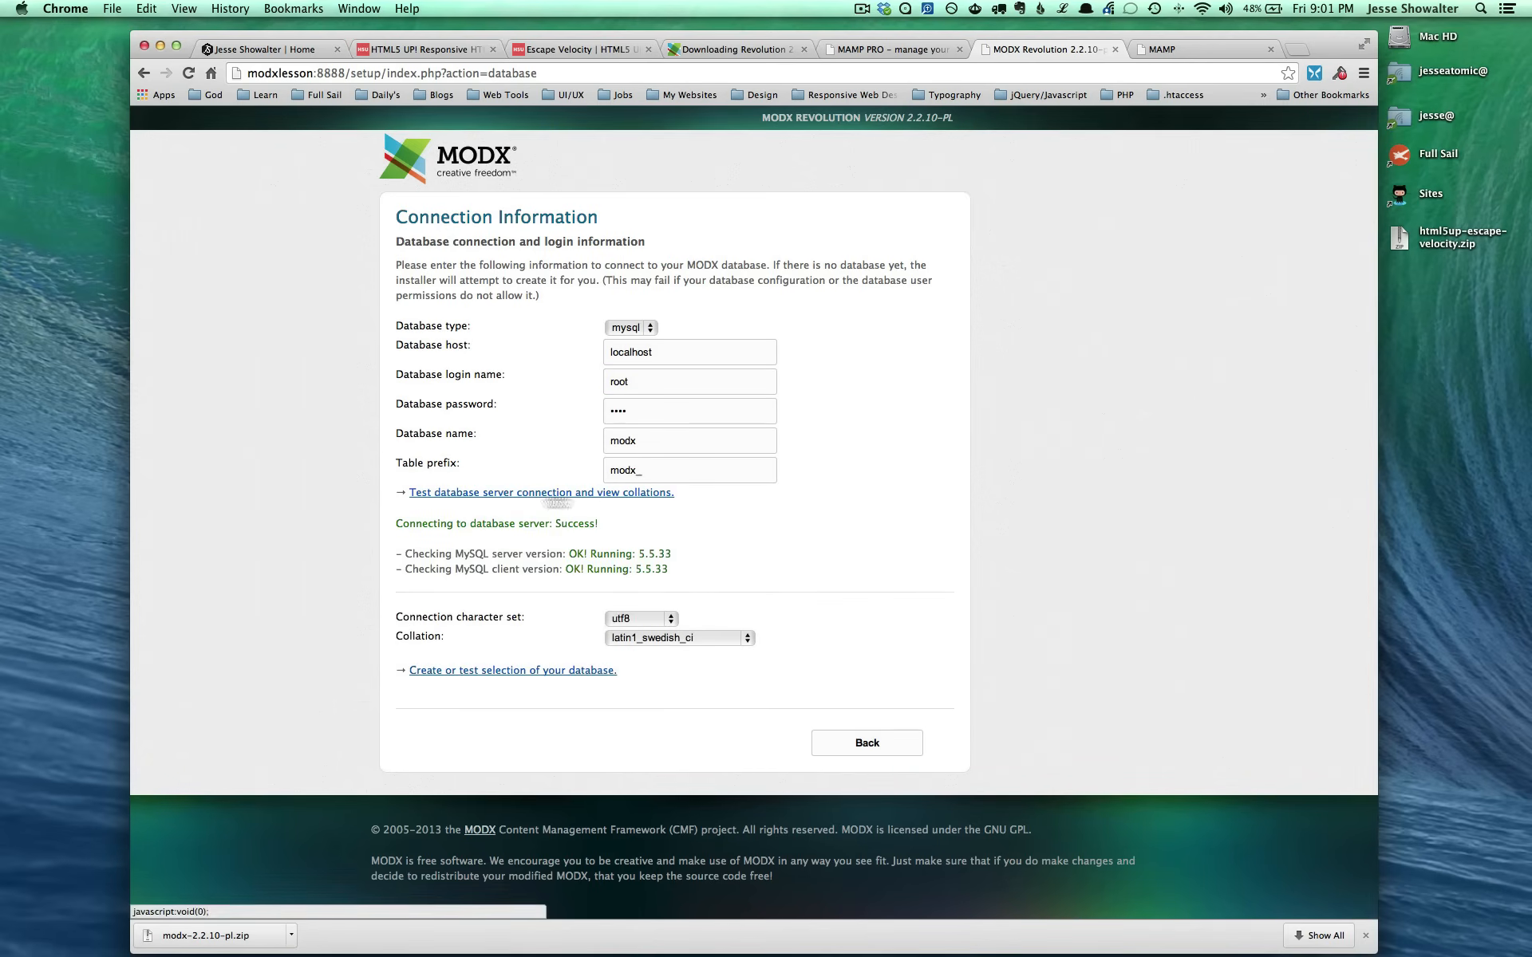
left_click(512, 670)
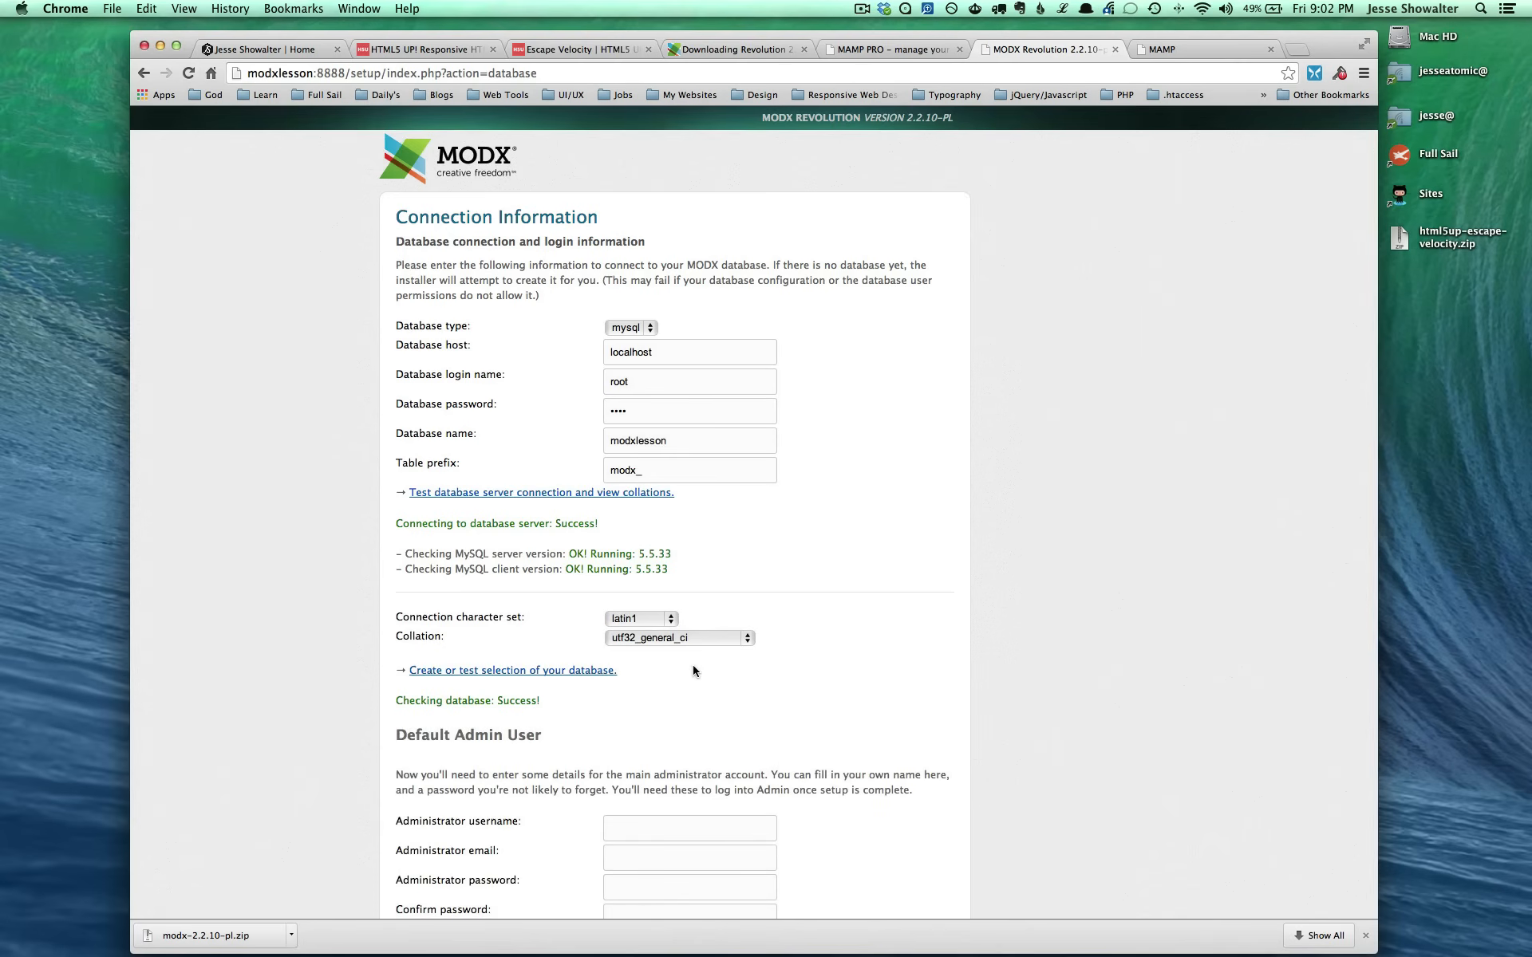
Step: Enter admin username 'modxlesson', an email, and the password twice
scroll("down", 3)
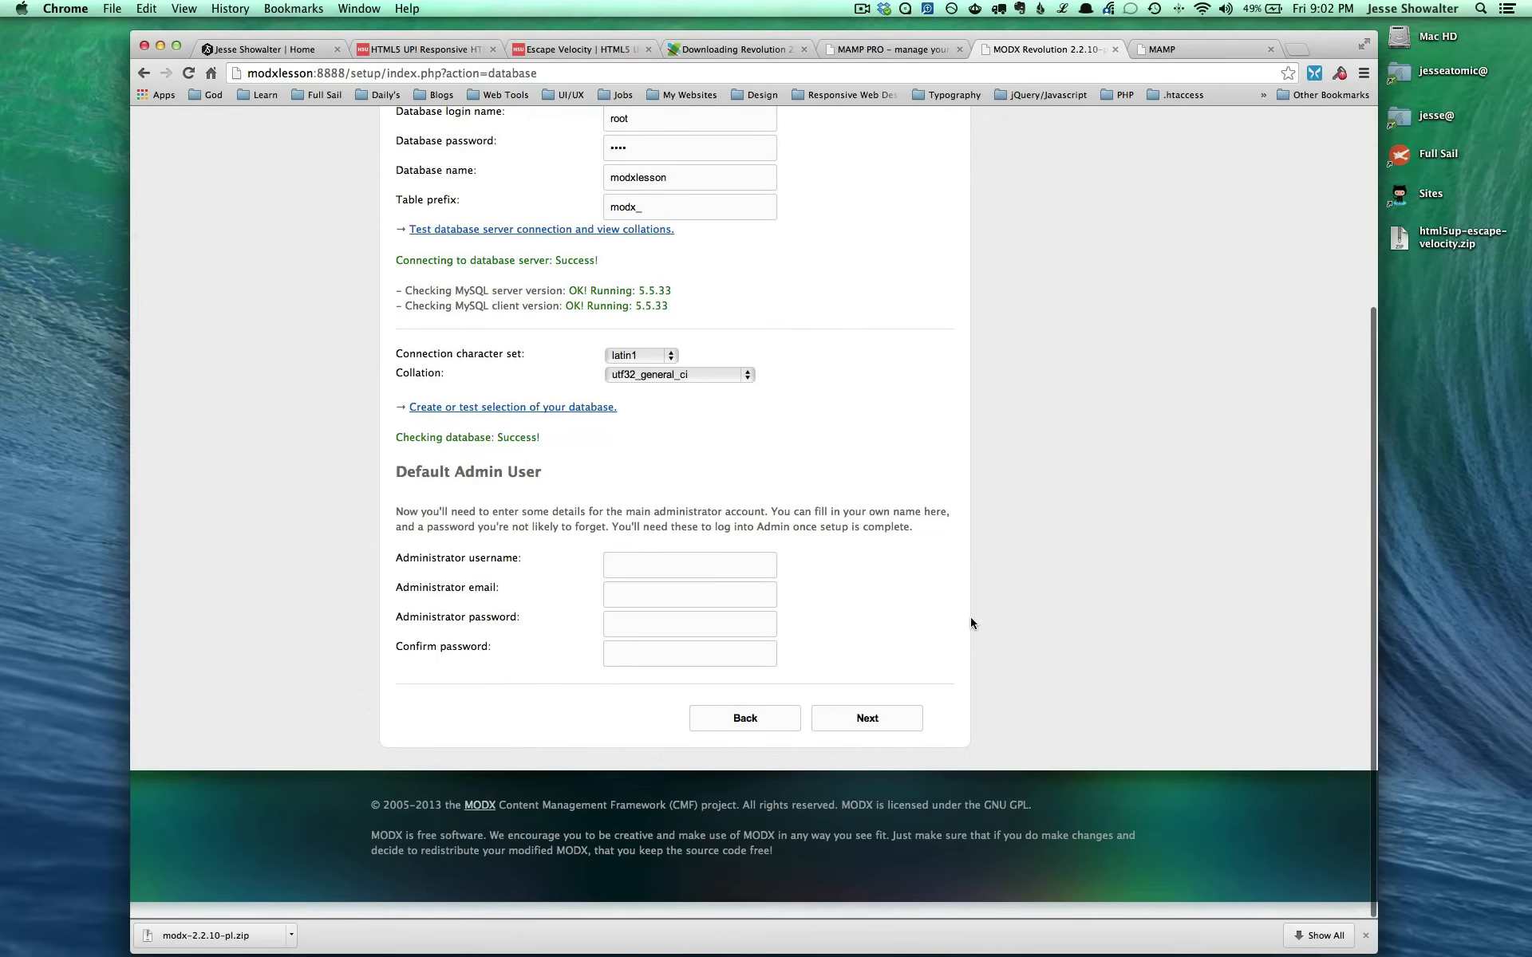
type("m")
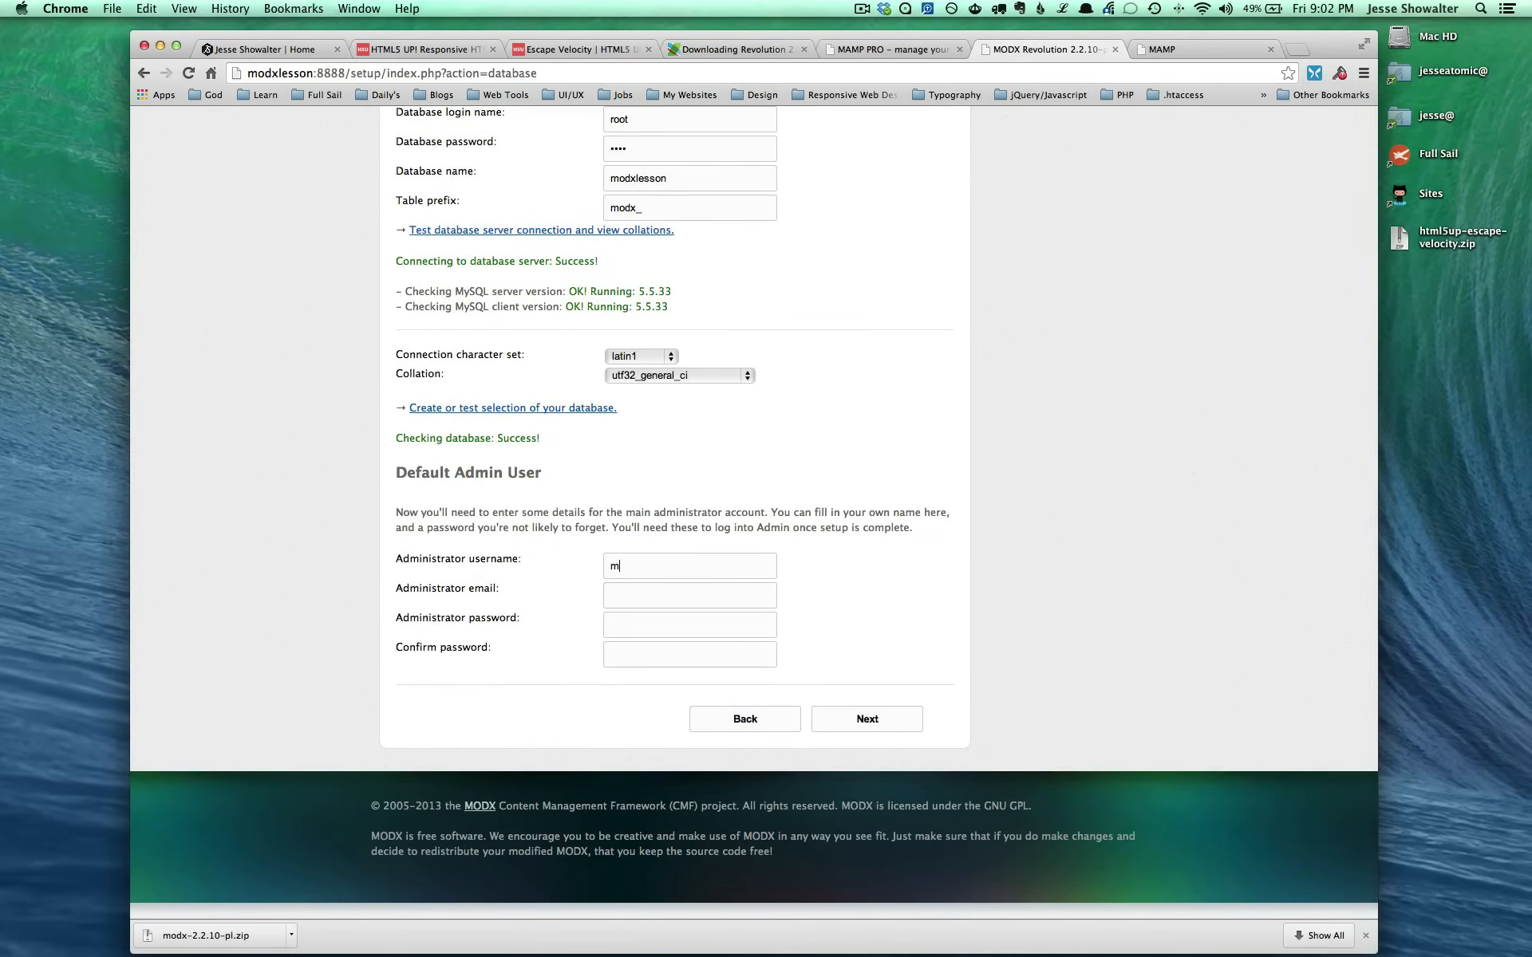
type("odxlesson")
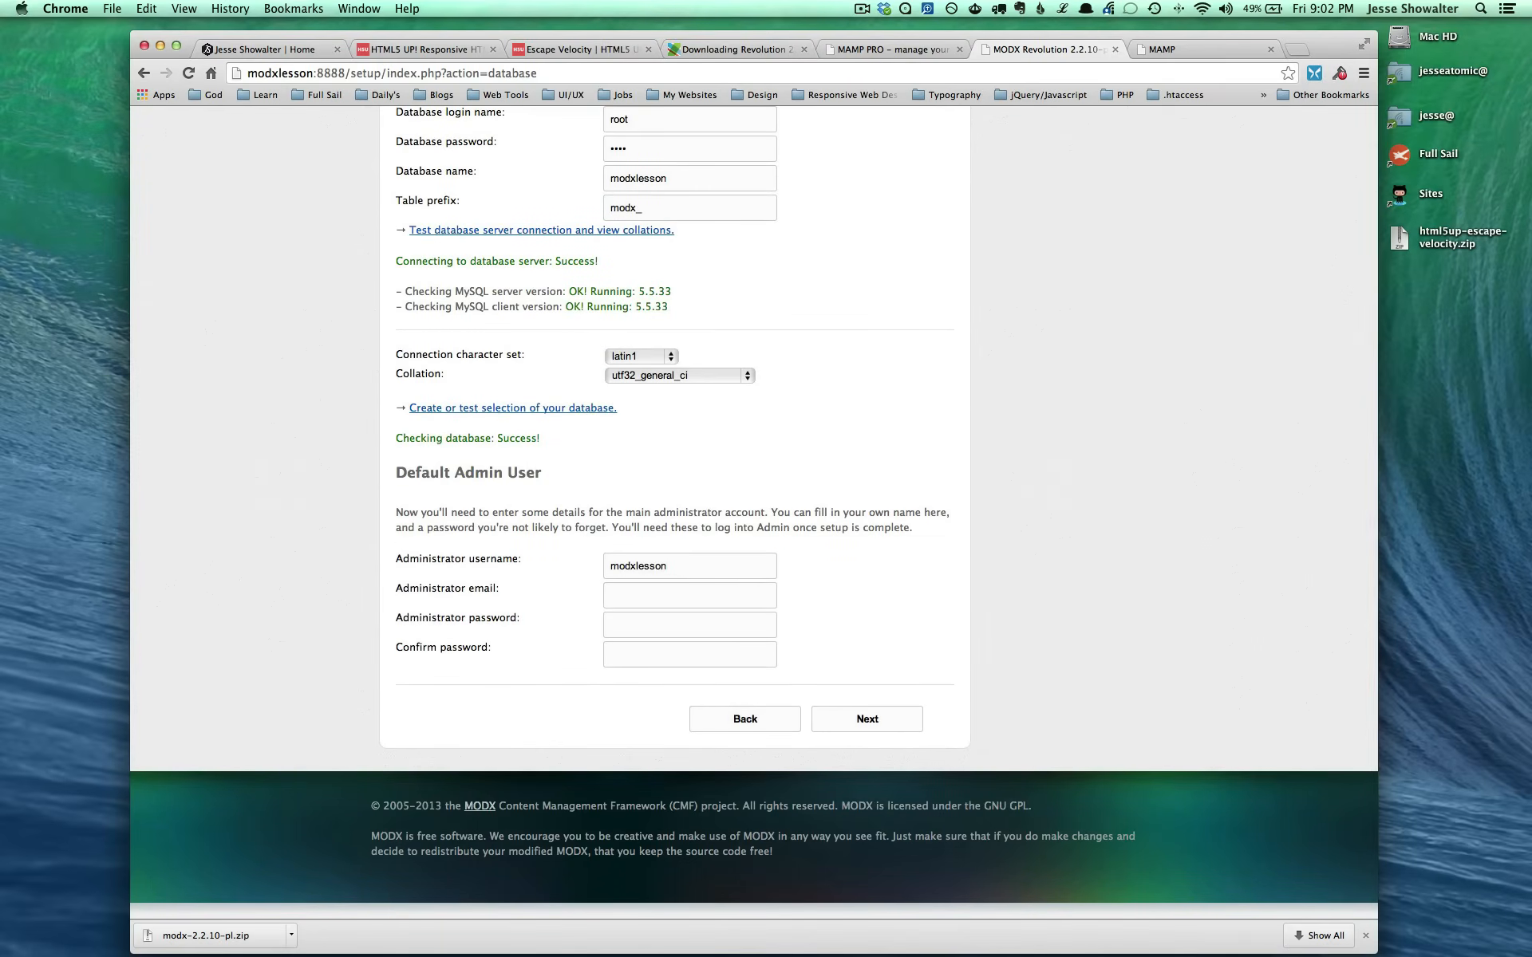
type("modxlesson@")
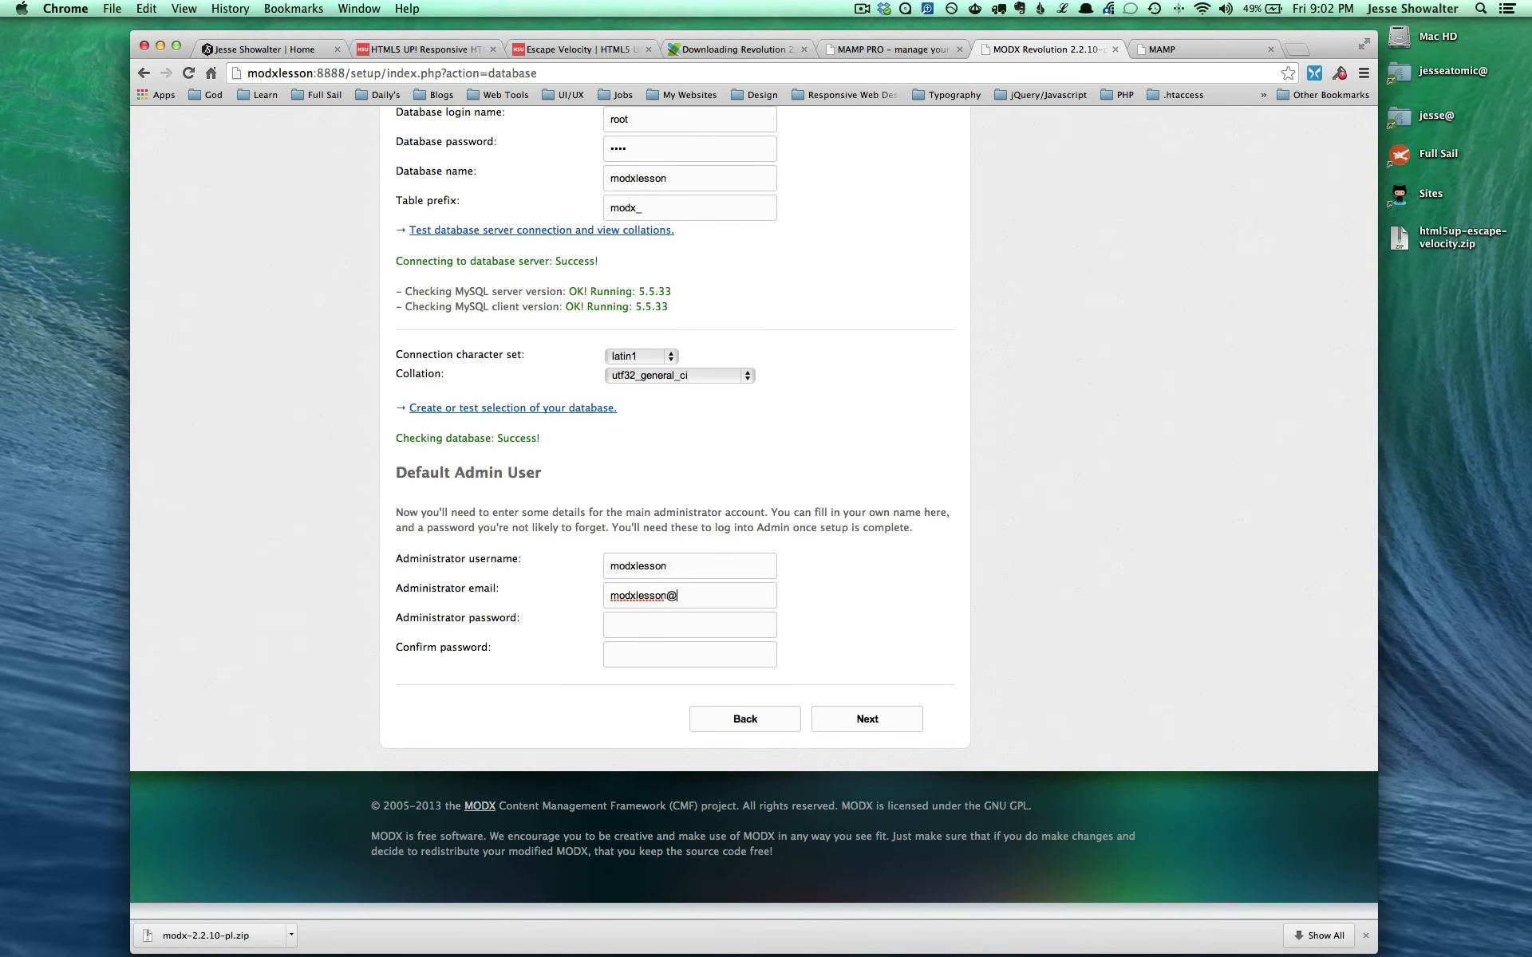
type("fake.com")
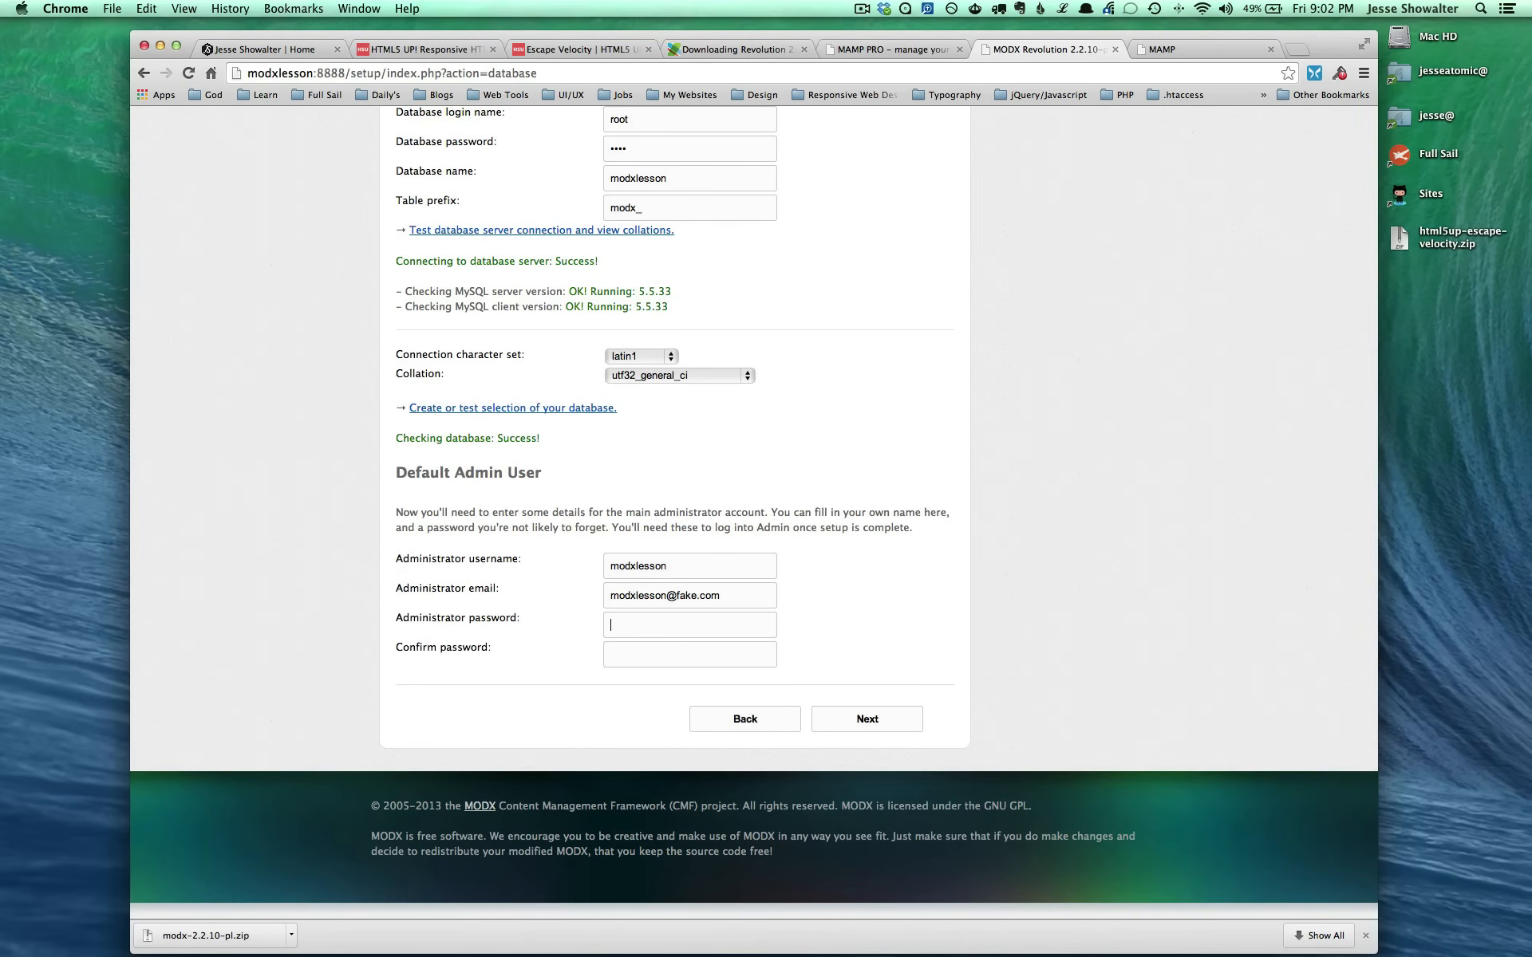
type("•••••")
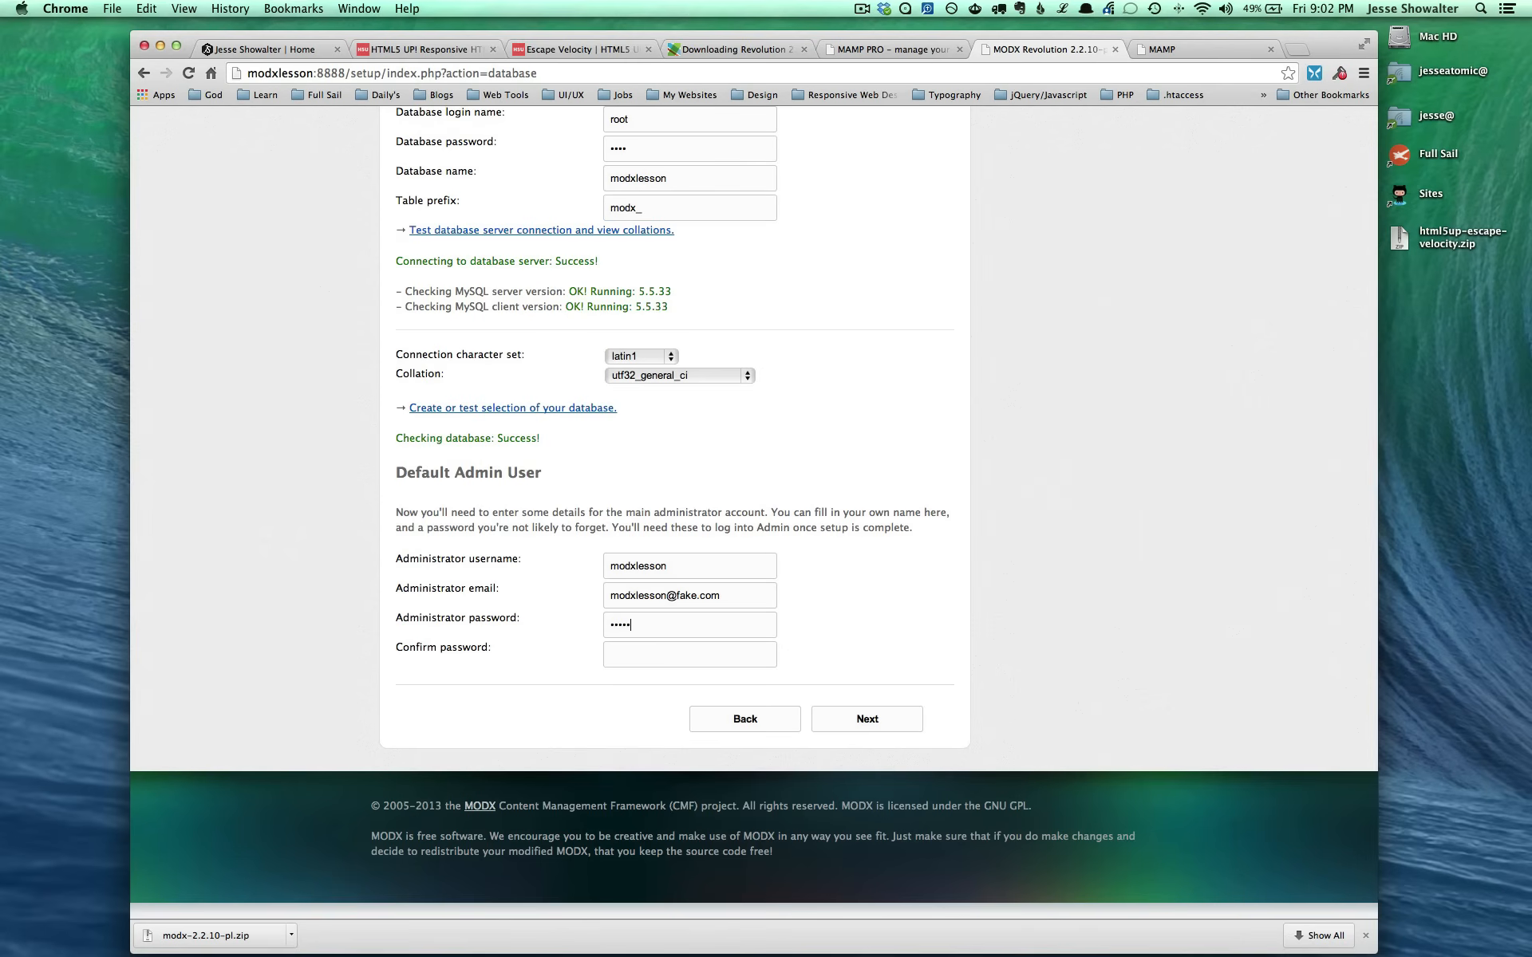
type("•••••")
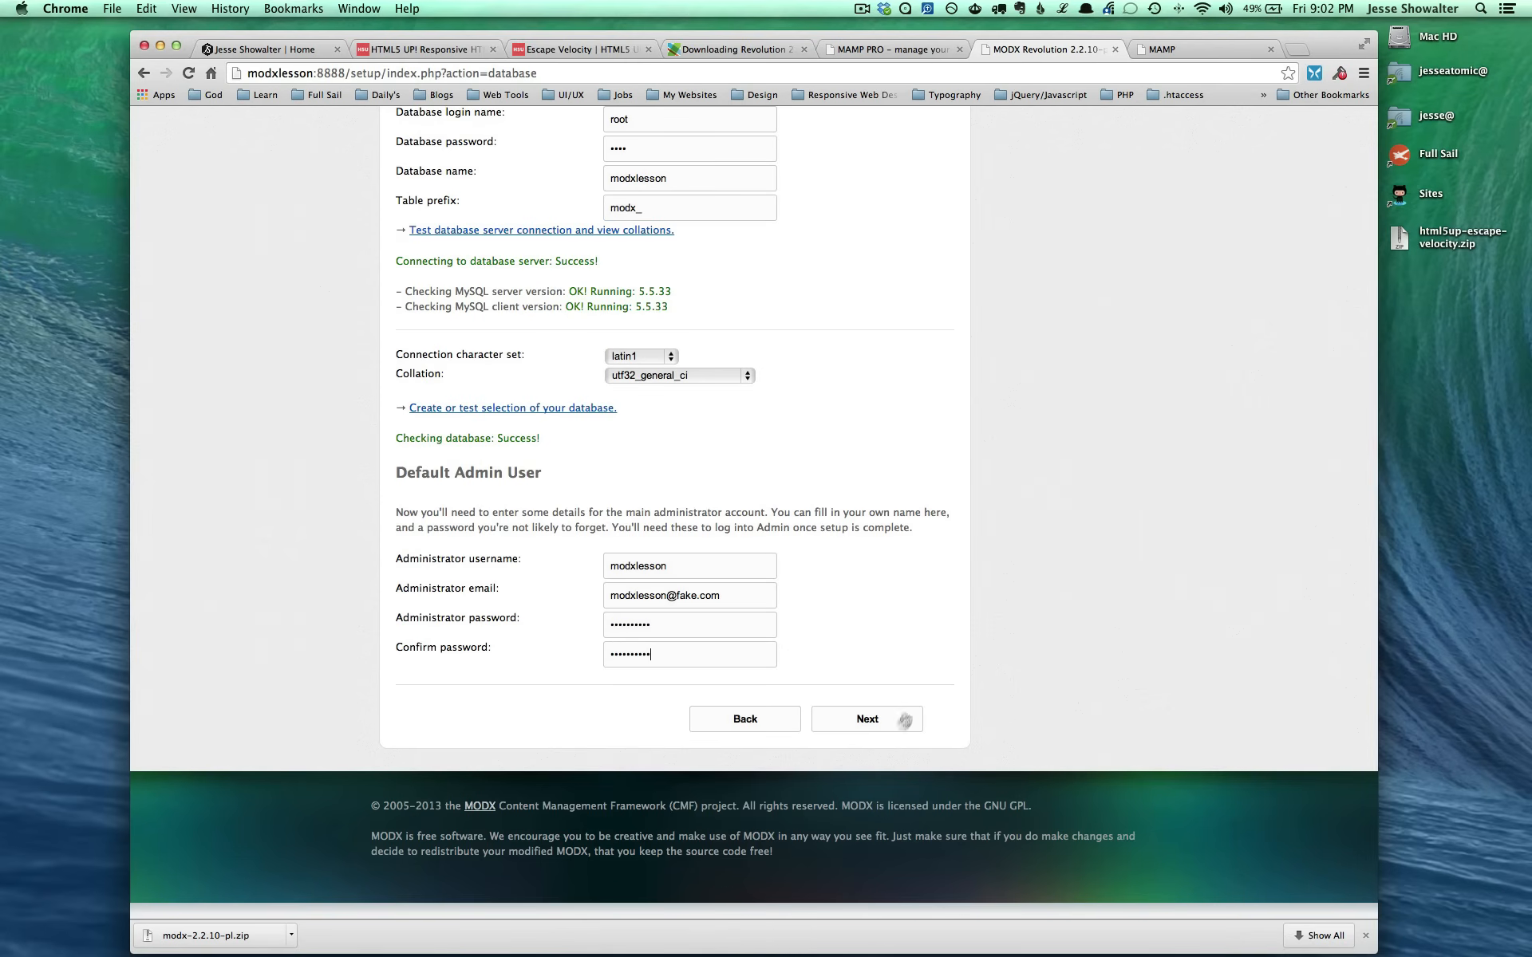
Step: Pass the installation summary checks, install the MODX core, and continue to completion
left_click(865, 719)
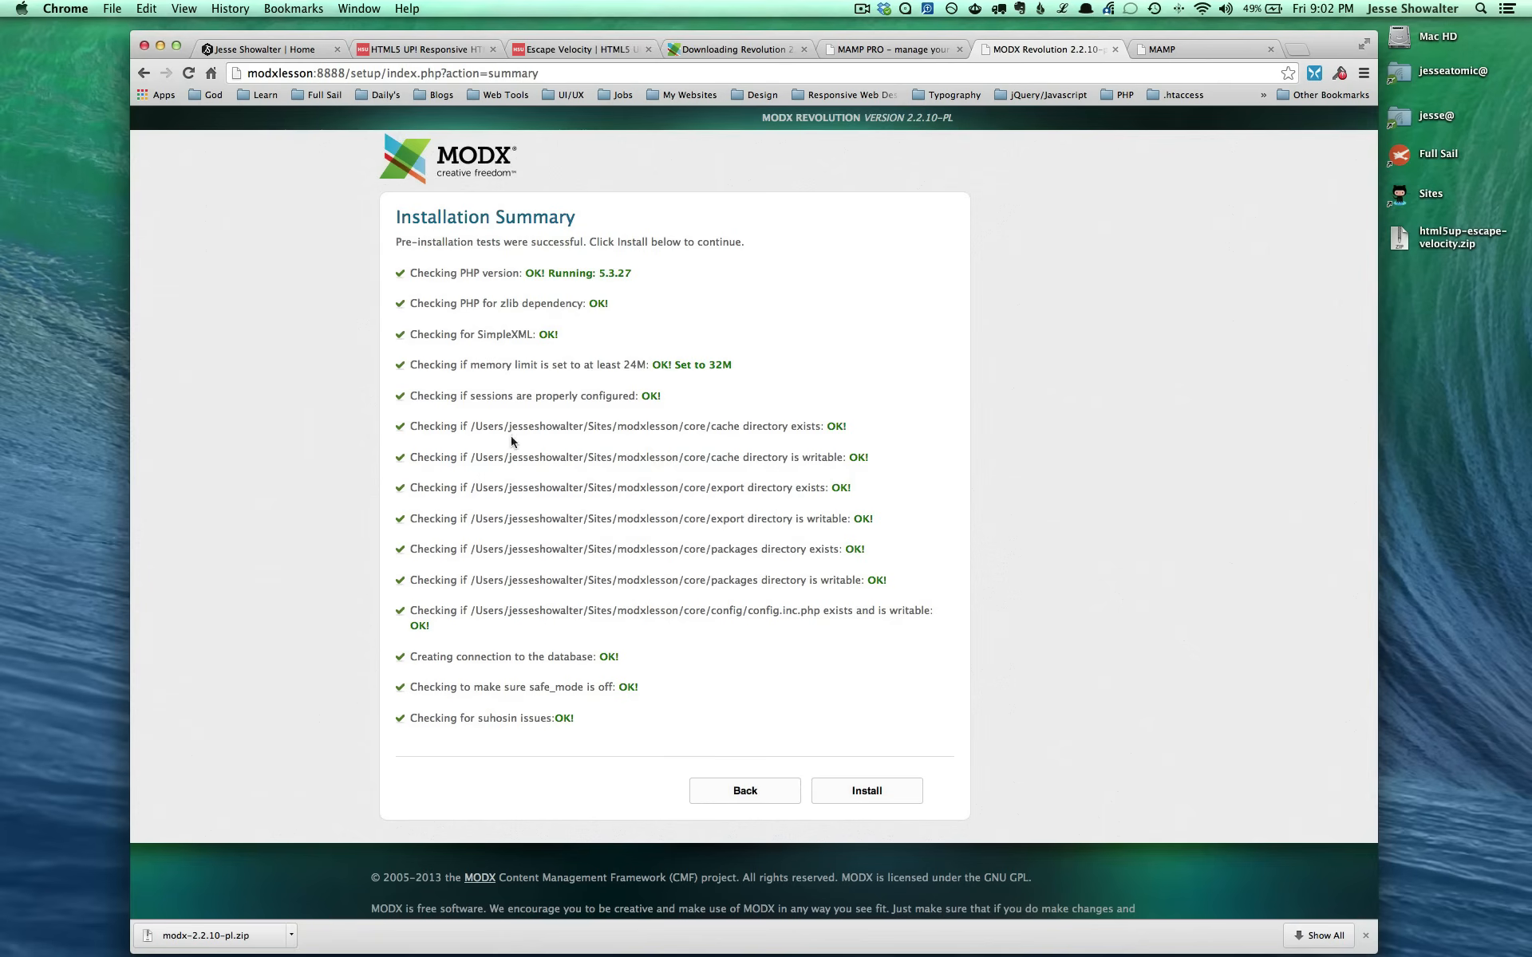
left_click(865, 791)
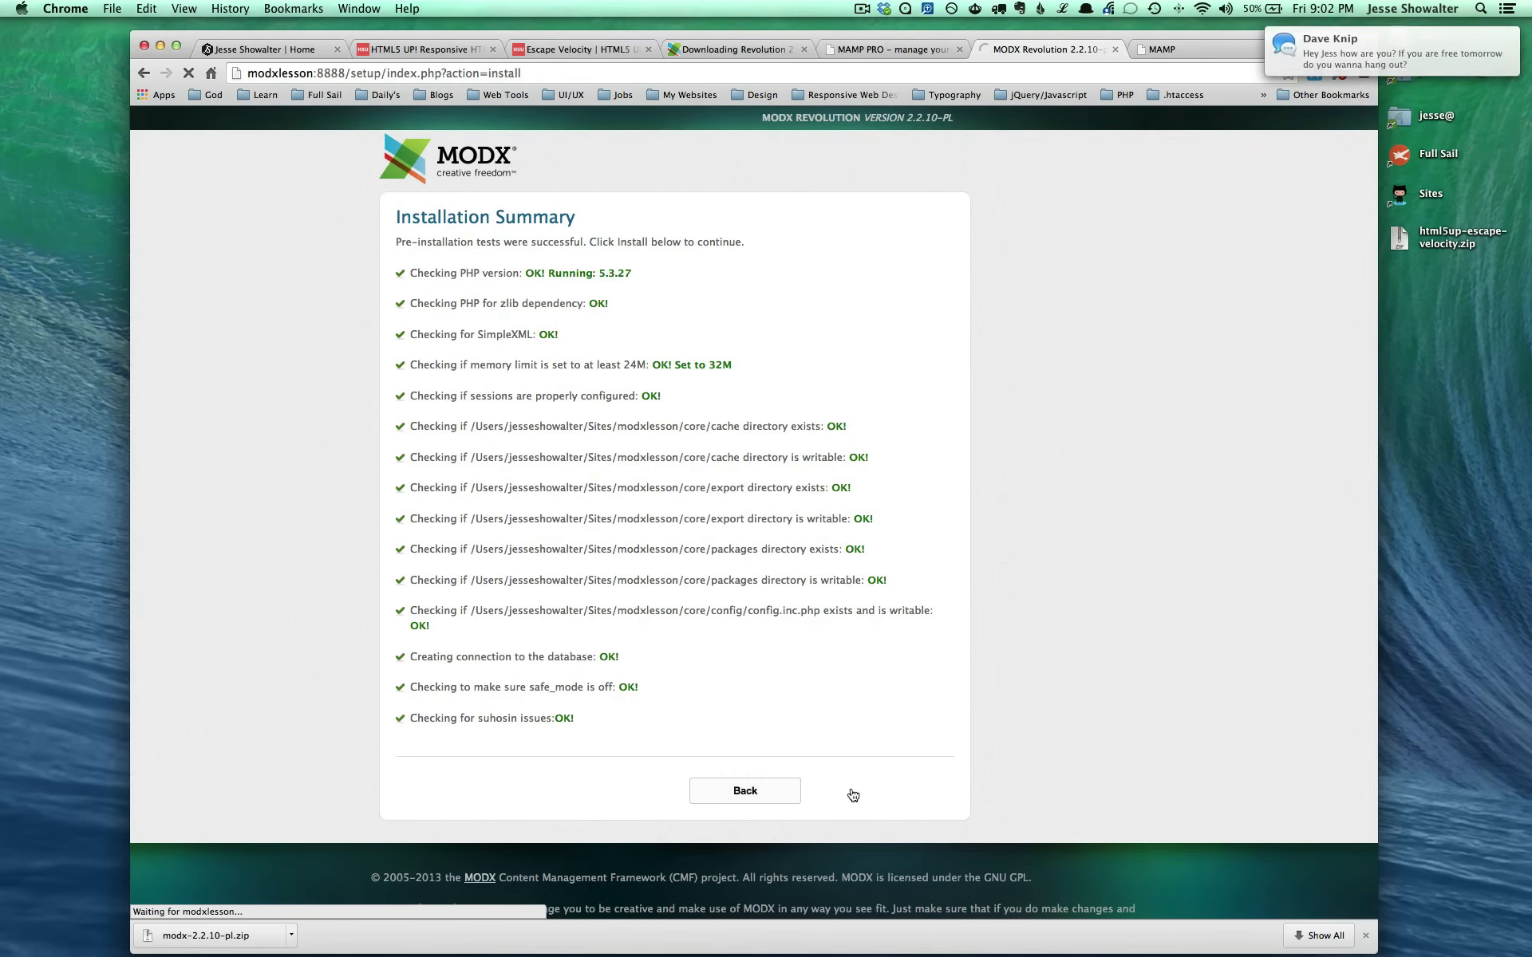
left_click(744, 789)
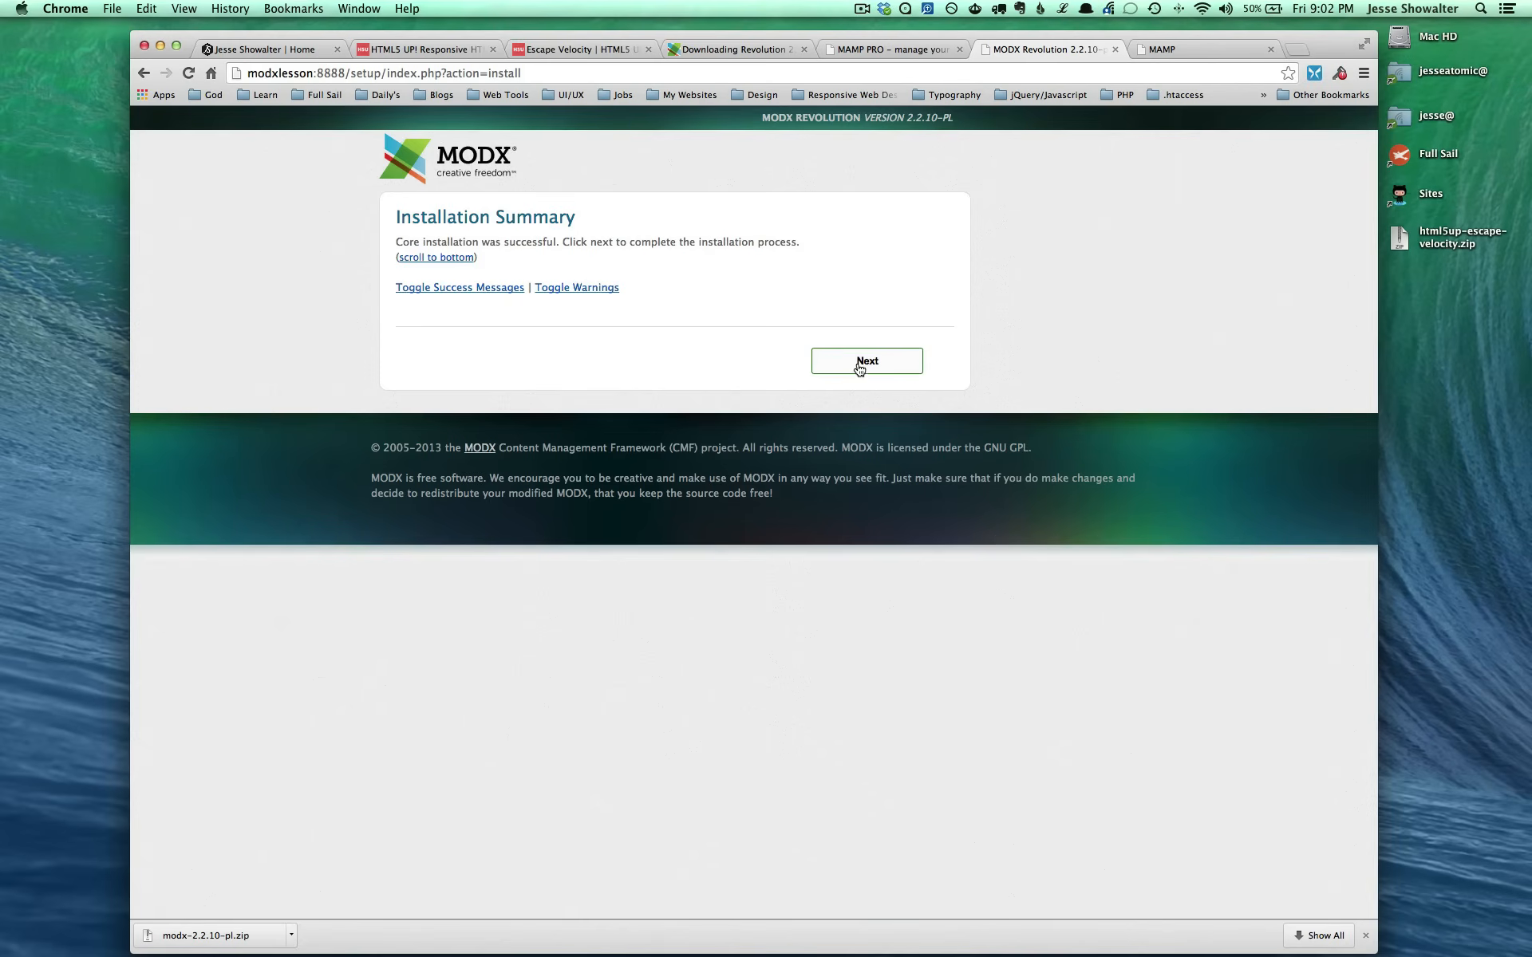
left_click(864, 360)
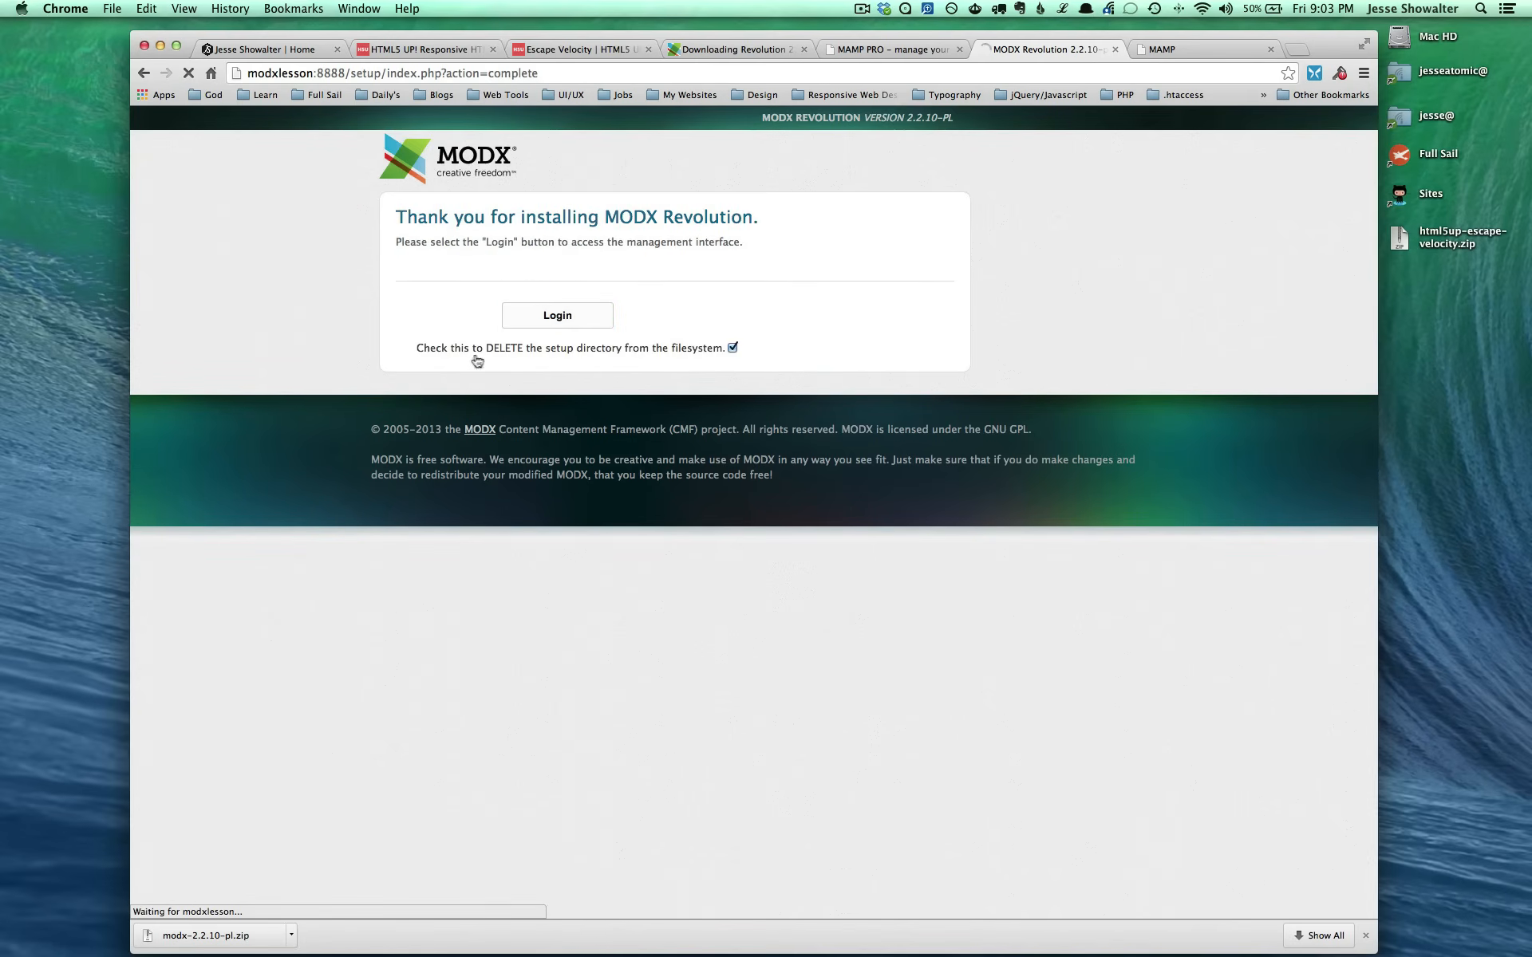
Step: Log in to the MODX manager as modxlesson with the administrator password
left_click(556, 314)
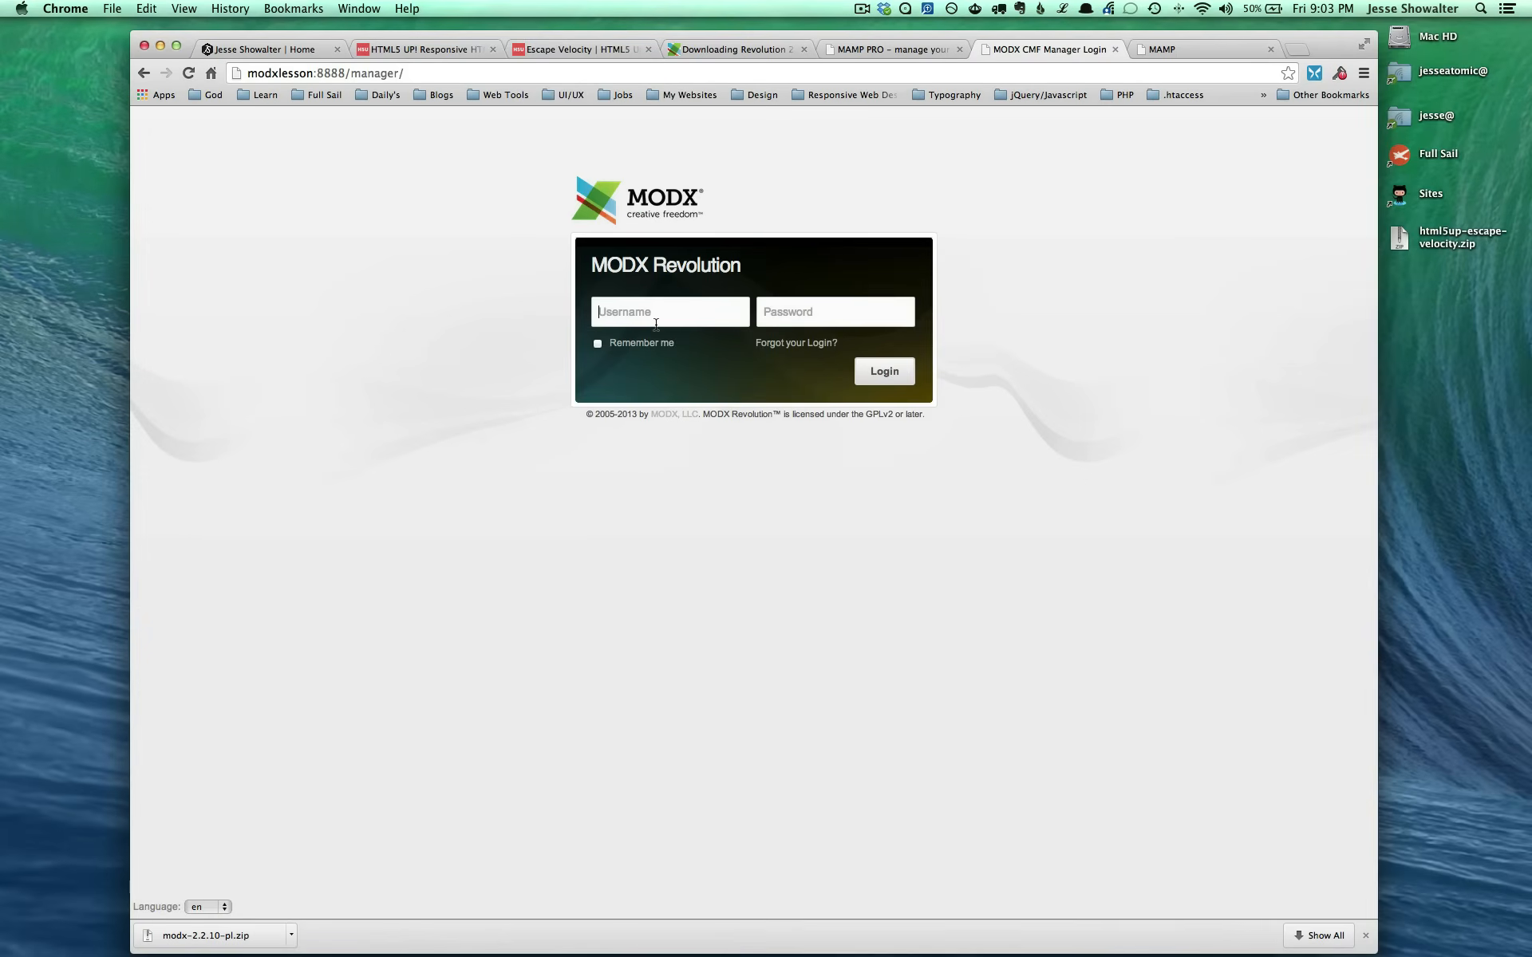
left_click(669, 310)
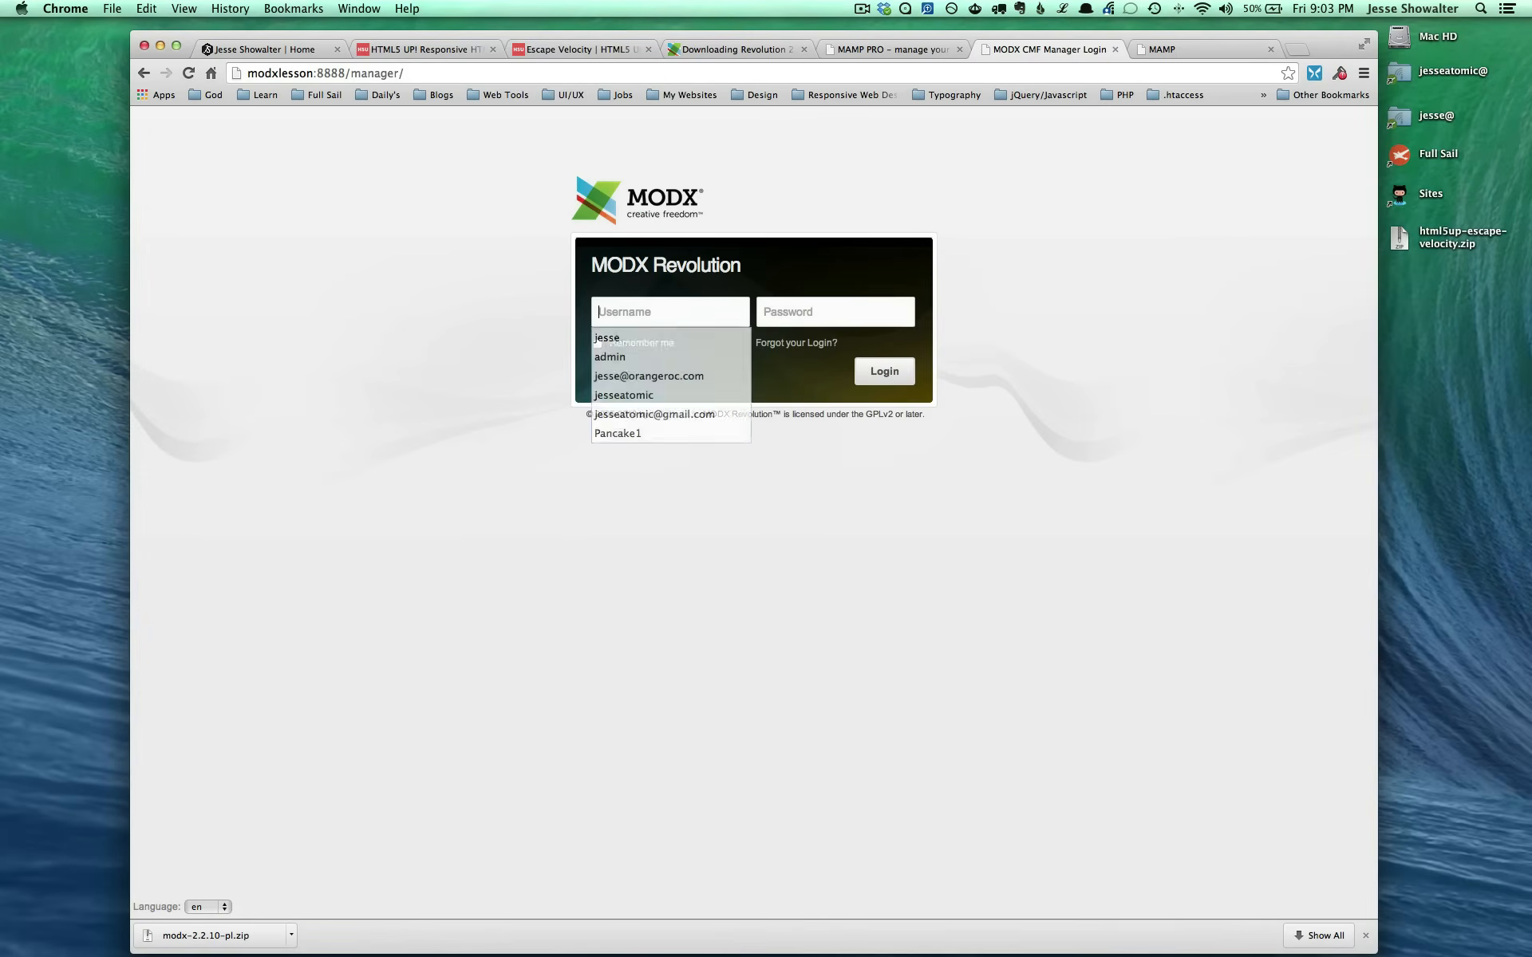
type("modxlesson")
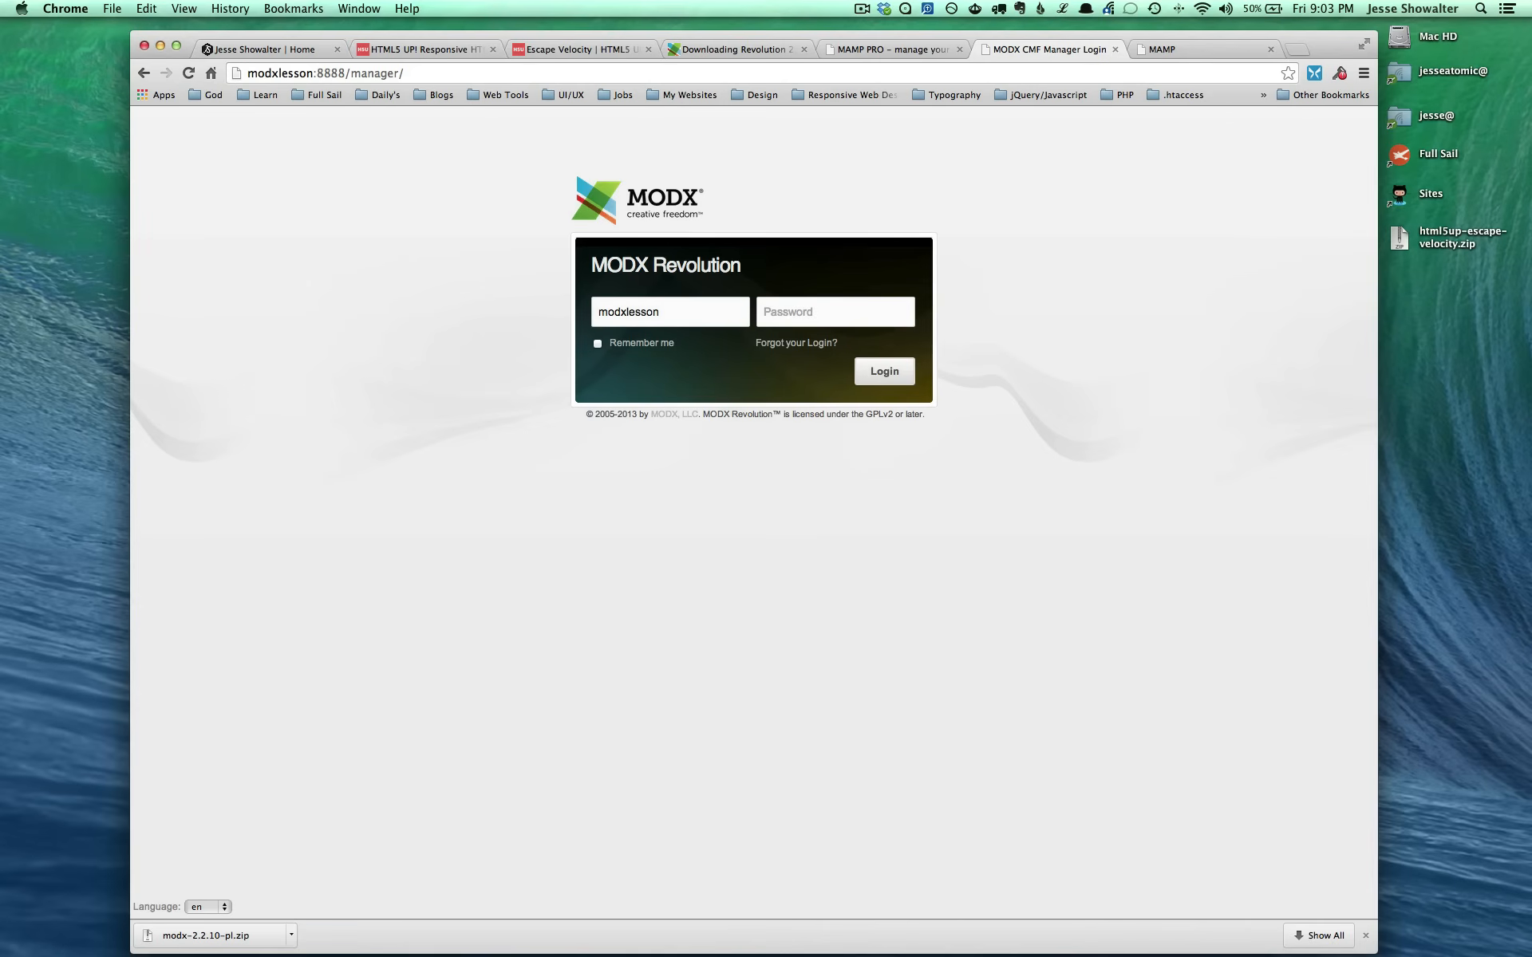
type("password")
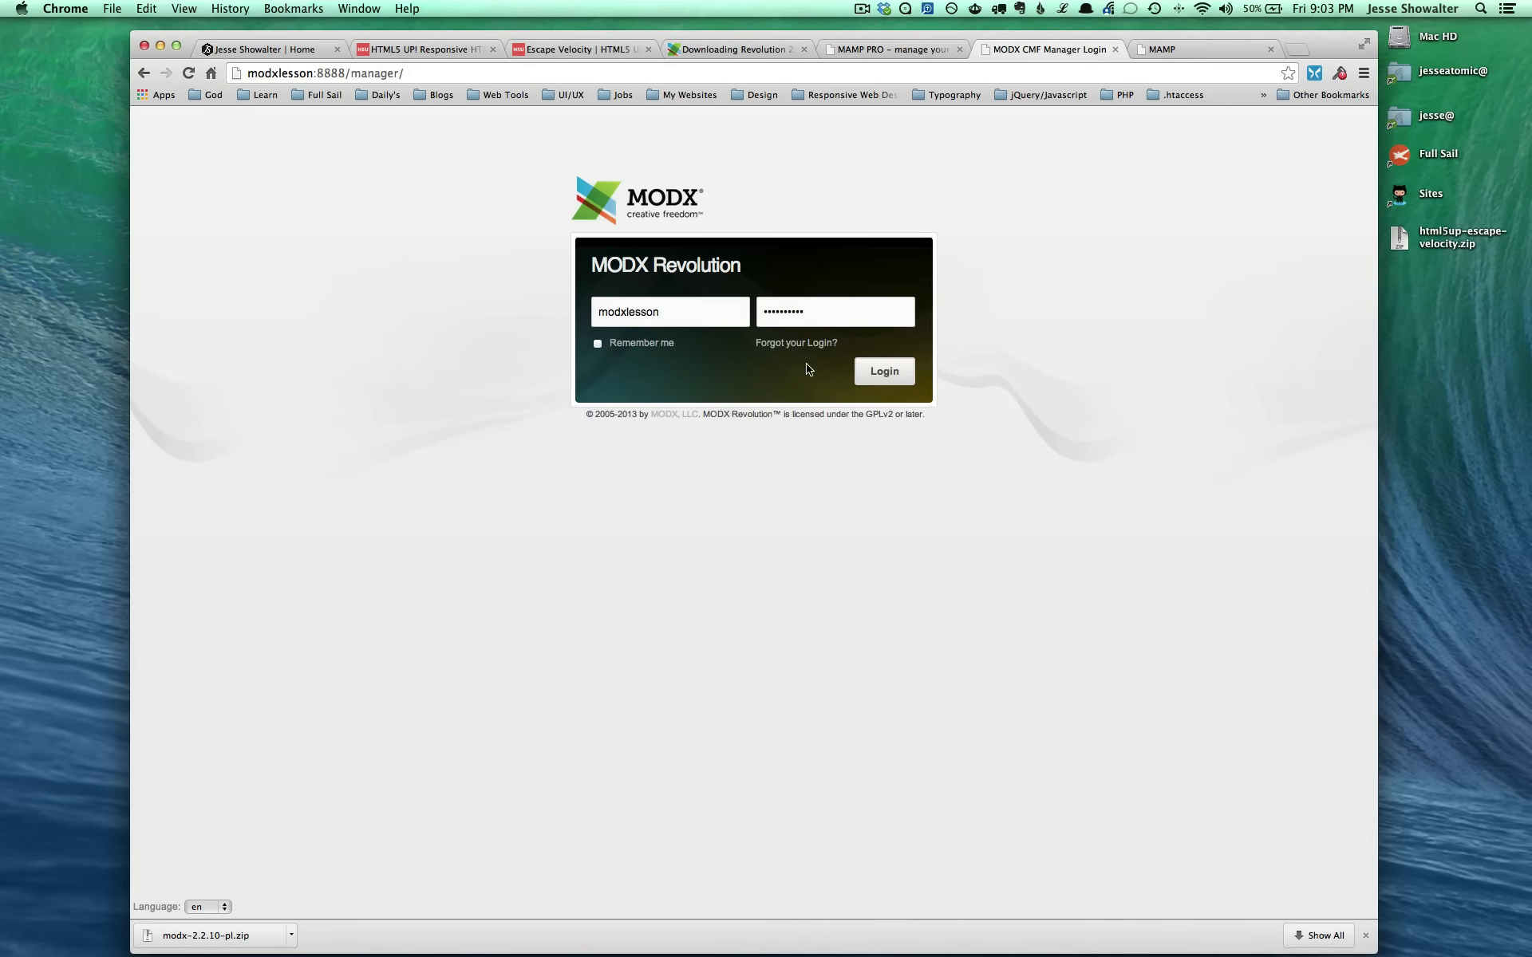
left_click(882, 370)
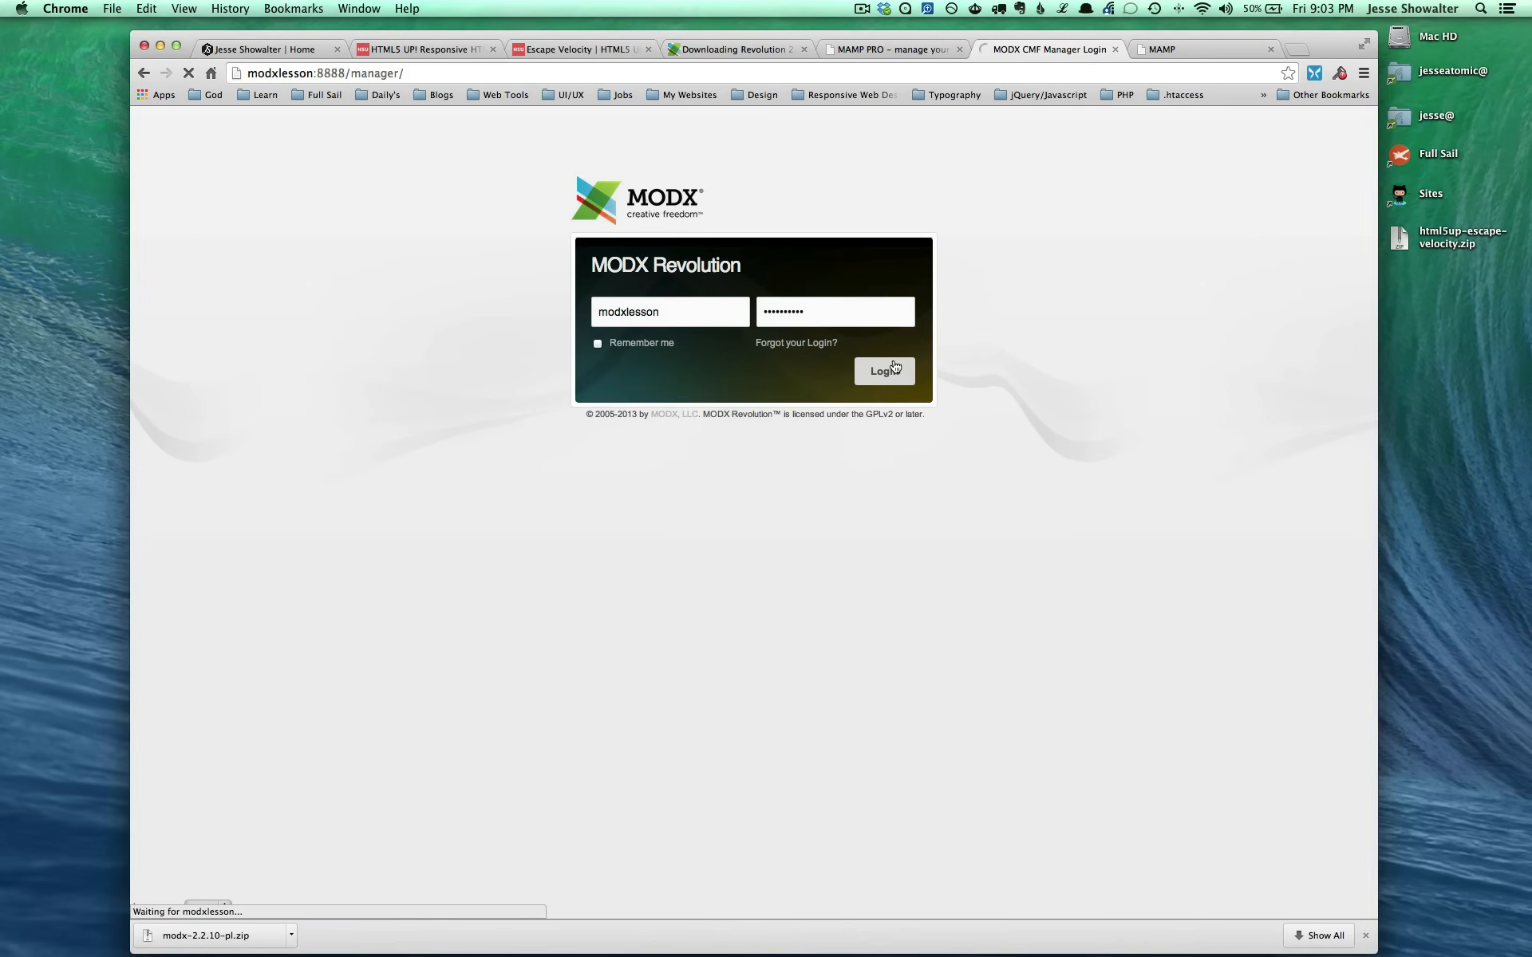
left_click(882, 370)
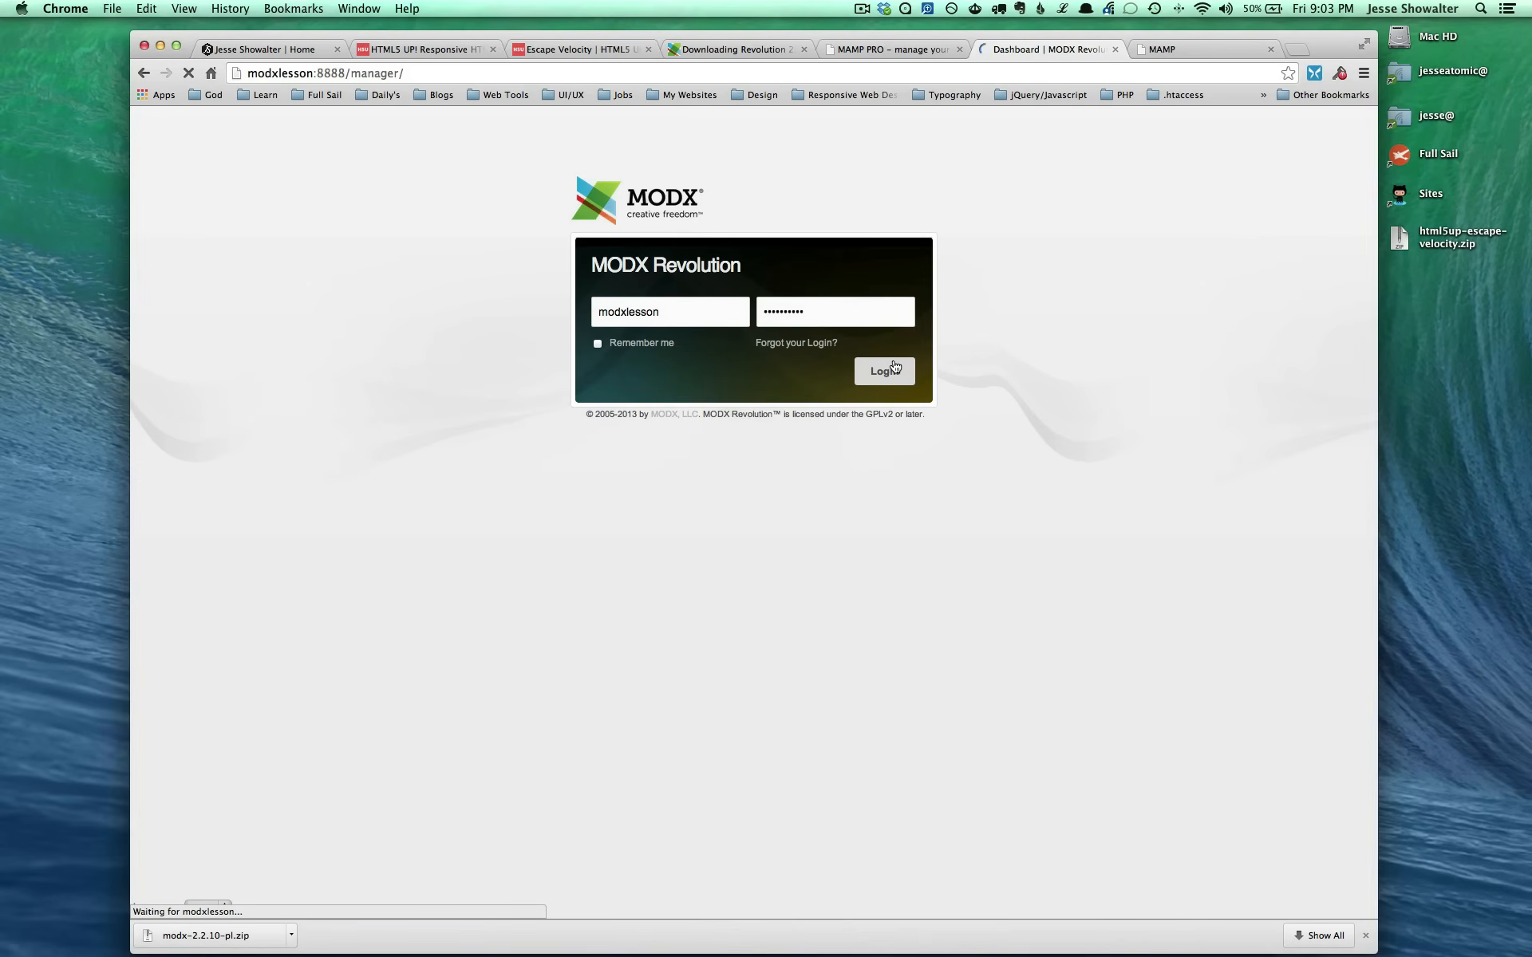
left_click(880, 370)
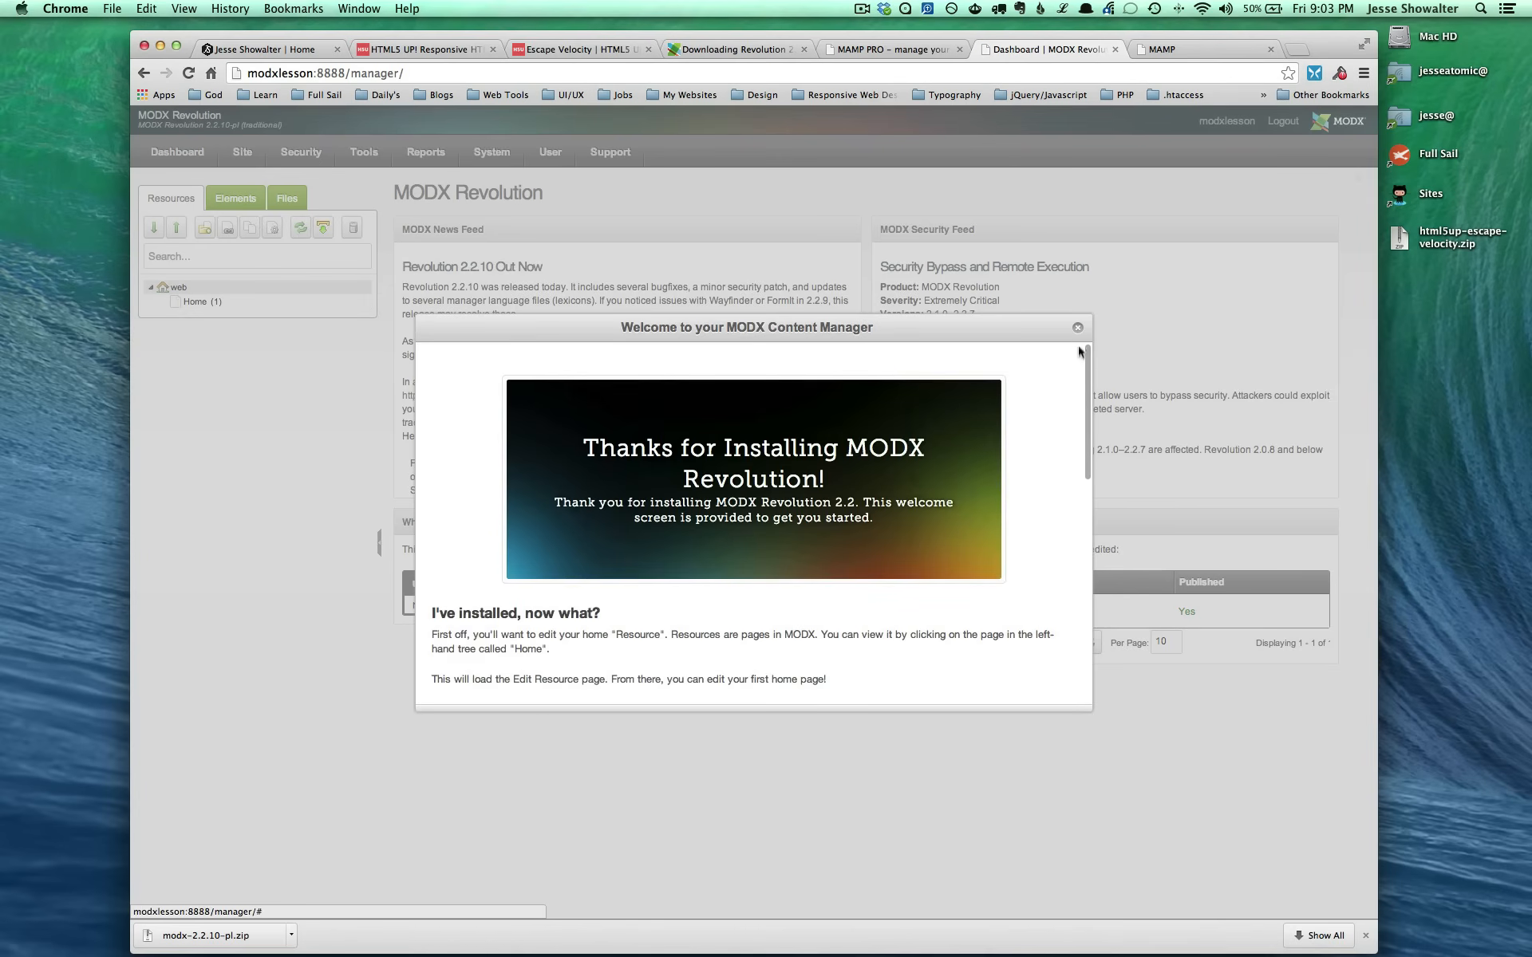
Step: Close the 'Welcome to your MODX Content Manager' window
left_click(1078, 327)
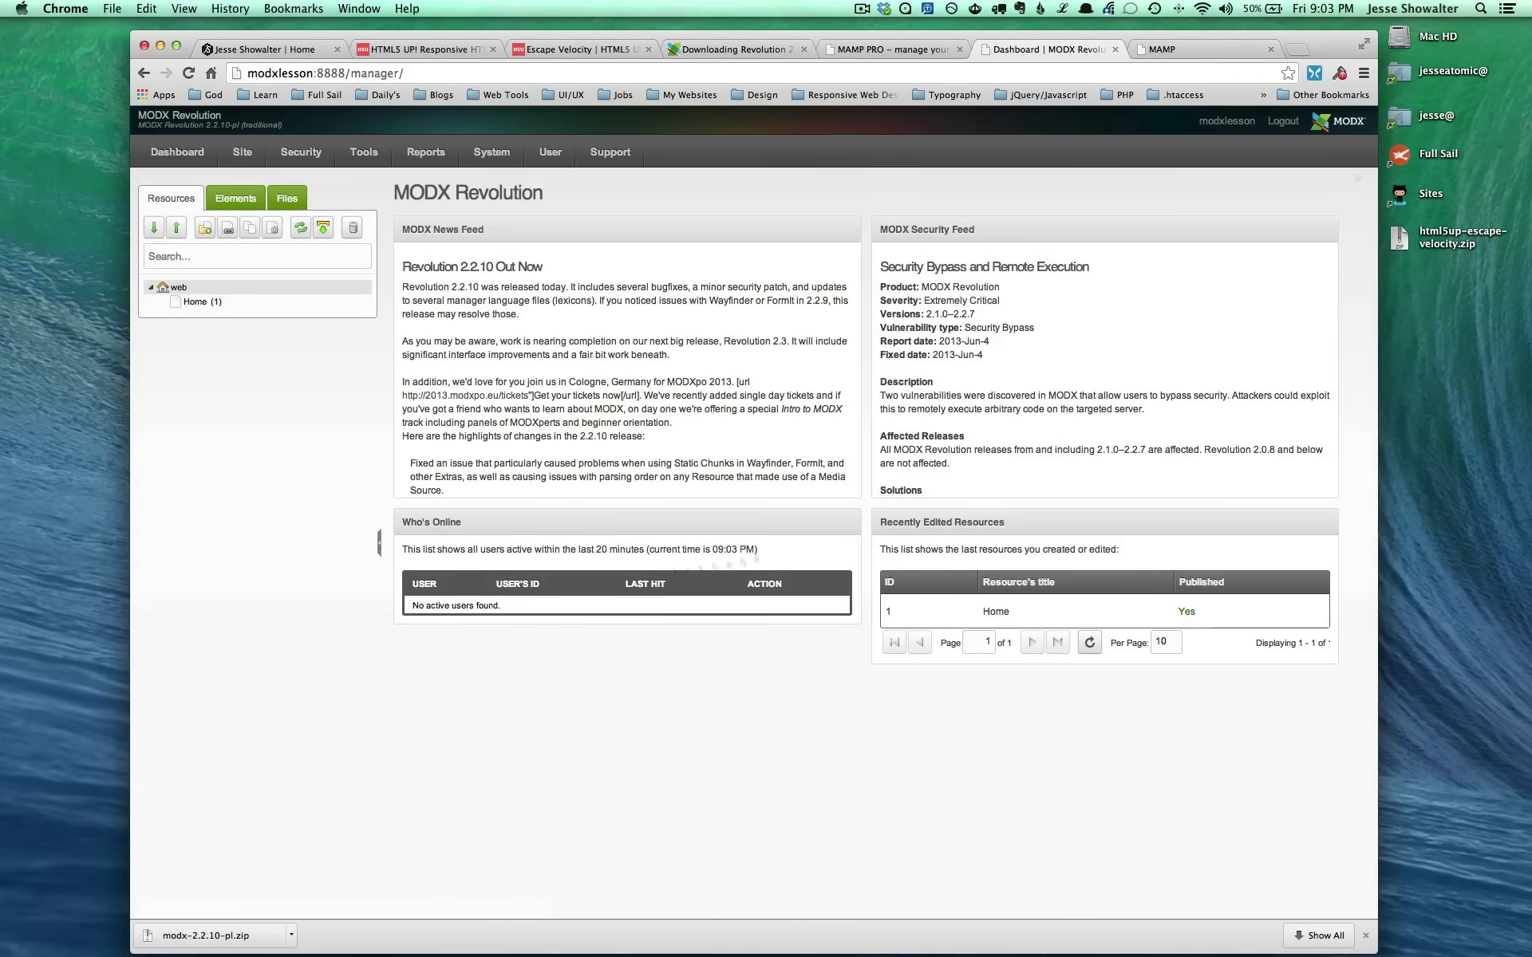
mouse_move(822, 693)
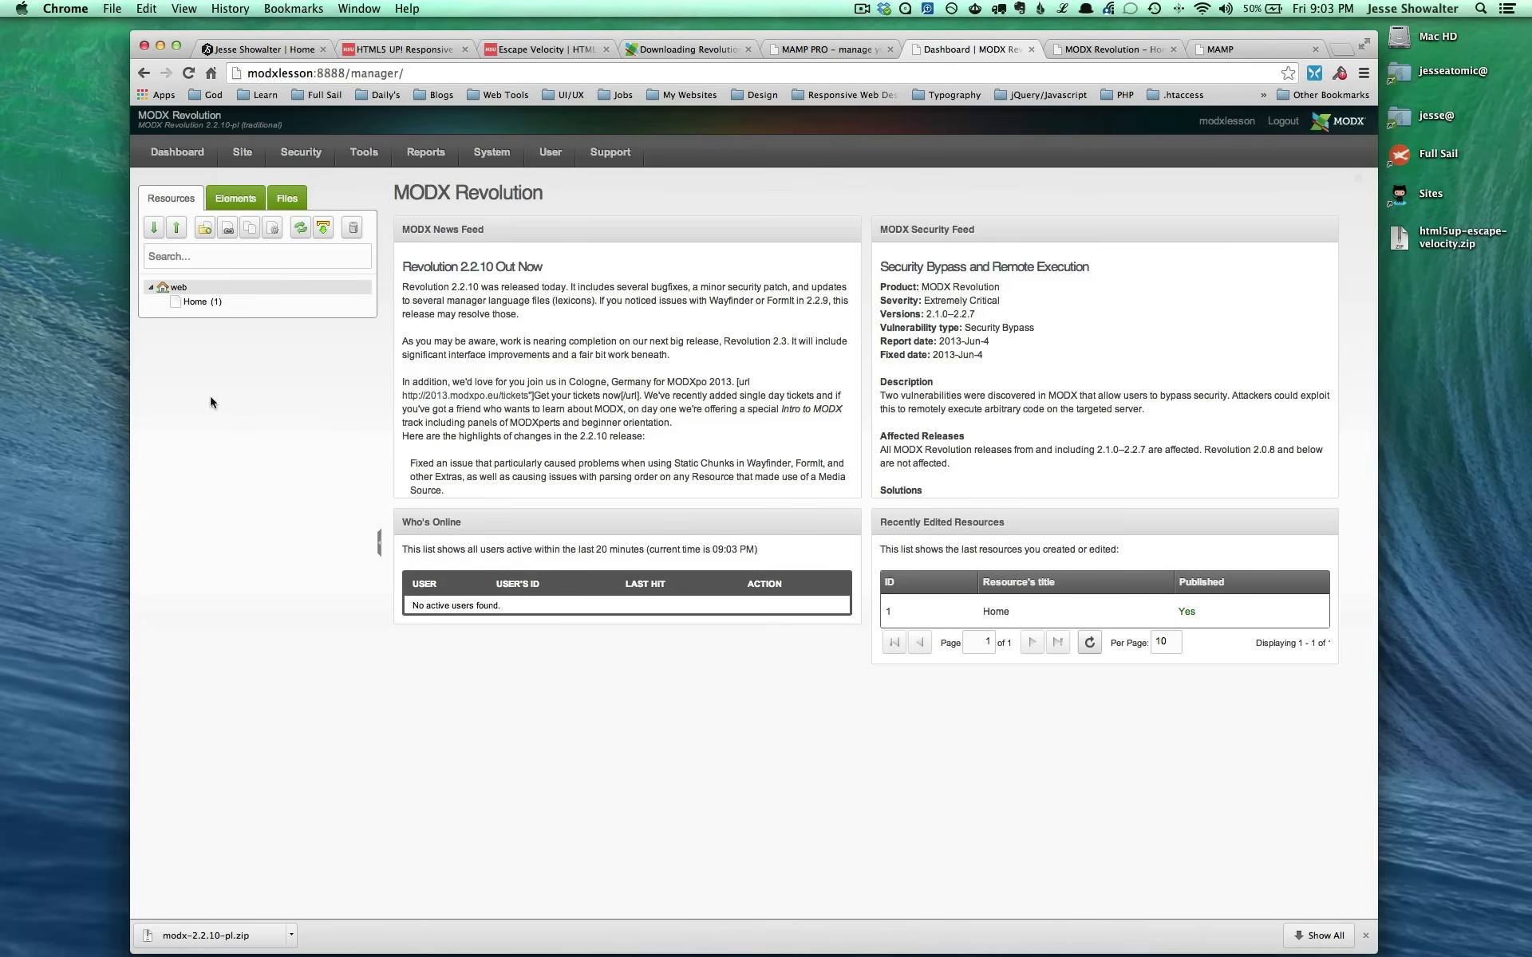
Step: Browse the Elements and Files tabs and the Templates list, then open the Home resource
left_click(234, 197)
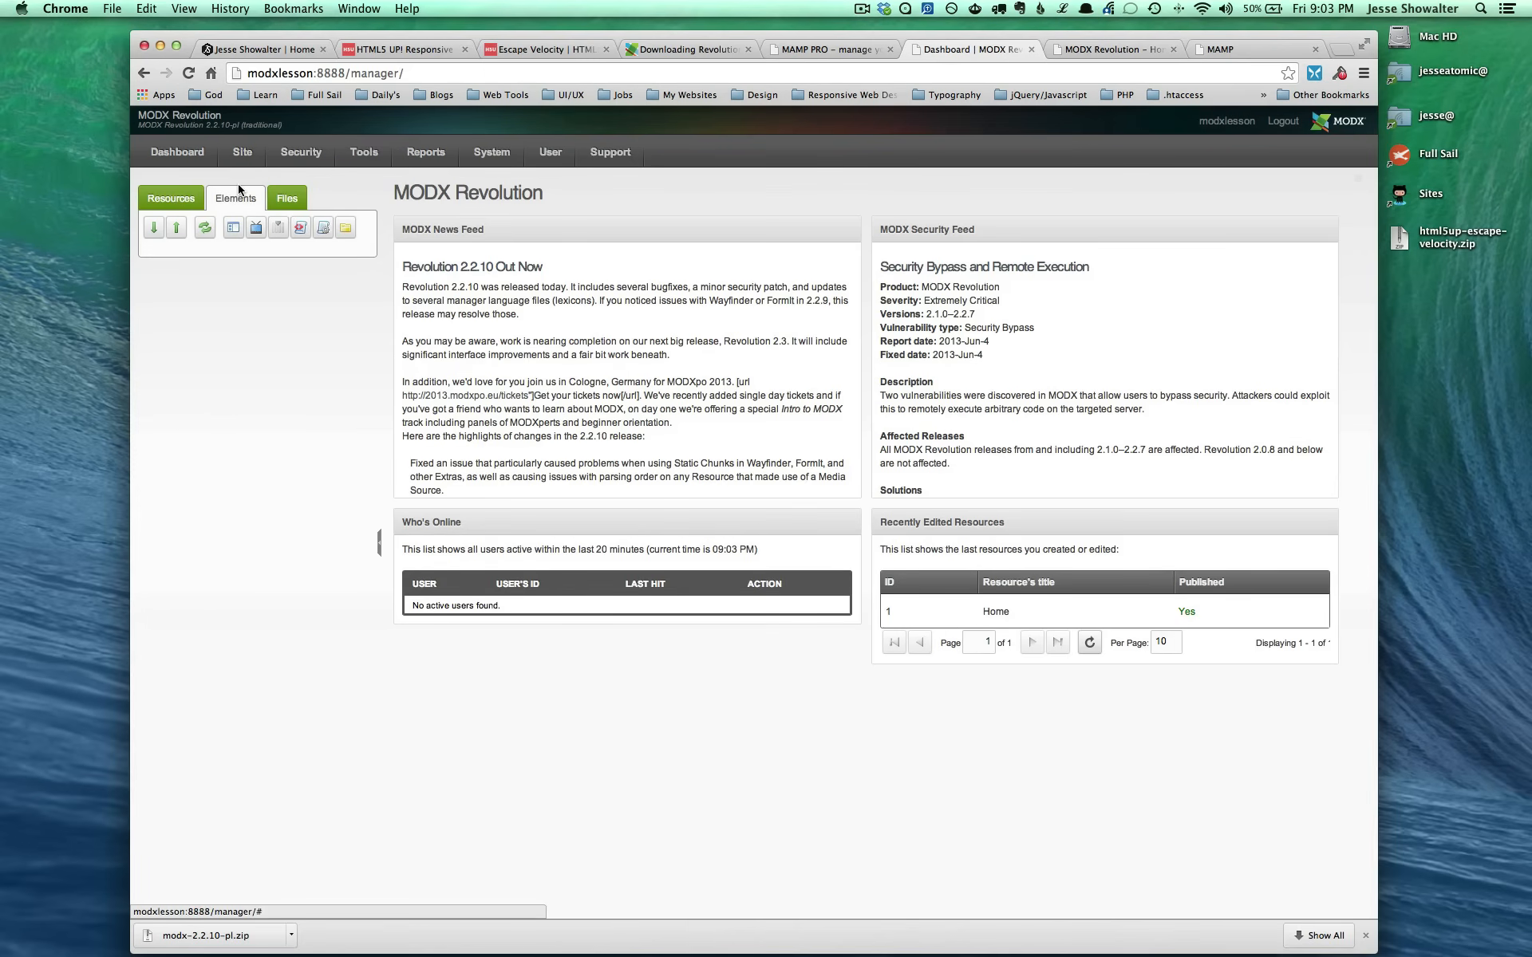
left_click(286, 197)
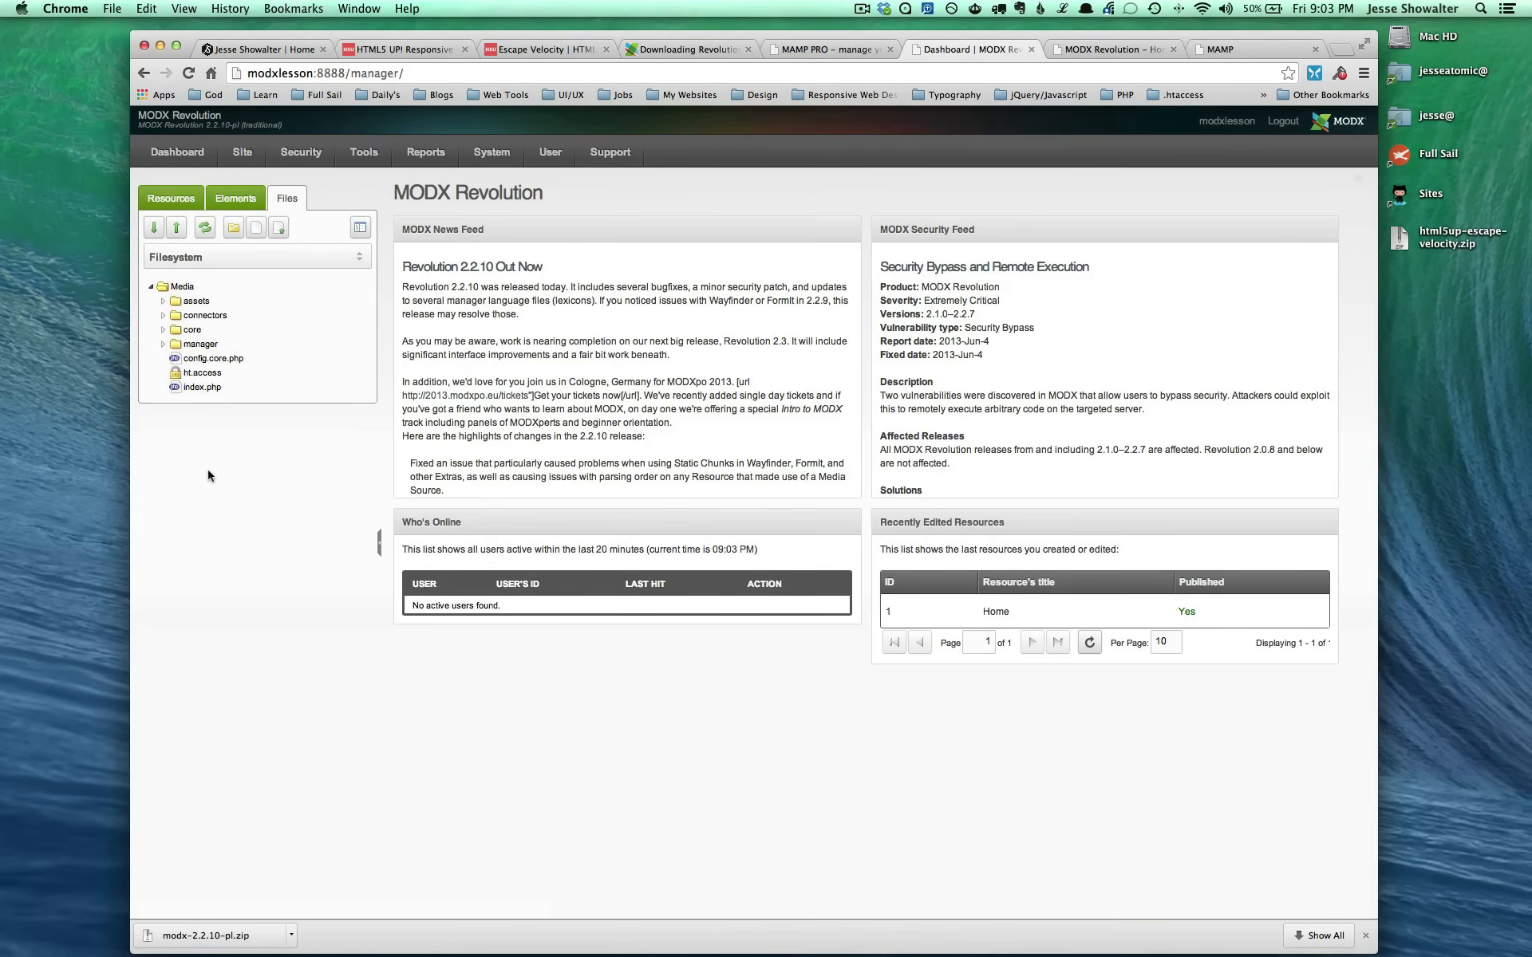
mouse_move(218, 468)
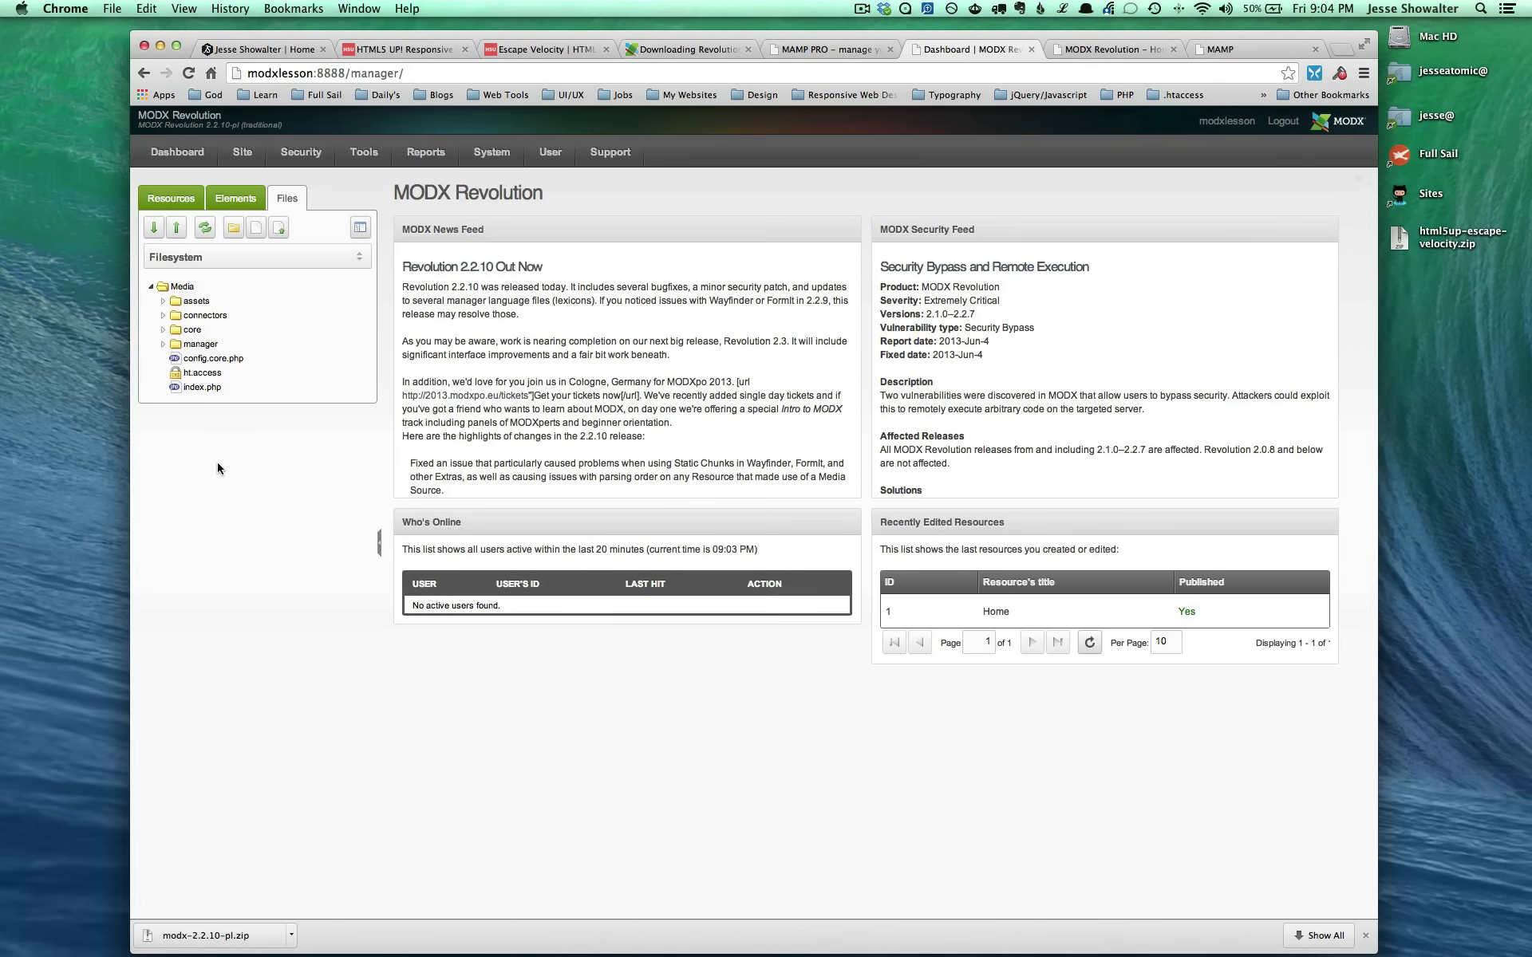
left_click(170, 197)
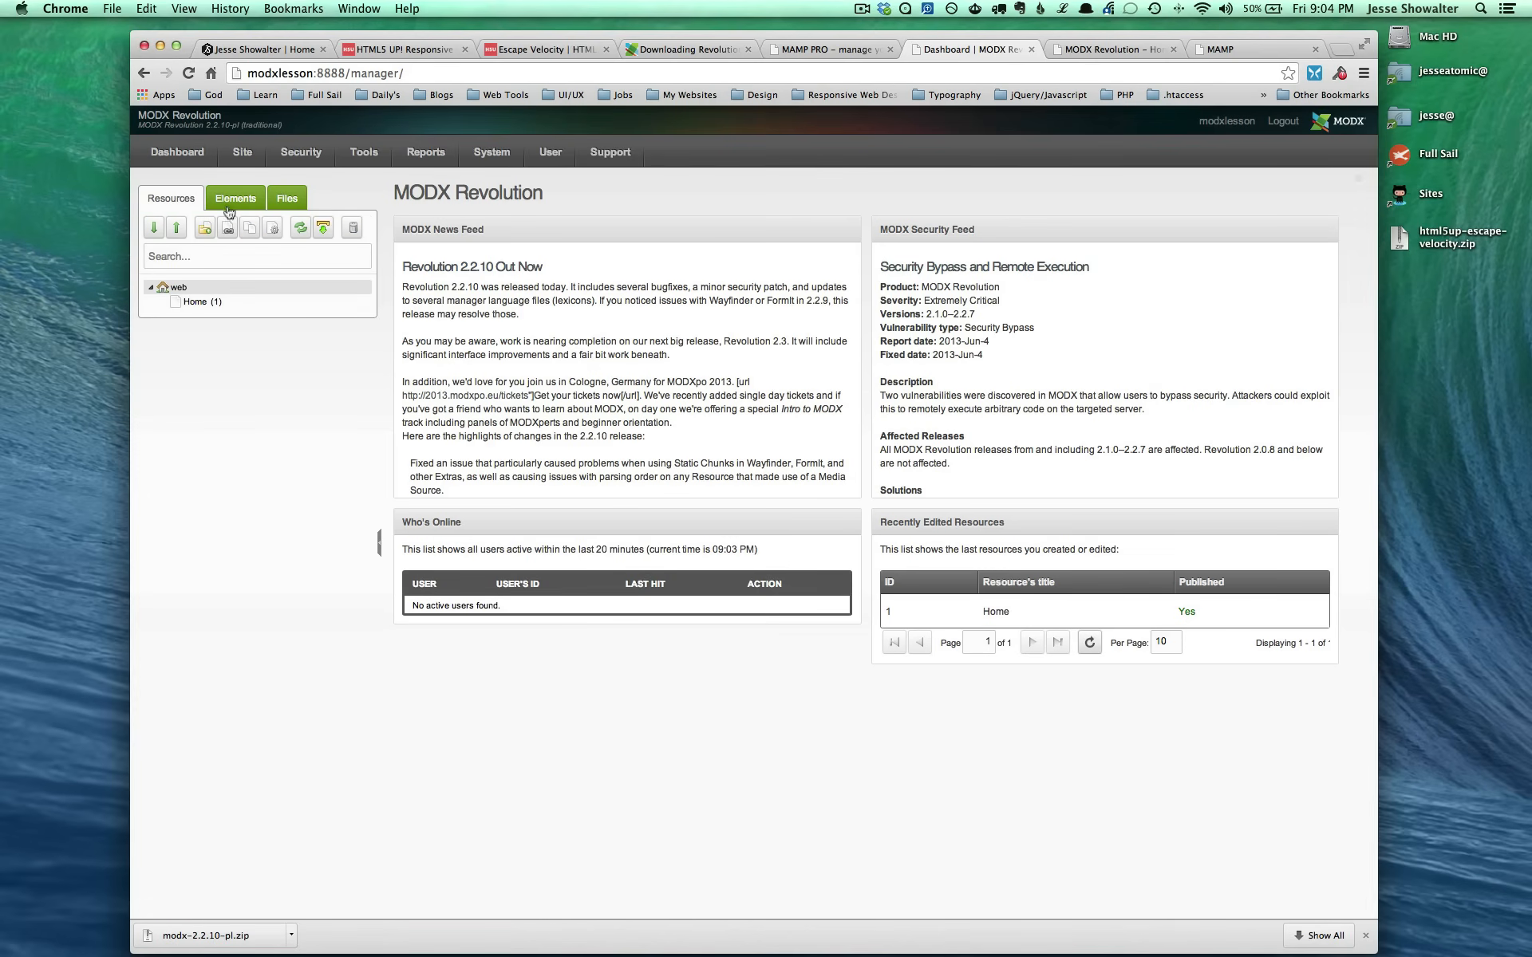
left_click(234, 197)
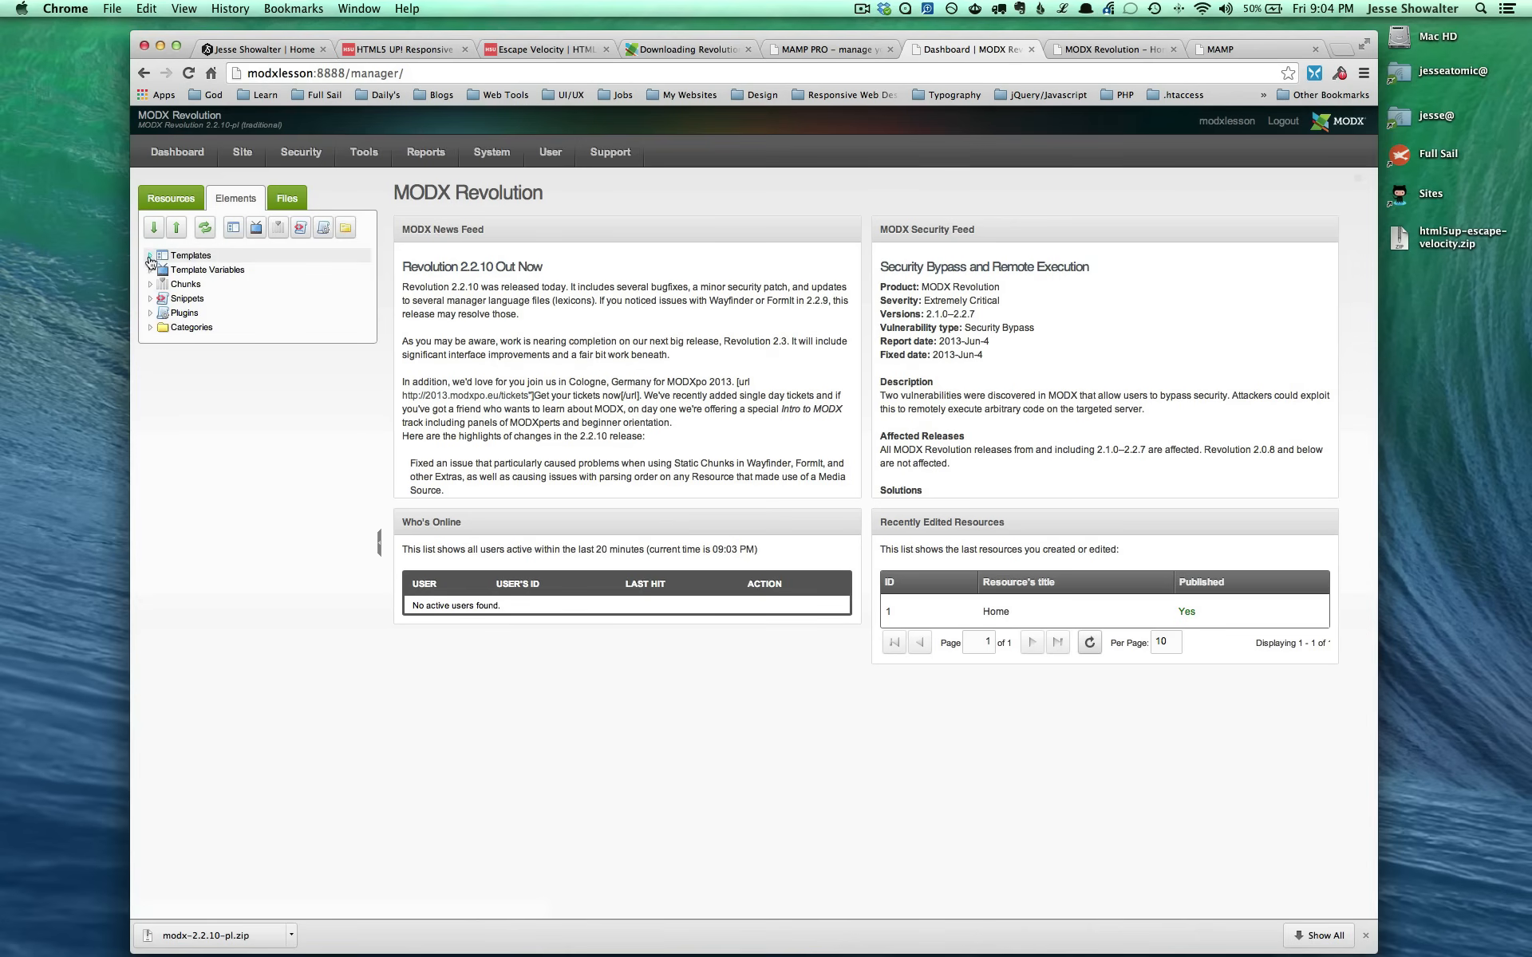
left_click(149, 256)
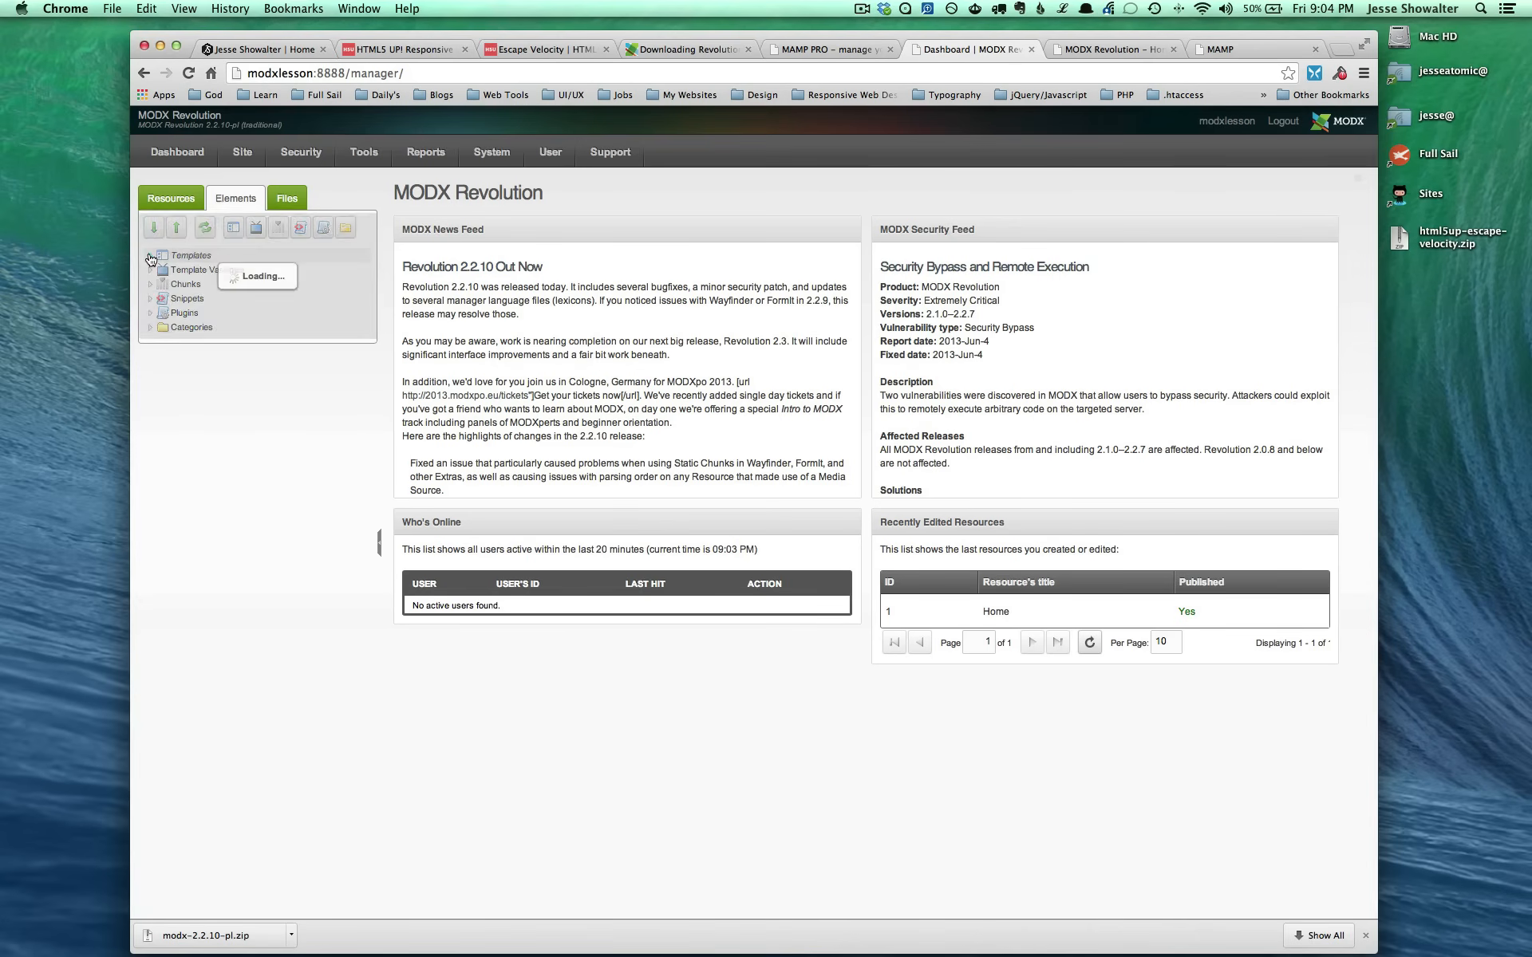
left_click(150, 255)
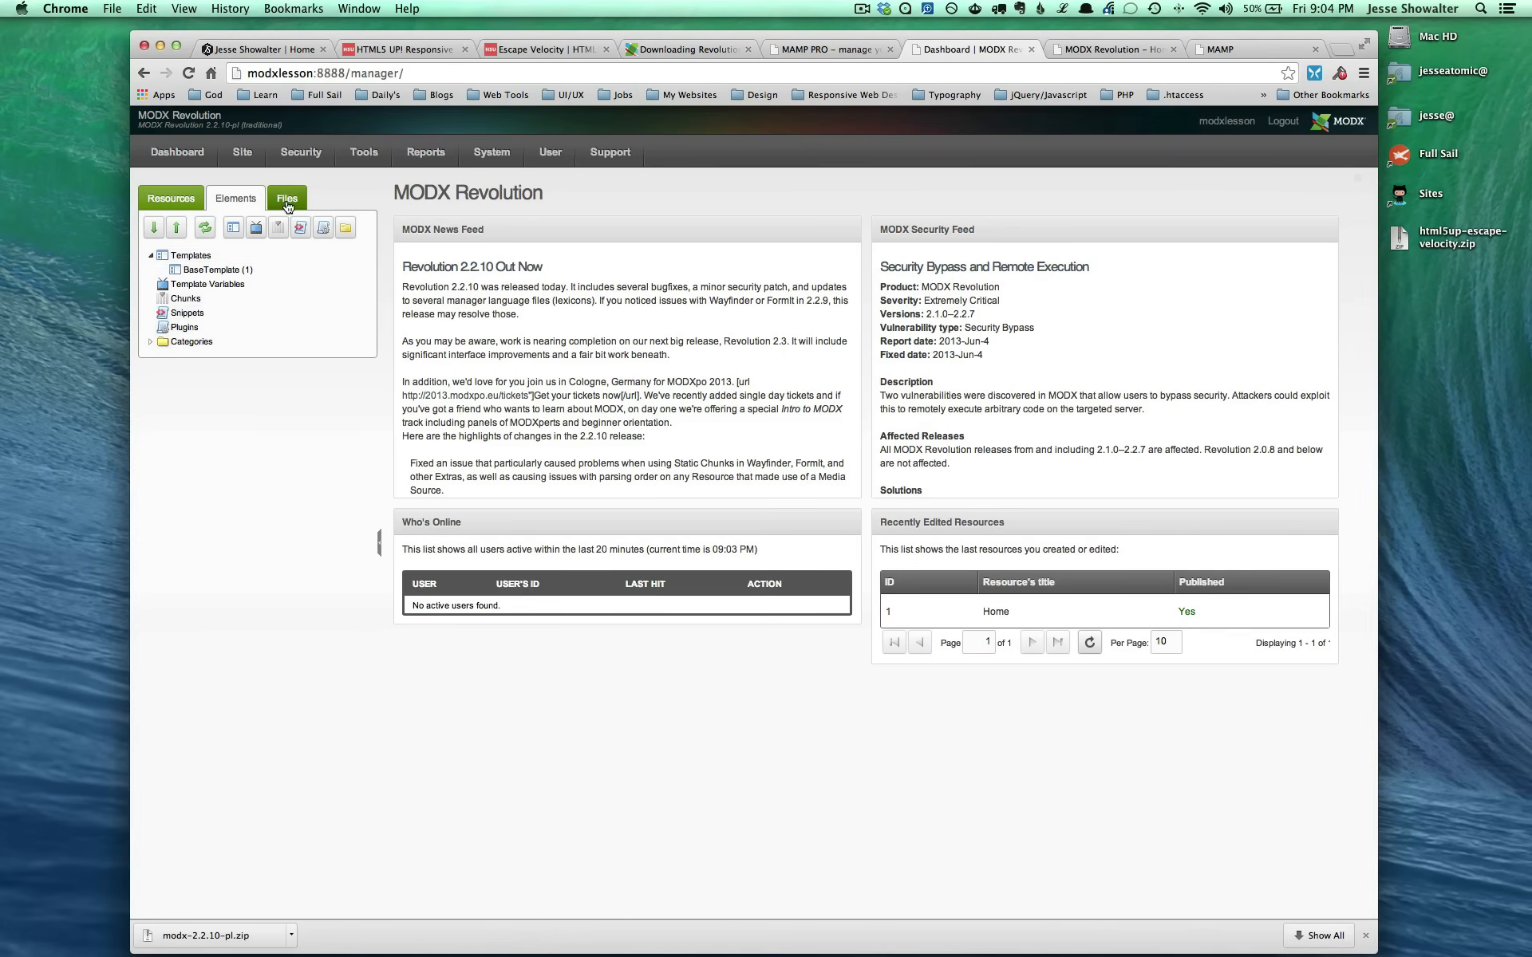
left_click(287, 197)
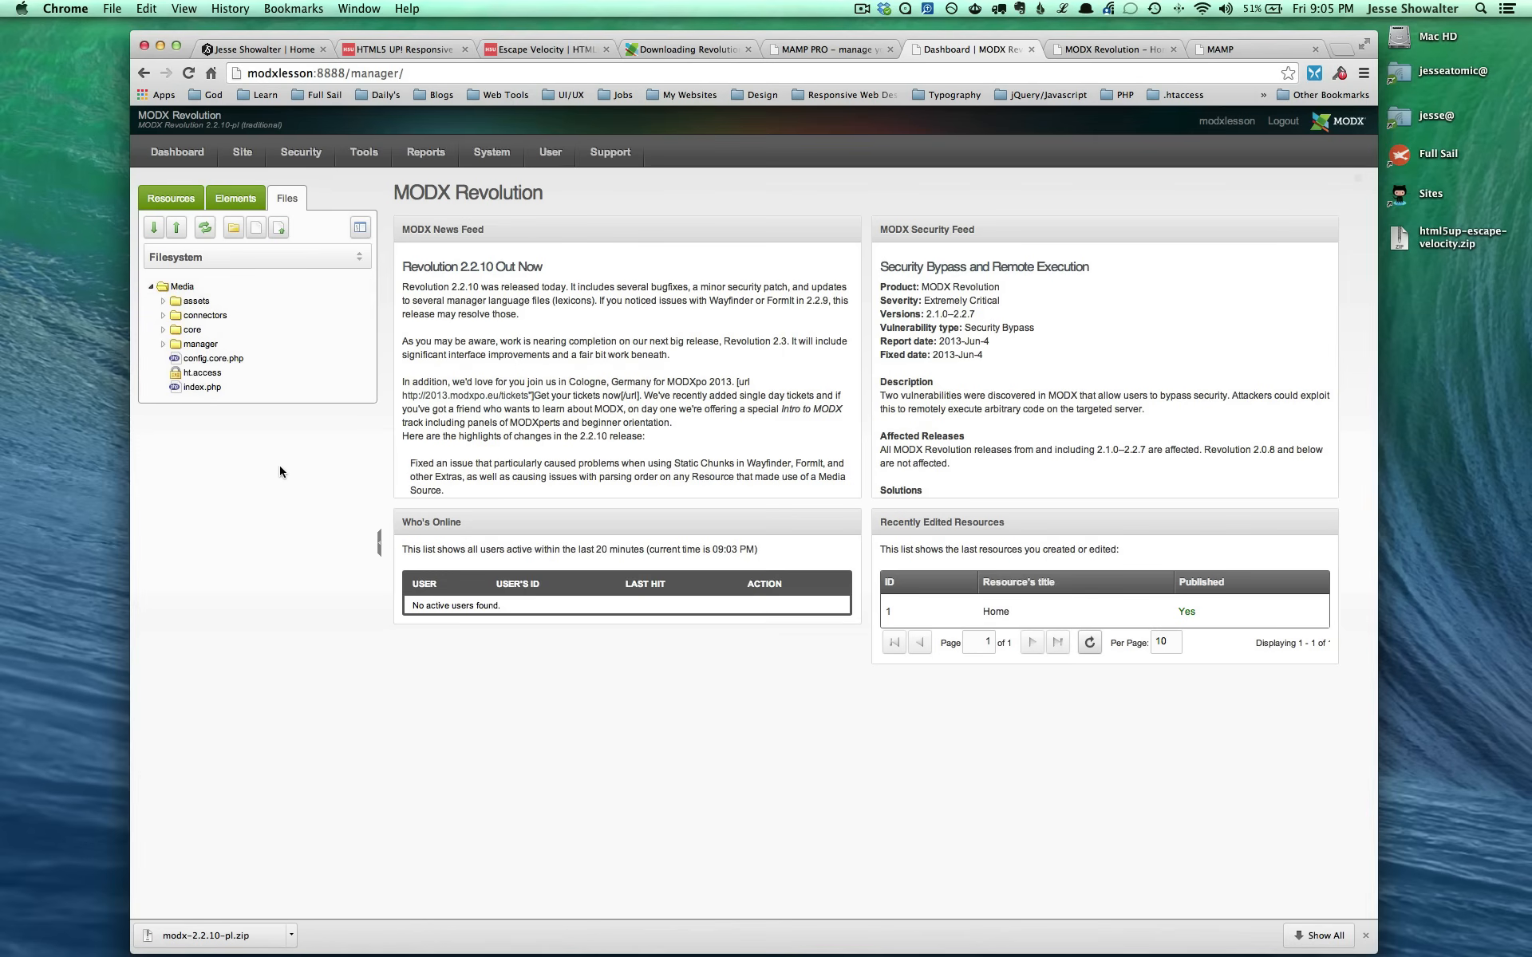
left_click(170, 197)
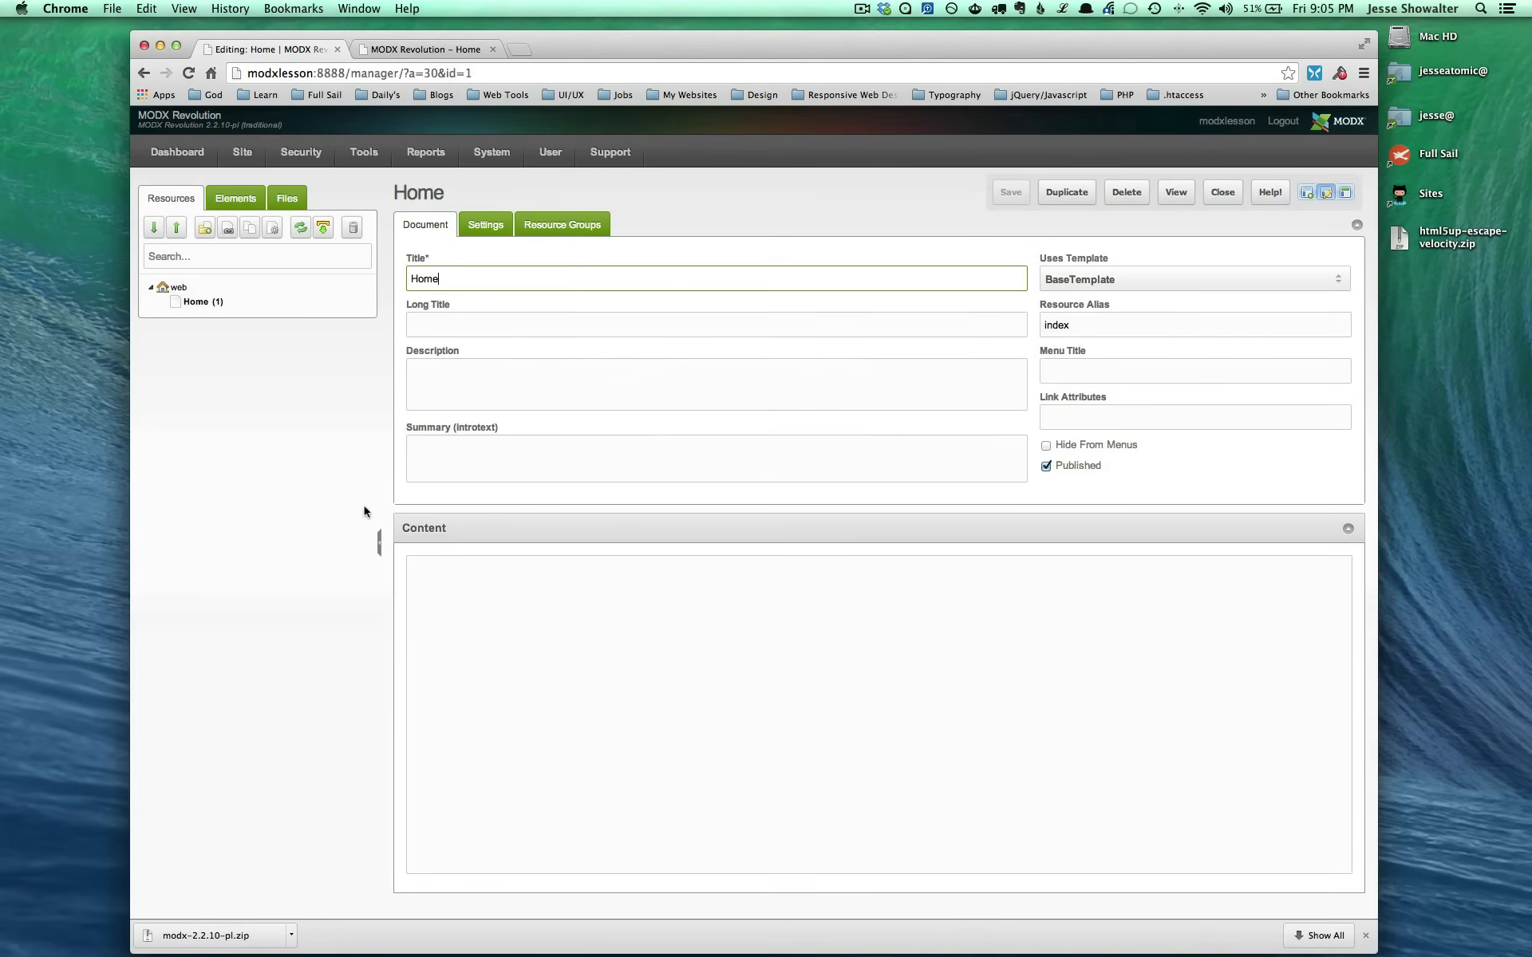
type("He")
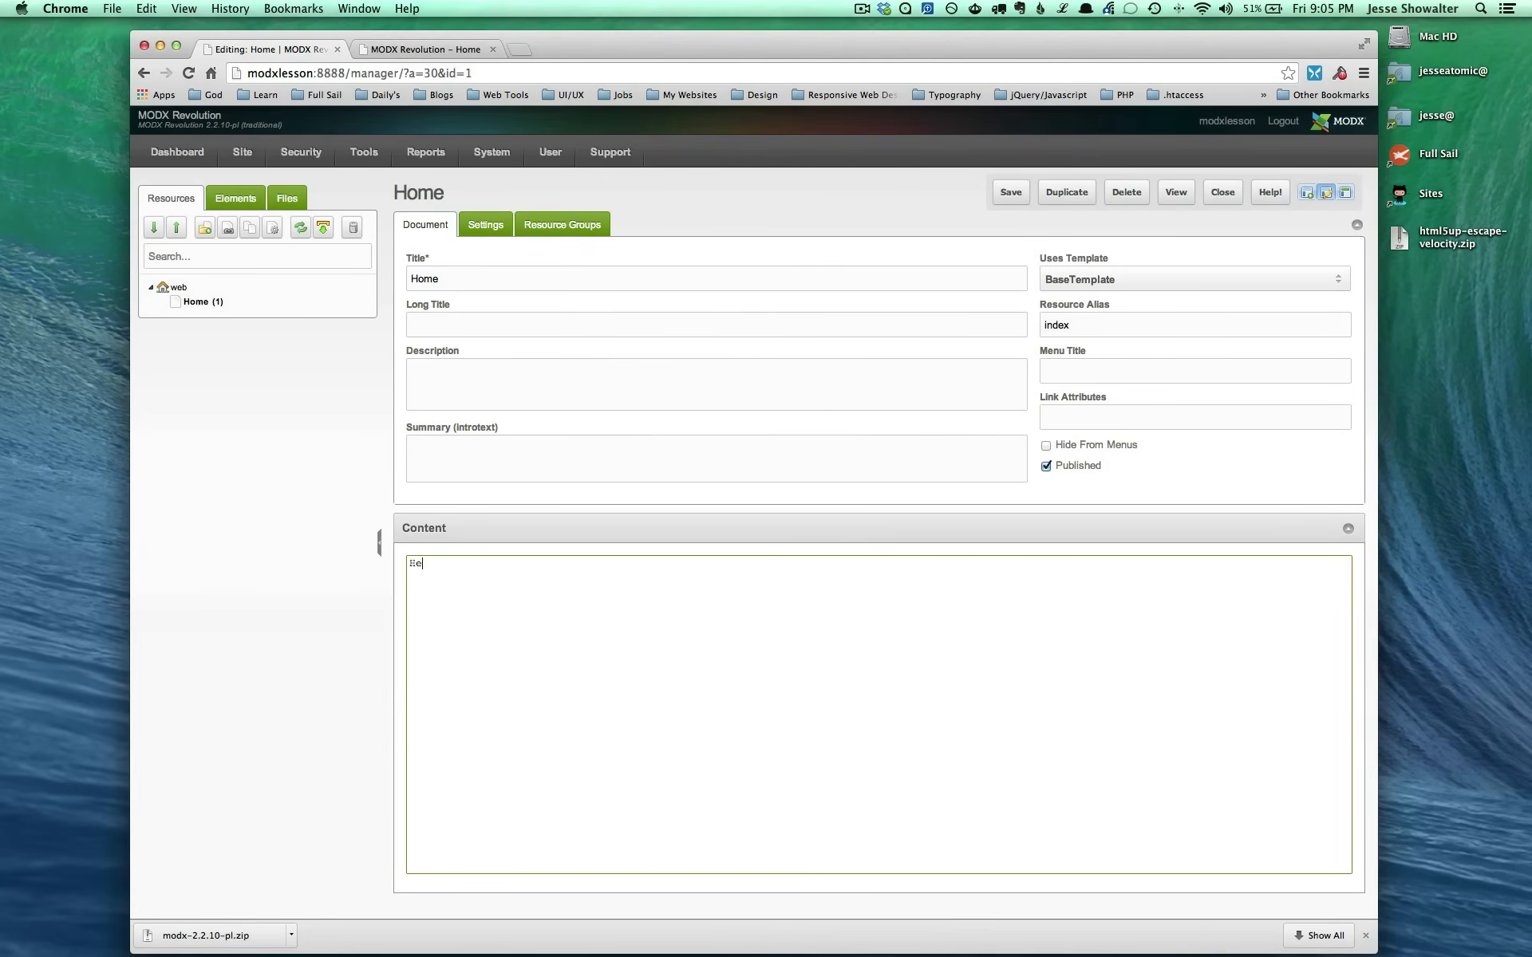
type("llo")
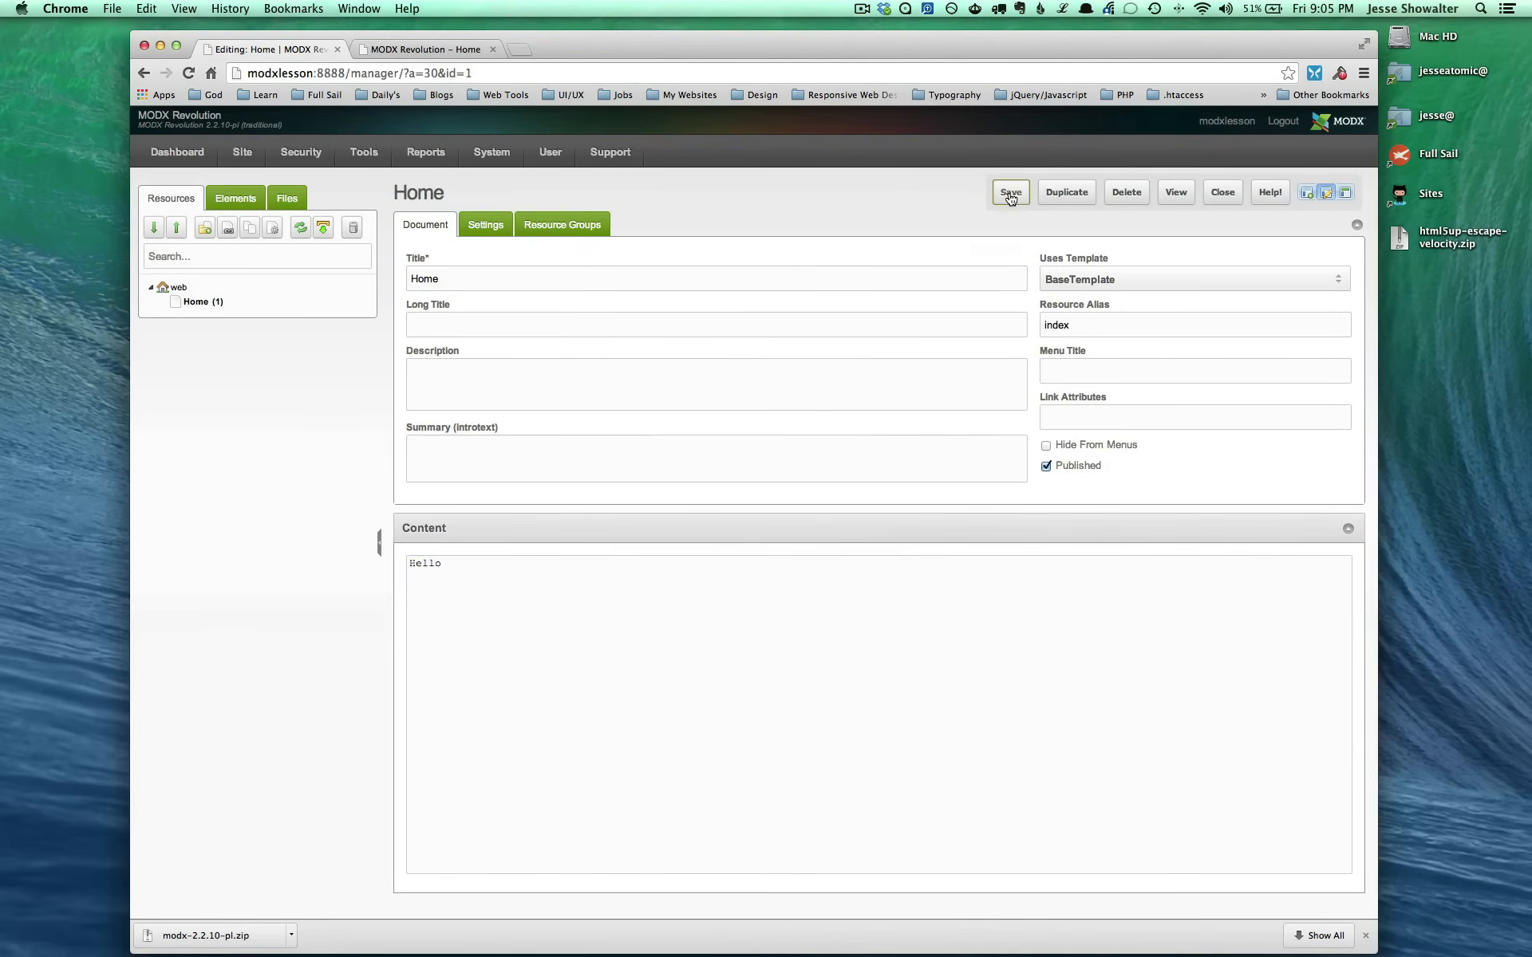
left_click(425, 49)
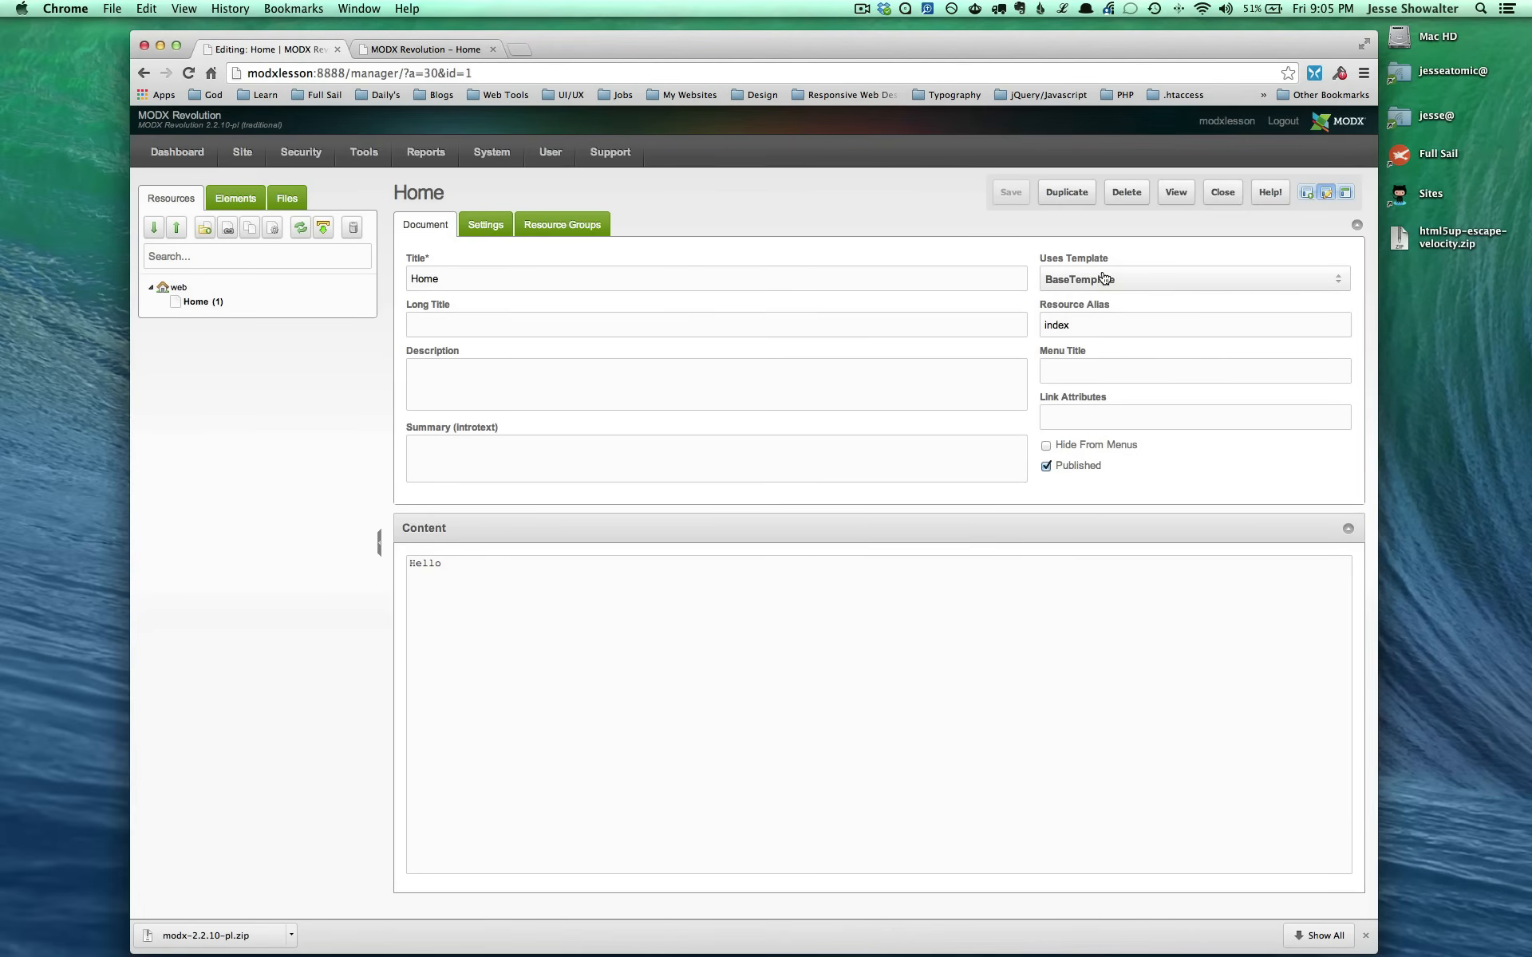
left_click(1194, 279)
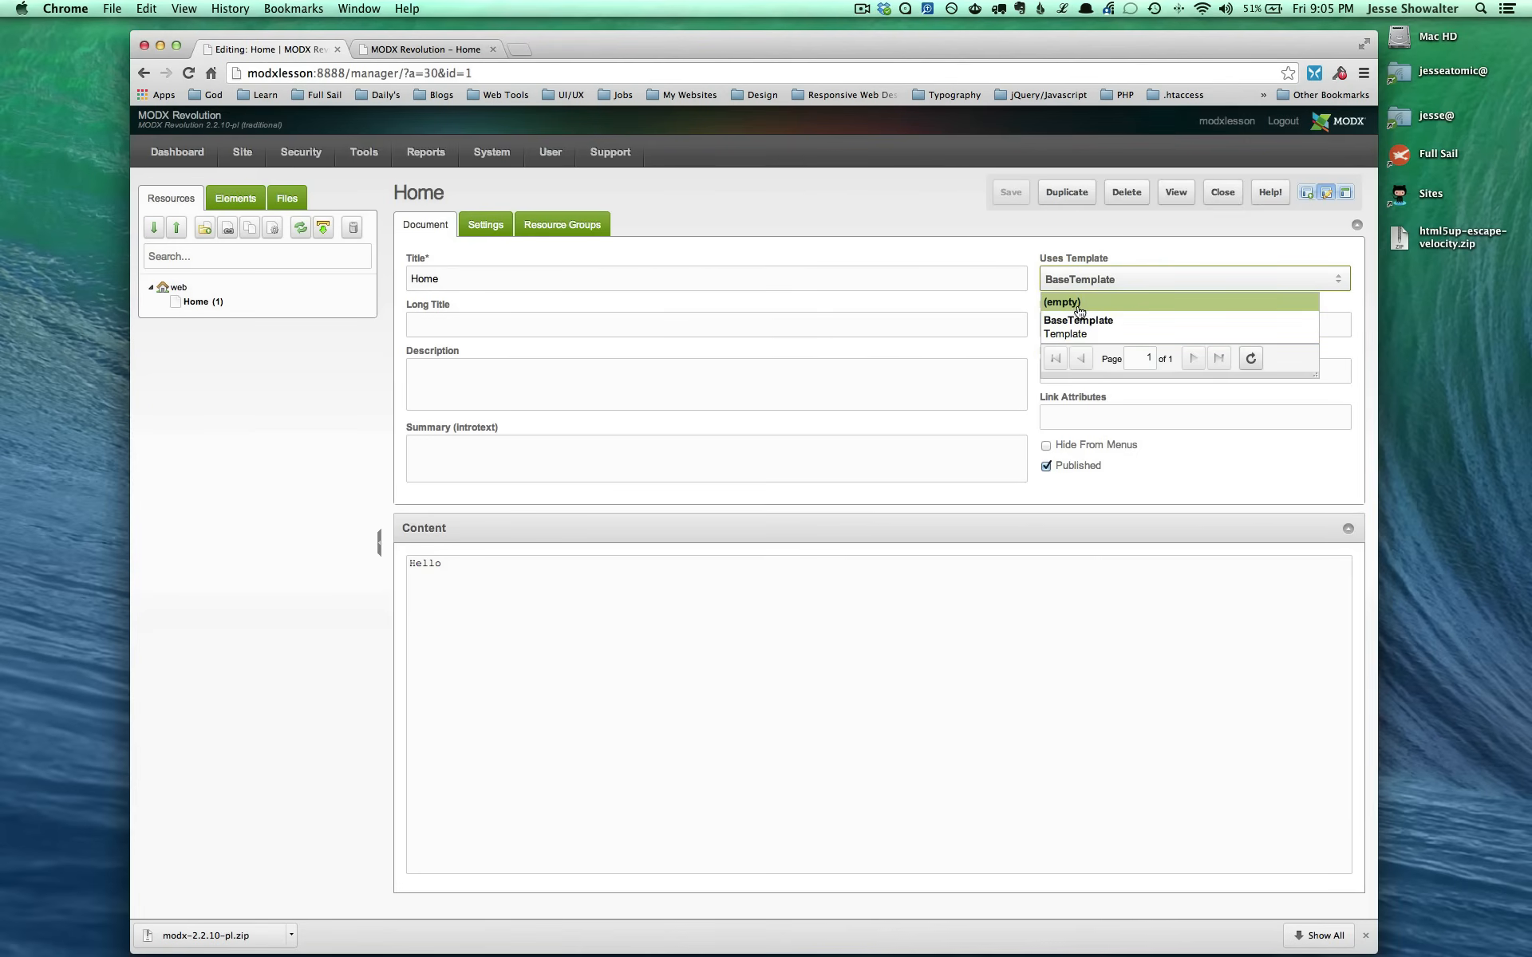
mouse_move(1137, 327)
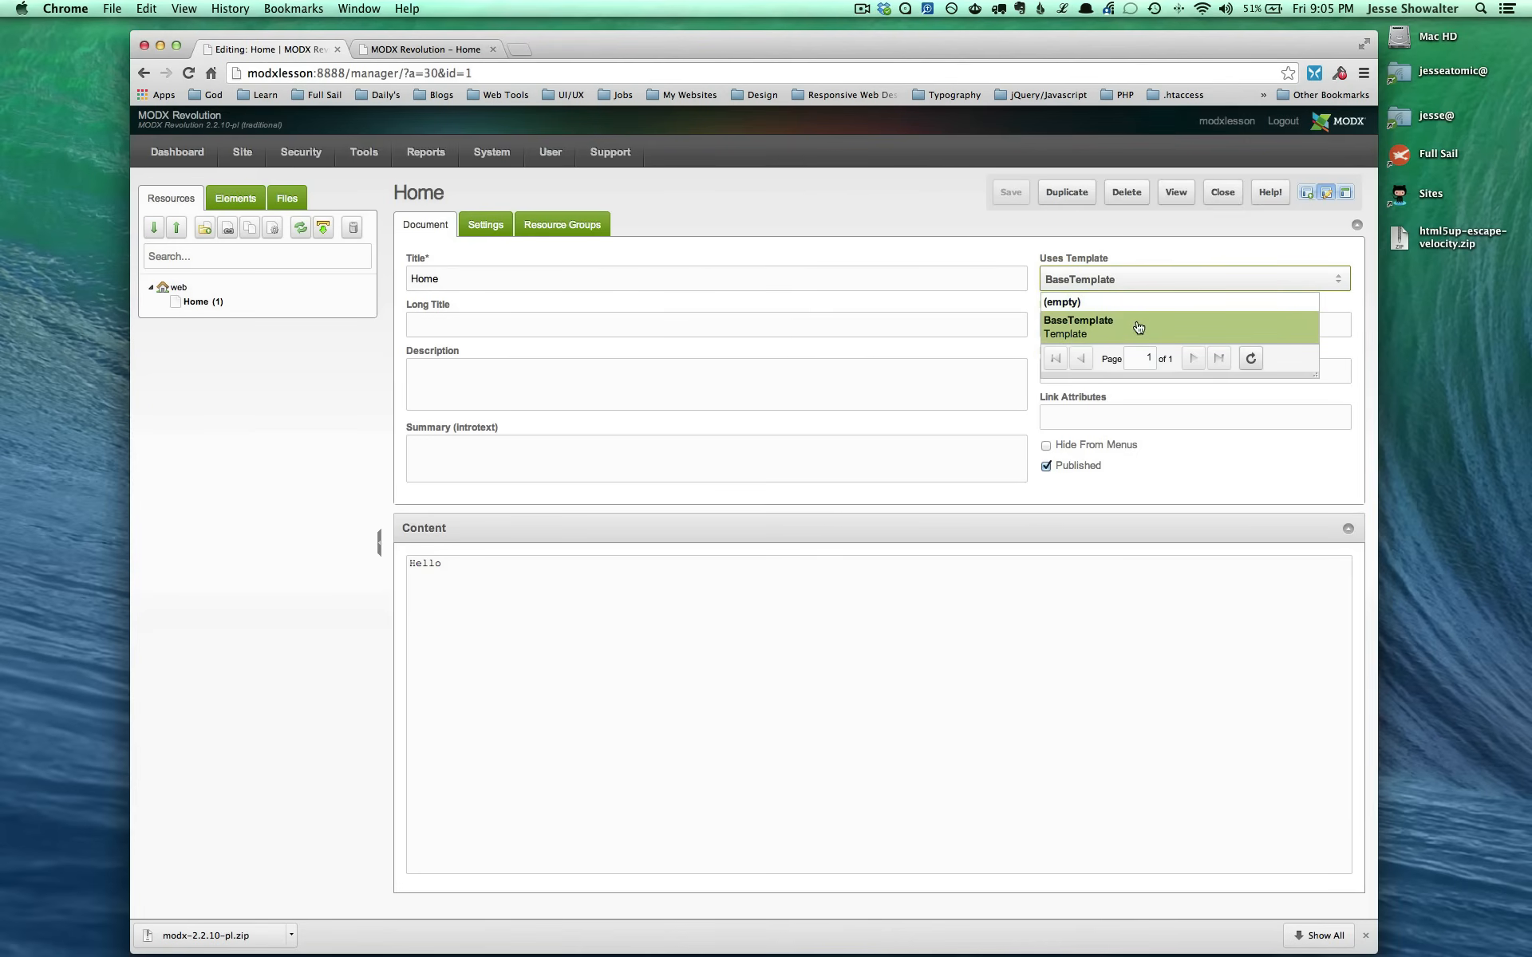
left_click(1079, 321)
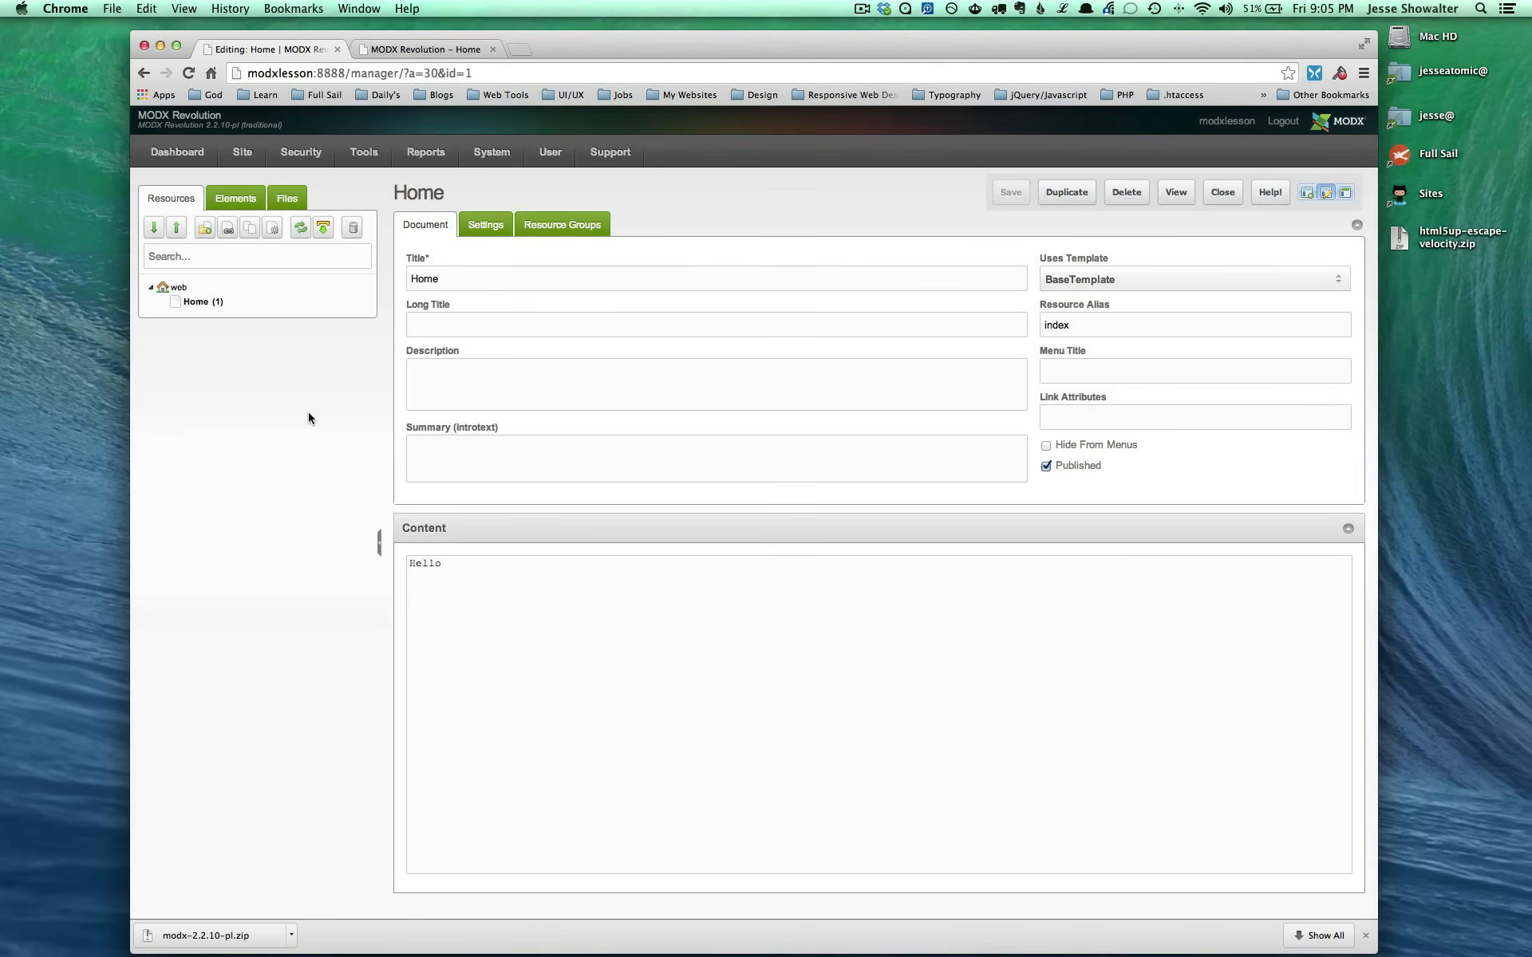
left_click(420, 48)
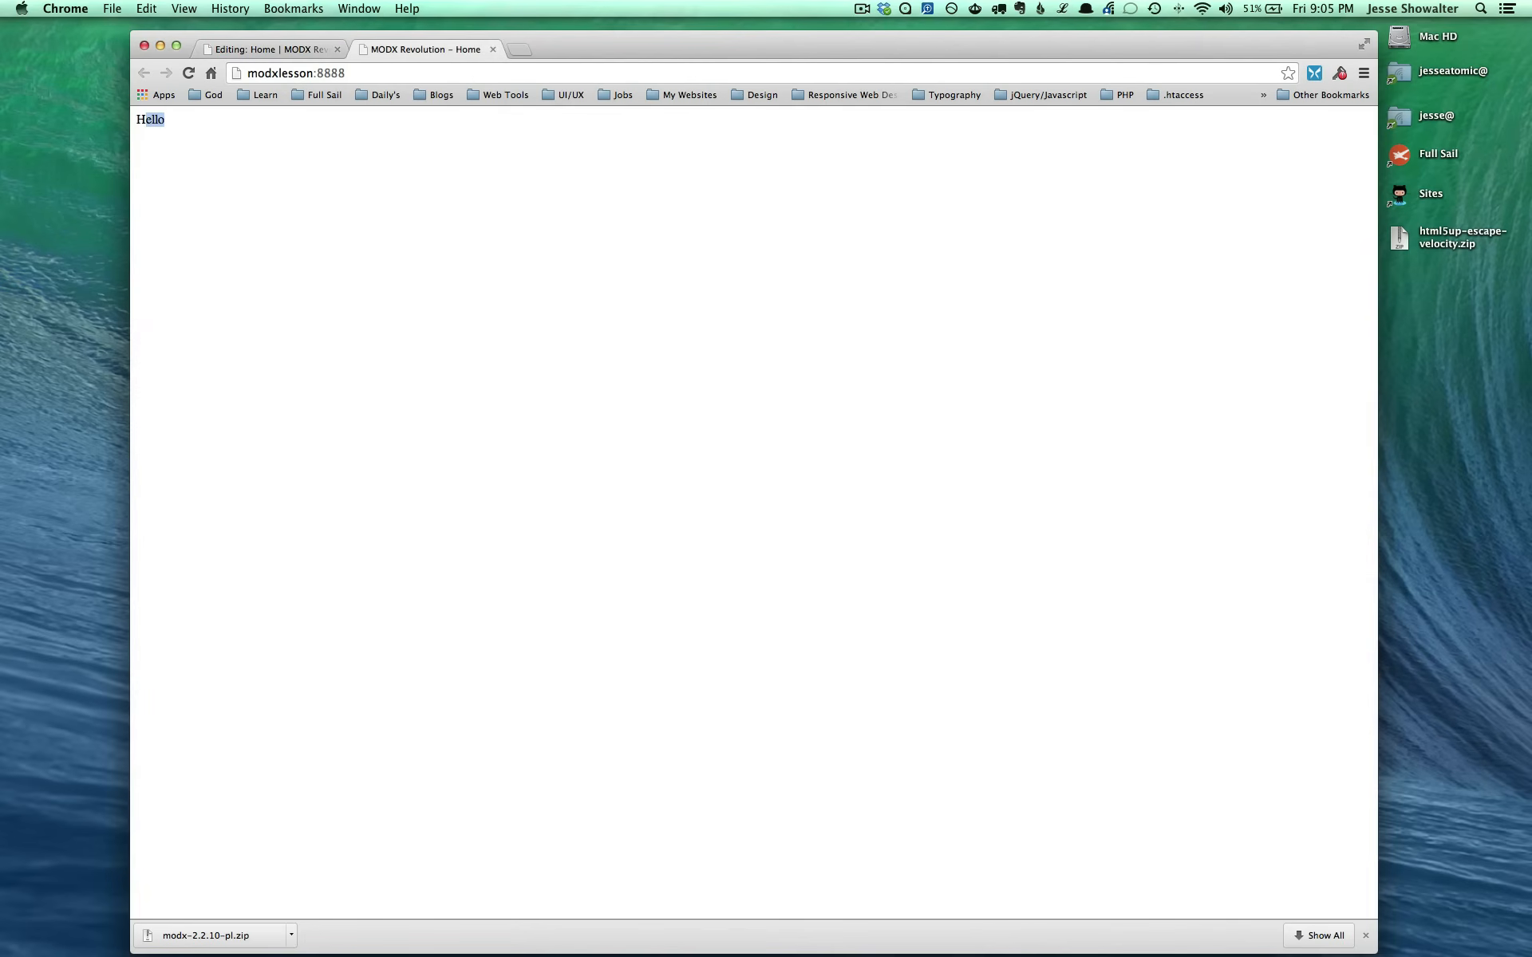
left_click(269, 49)
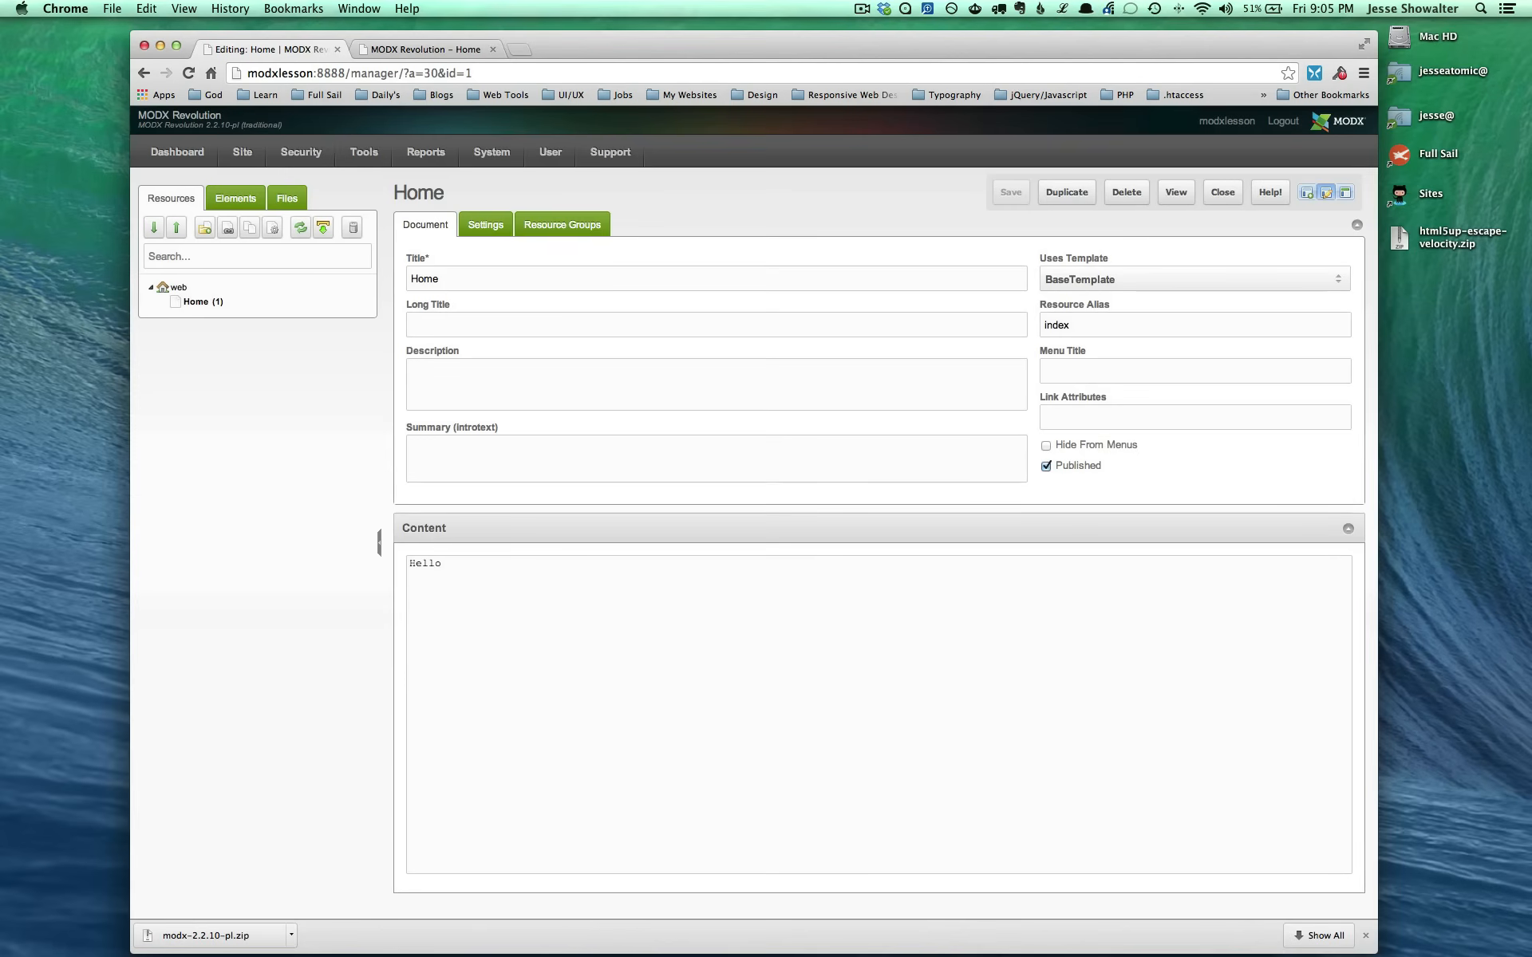
left_click(234, 197)
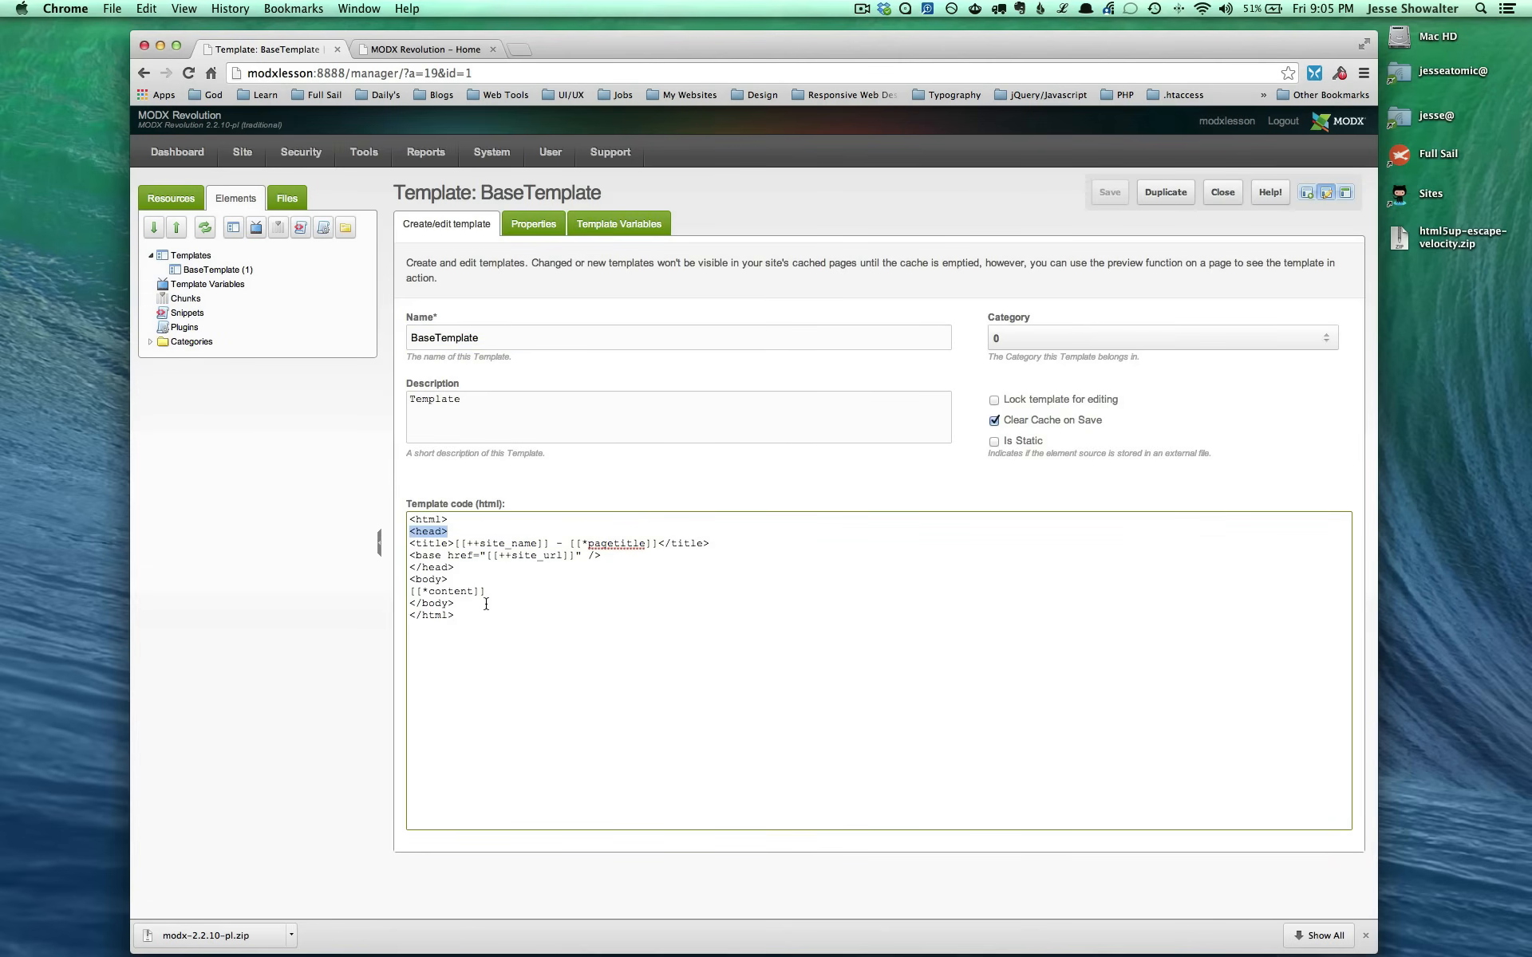
mouse_move(478, 591)
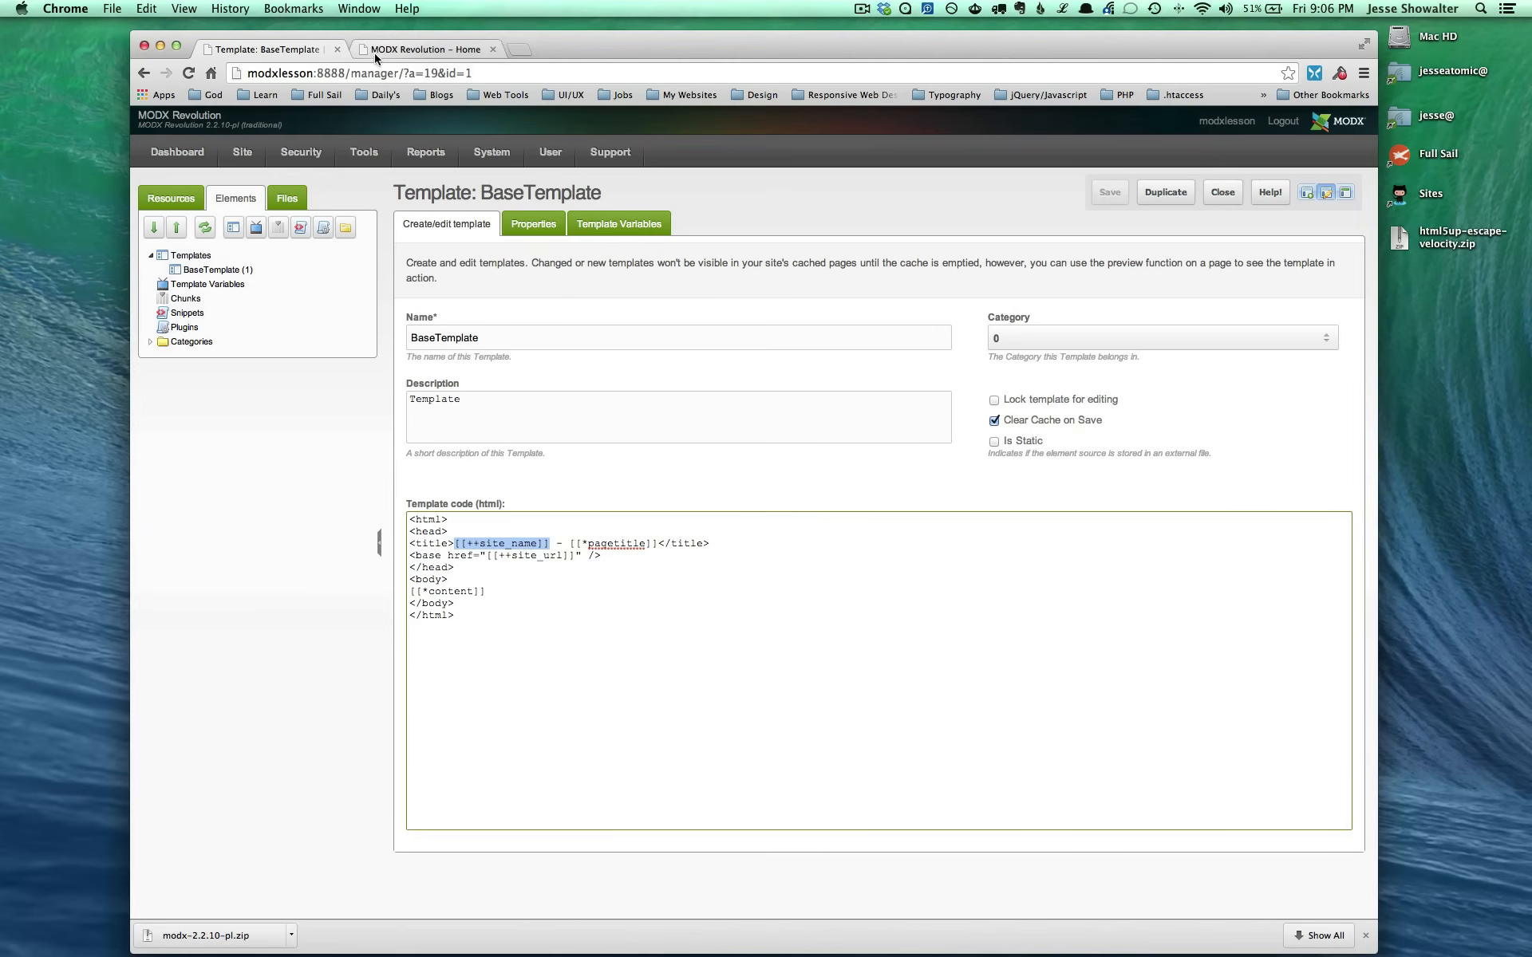
Step: Walk through BaseTemplate's [[++site_name]], [[*pagetitle]] and [[*content]] tags against the live page
left_click(492, 152)
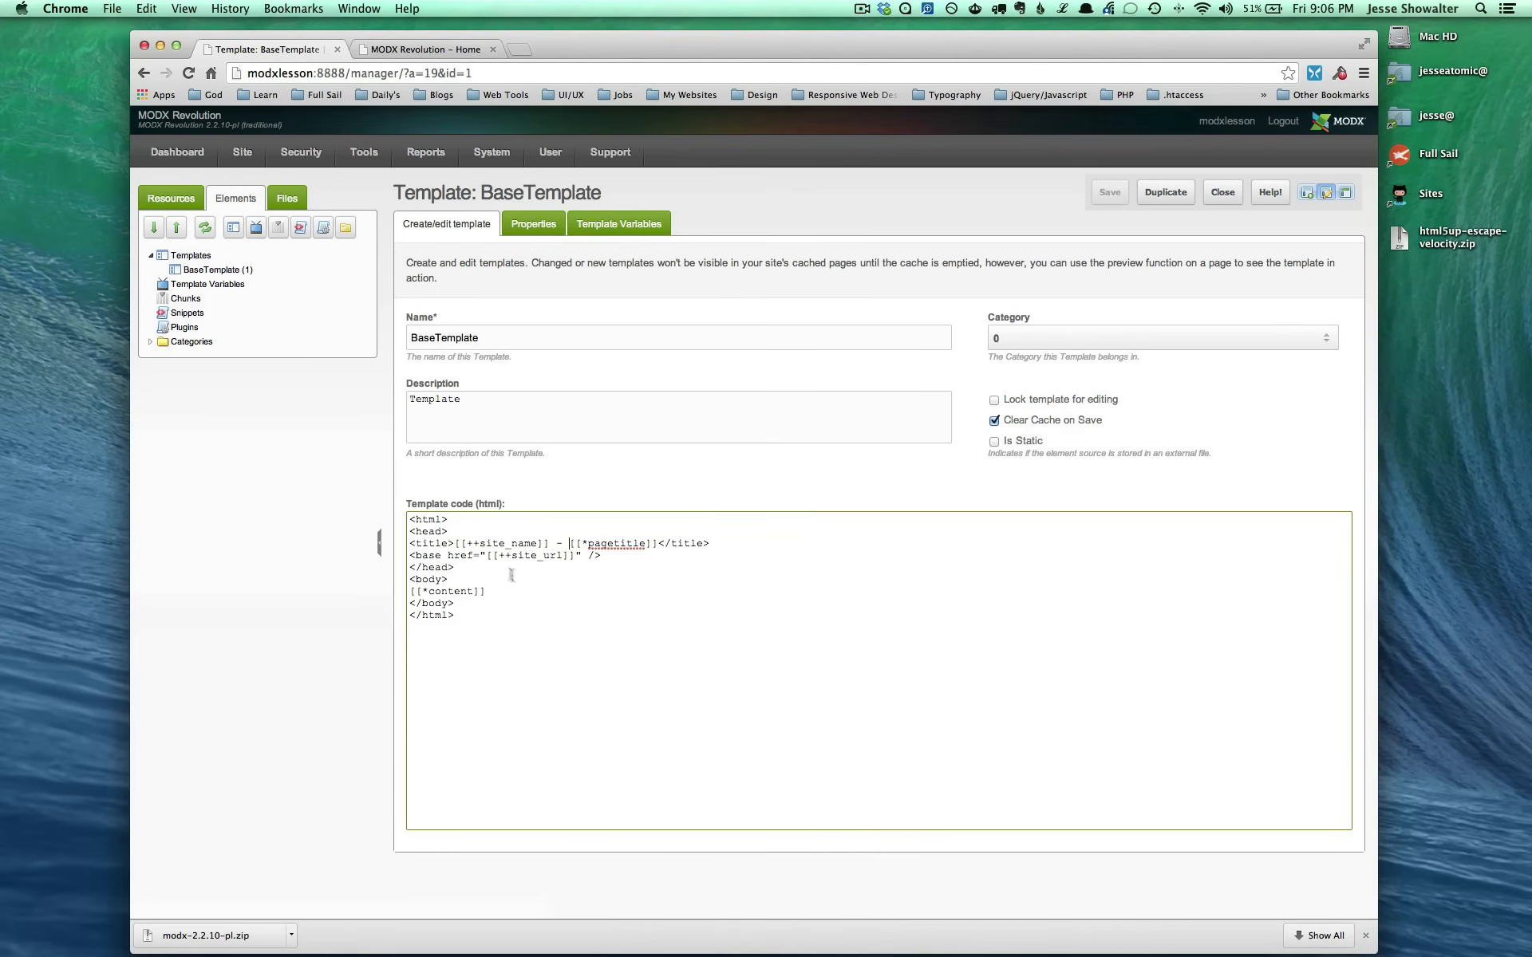
double_click(531, 555)
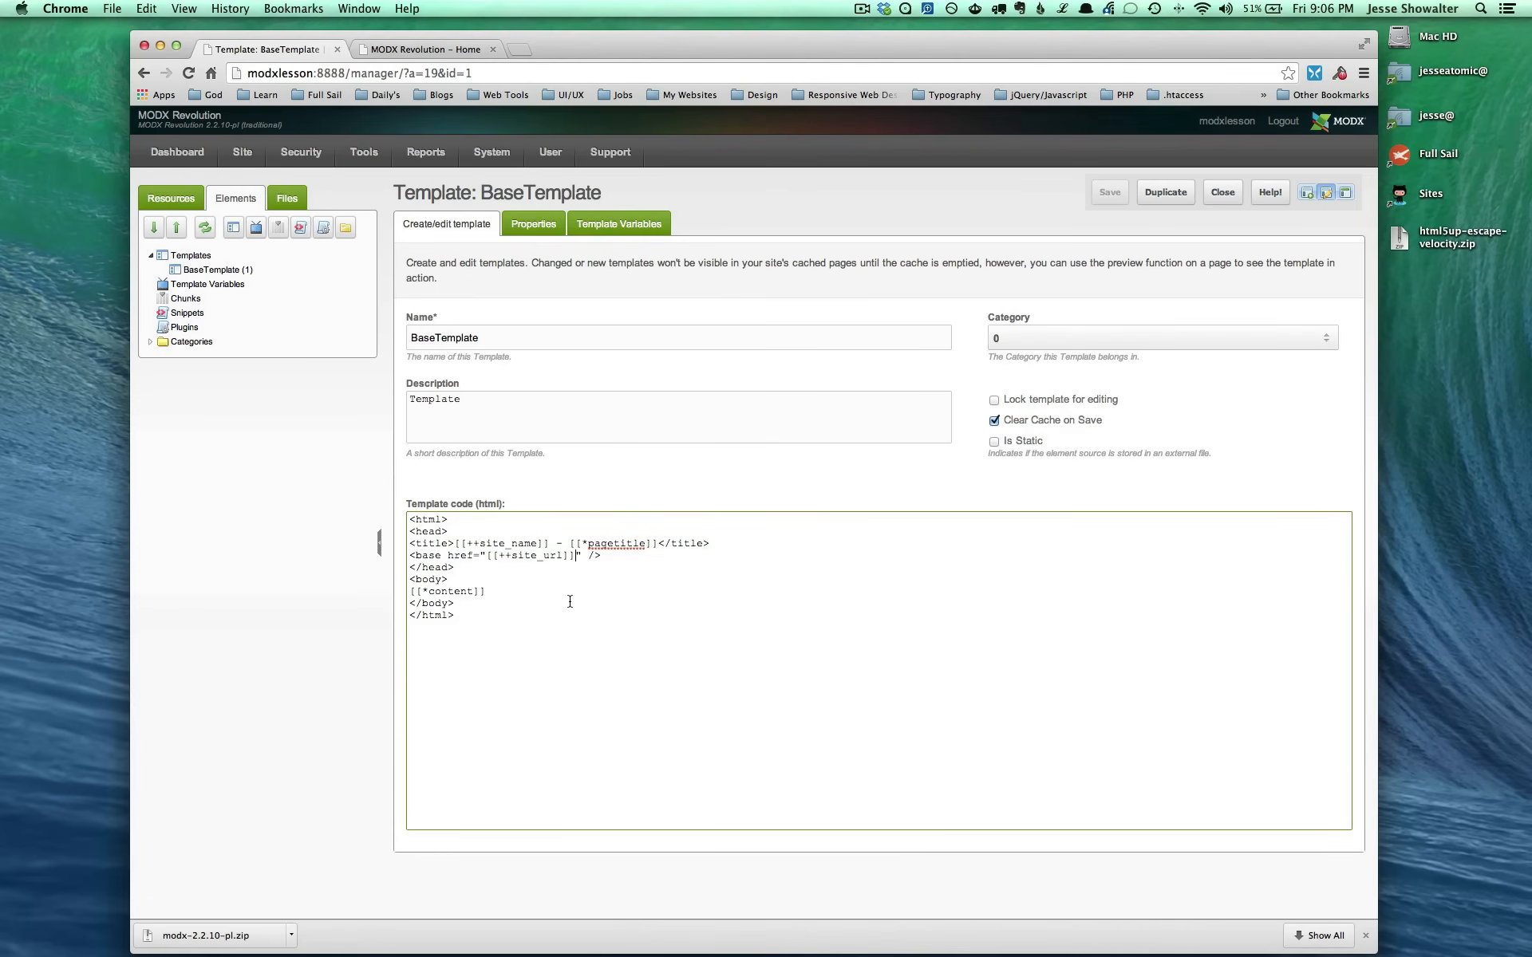
mouse_move(608, 560)
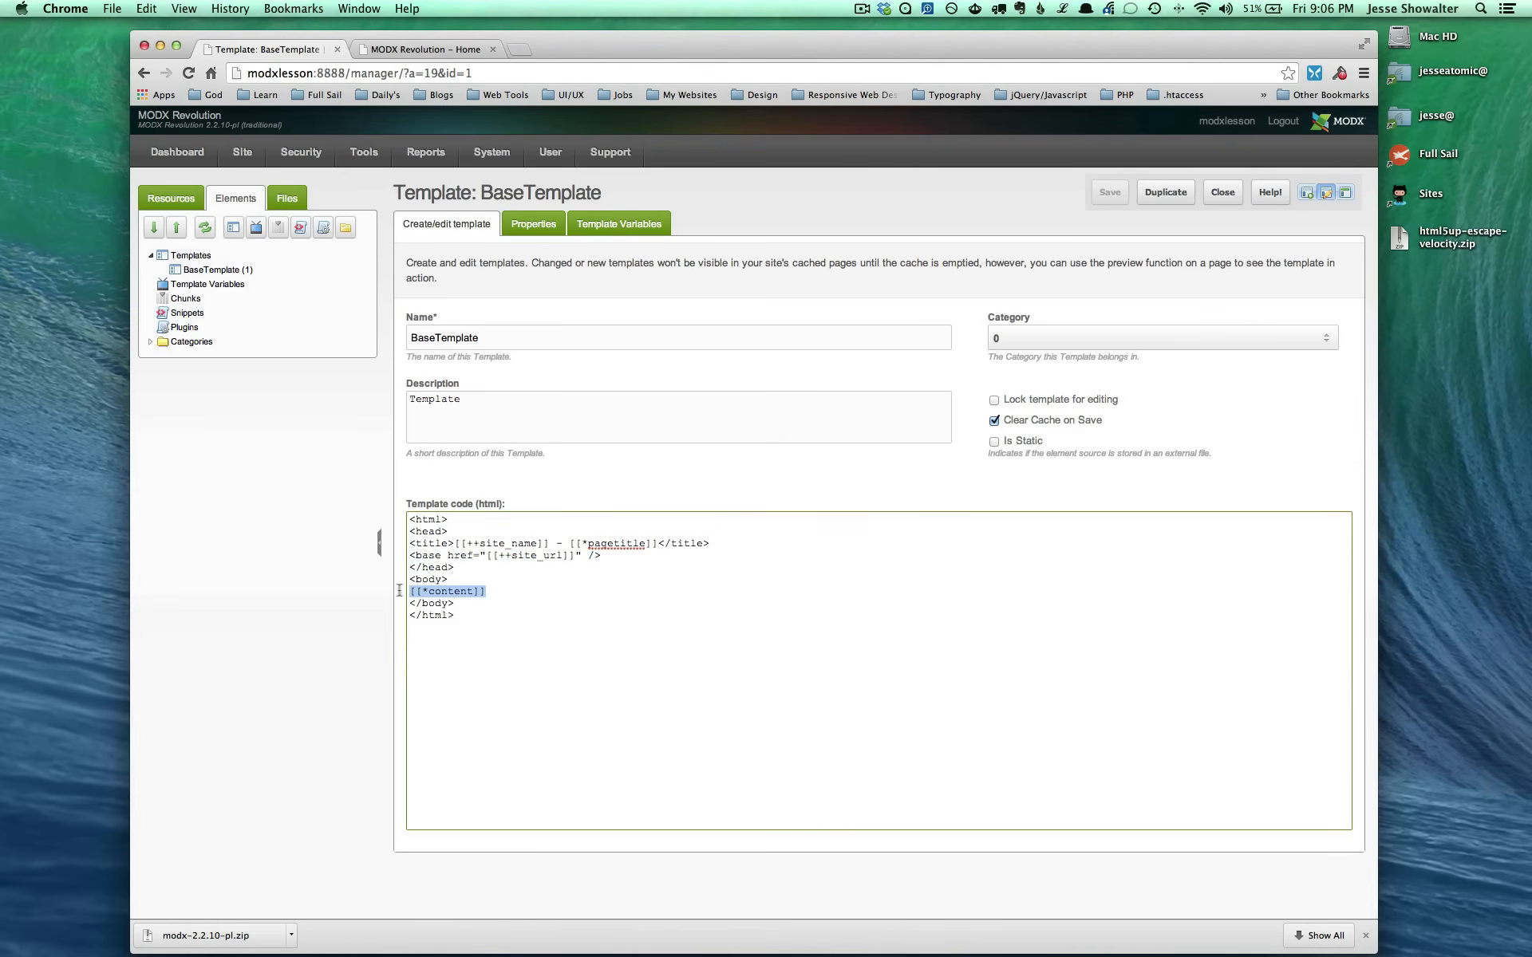
left_click(425, 151)
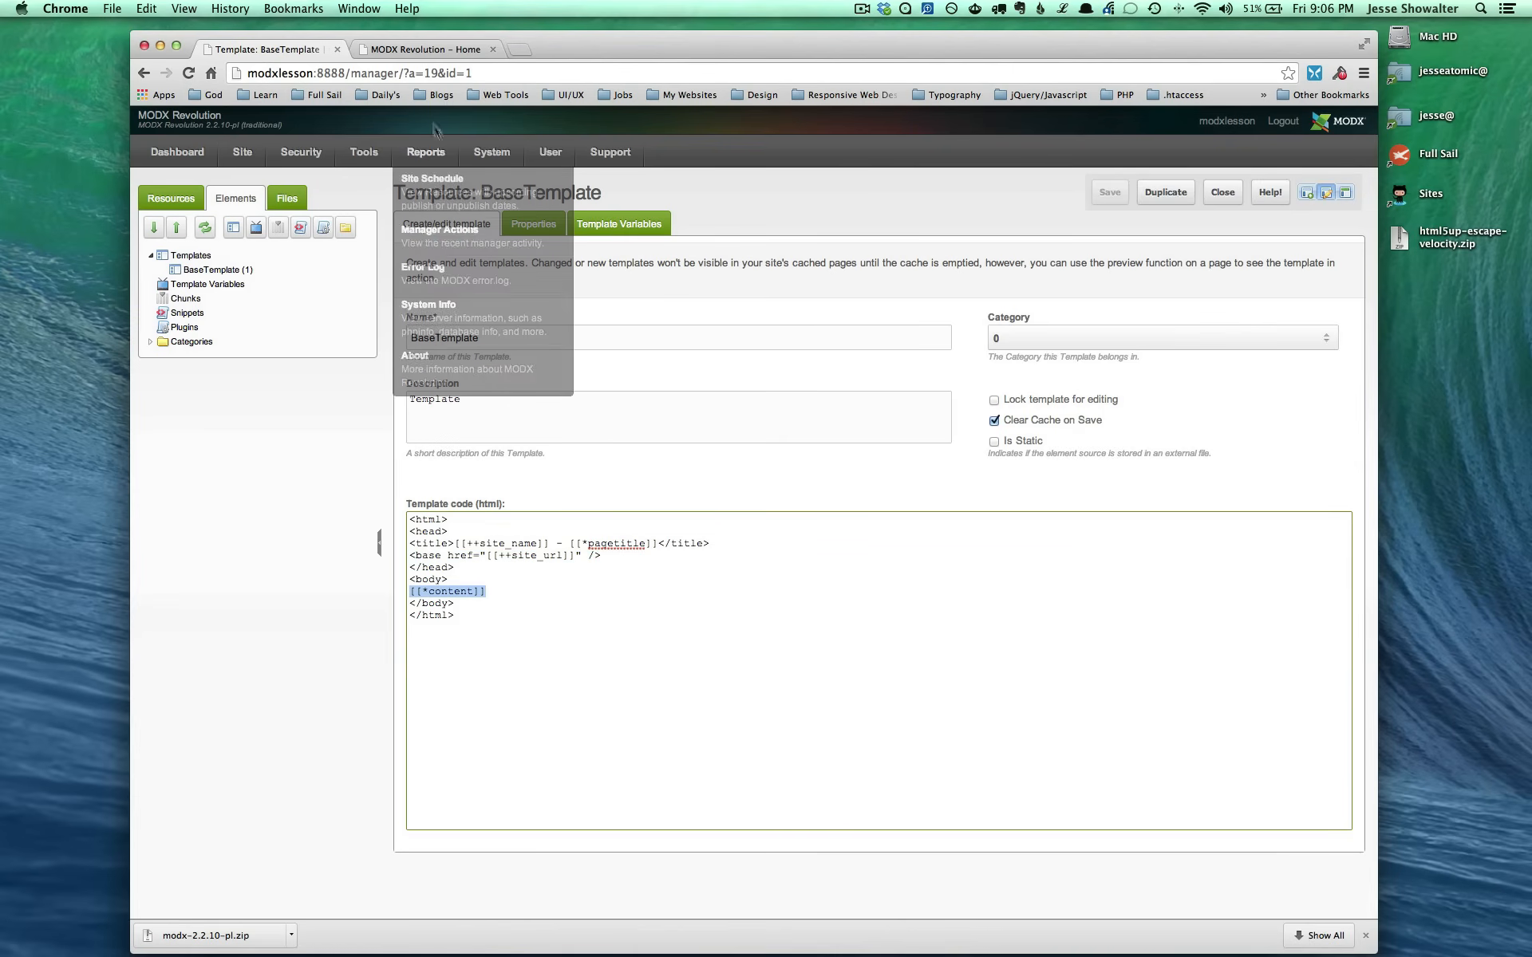
left_click(425, 48)
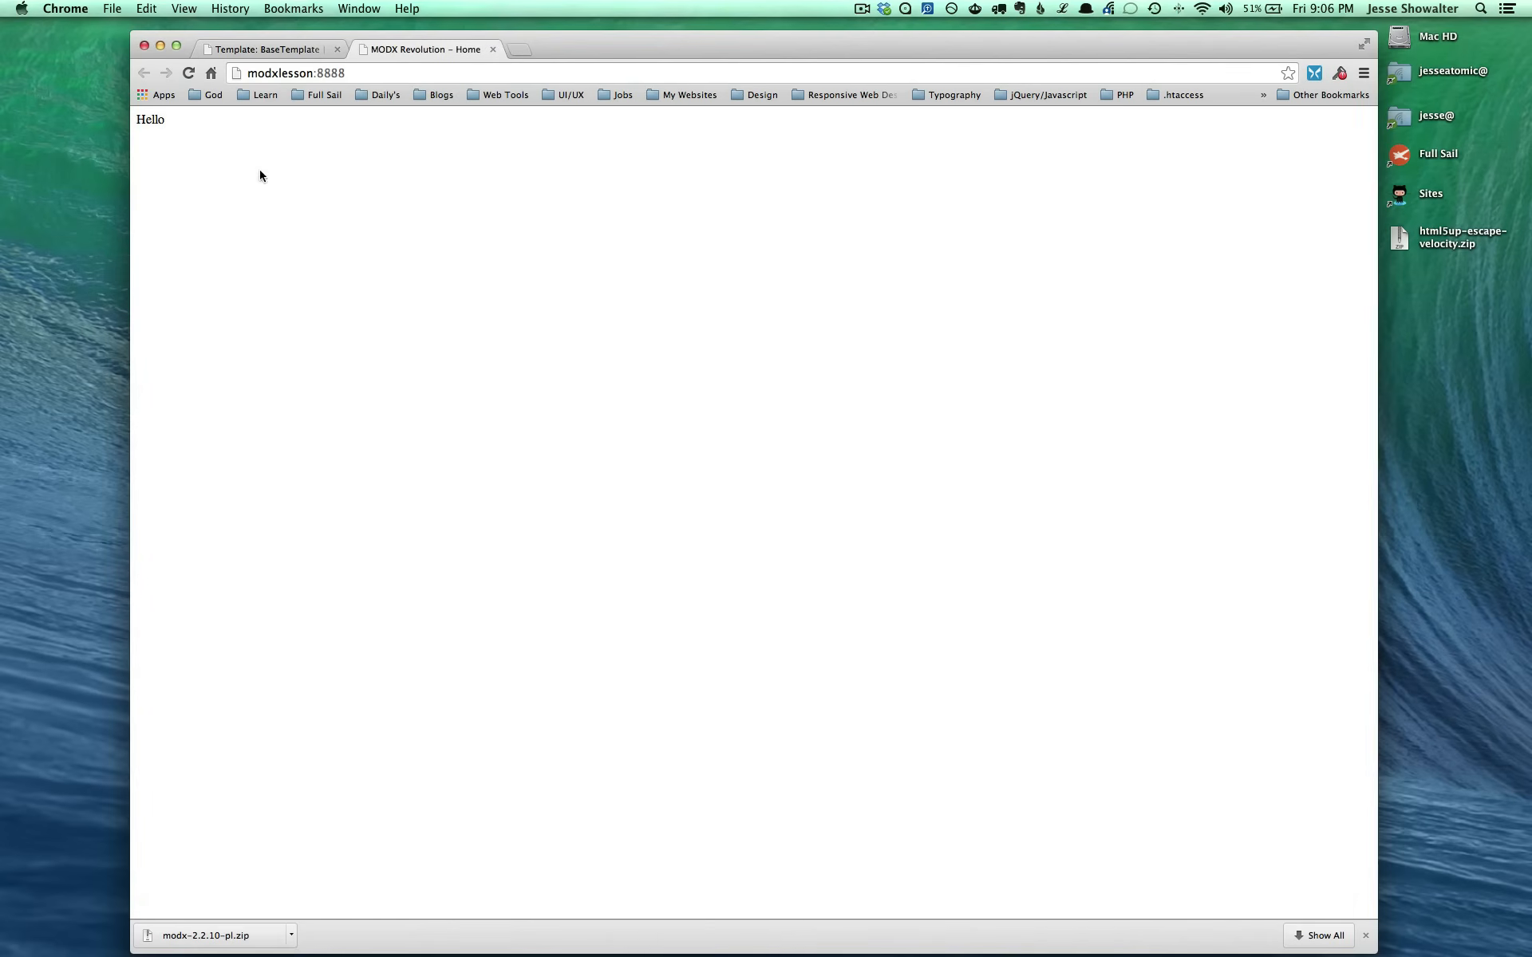
left_click(268, 49)
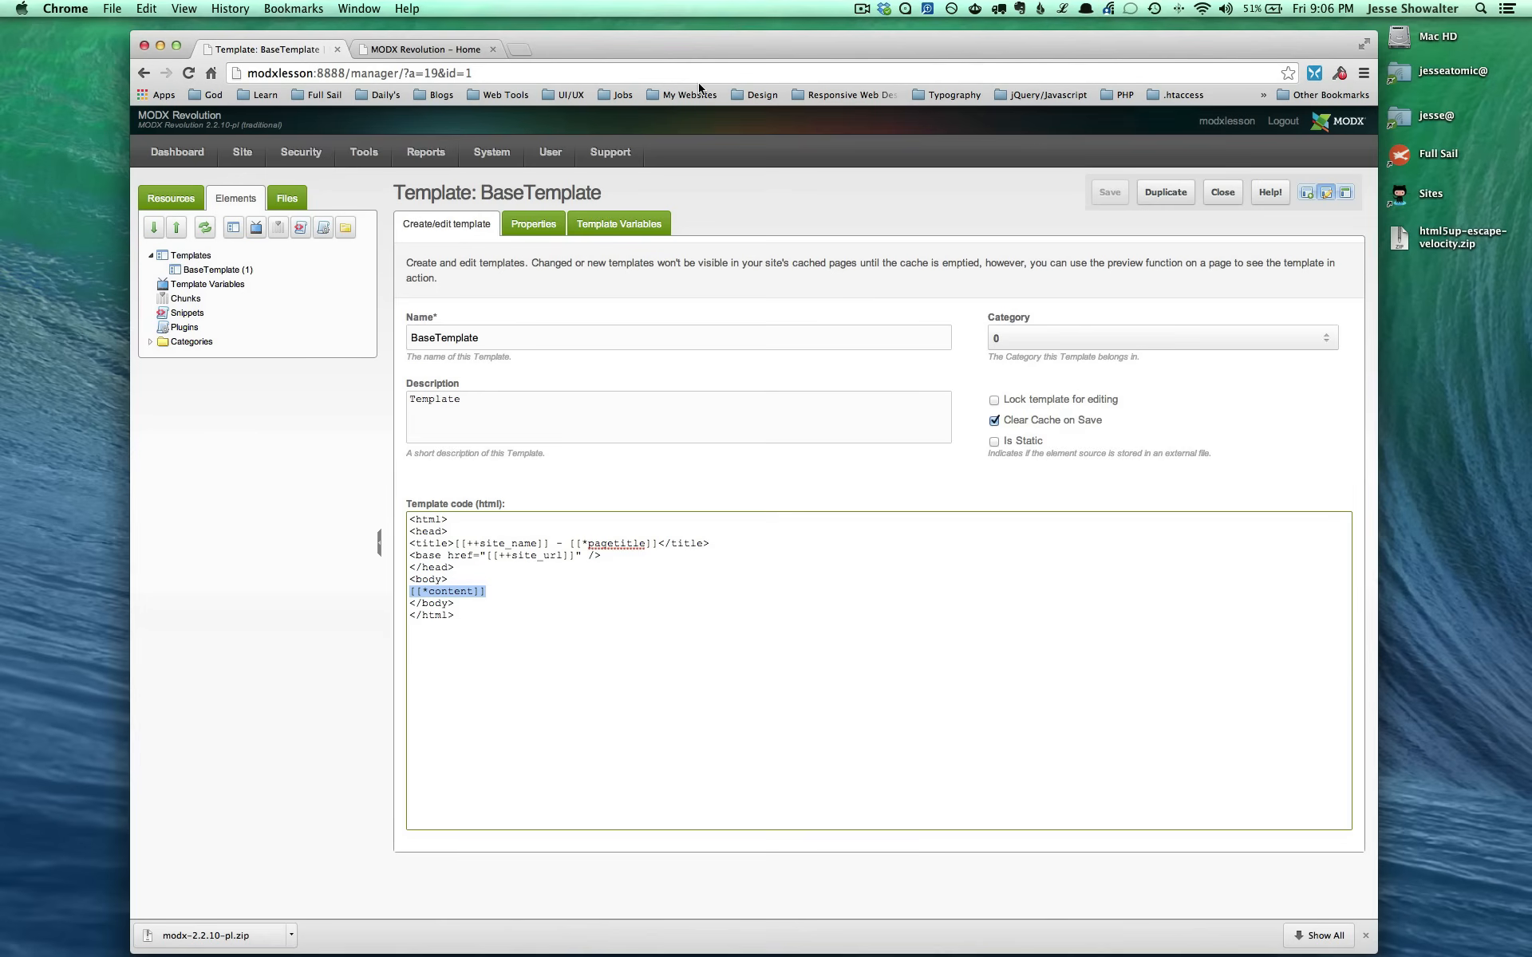
mouse_move(727, 48)
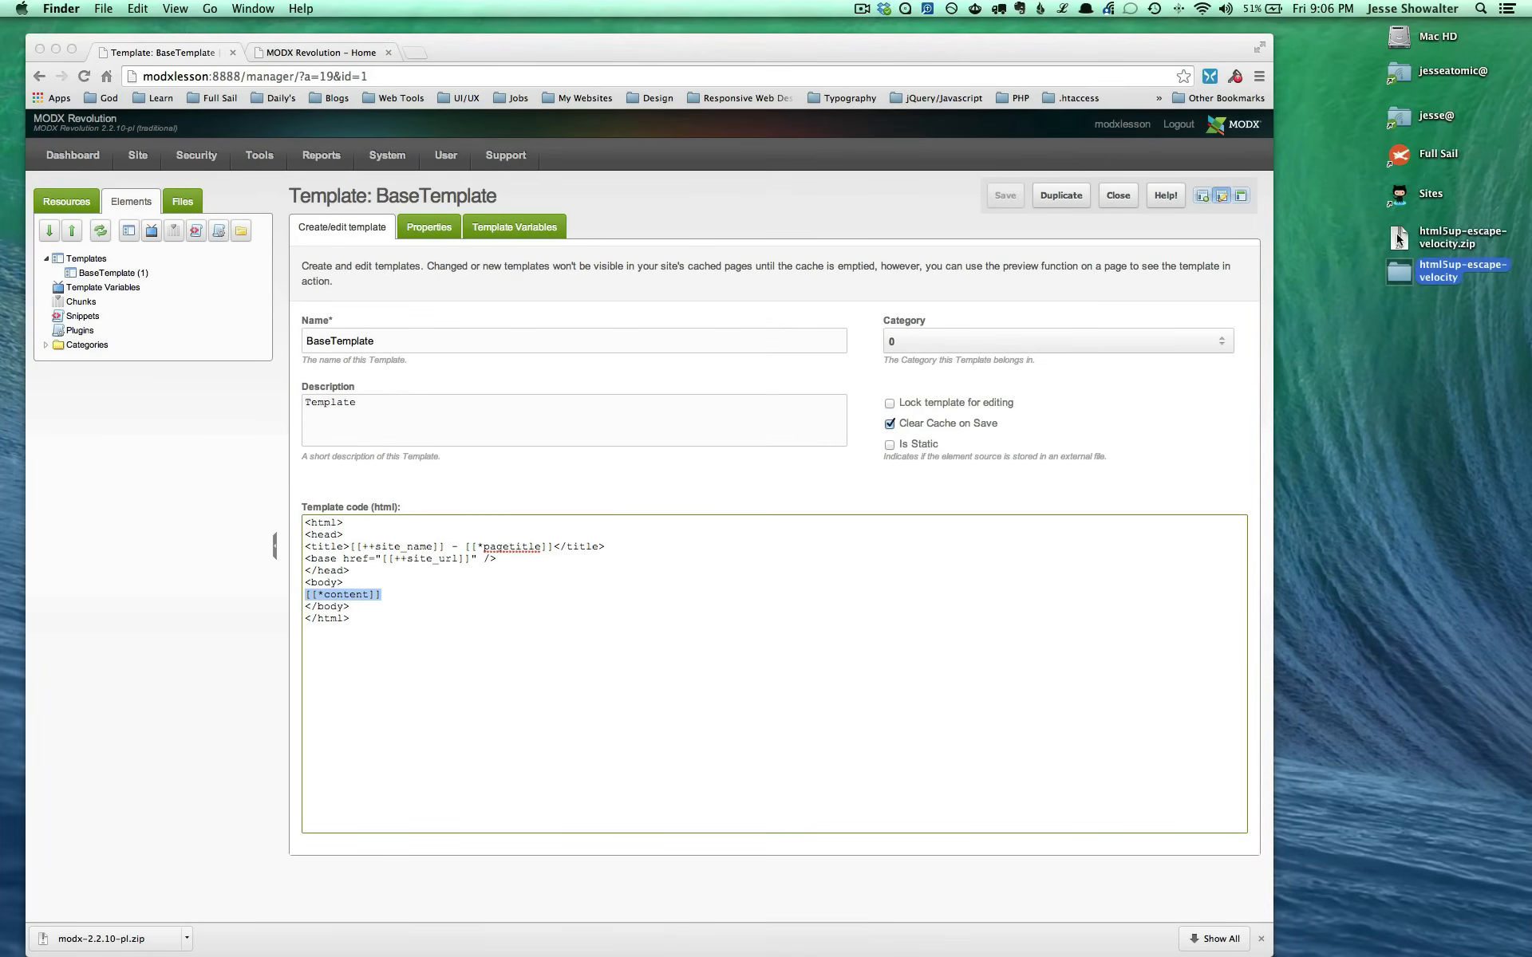
Step: Open html5up-escape-velocity, preview index.html in Quick Look, and open the images folder
double_click(1463, 271)
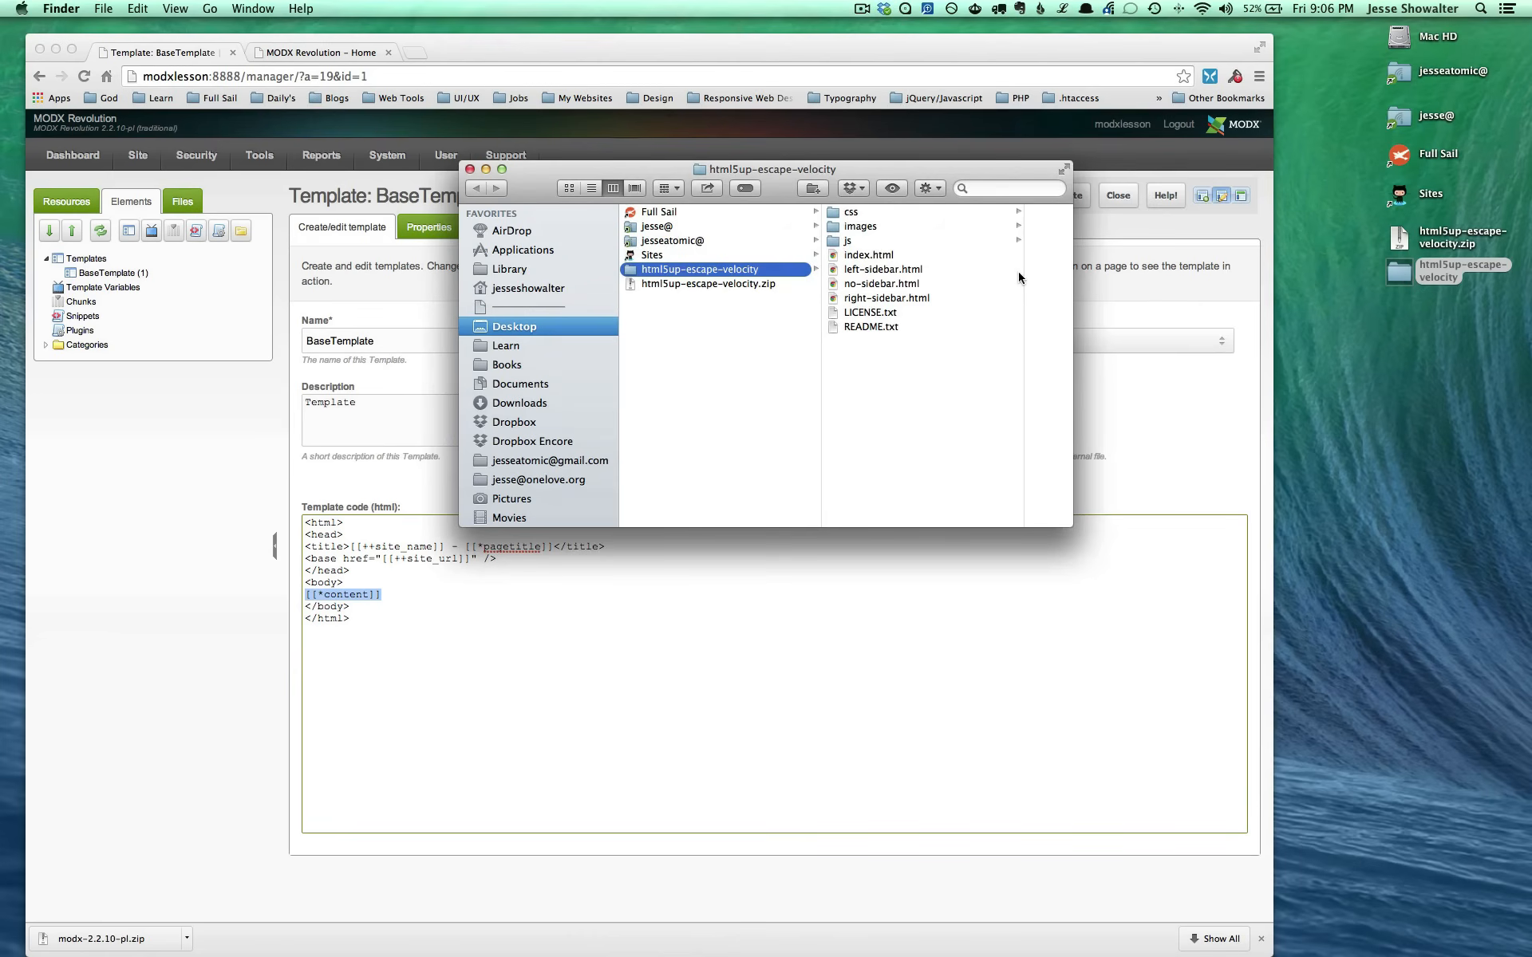
left_click(867, 255)
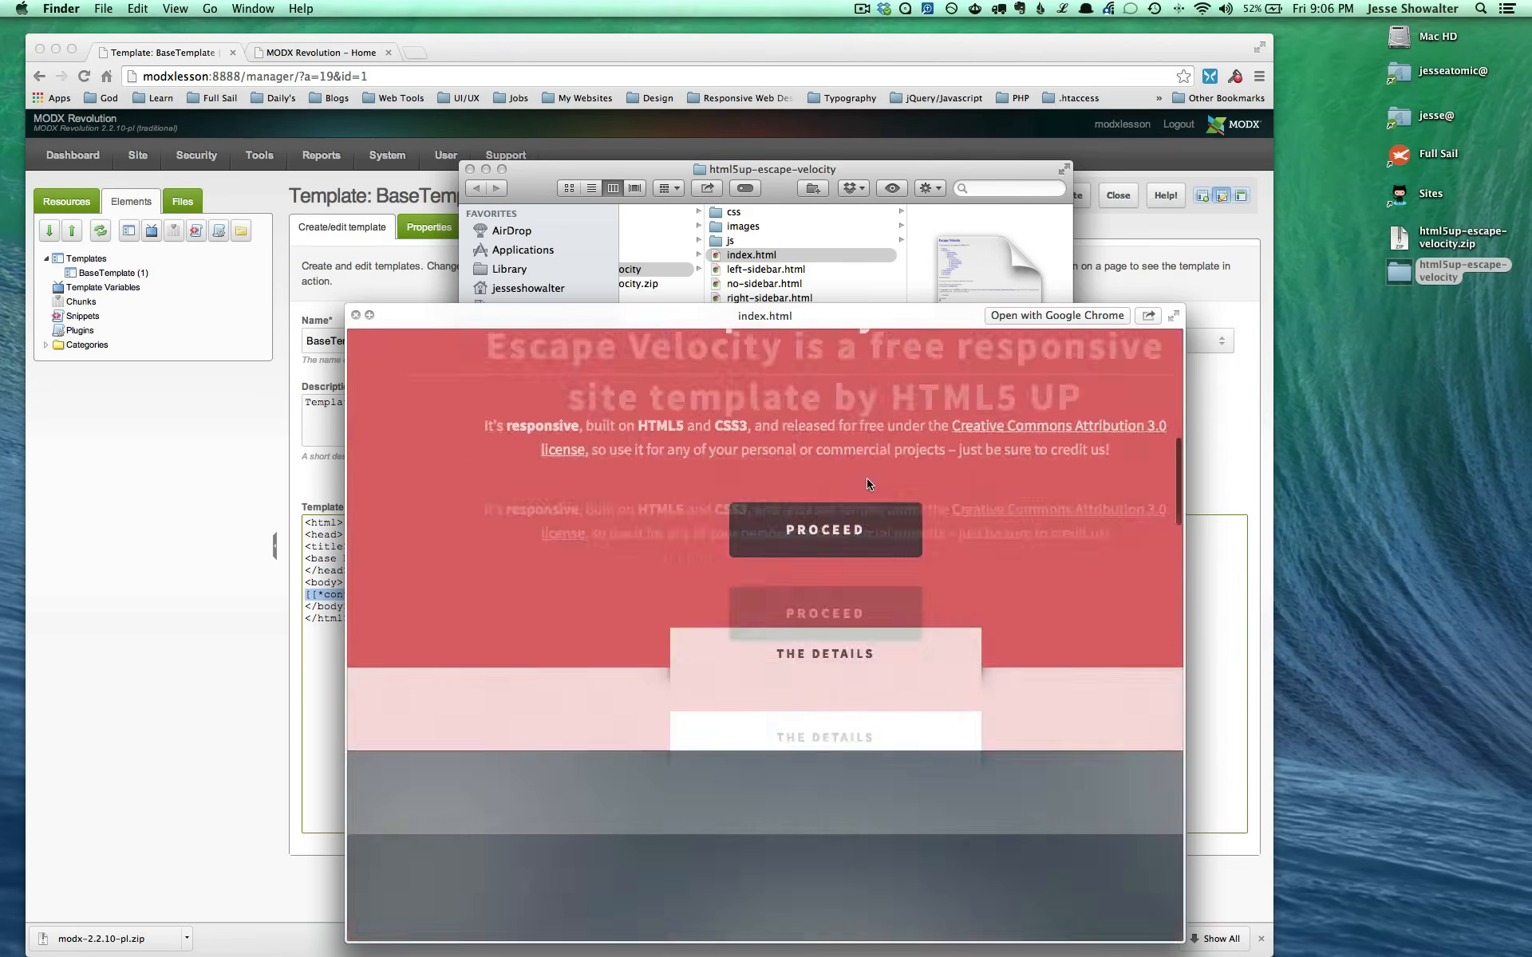
left_click(356, 314)
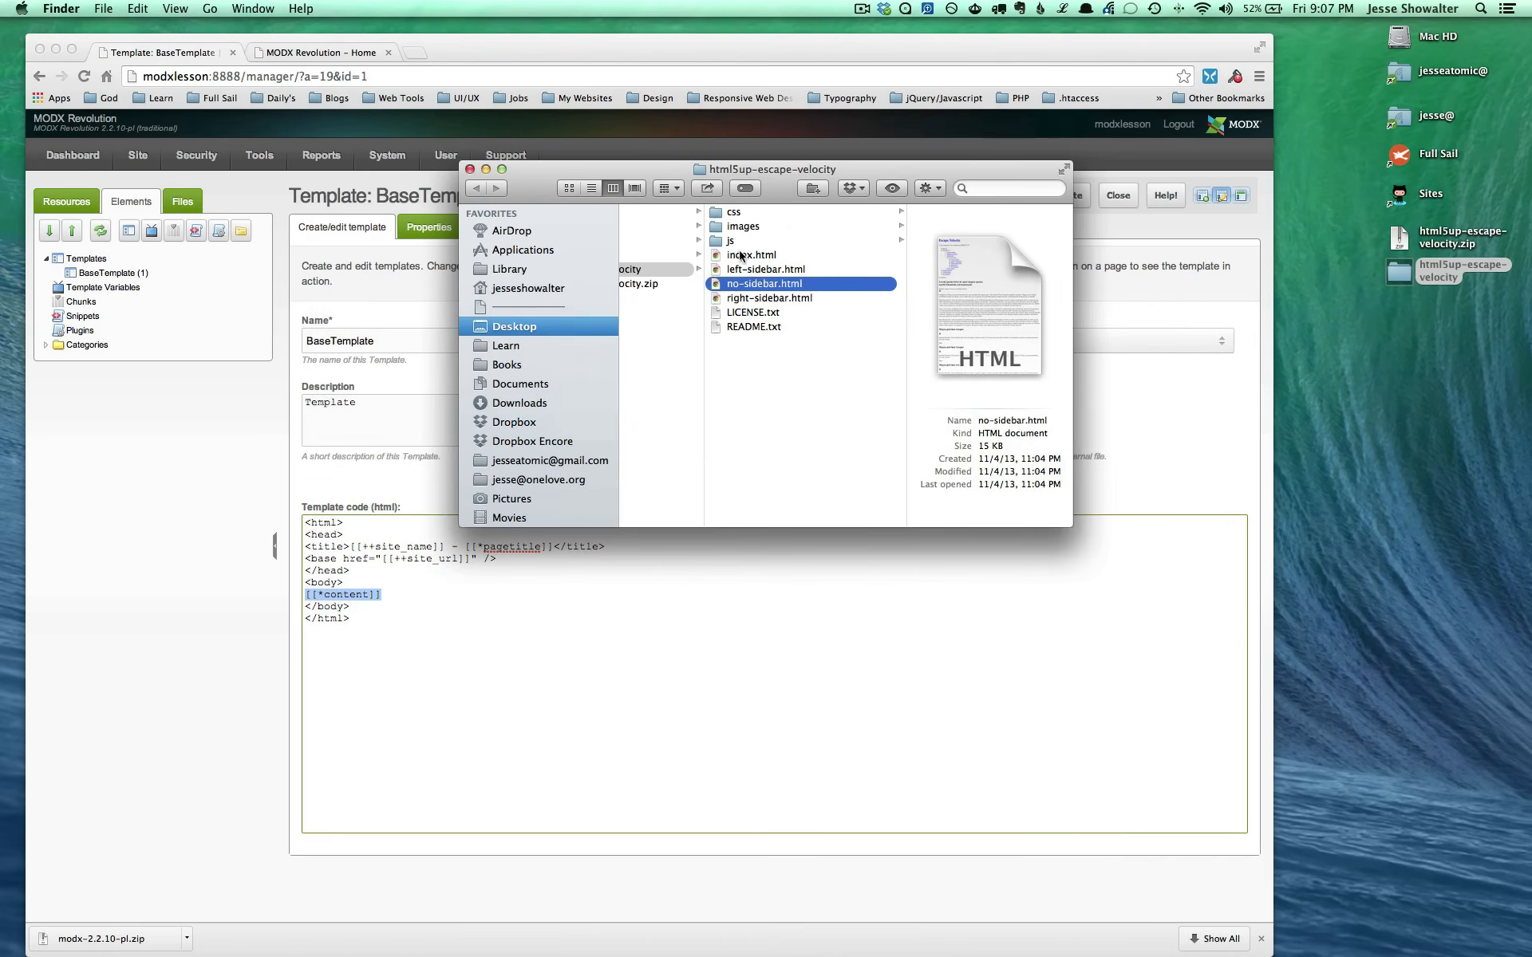
left_click(741, 226)
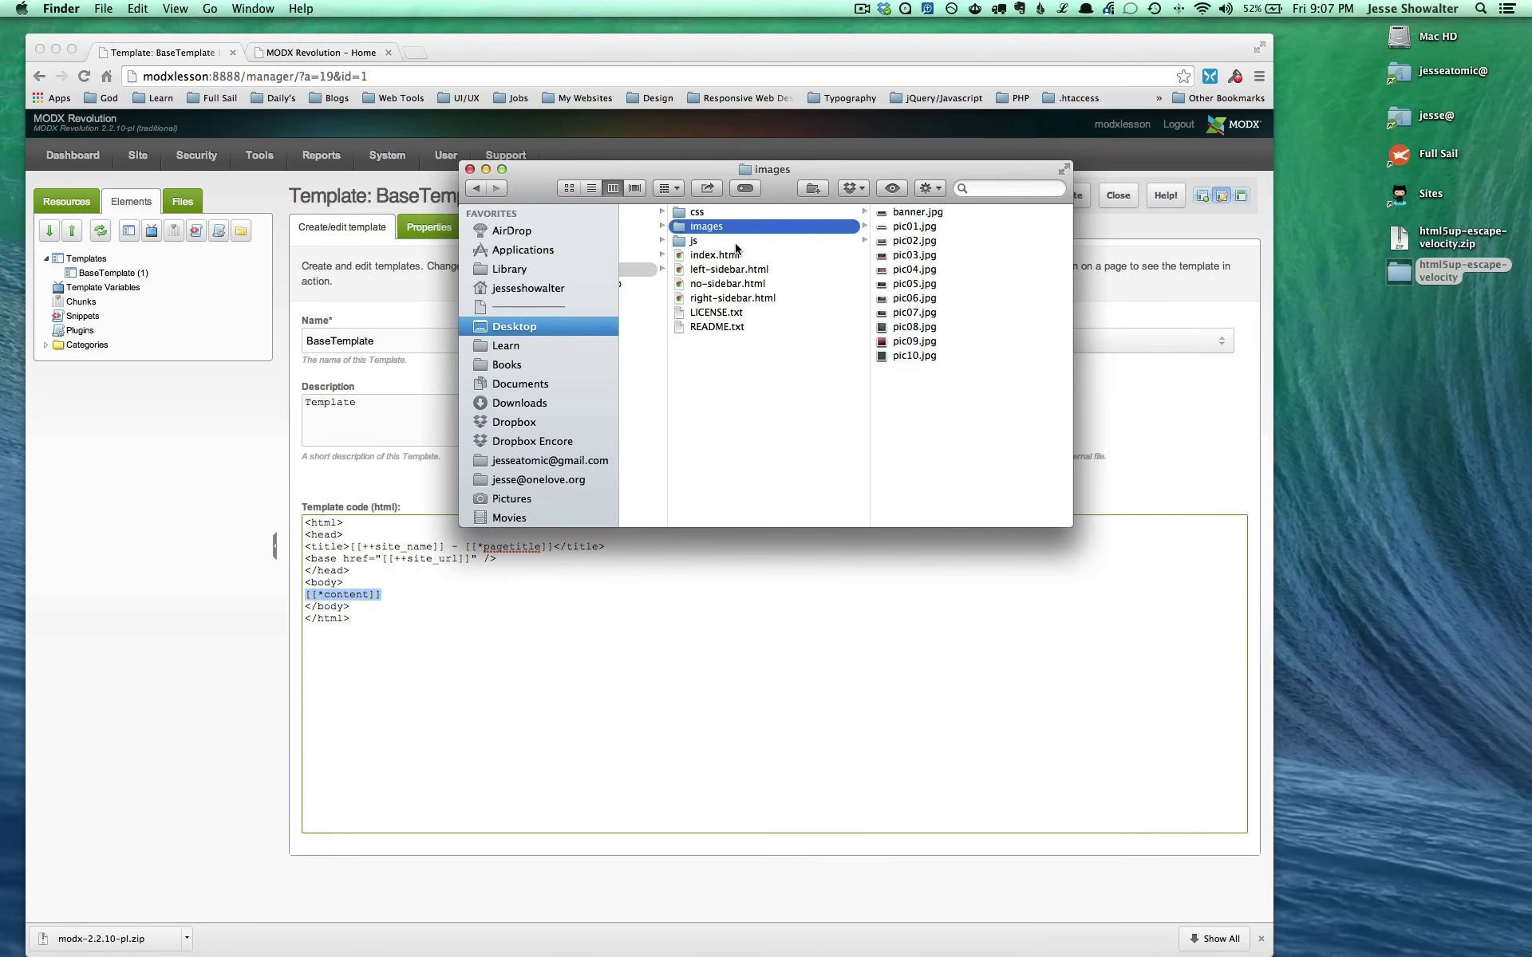
left_click(696, 210)
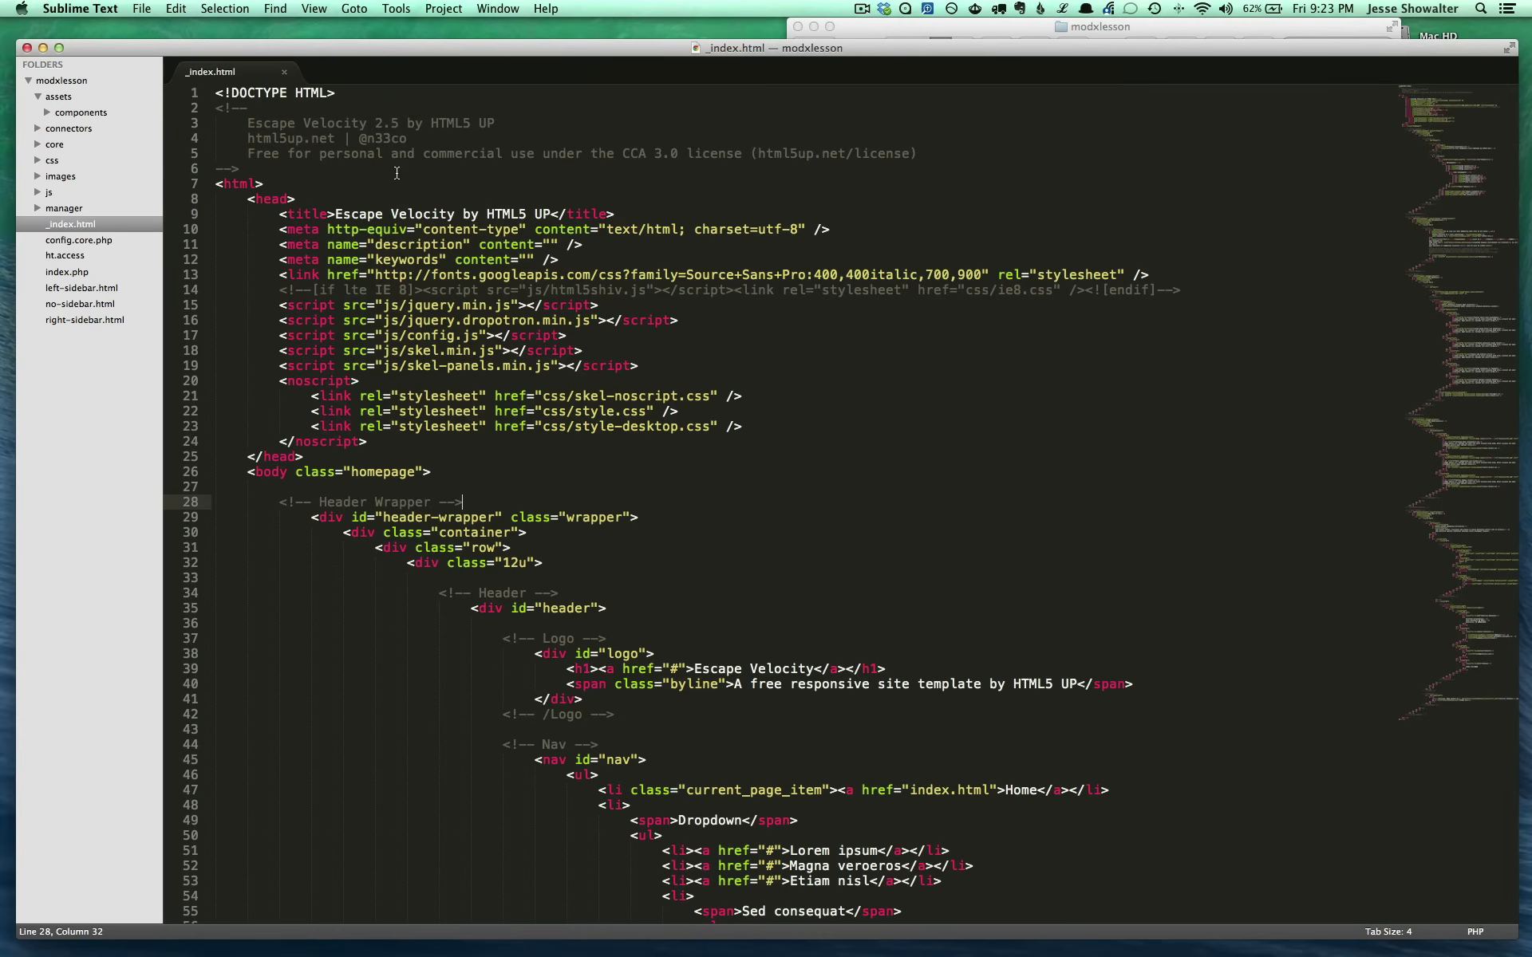
Step: Select all of the Escape Velocity markup in _index.html
scroll("down", 3)
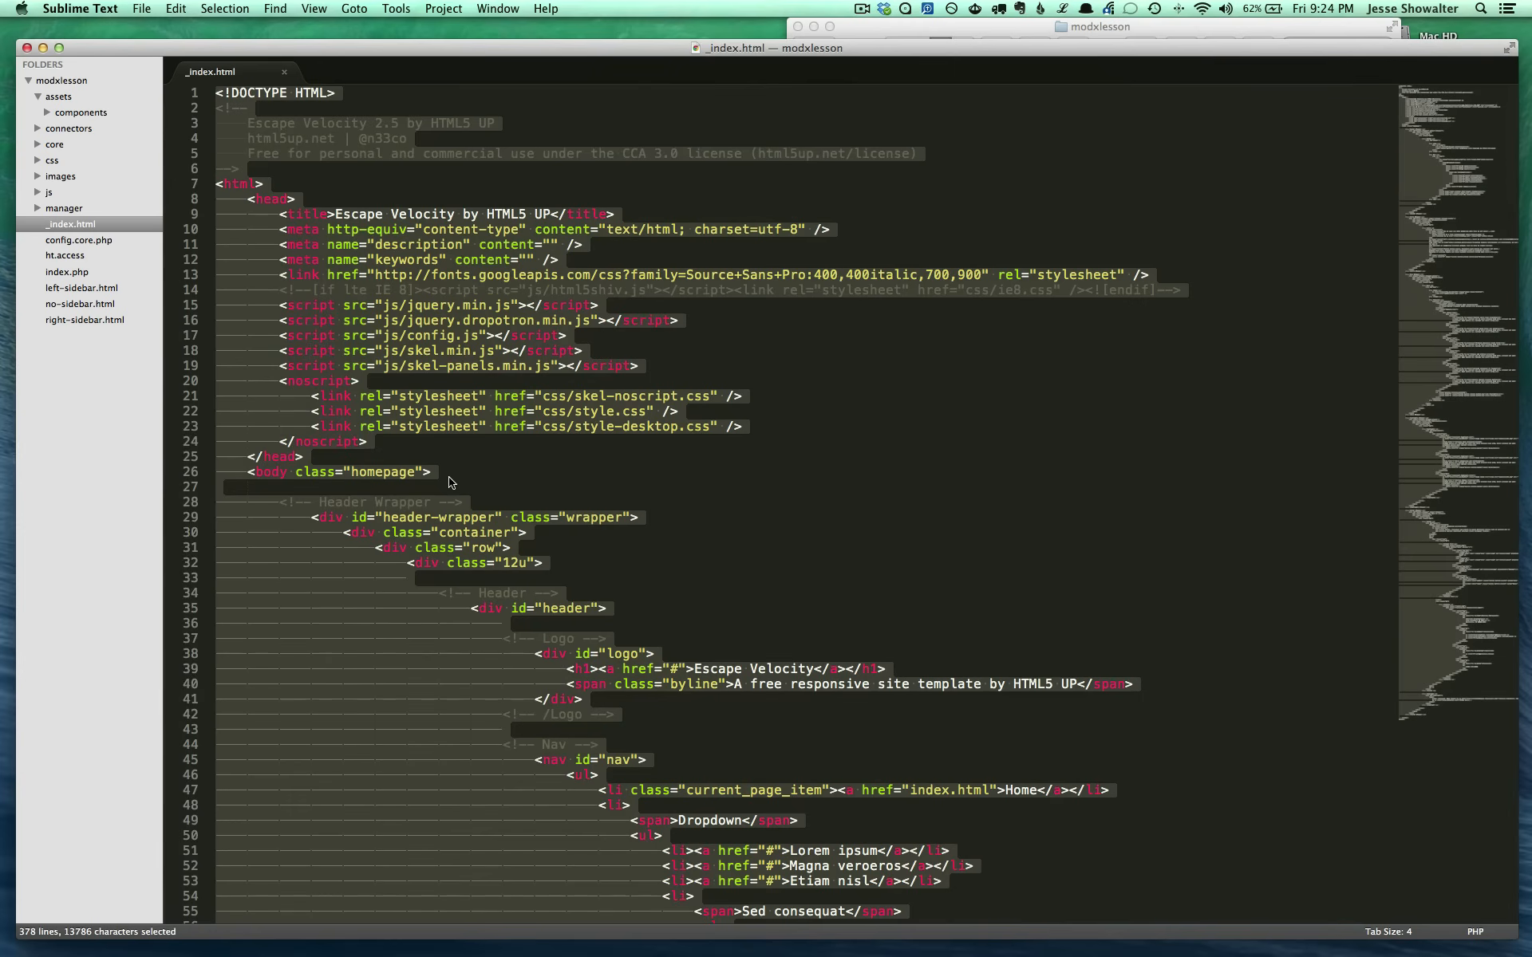
key("cmd+tab")
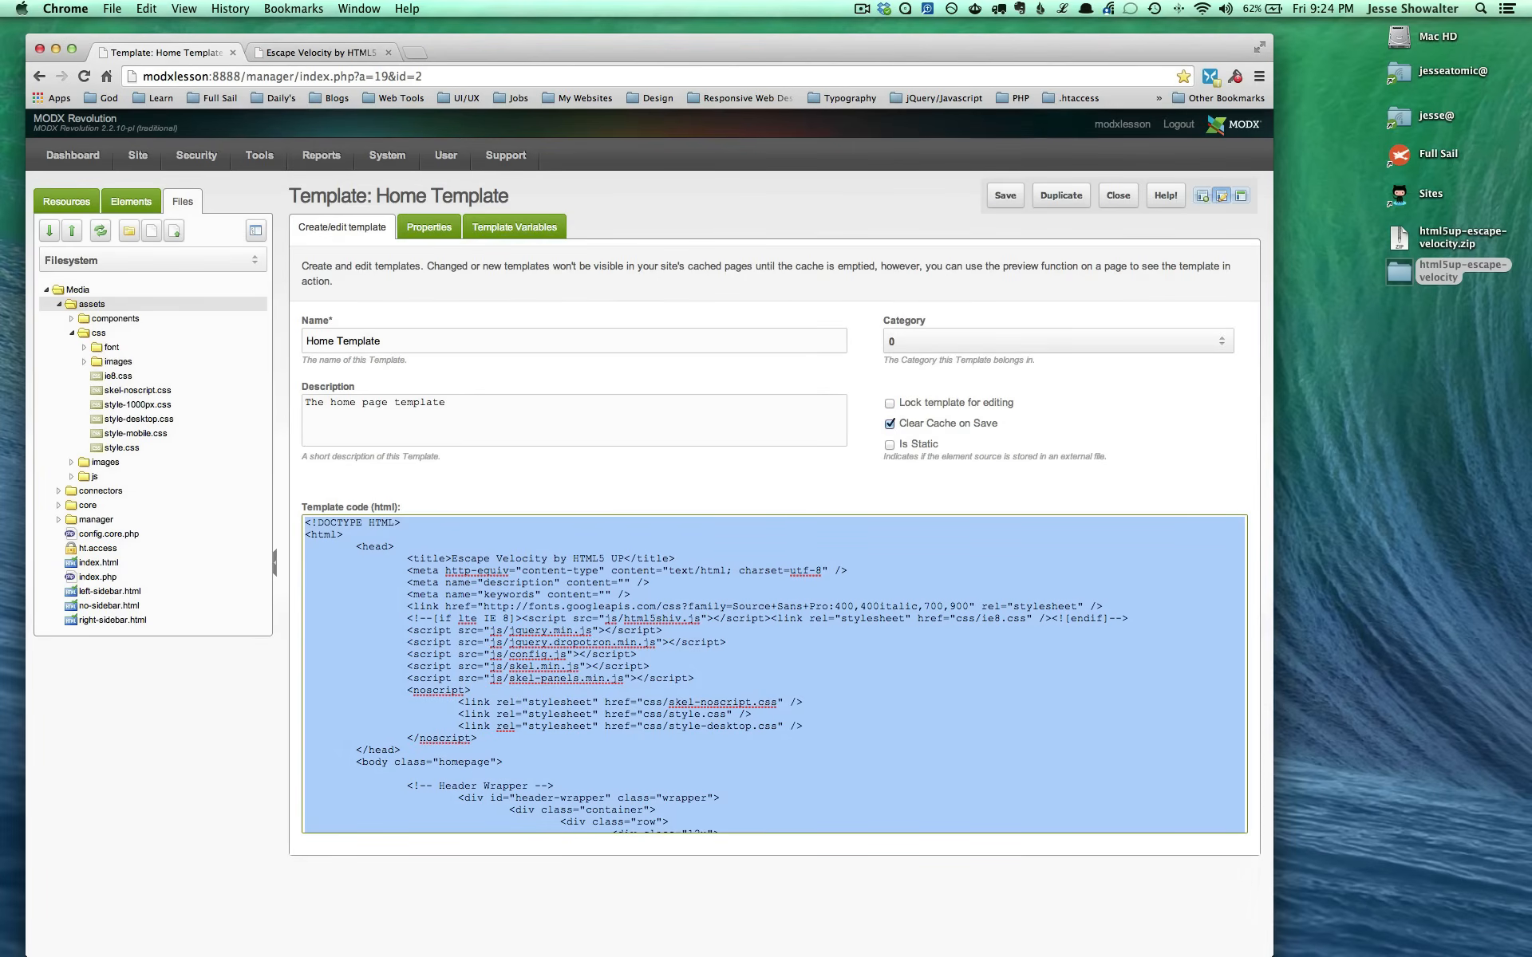
Step: Save Home Template, described 'The home page template', holding the pasted Escape Velocity code
scroll("down", 3)
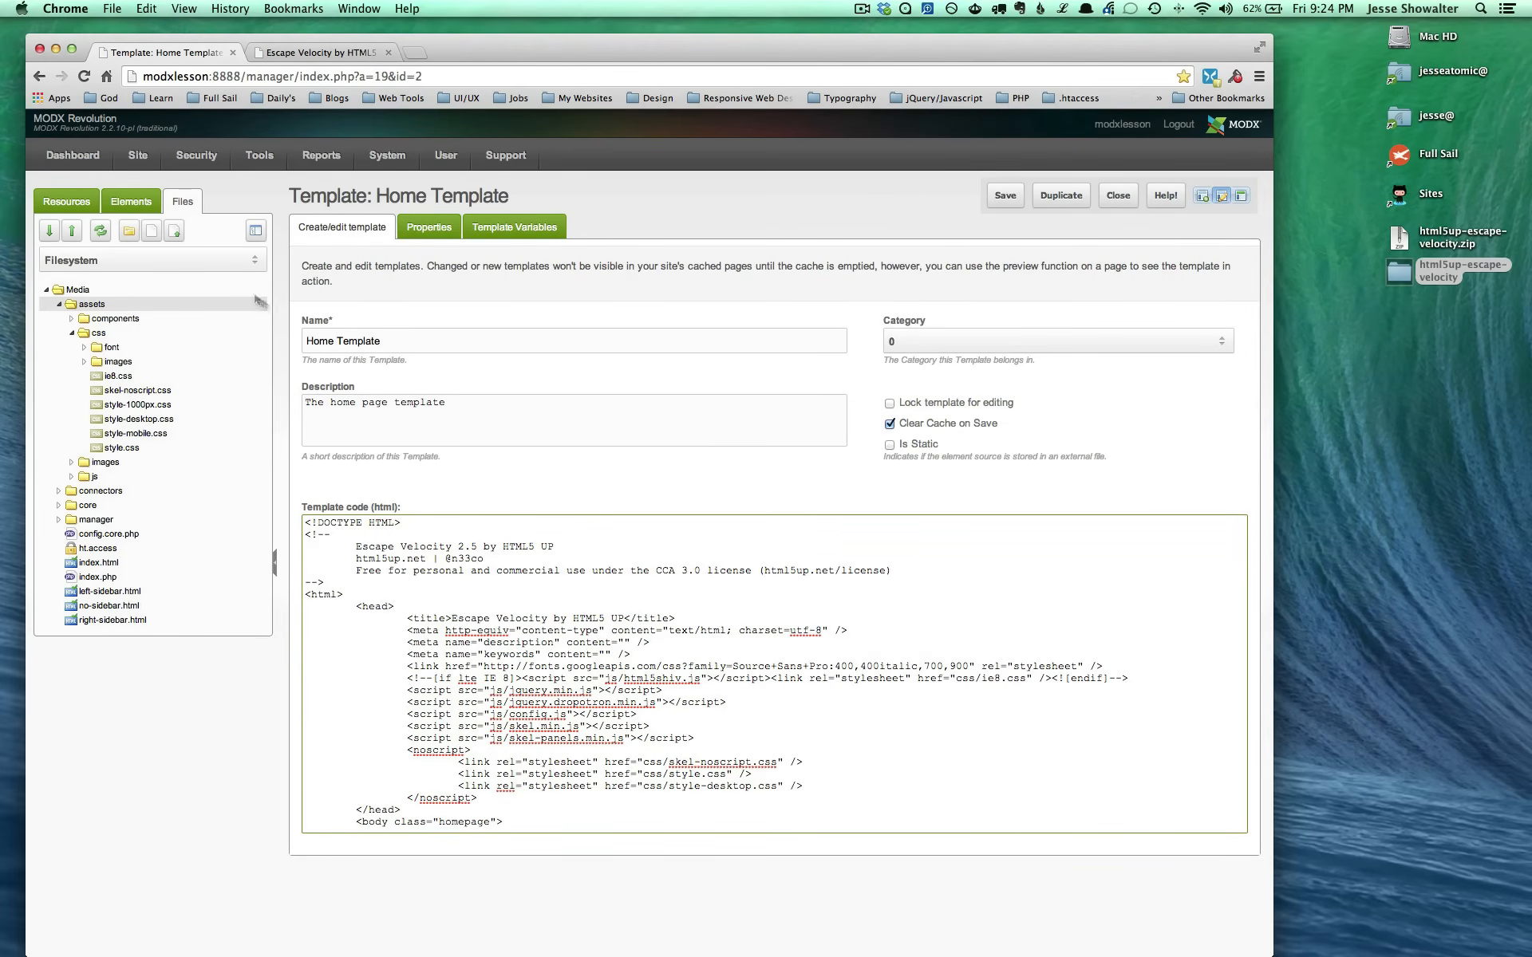
left_click(130, 200)
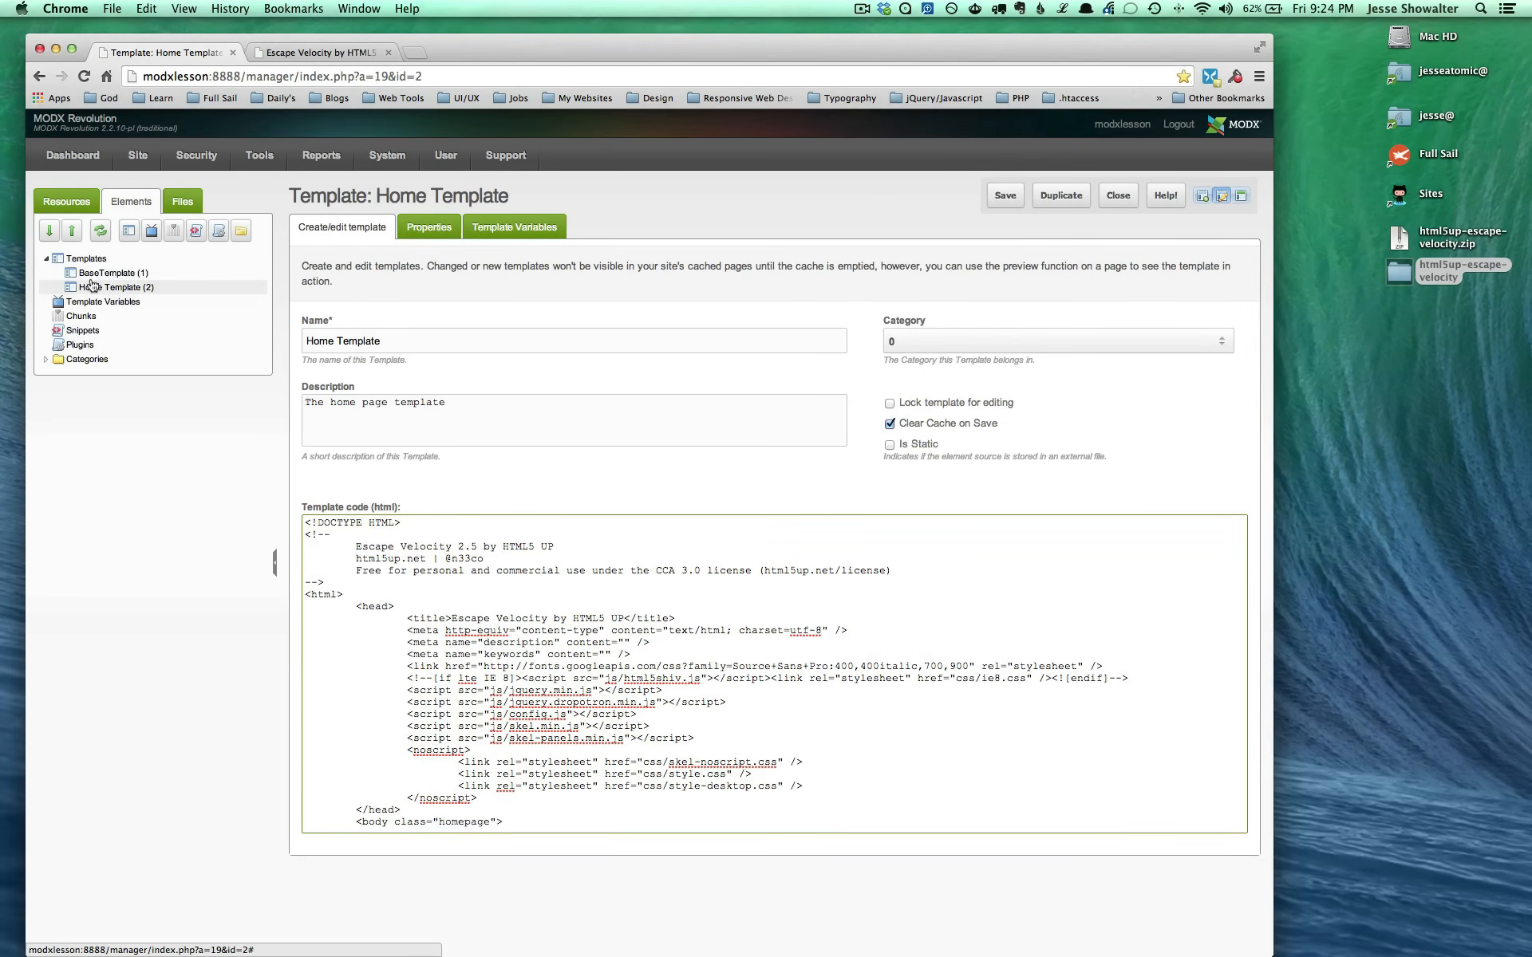
mouse_move(117, 287)
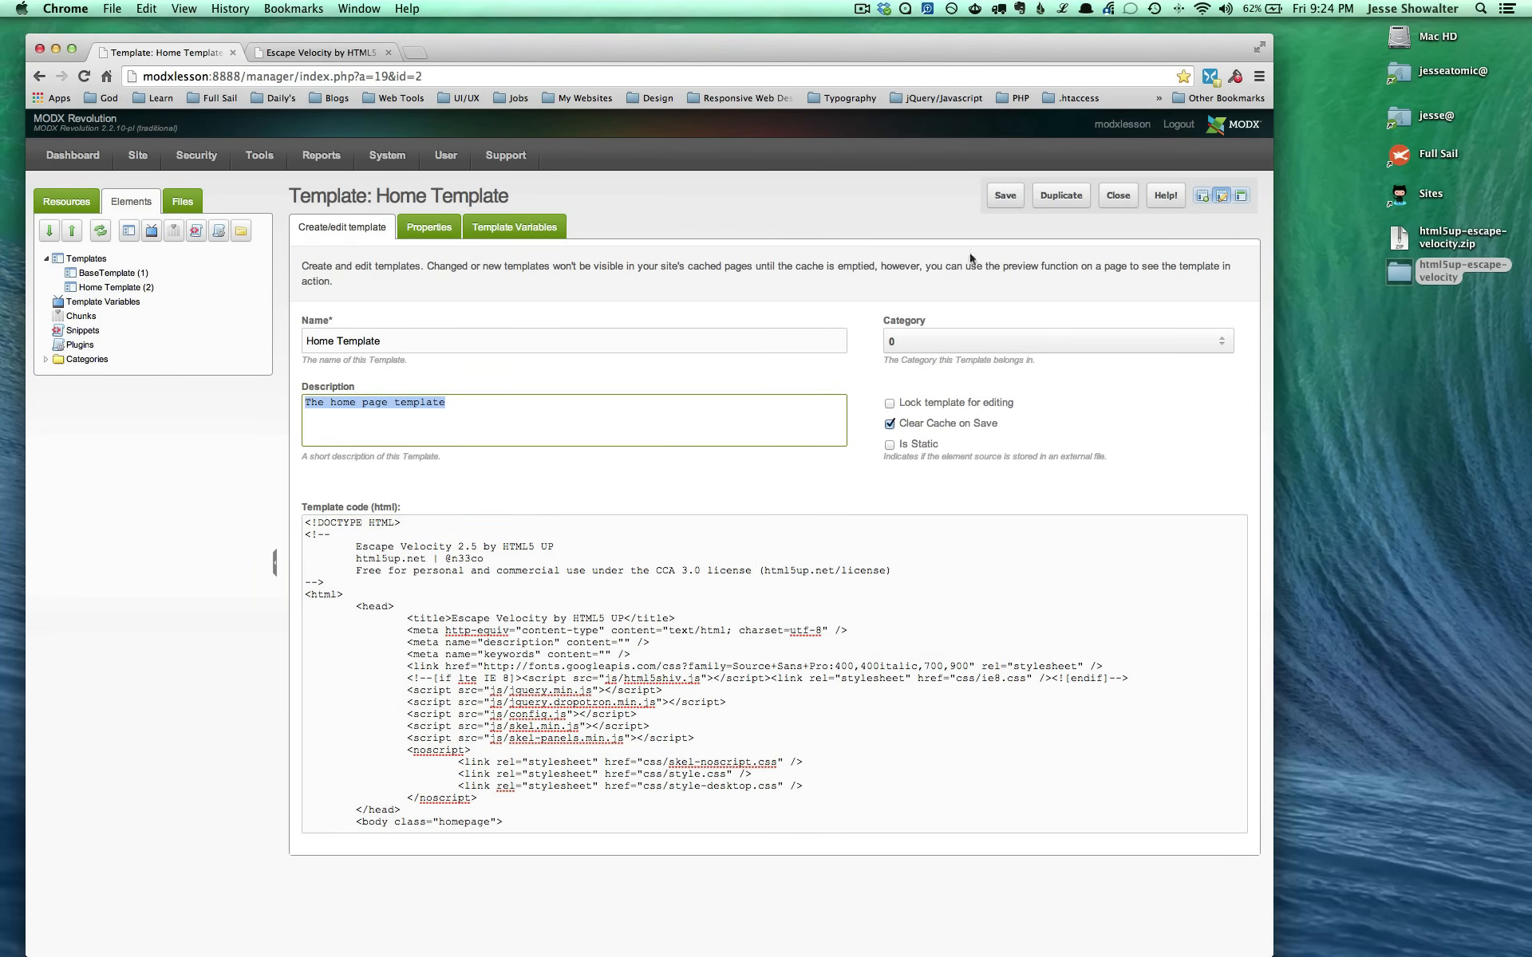
left_click(1004, 195)
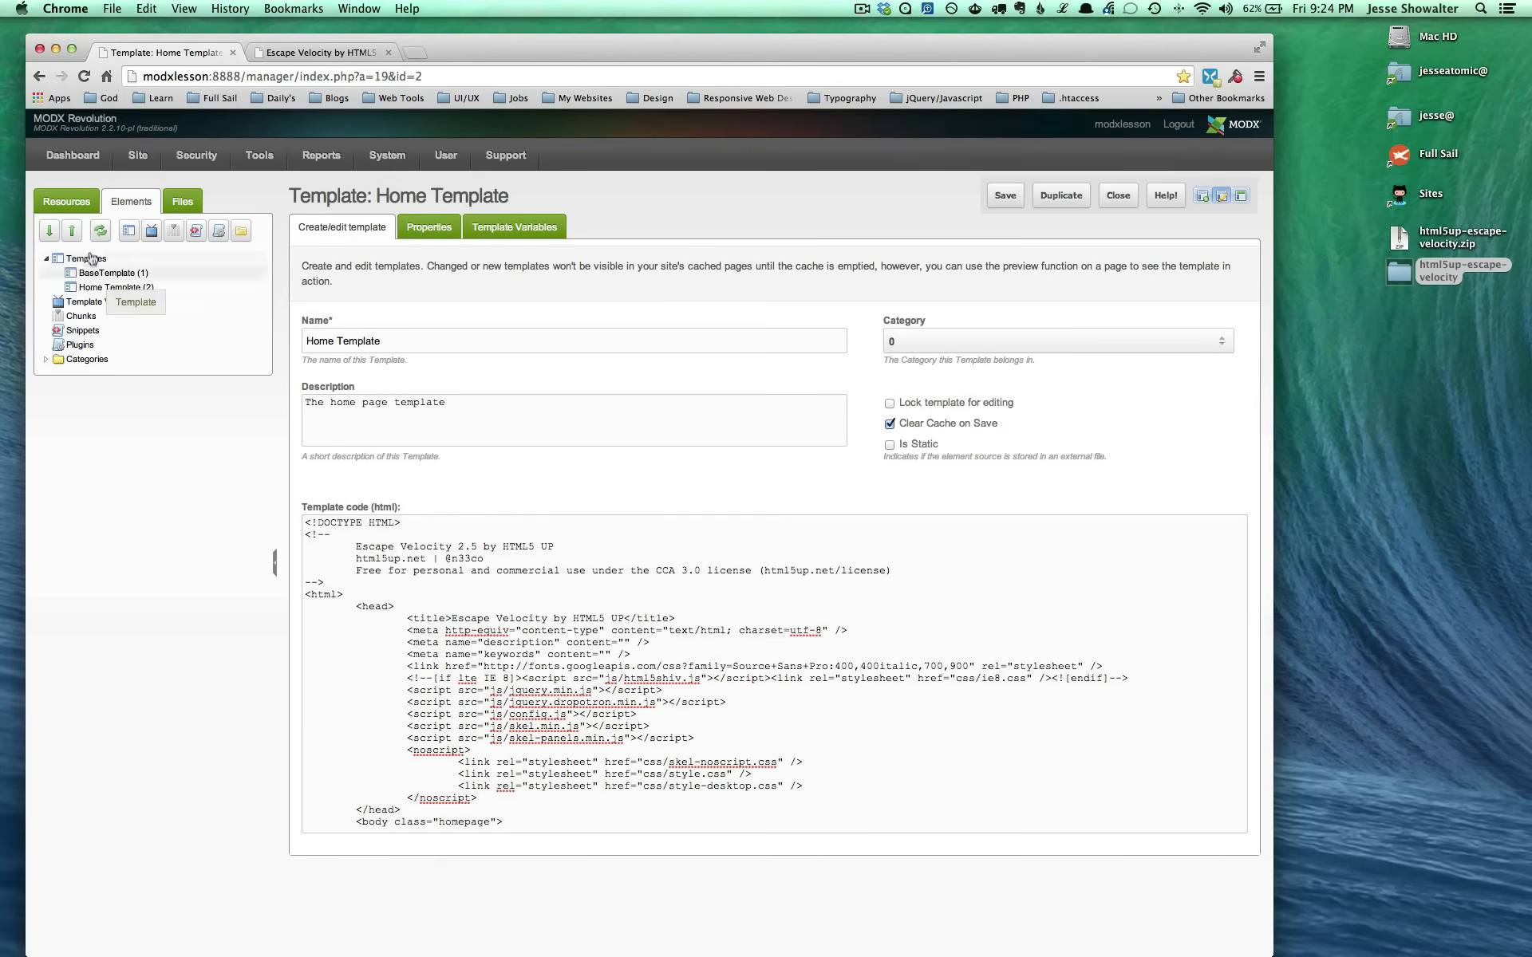
Step: Switch the Home resource to Home Template and save it
left_click(65, 201)
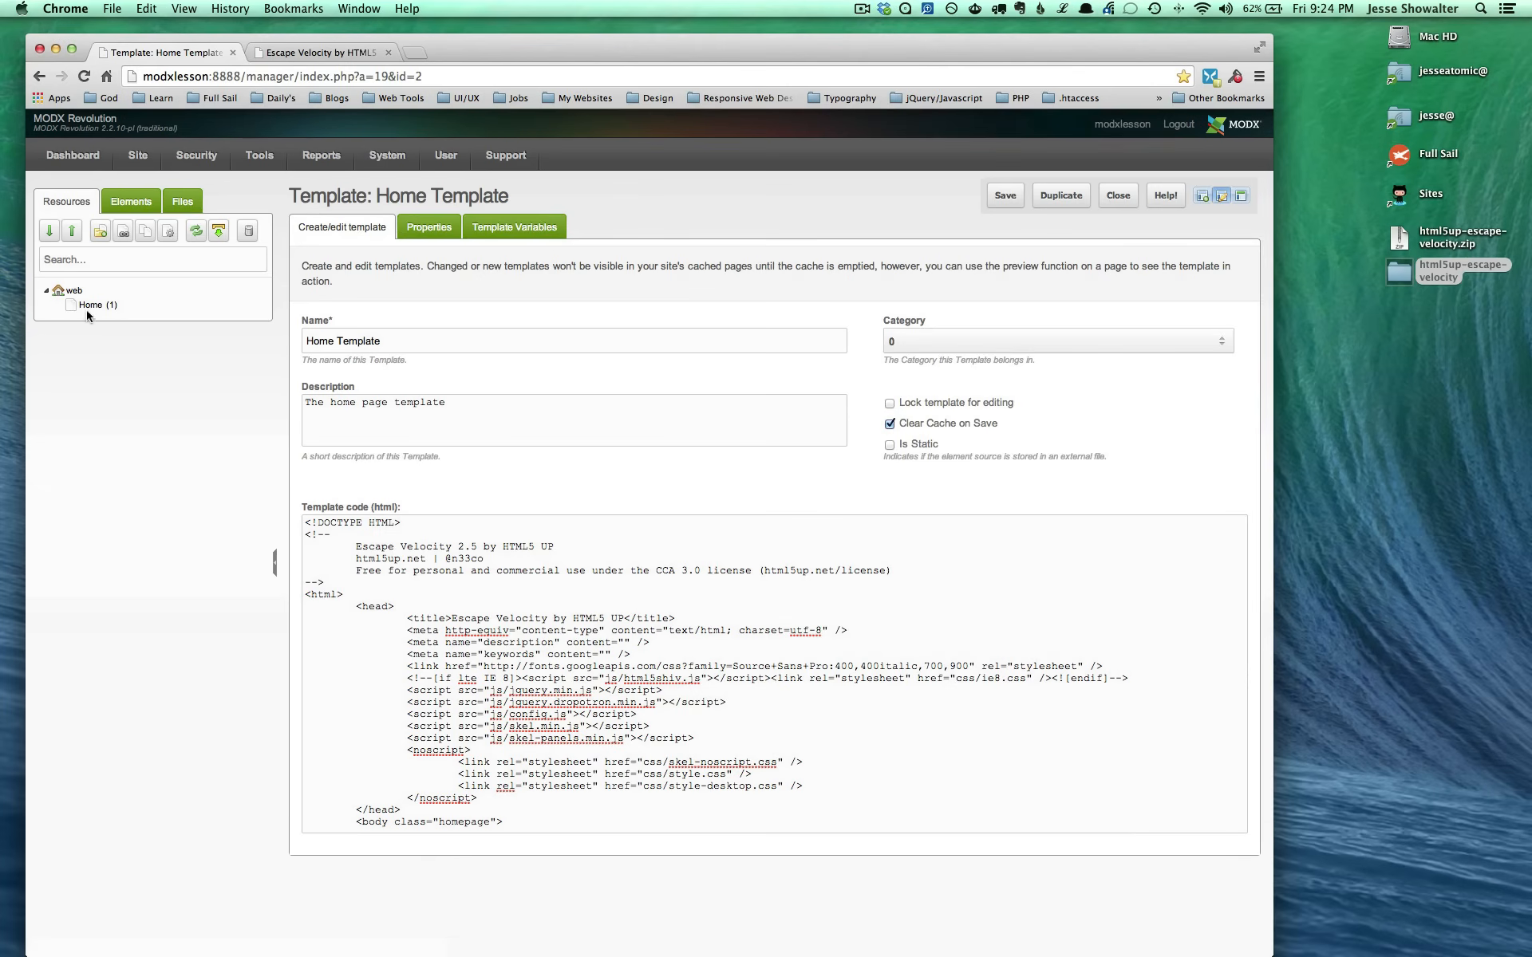
left_click(91, 305)
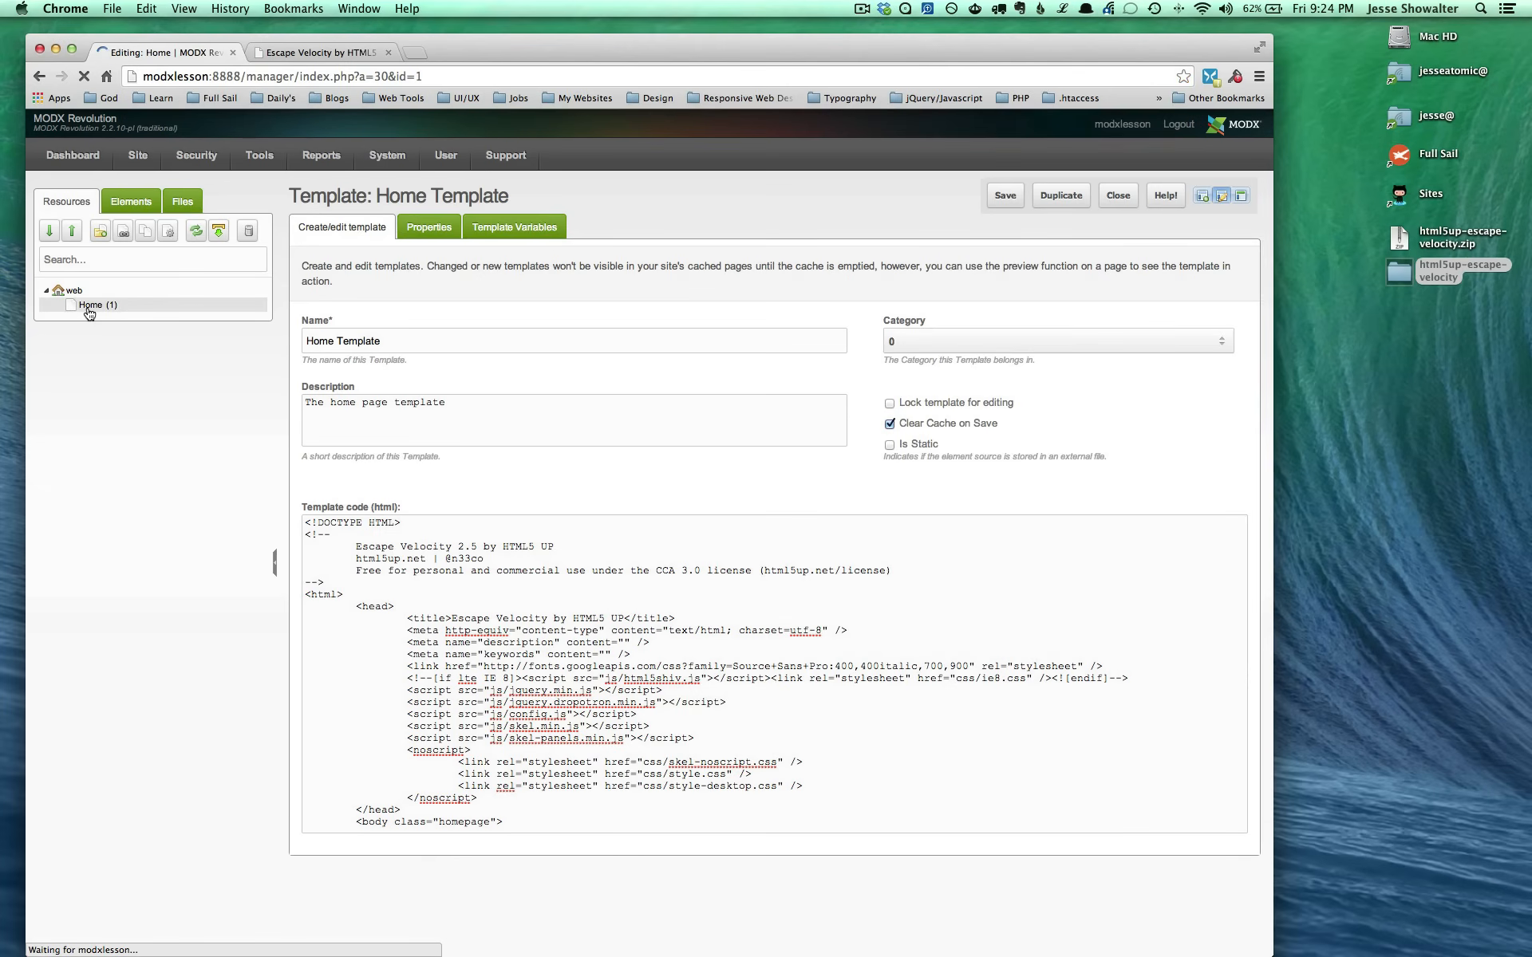
left_click(96, 305)
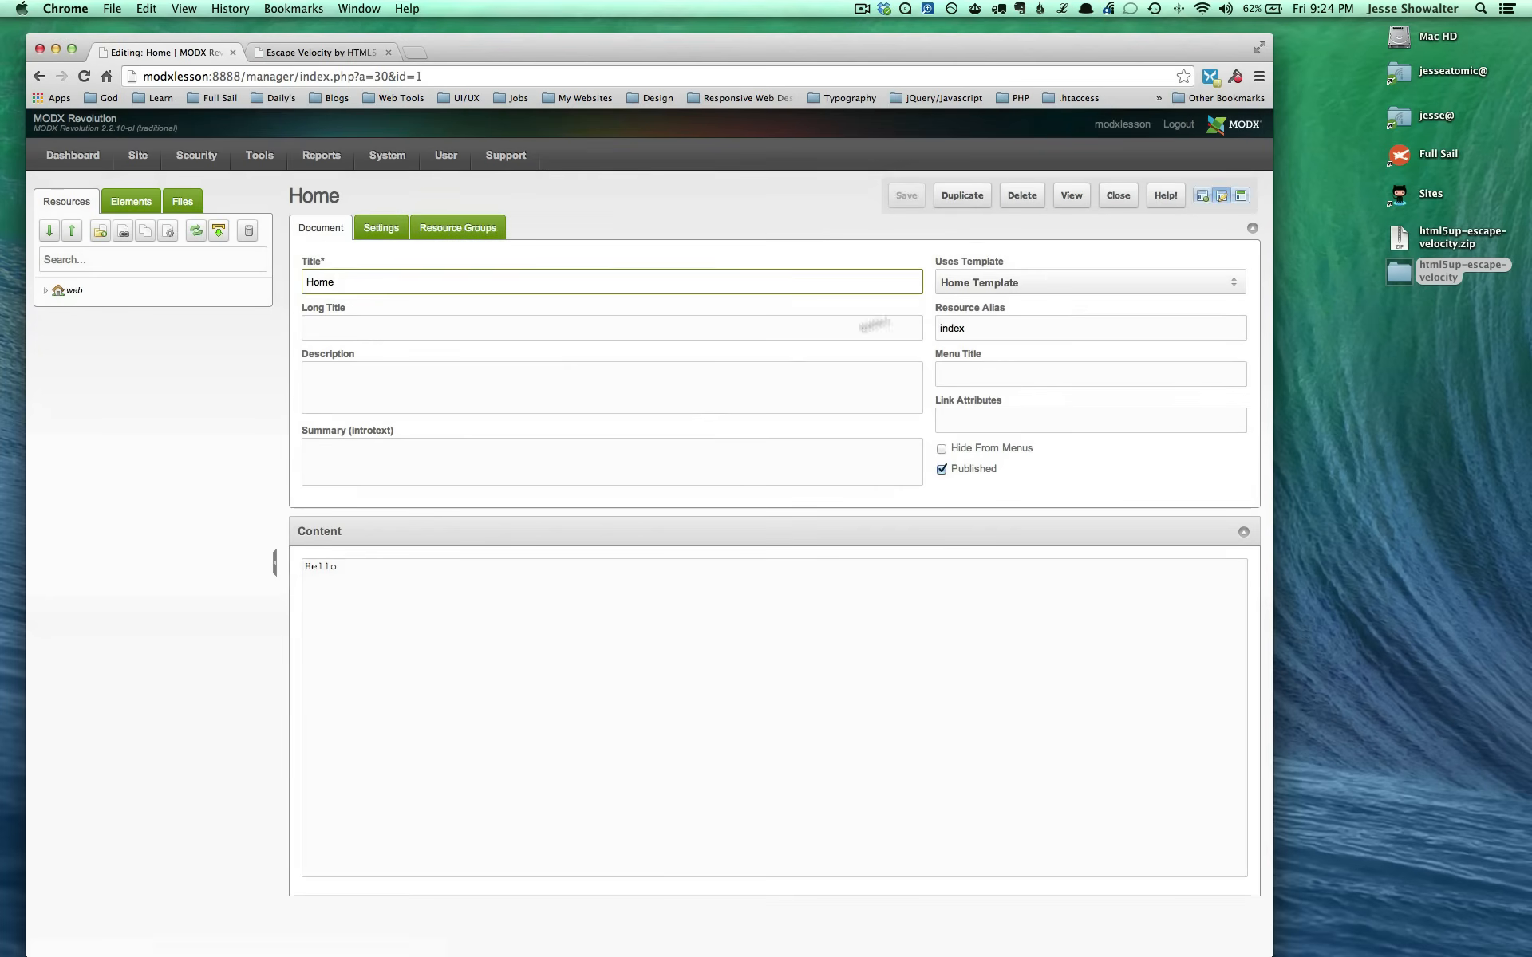
left_click(44, 291)
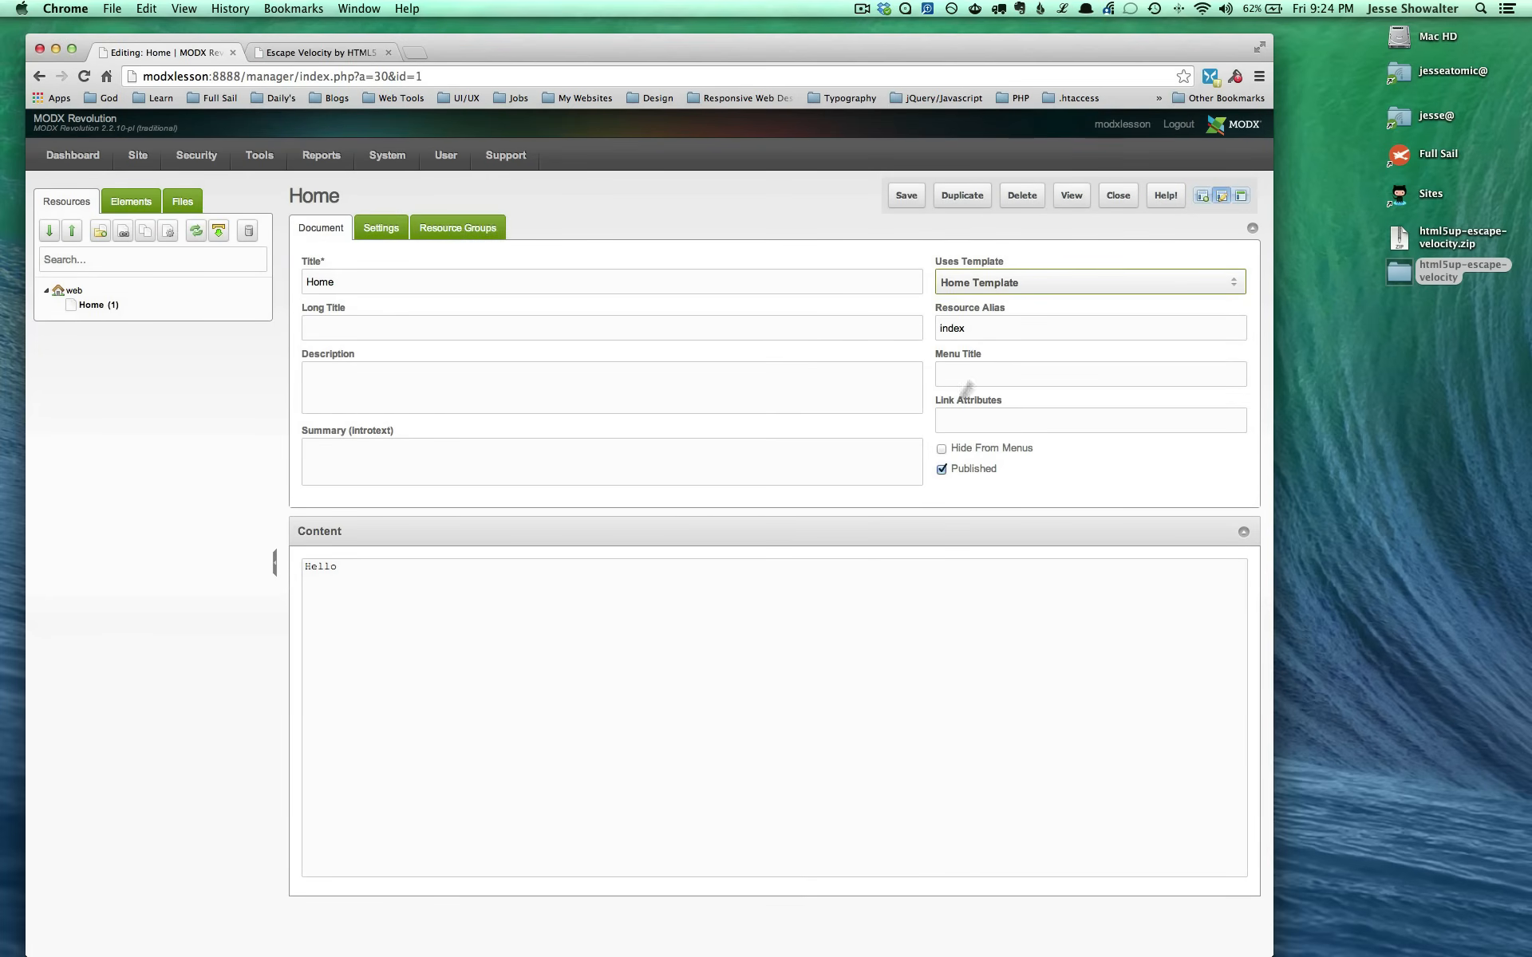
left_click(904, 196)
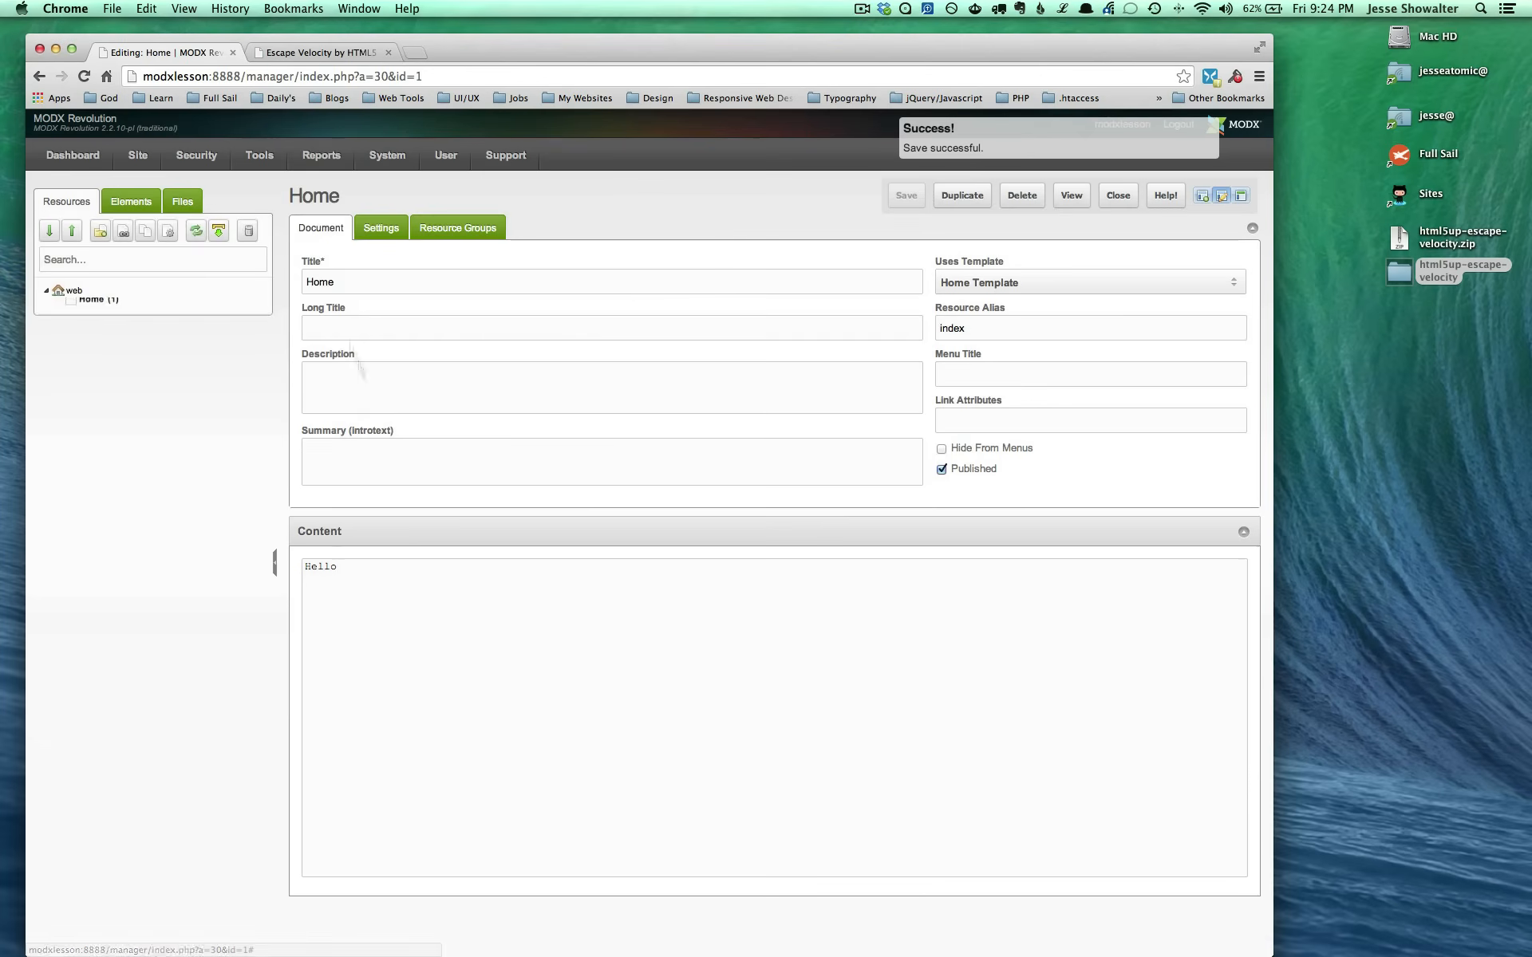
Step: View the home page in a new window, then save Home with its Hello content
left_click(138, 154)
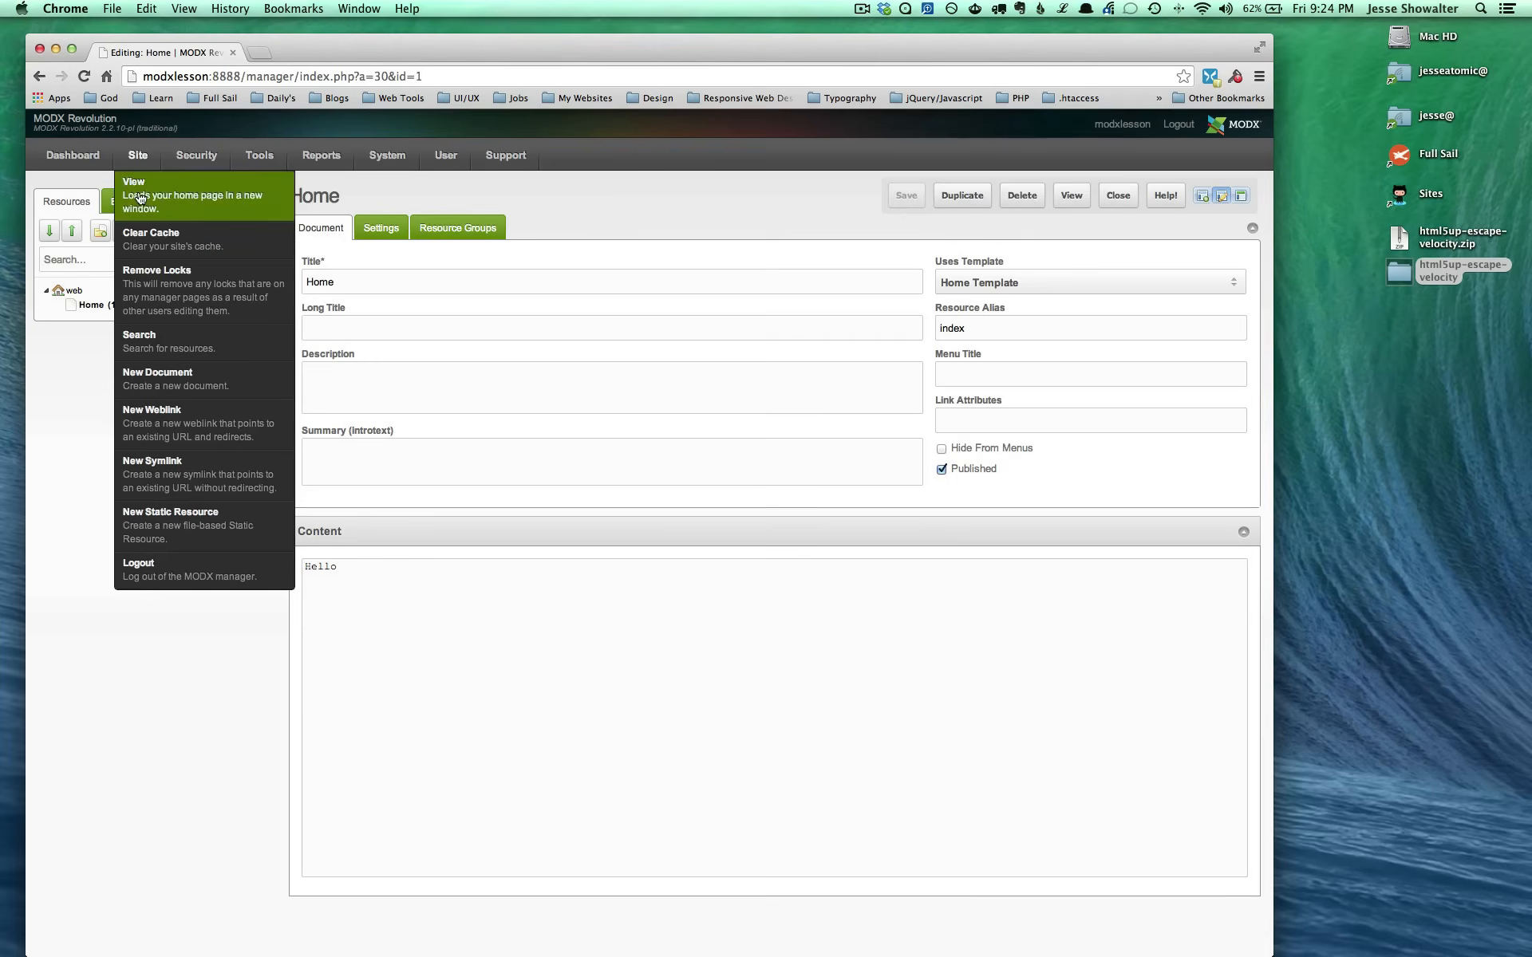
left_click(133, 195)
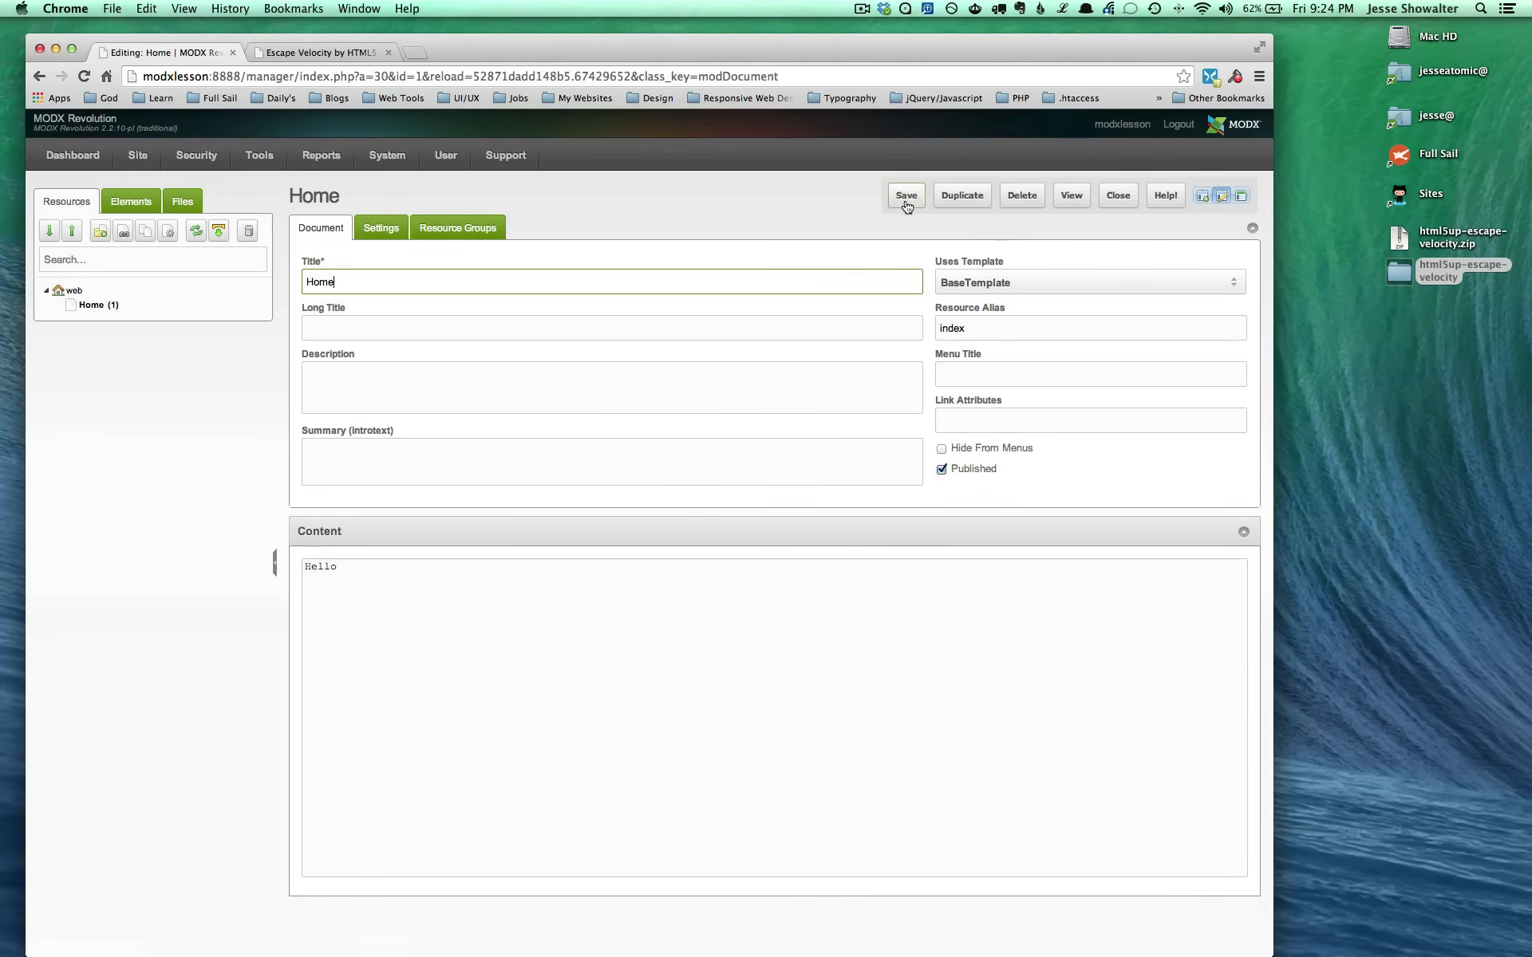
left_click(318, 52)
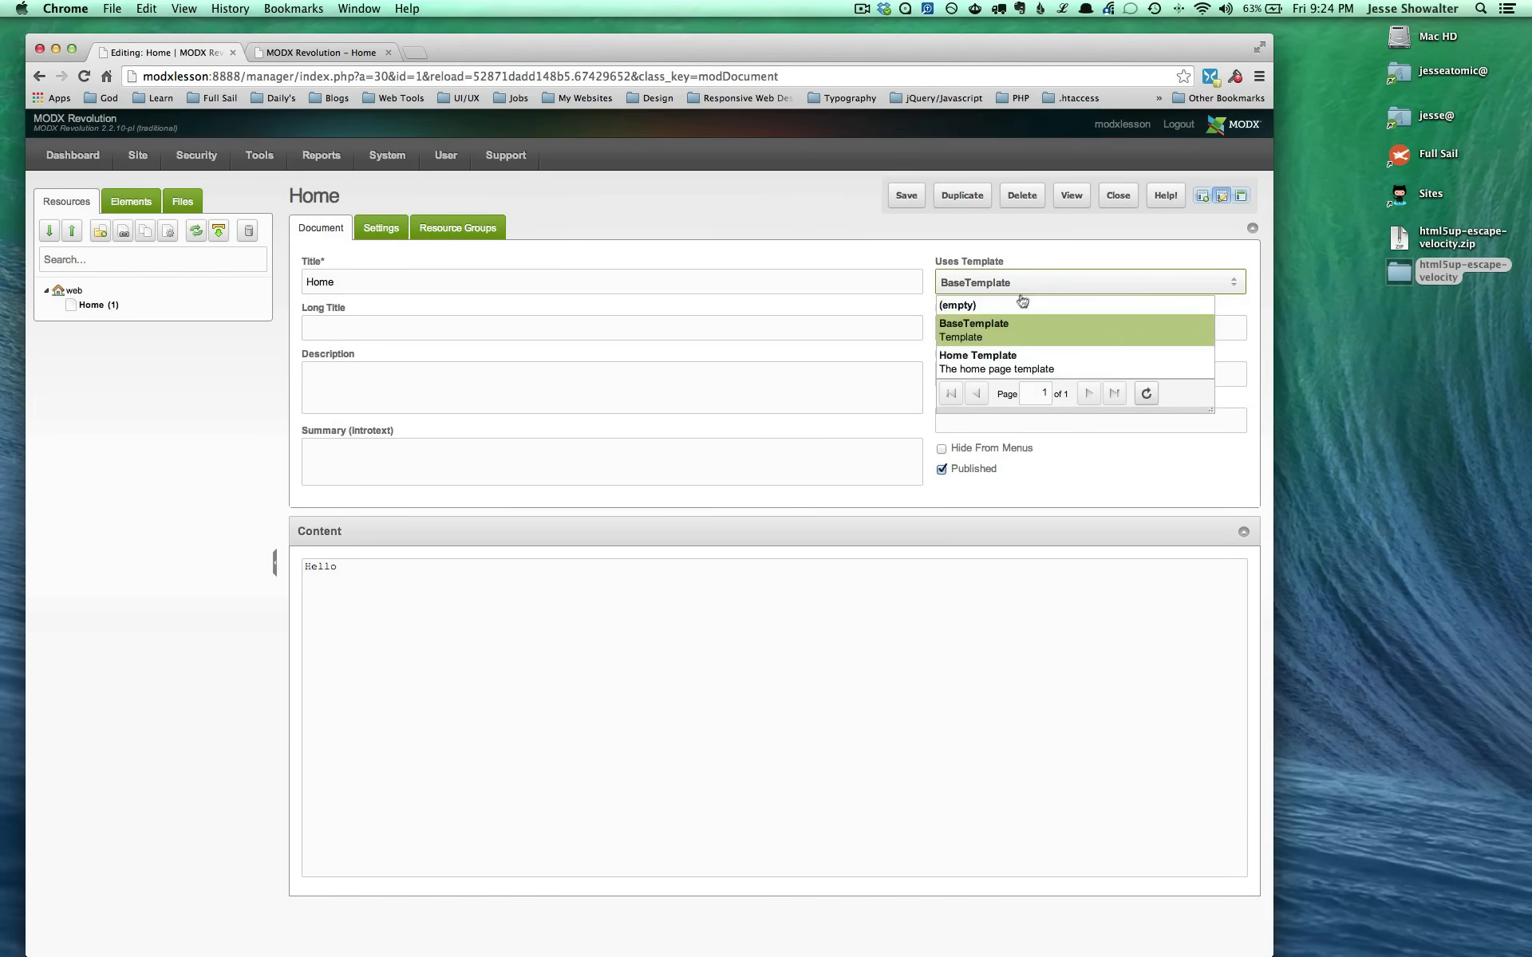
left_click(976, 362)
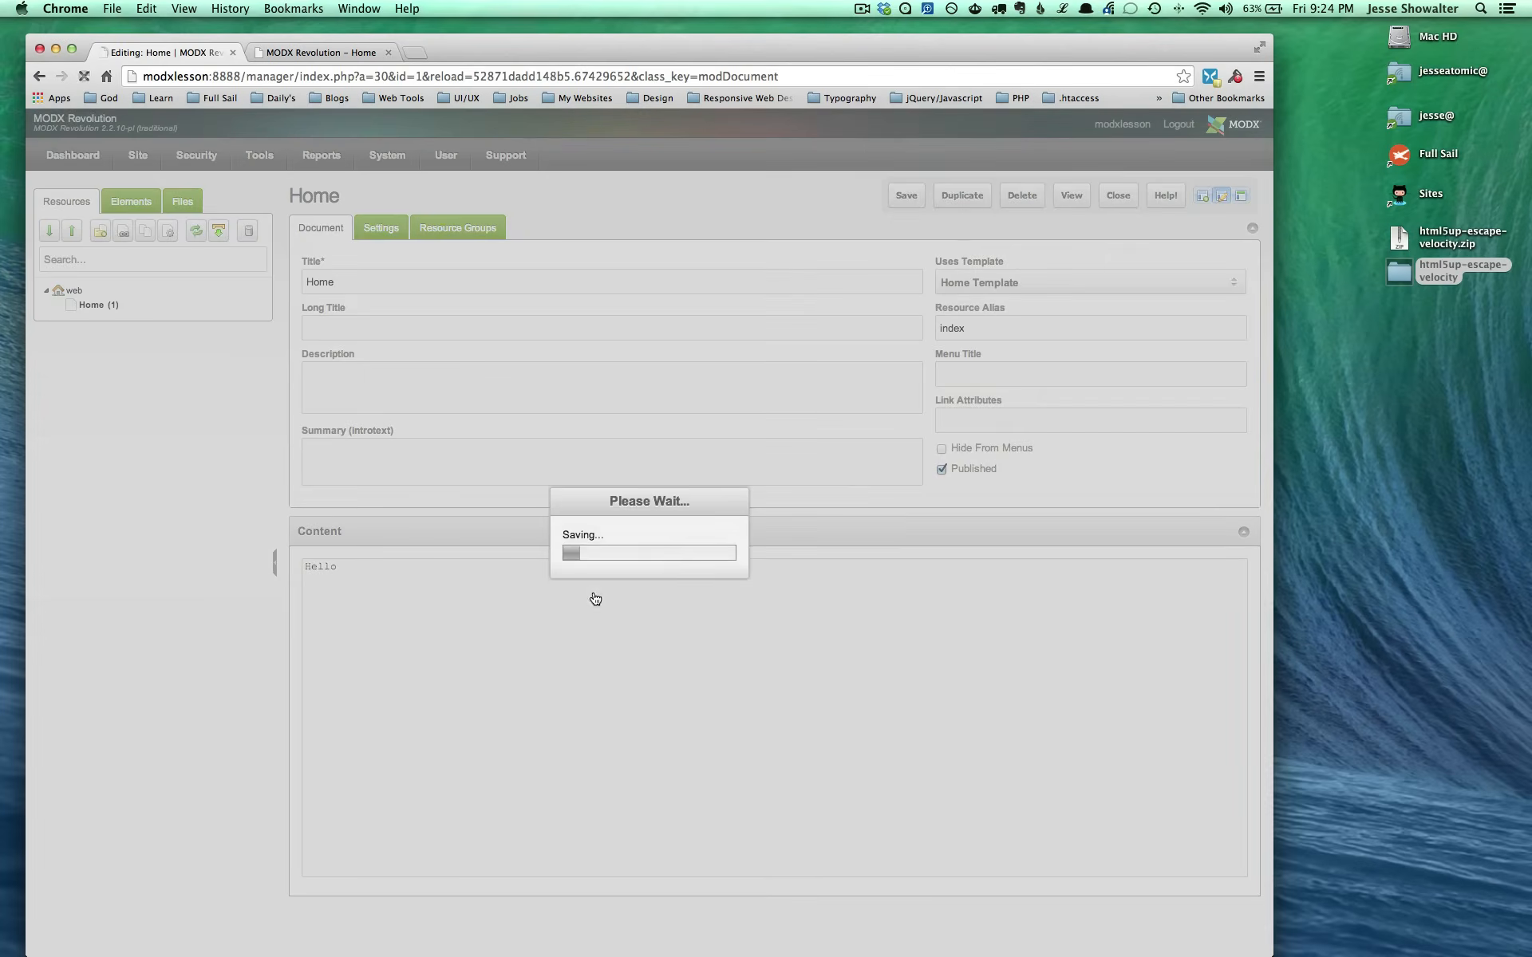
left_click(903, 195)
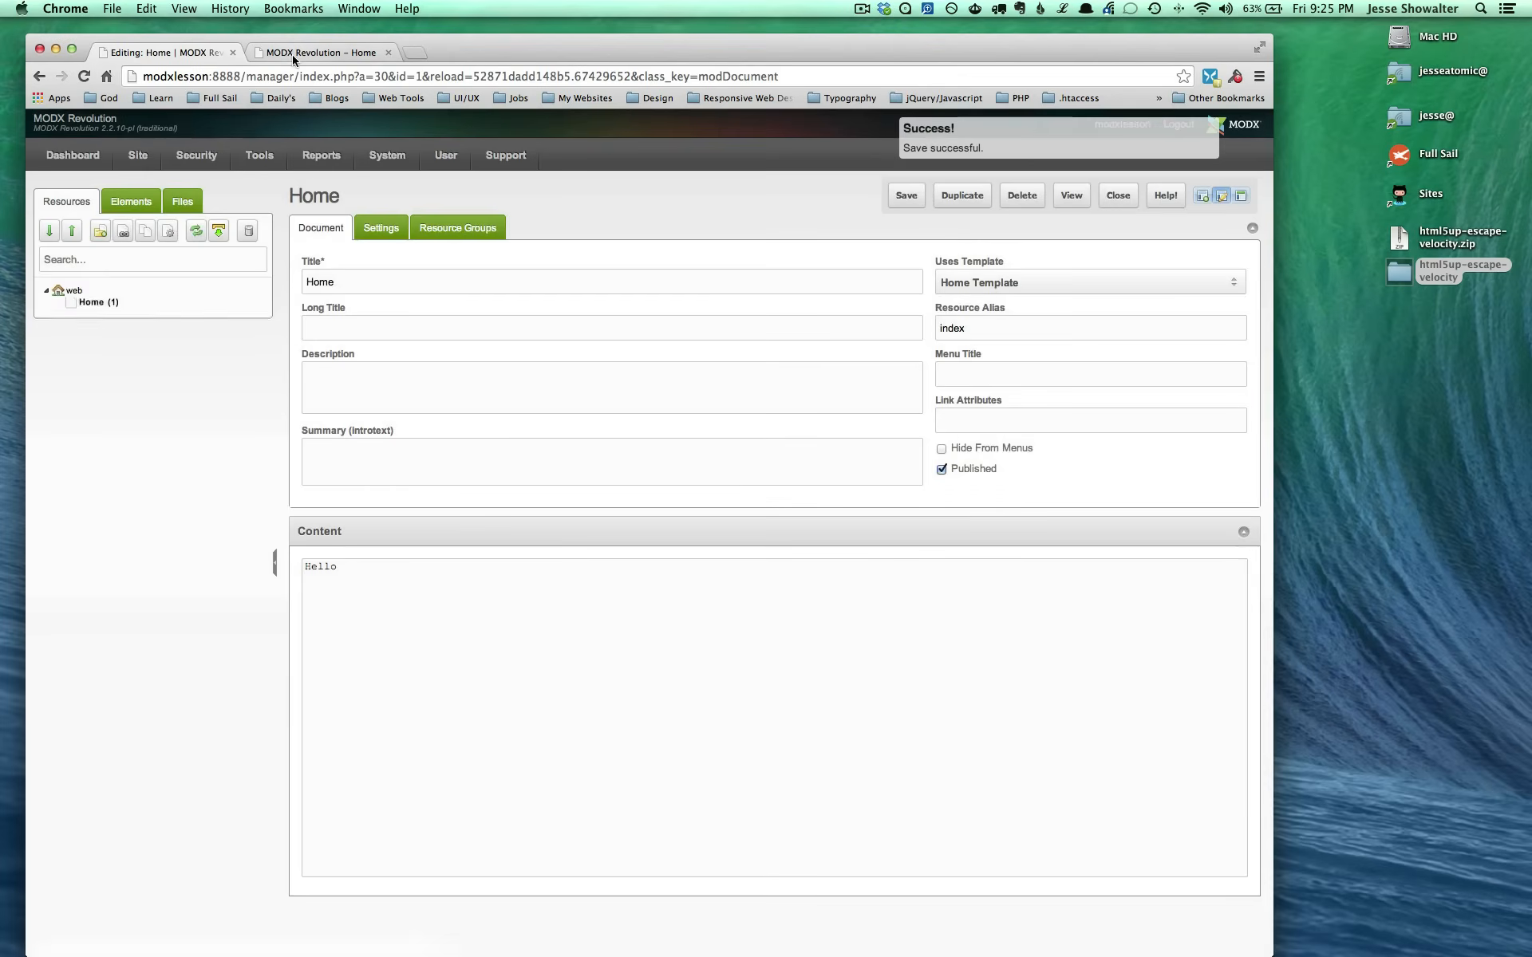
Step: Check the front-end home page, return to the Home resource, and preview it again
left_click(322, 52)
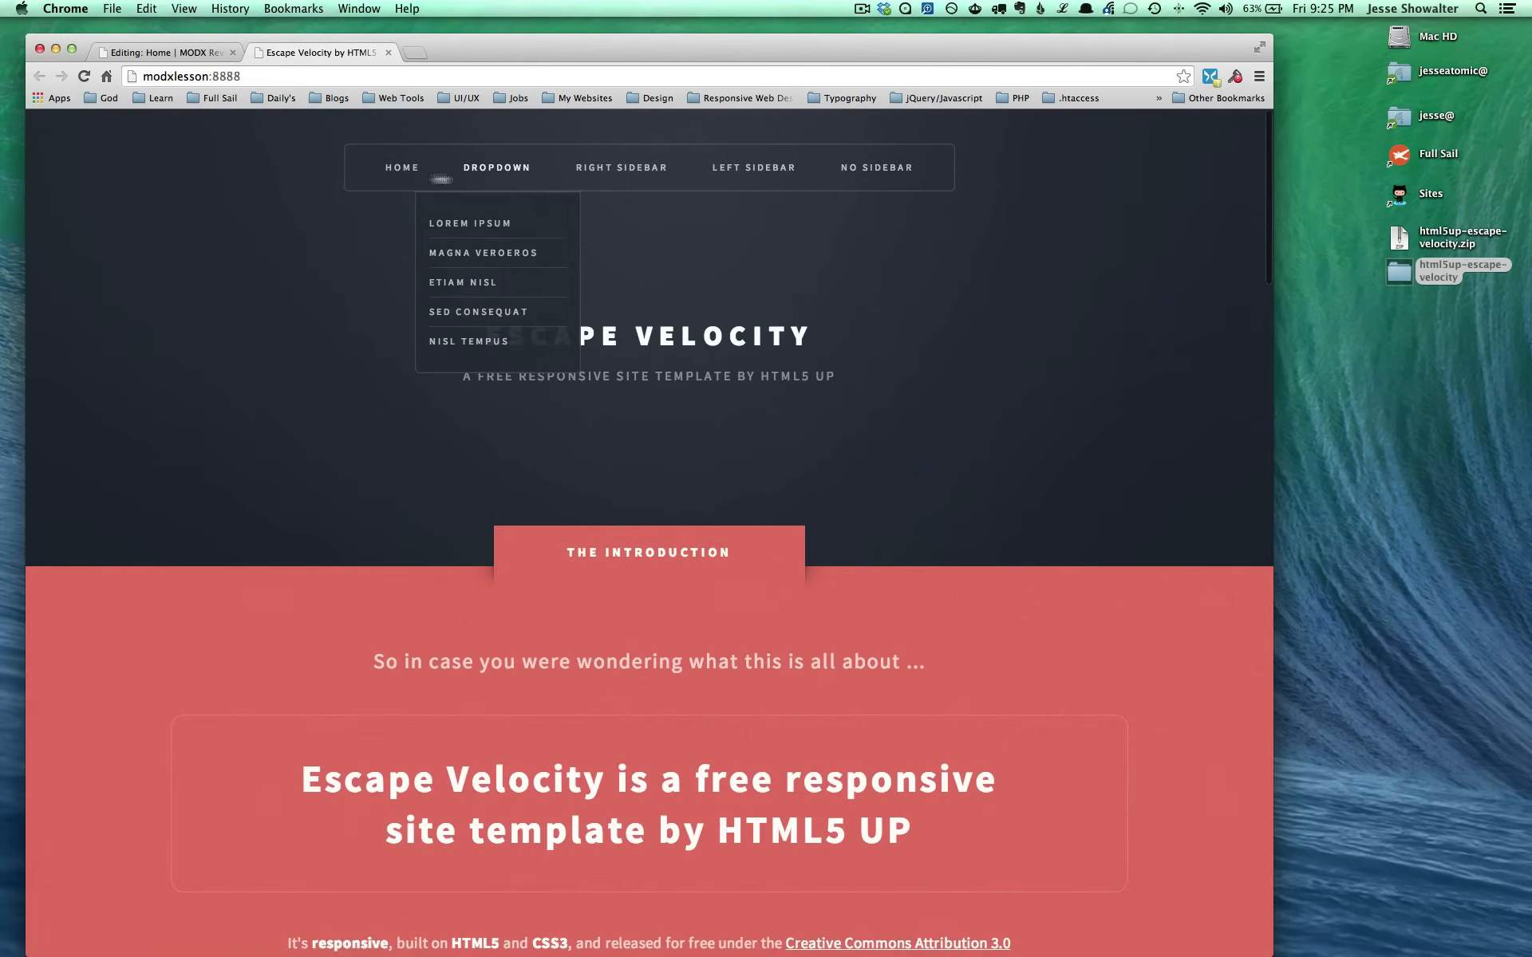
mouse_move(469, 340)
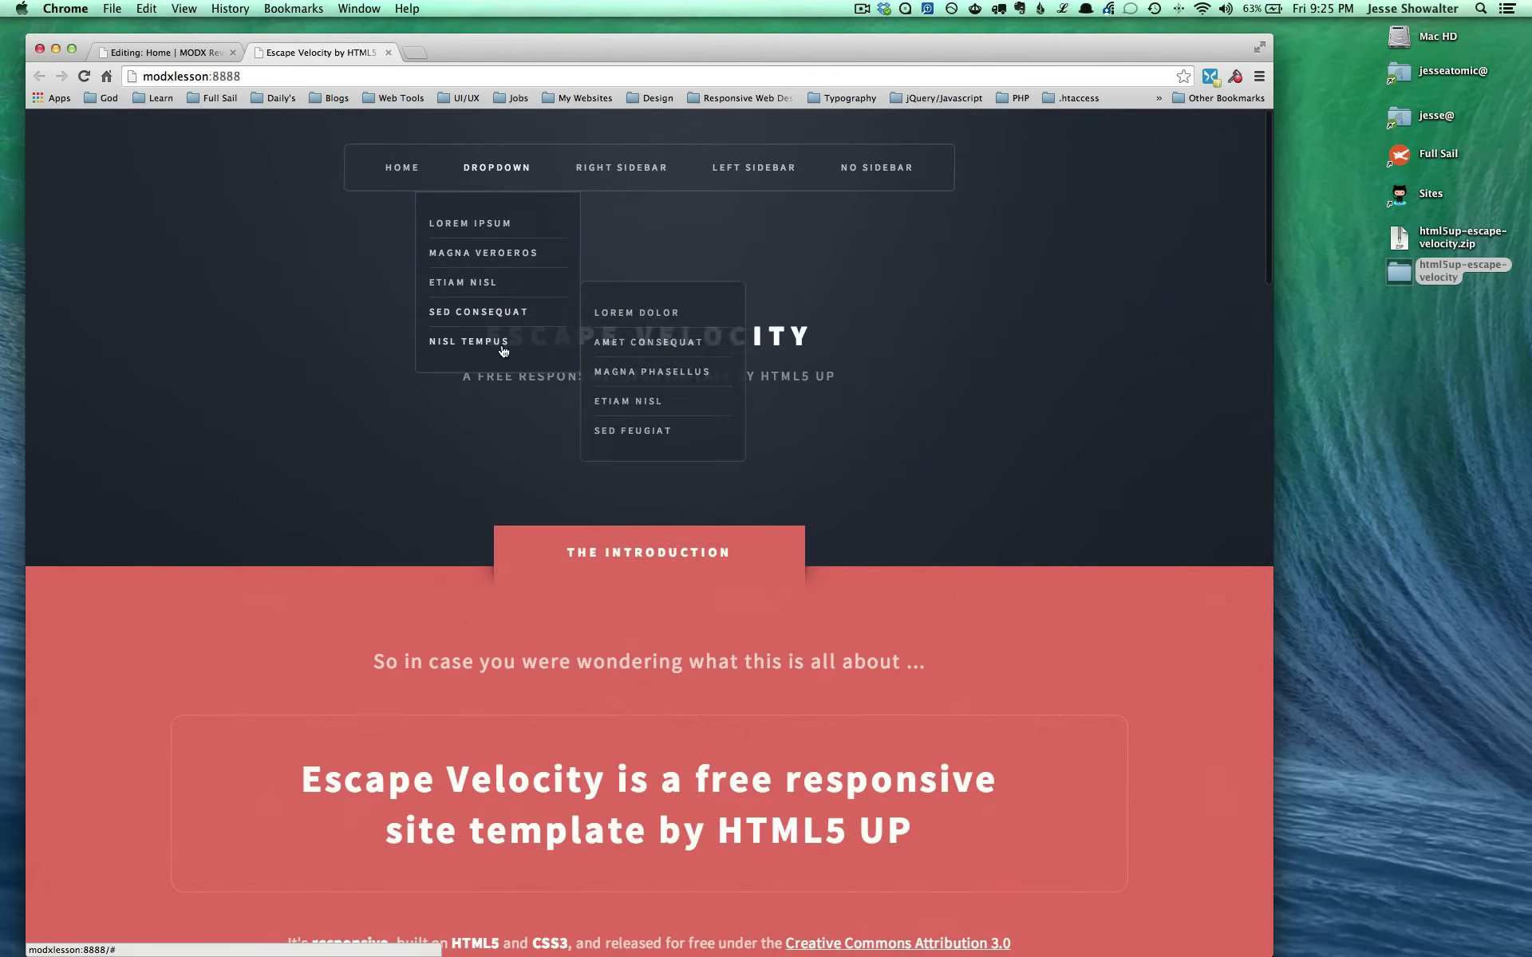
scroll("down", 3)
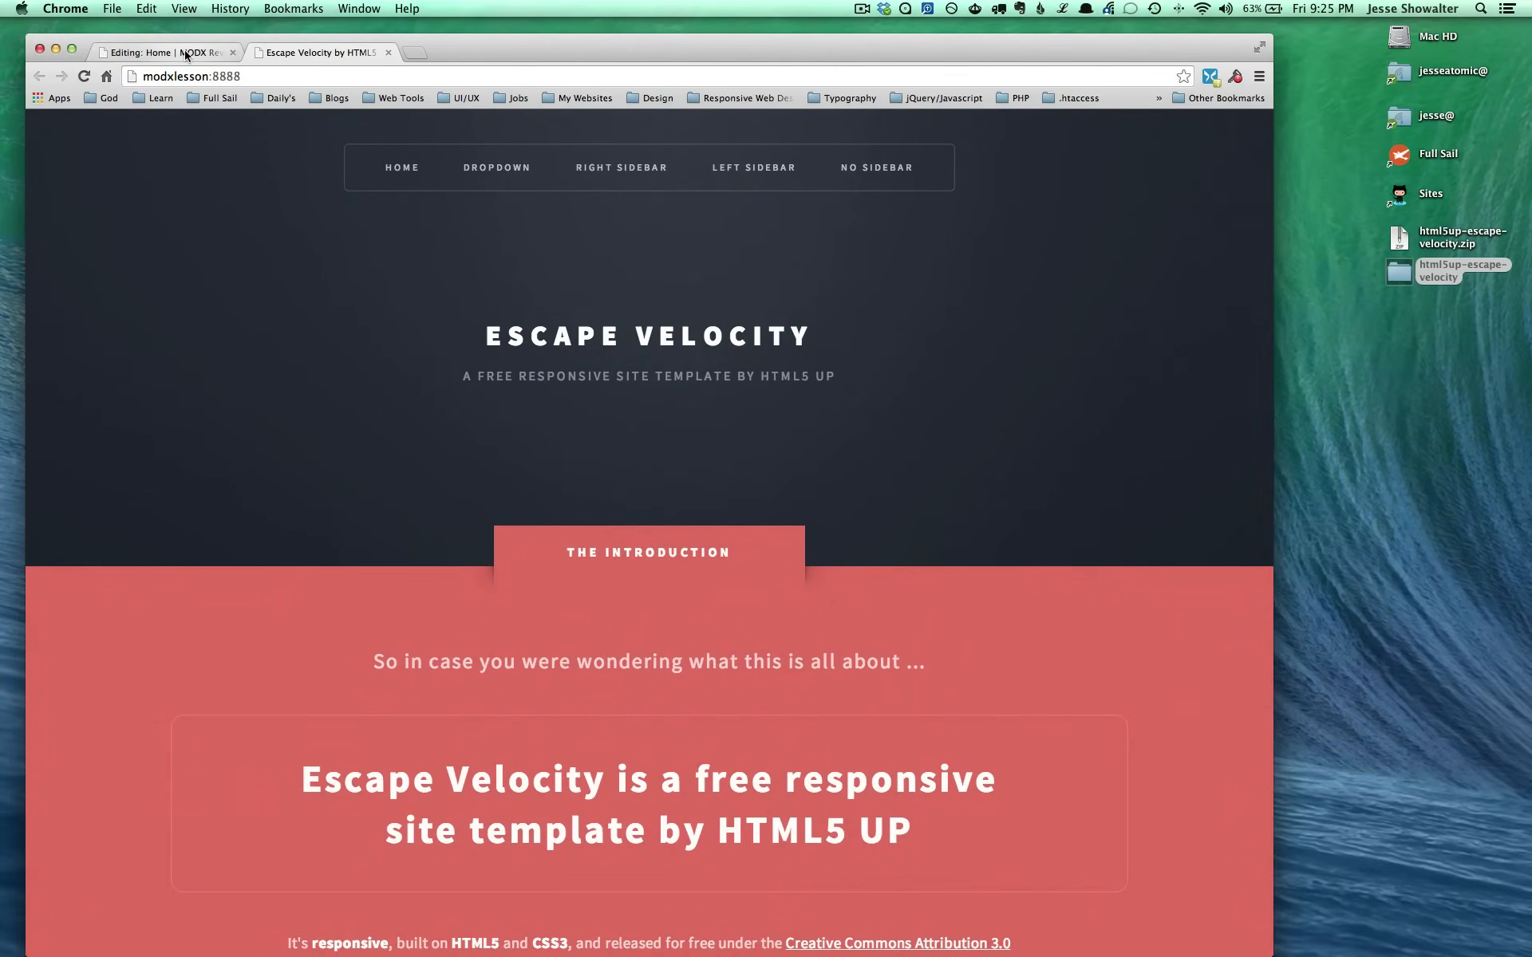
left_click(156, 51)
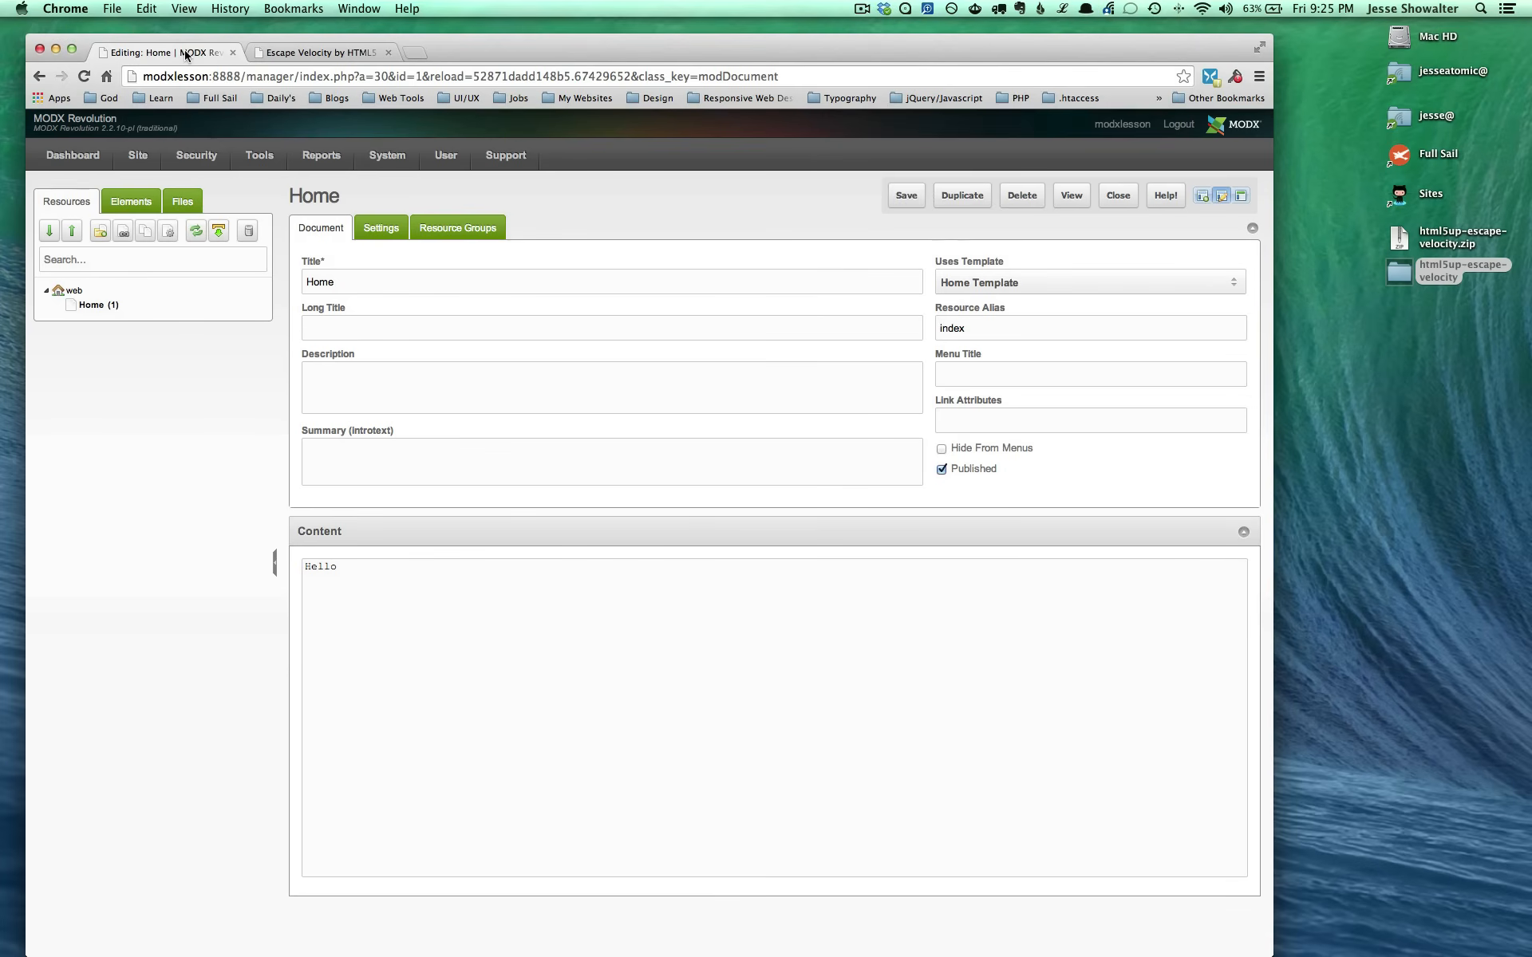
mouse_move(156, 725)
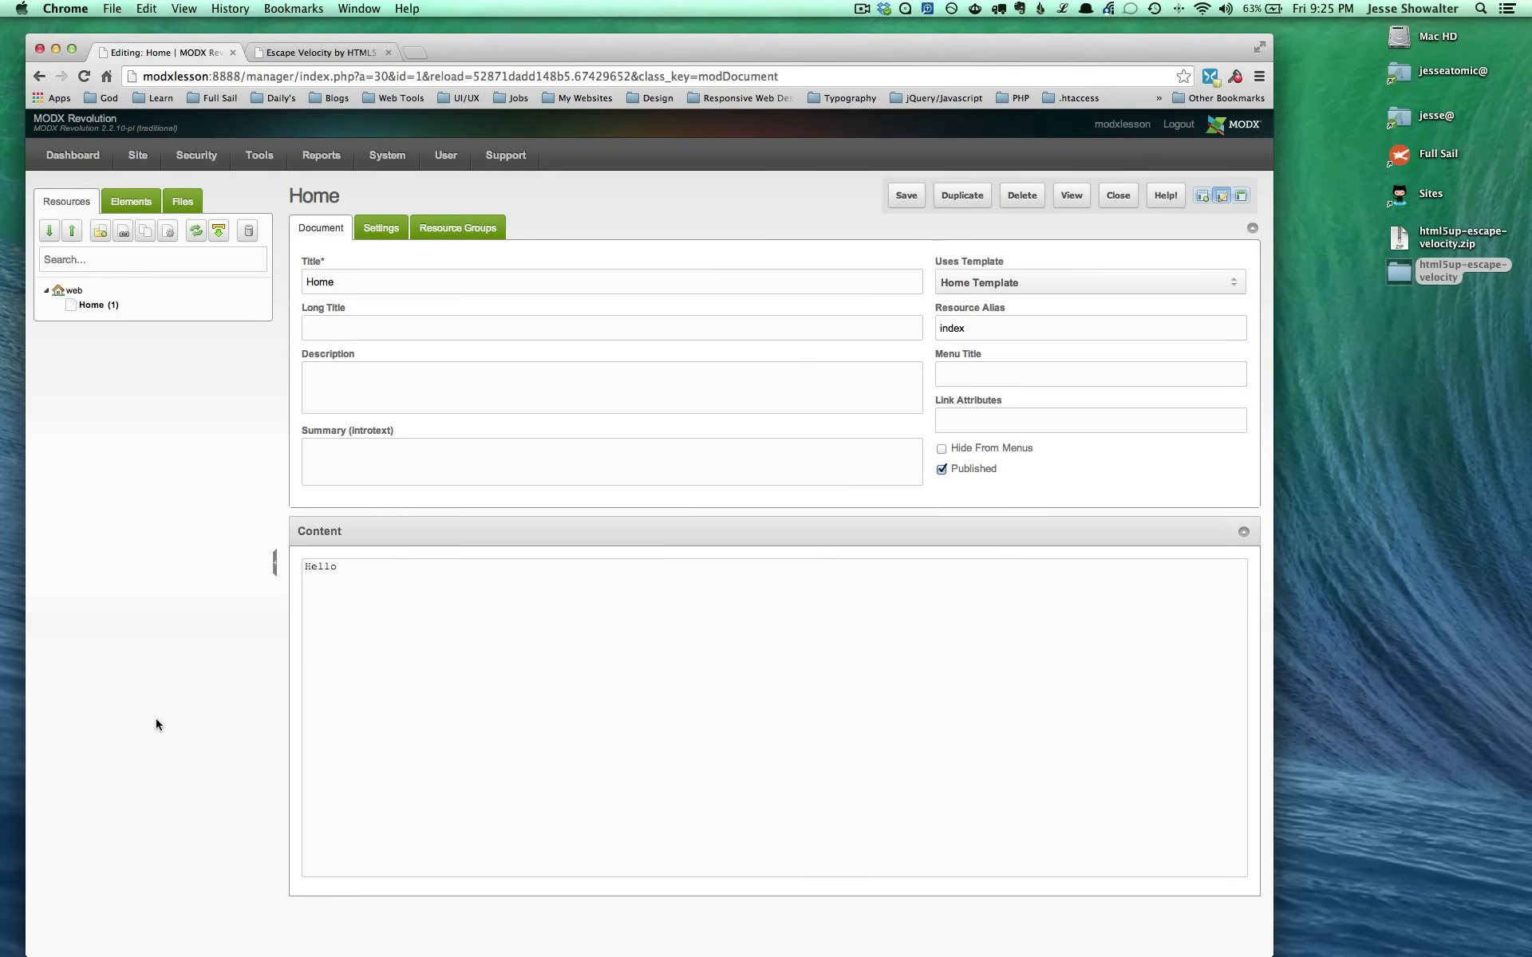
mouse_move(183, 683)
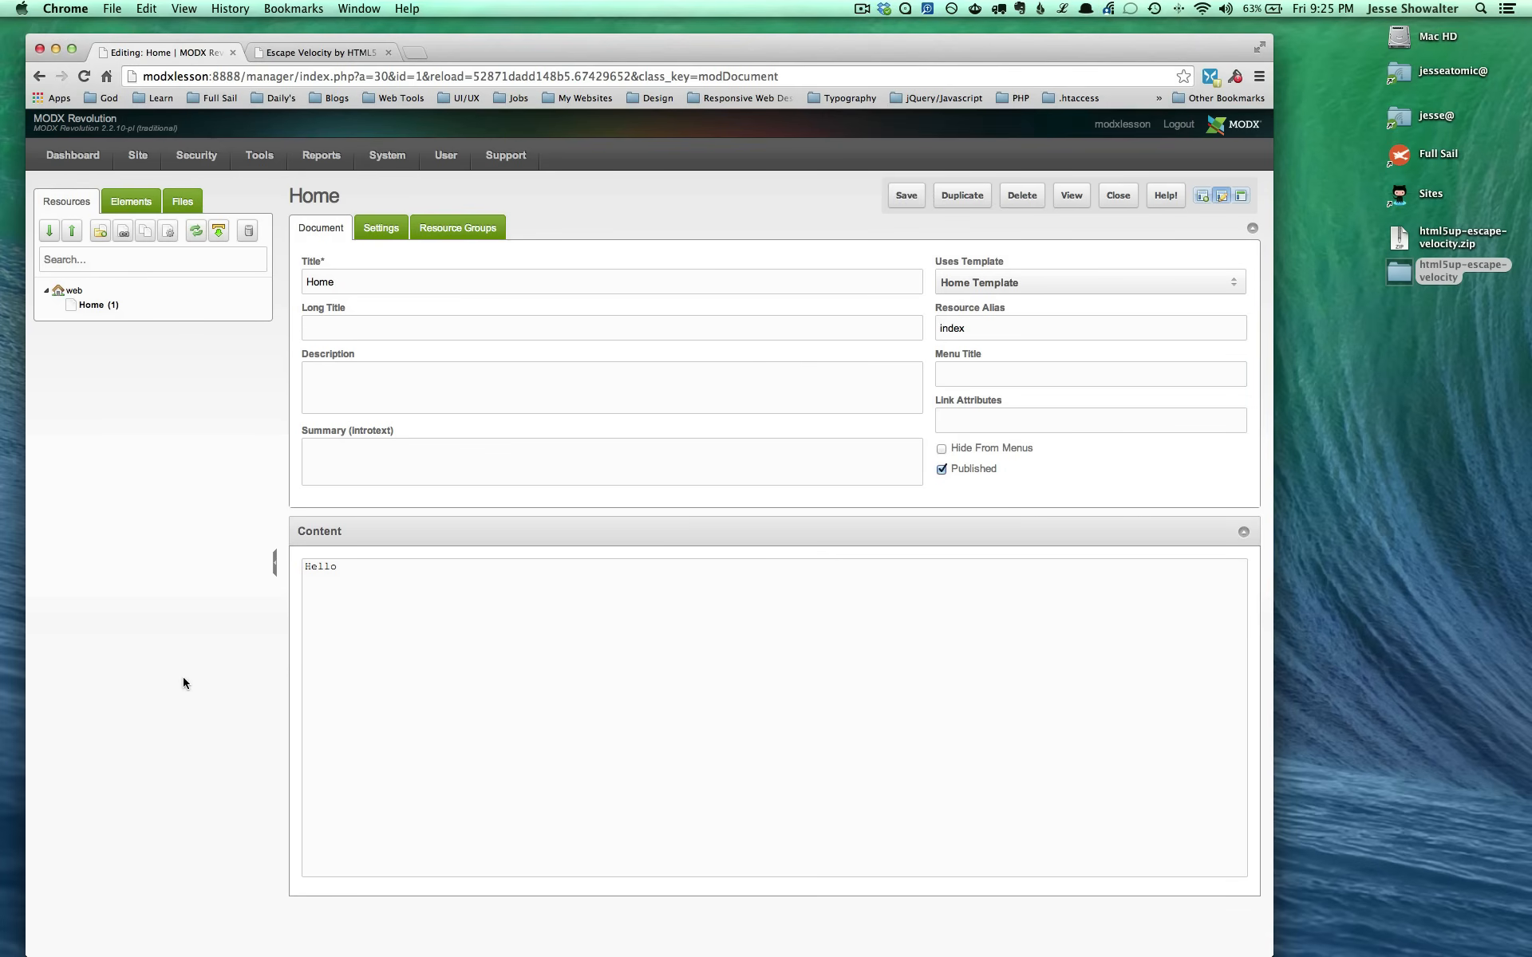
left_click(318, 52)
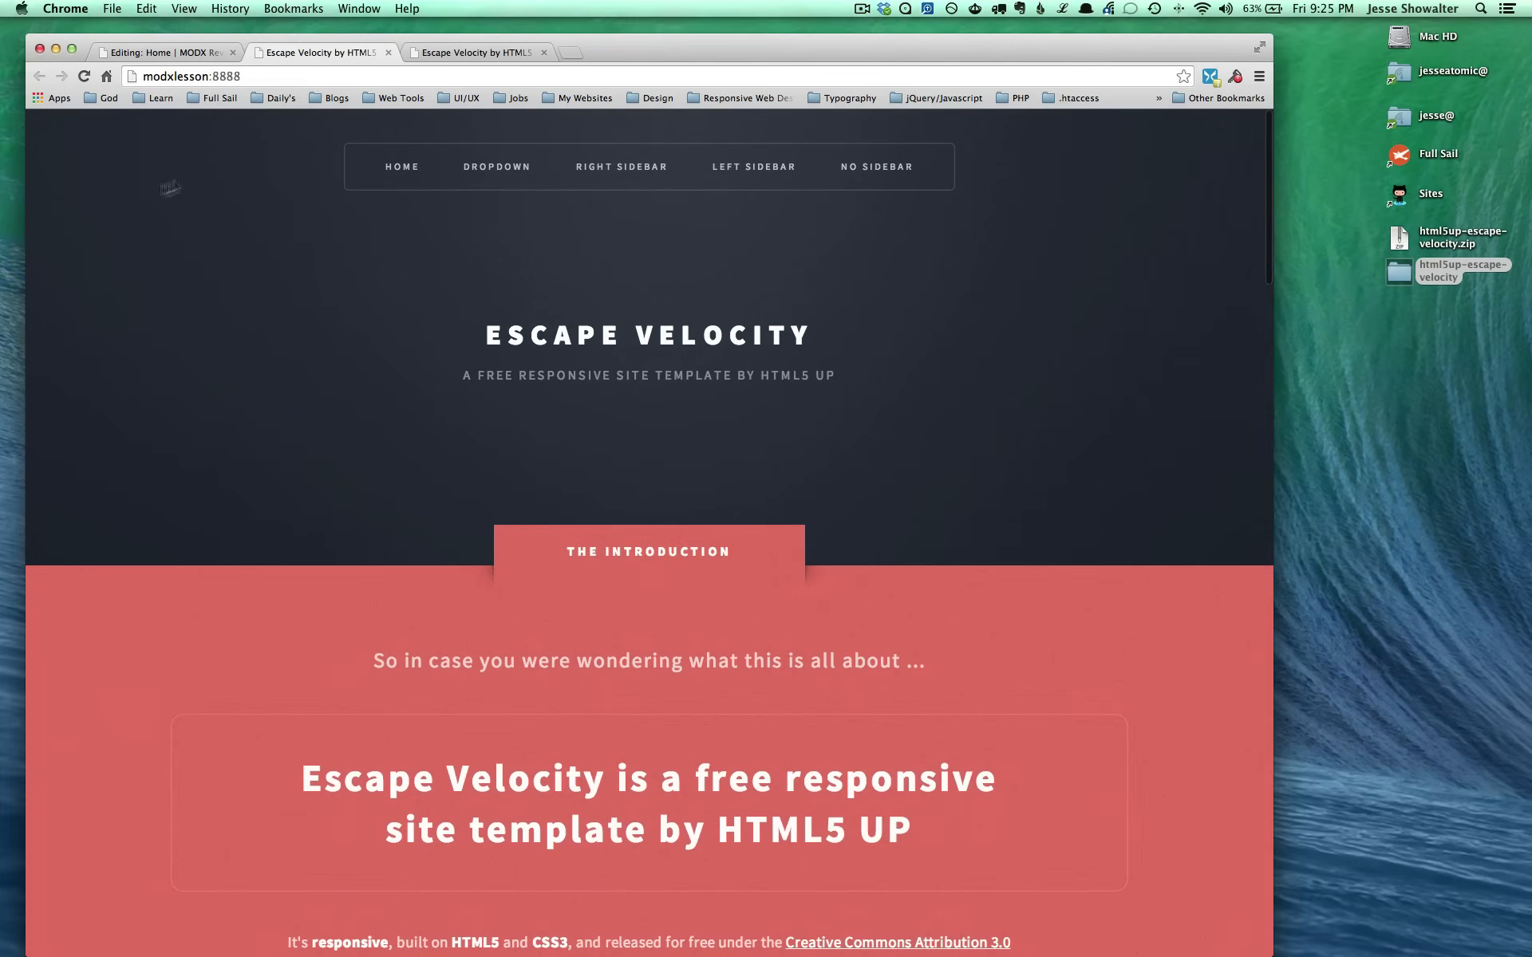
Step: Set Home Template's title to [[++site_name]] - [[*pagetitle]] and save
left_click(161, 52)
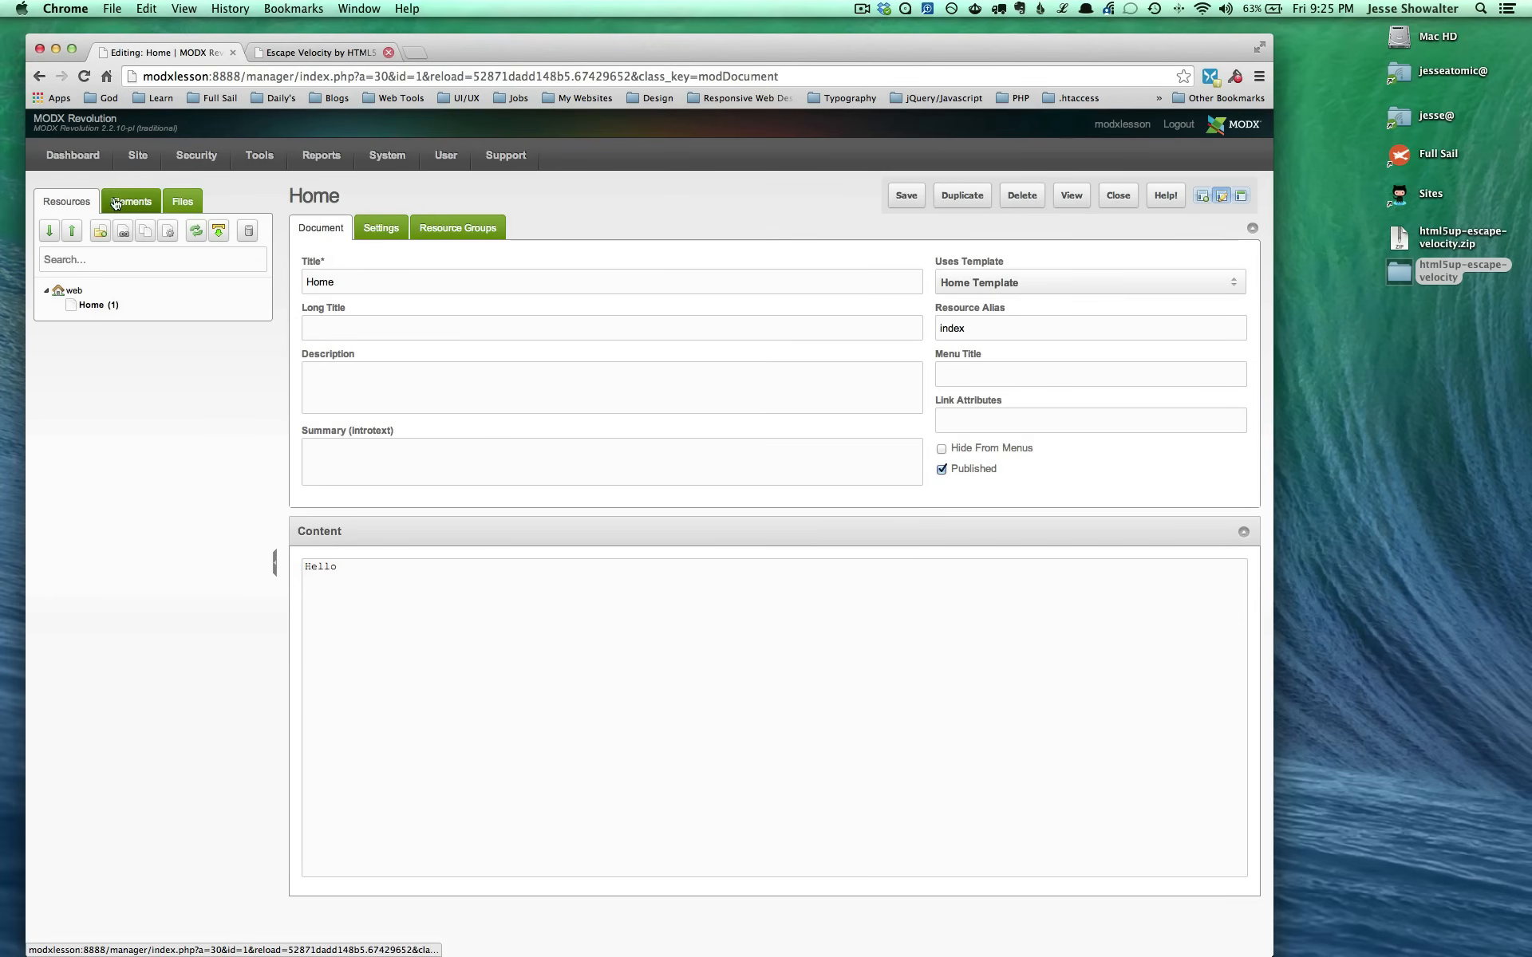
left_click(130, 200)
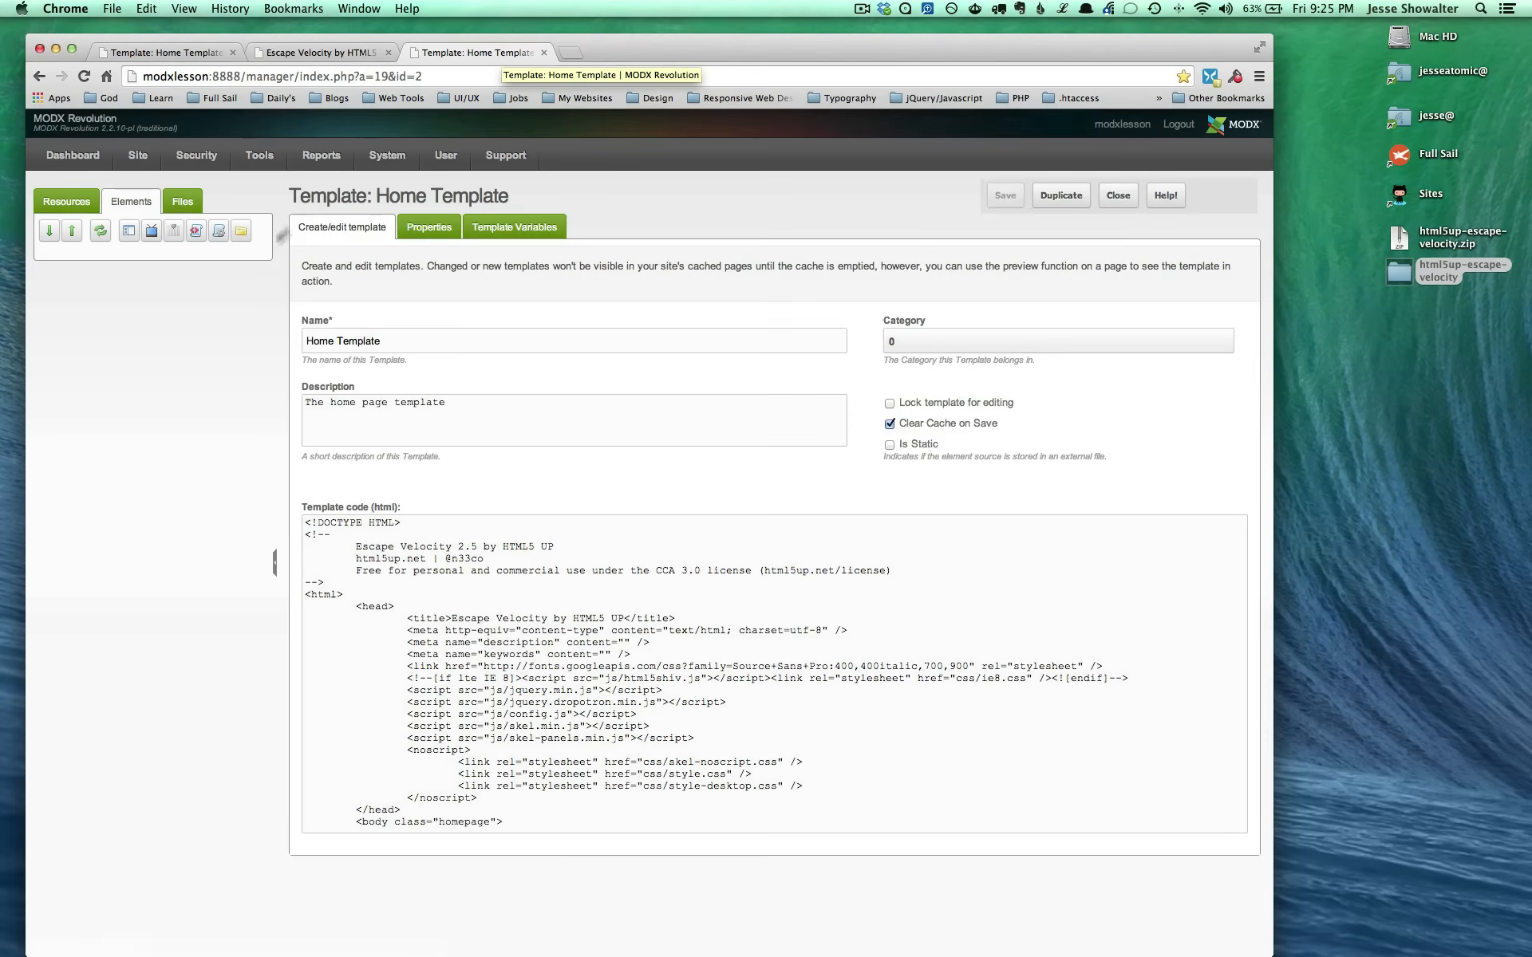
left_click(130, 200)
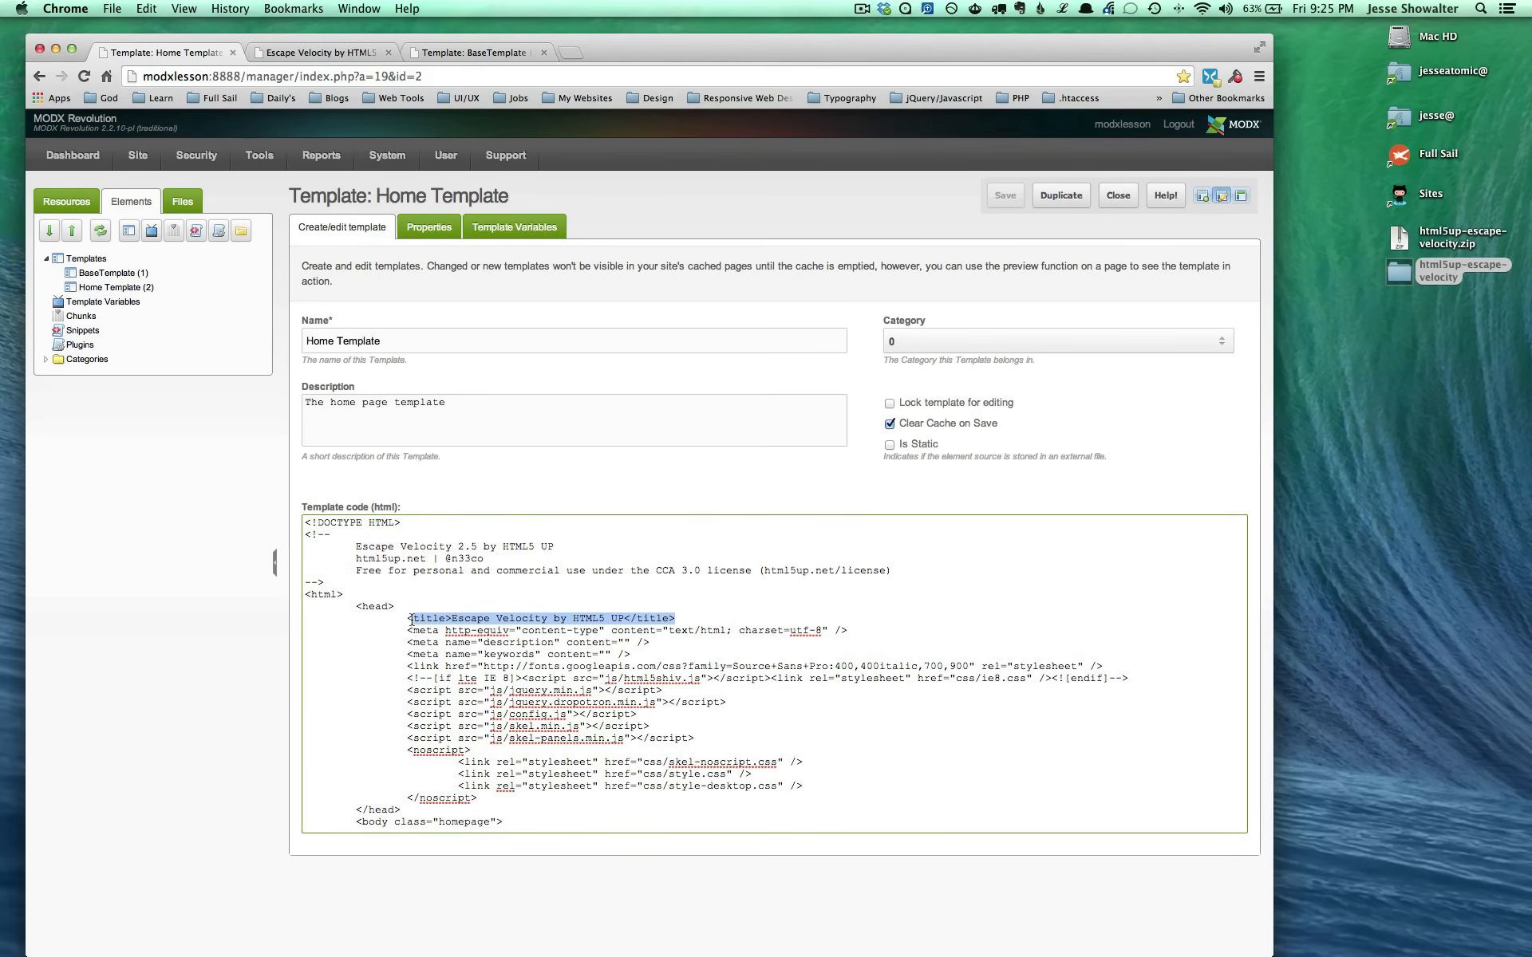
type("[[++site_name]] - [[*pagetitle]]</title>")
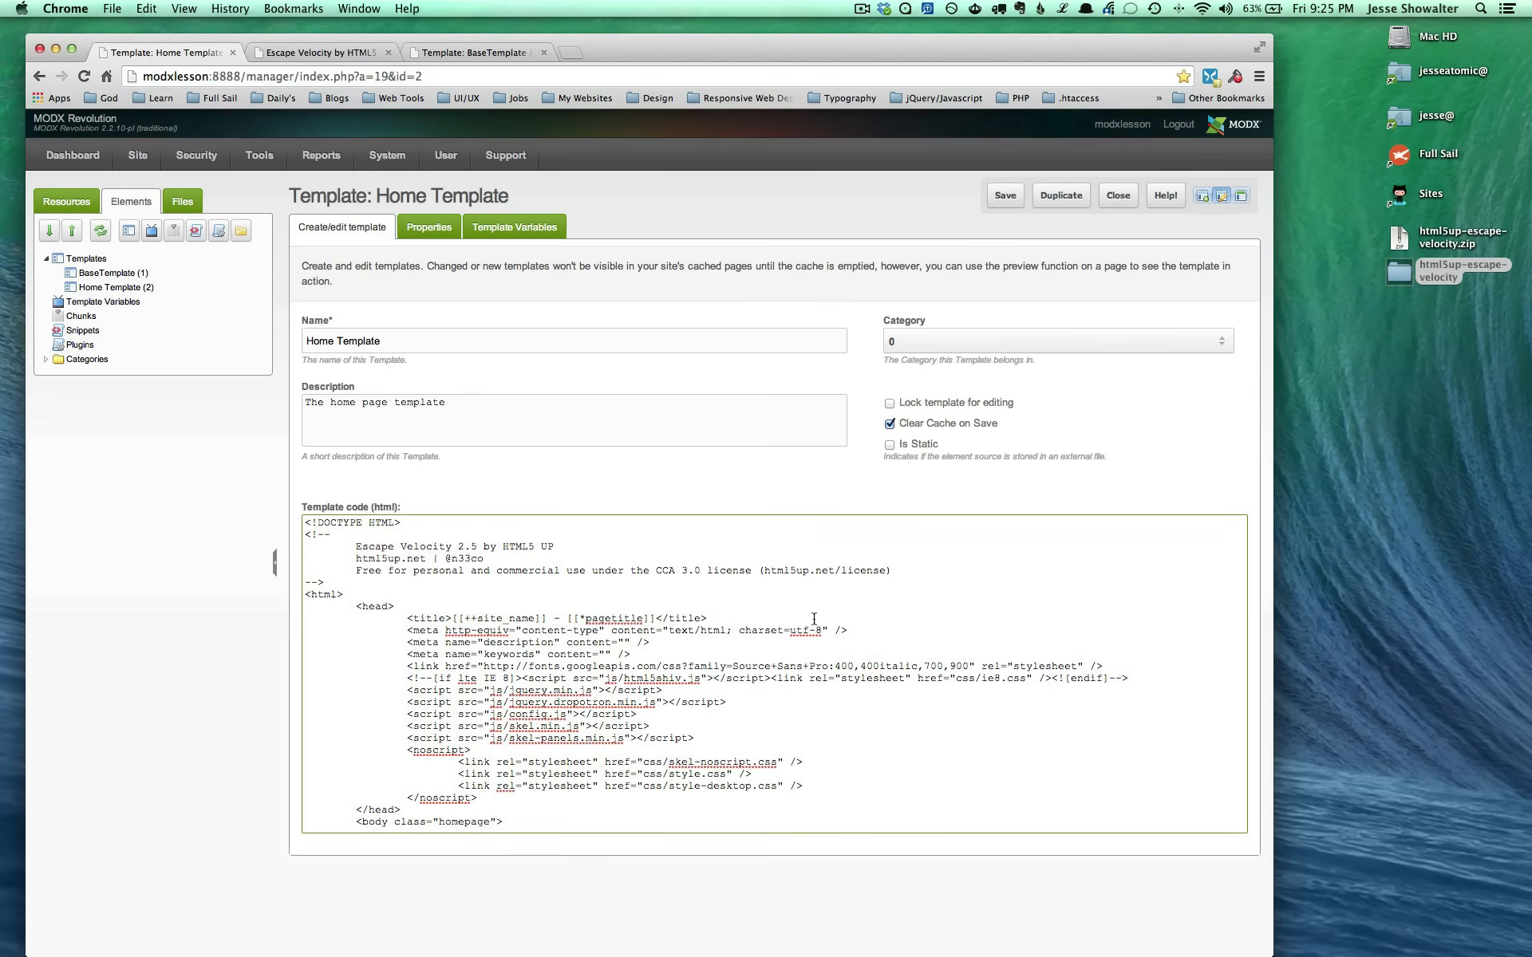
left_click(1004, 195)
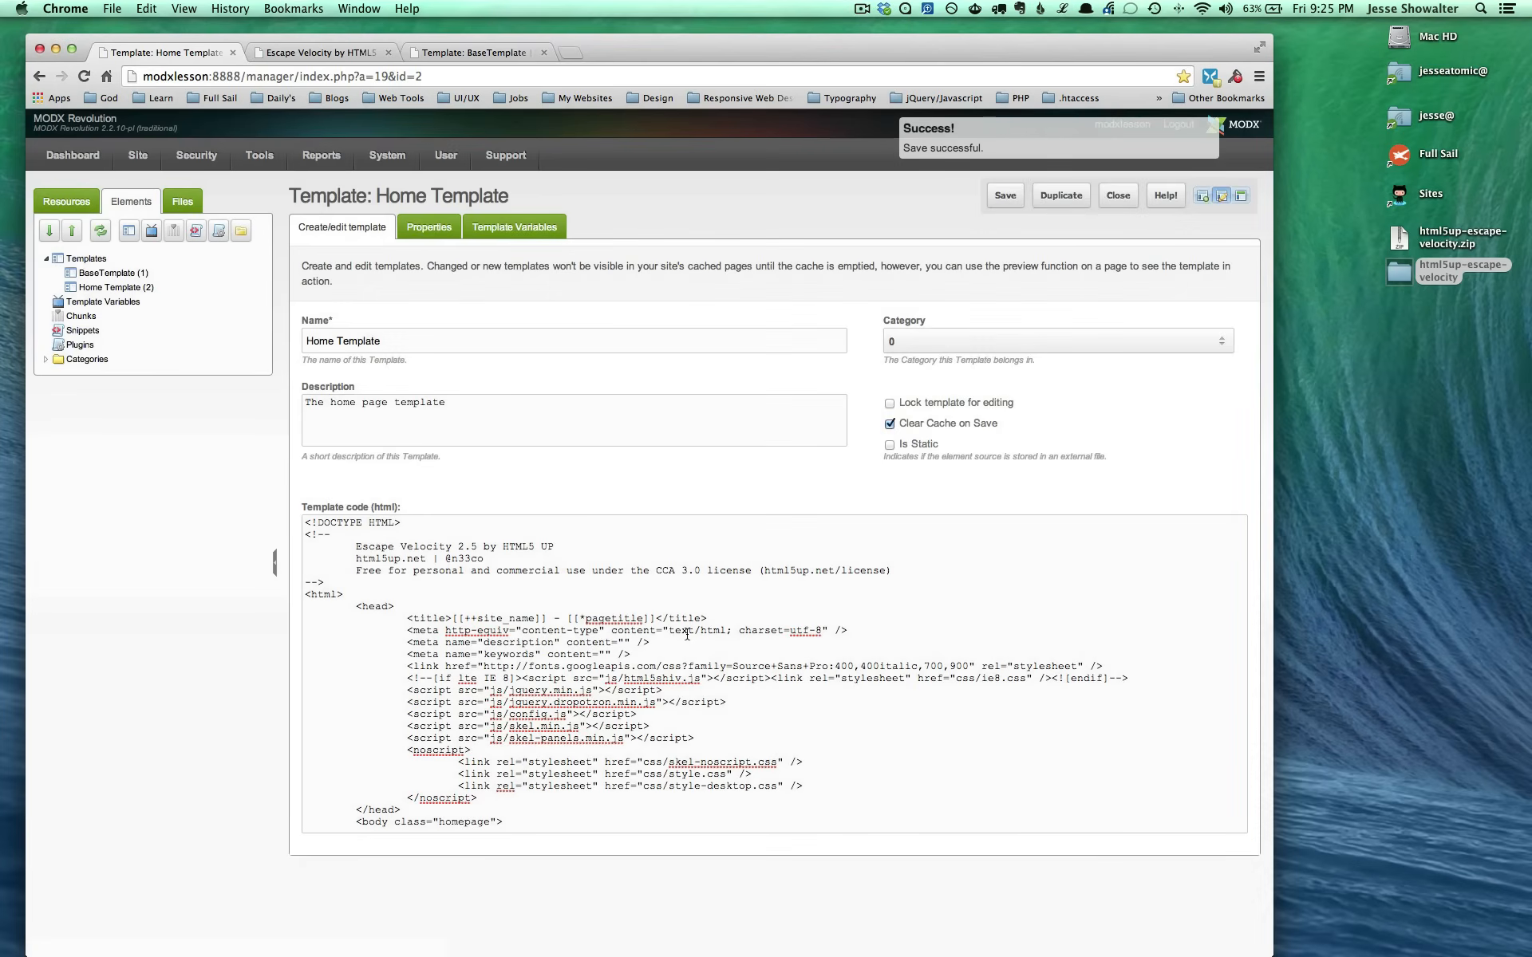
Step: Check BaseTemplate, then add <base href="[[++site_url]]" /> to Home Template's head
left_click(321, 51)
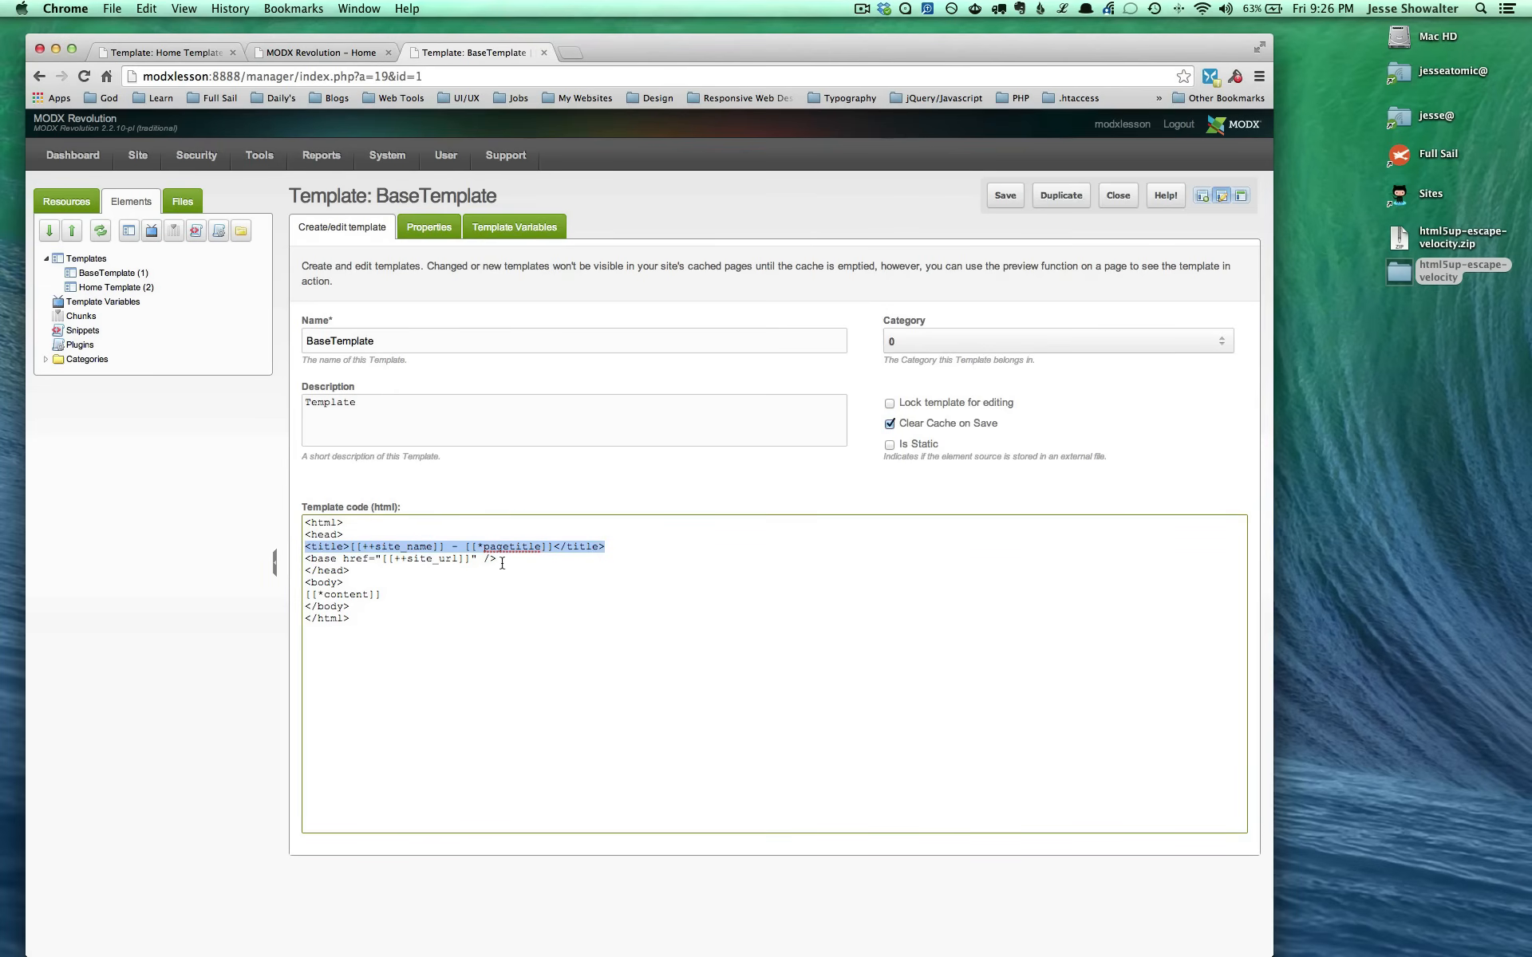
left_click(112, 287)
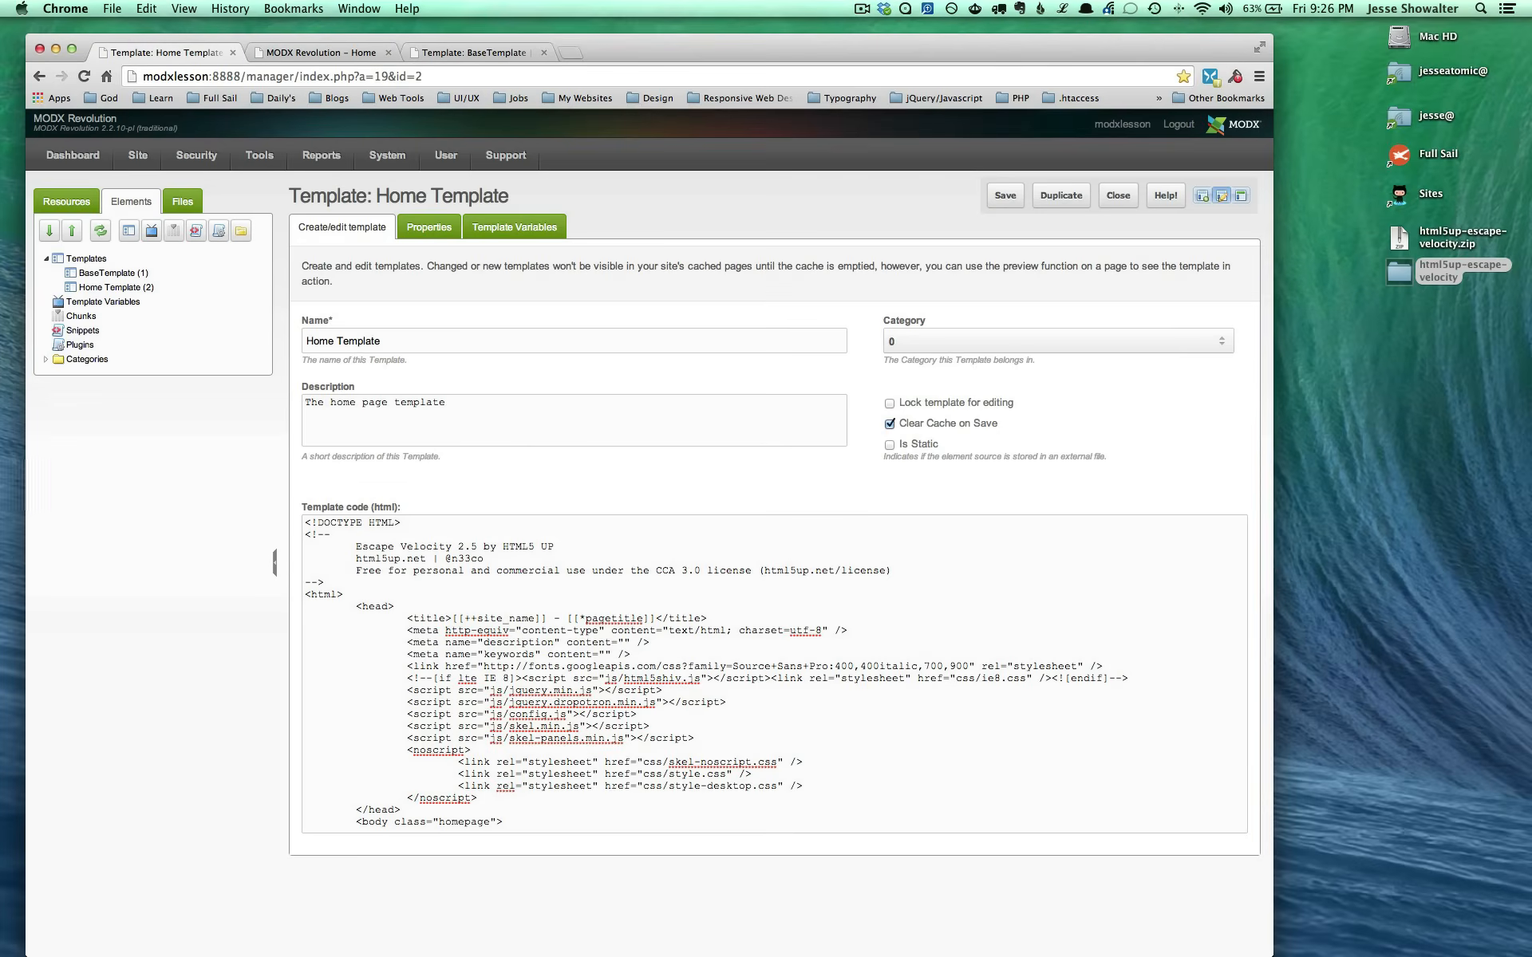
left_click(719, 617)
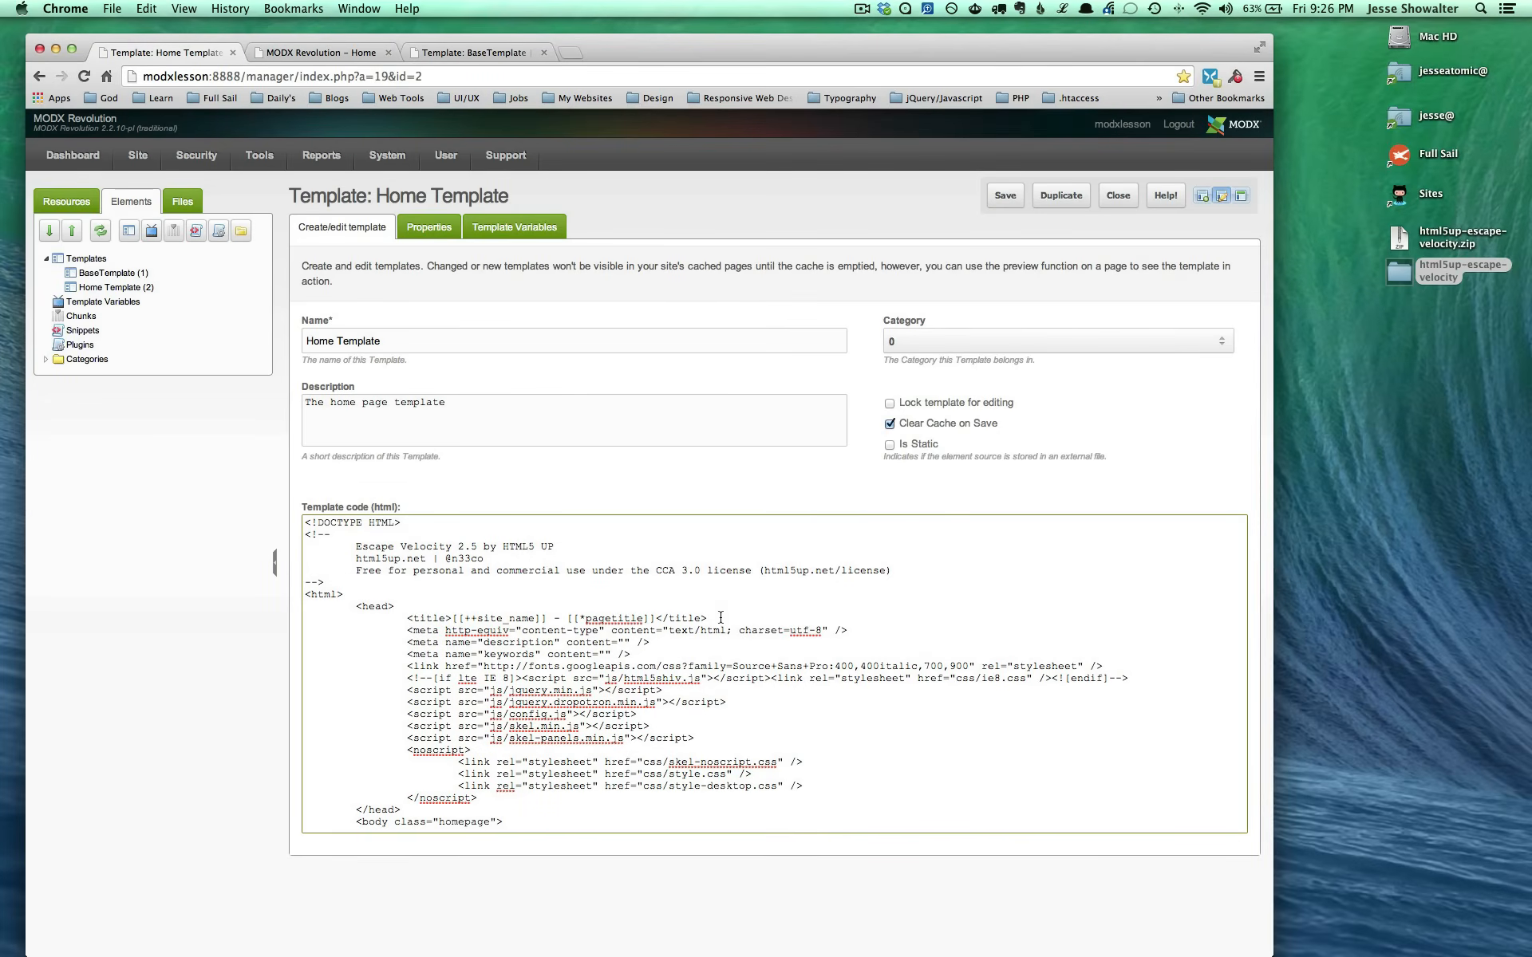
type("<base href=\"[[++site_url]]\" />")
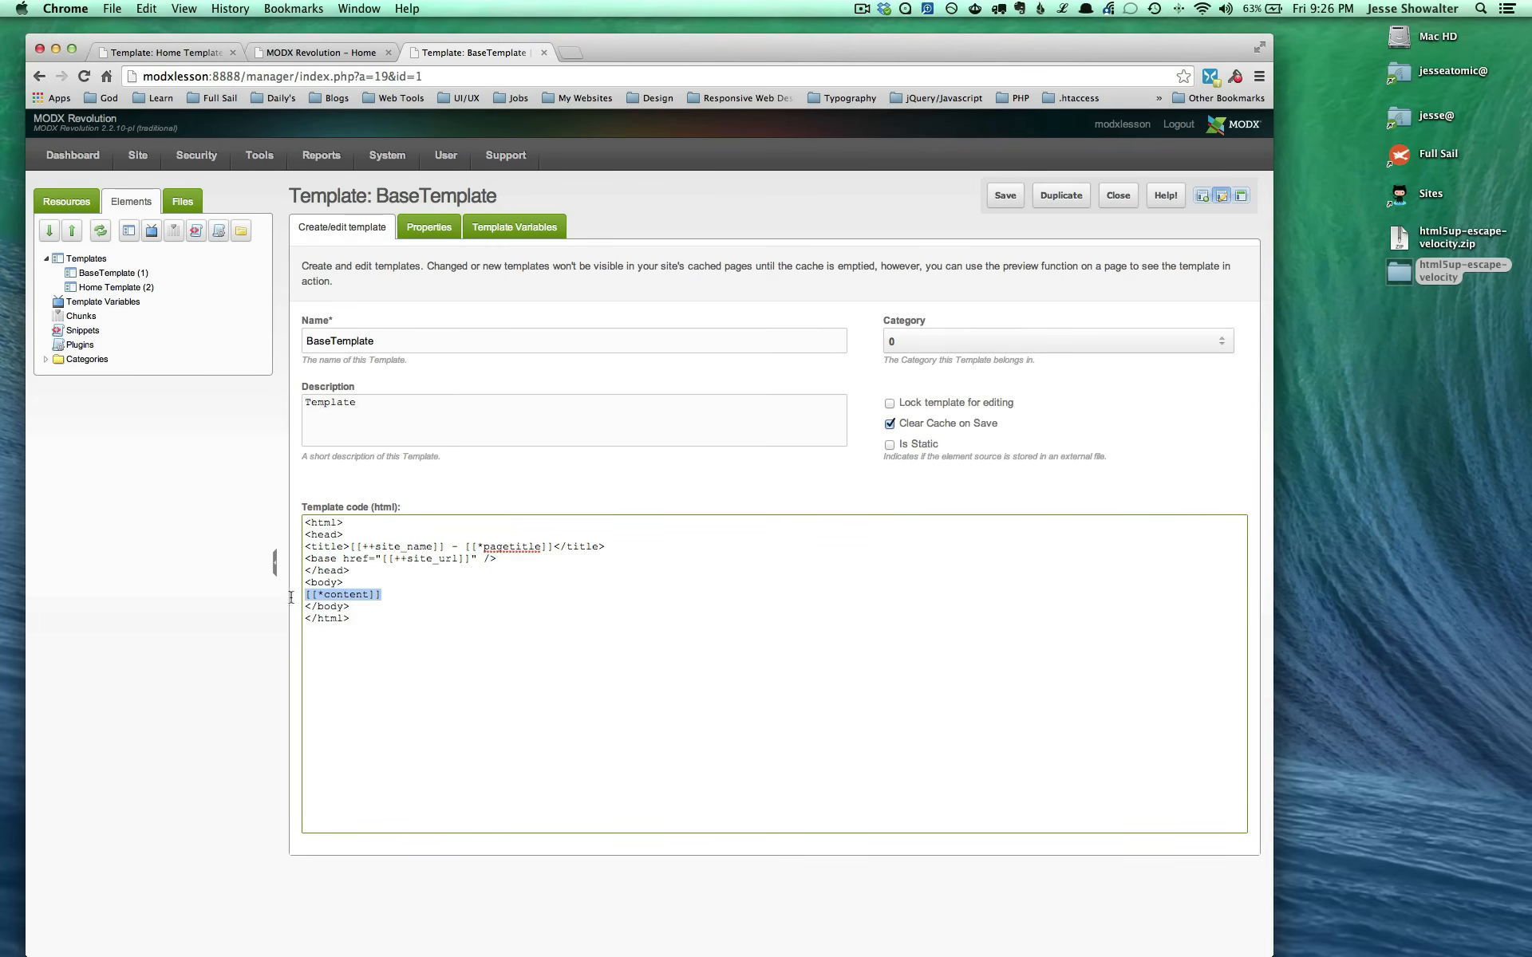
Step: Select the big intro headline on the live Home page to identify the text to replace
left_click(313, 52)
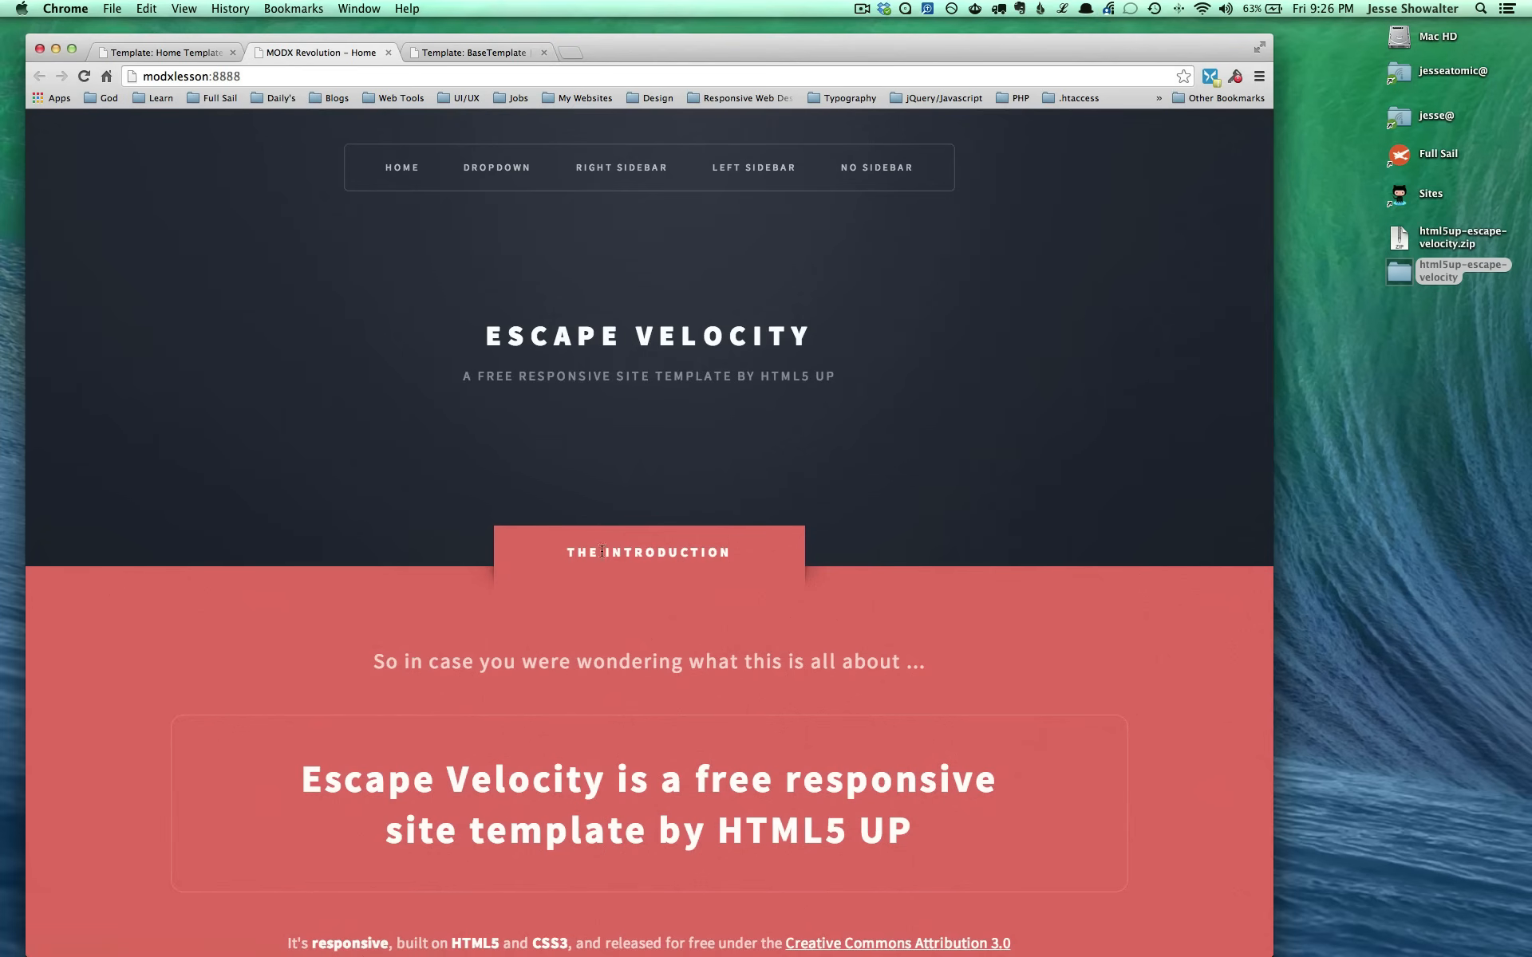
left_click_drag(384, 661, 899, 661)
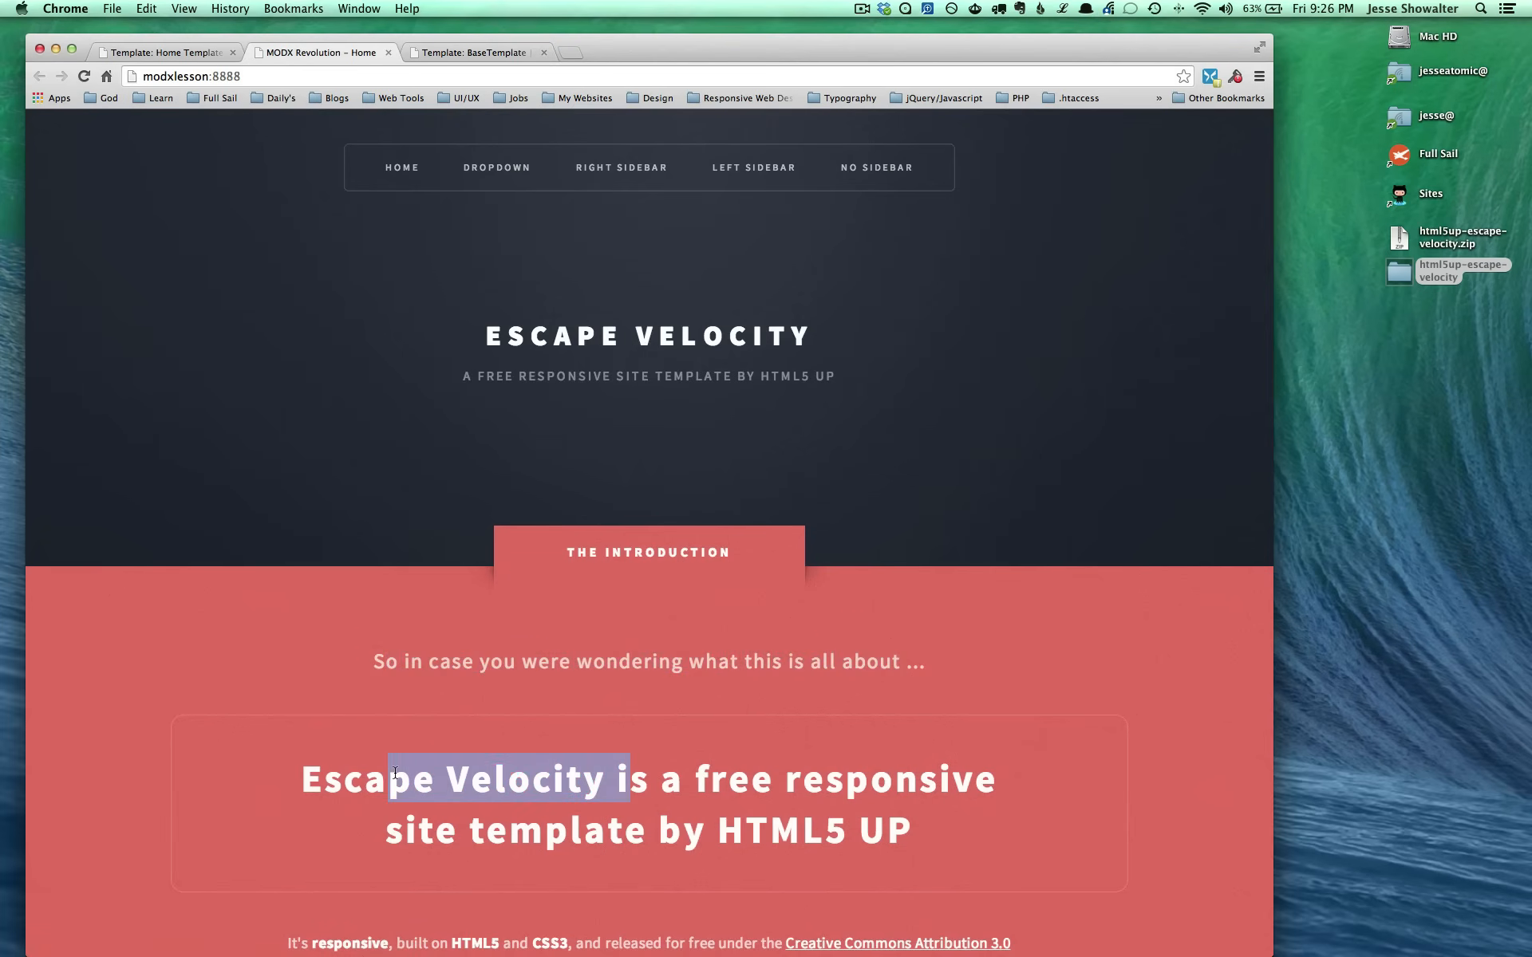
left_click(164, 52)
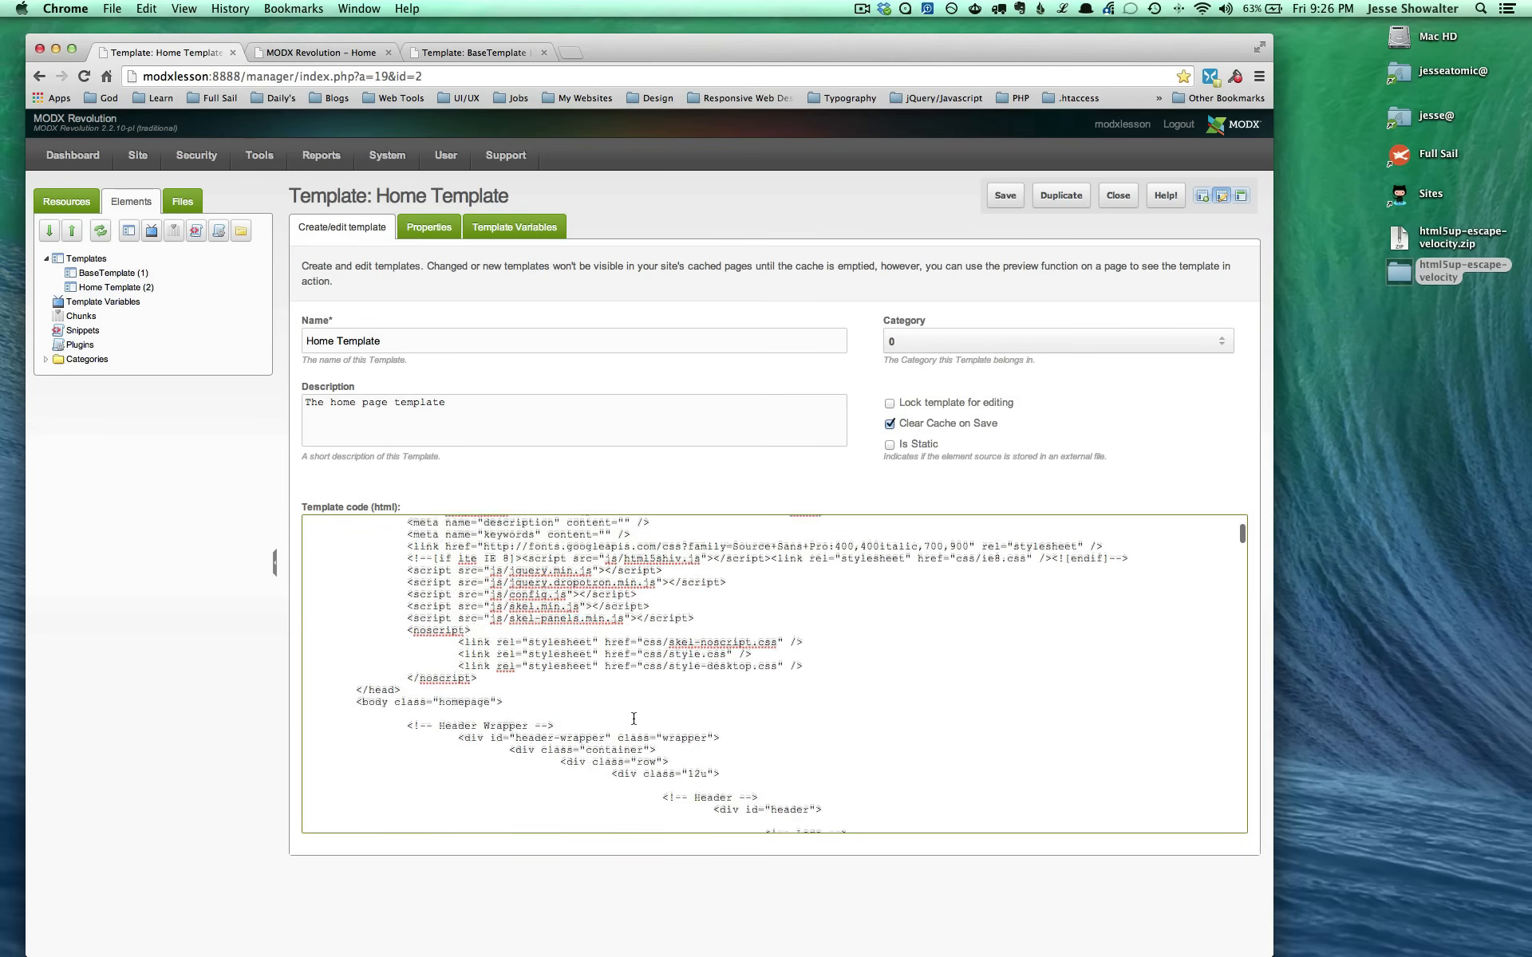
Step: Scroll the Home Template code to the style2 intro paragraph and swap its headline for [[*content]]
scroll("down", 3)
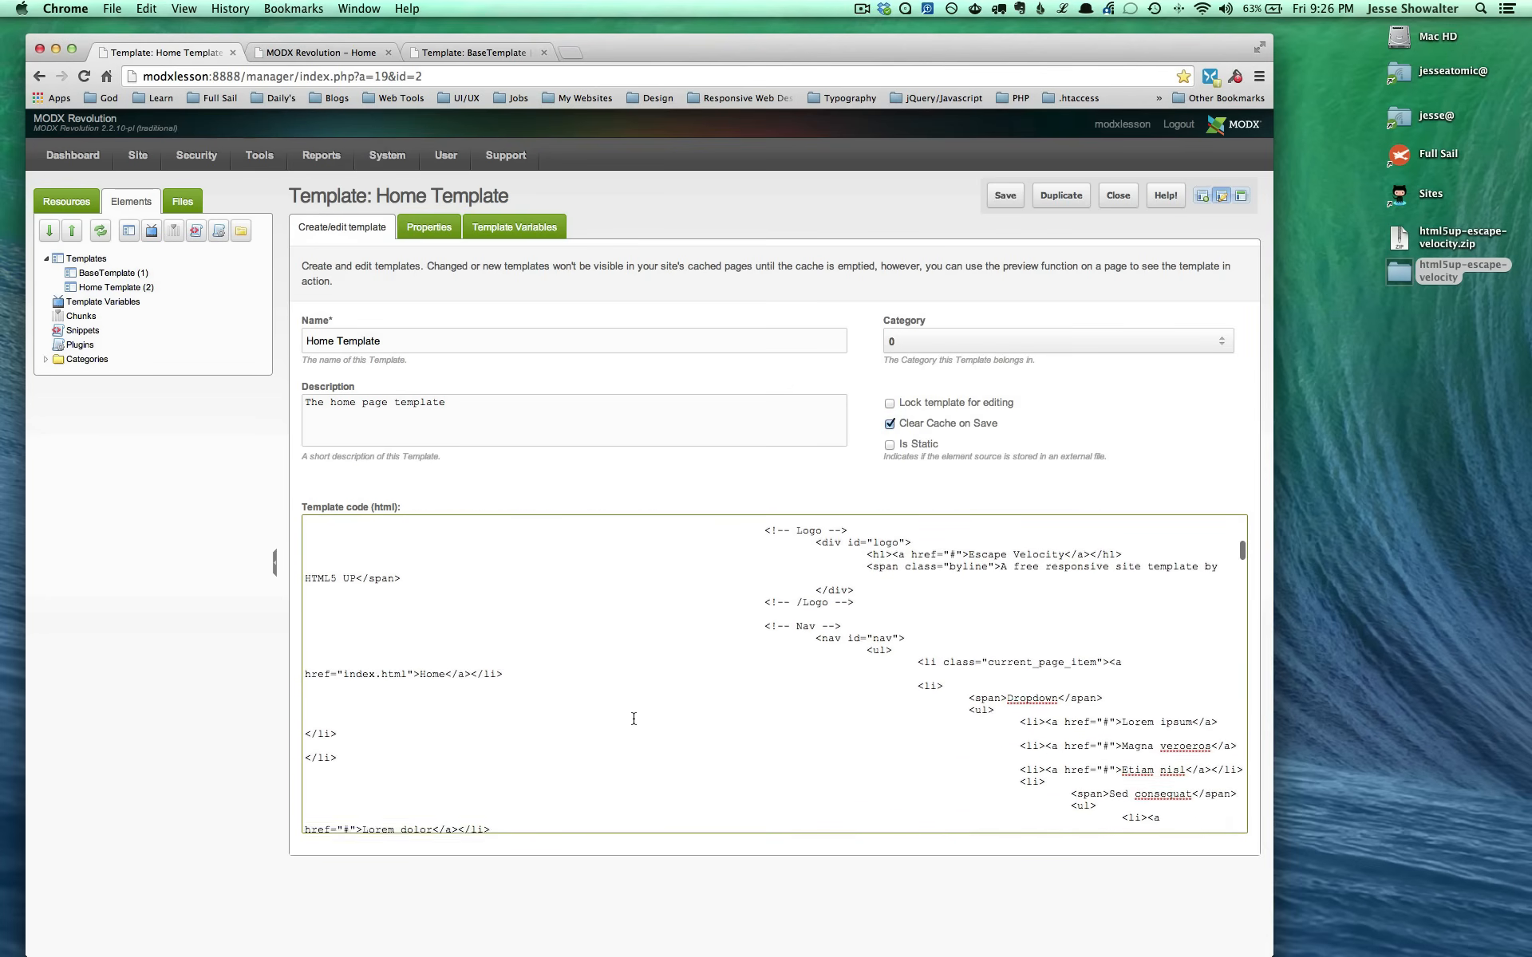
scroll("down", 3)
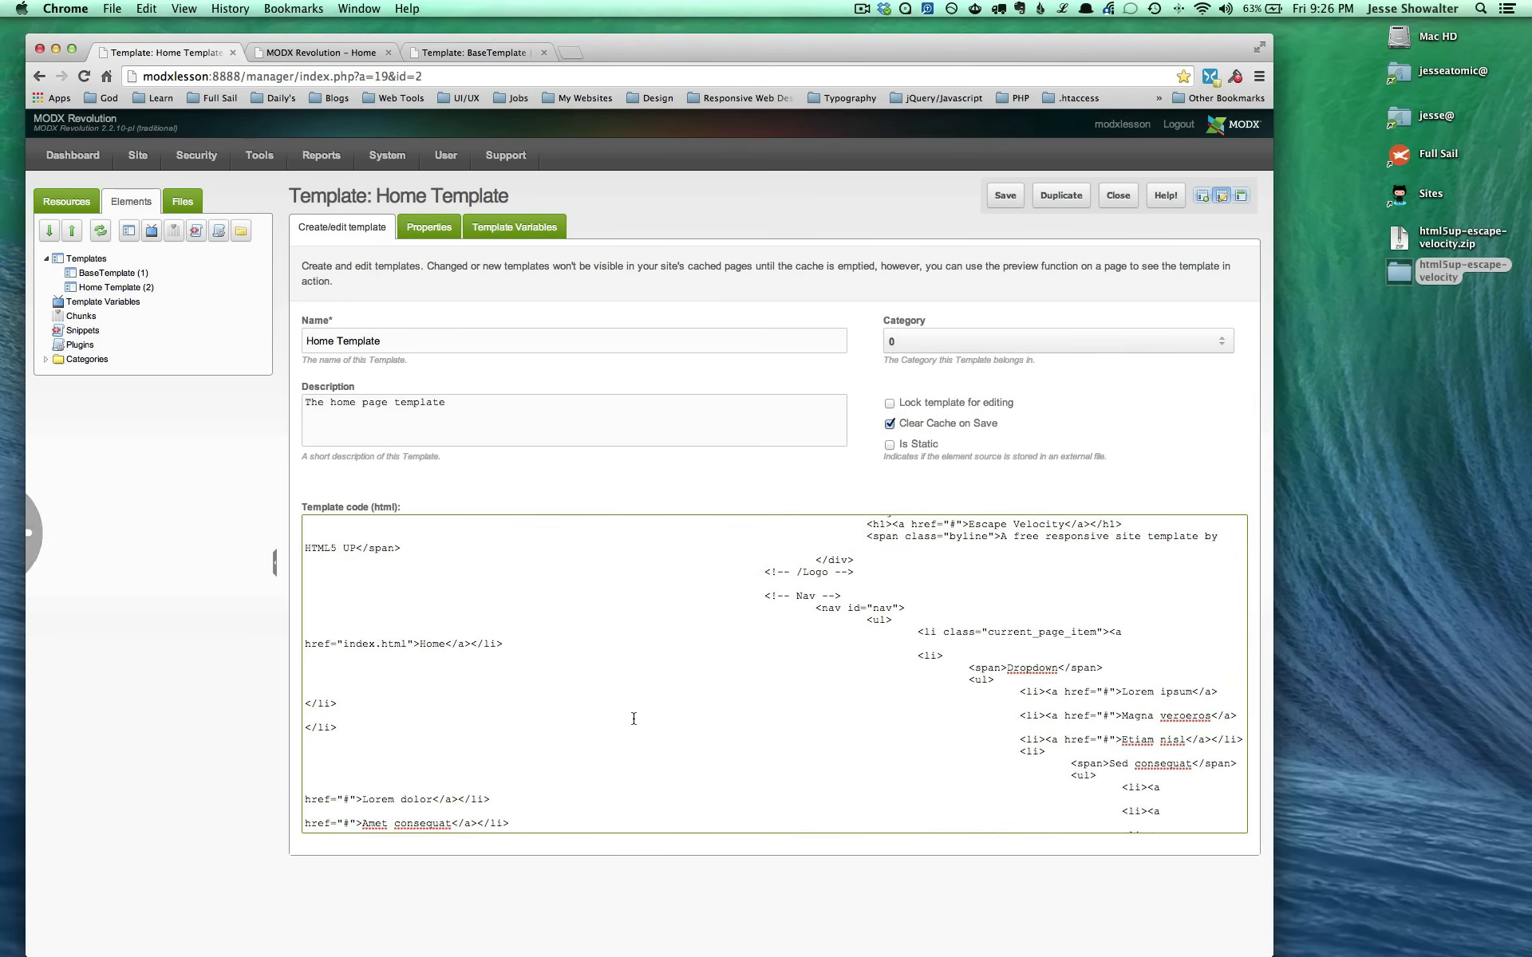
scroll("down", 3)
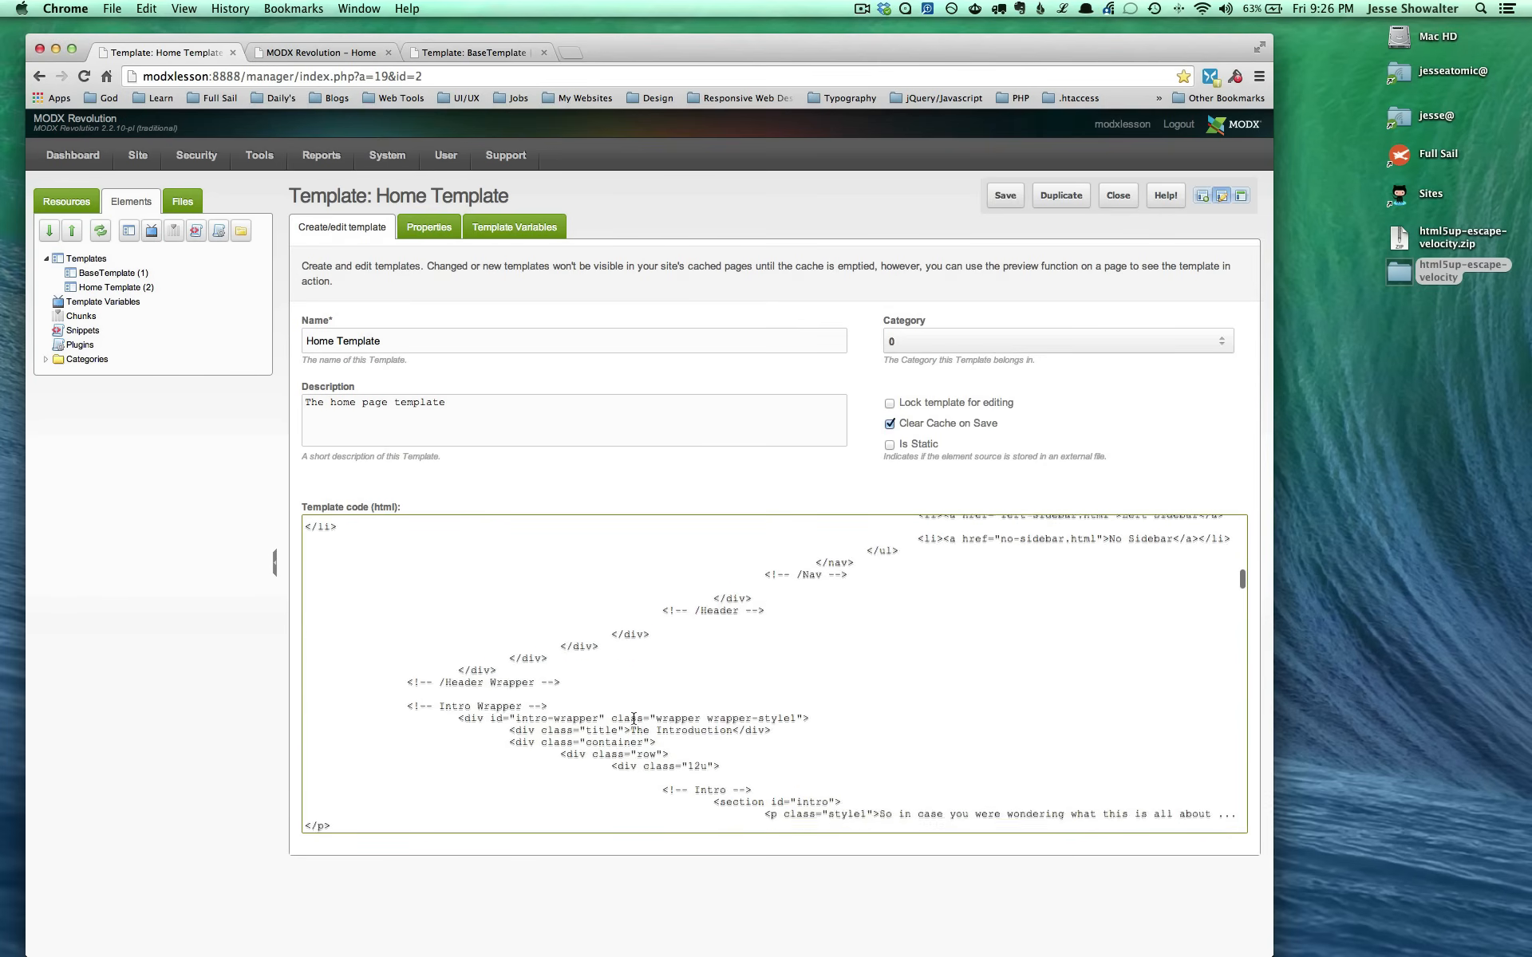
scroll("down", 3)
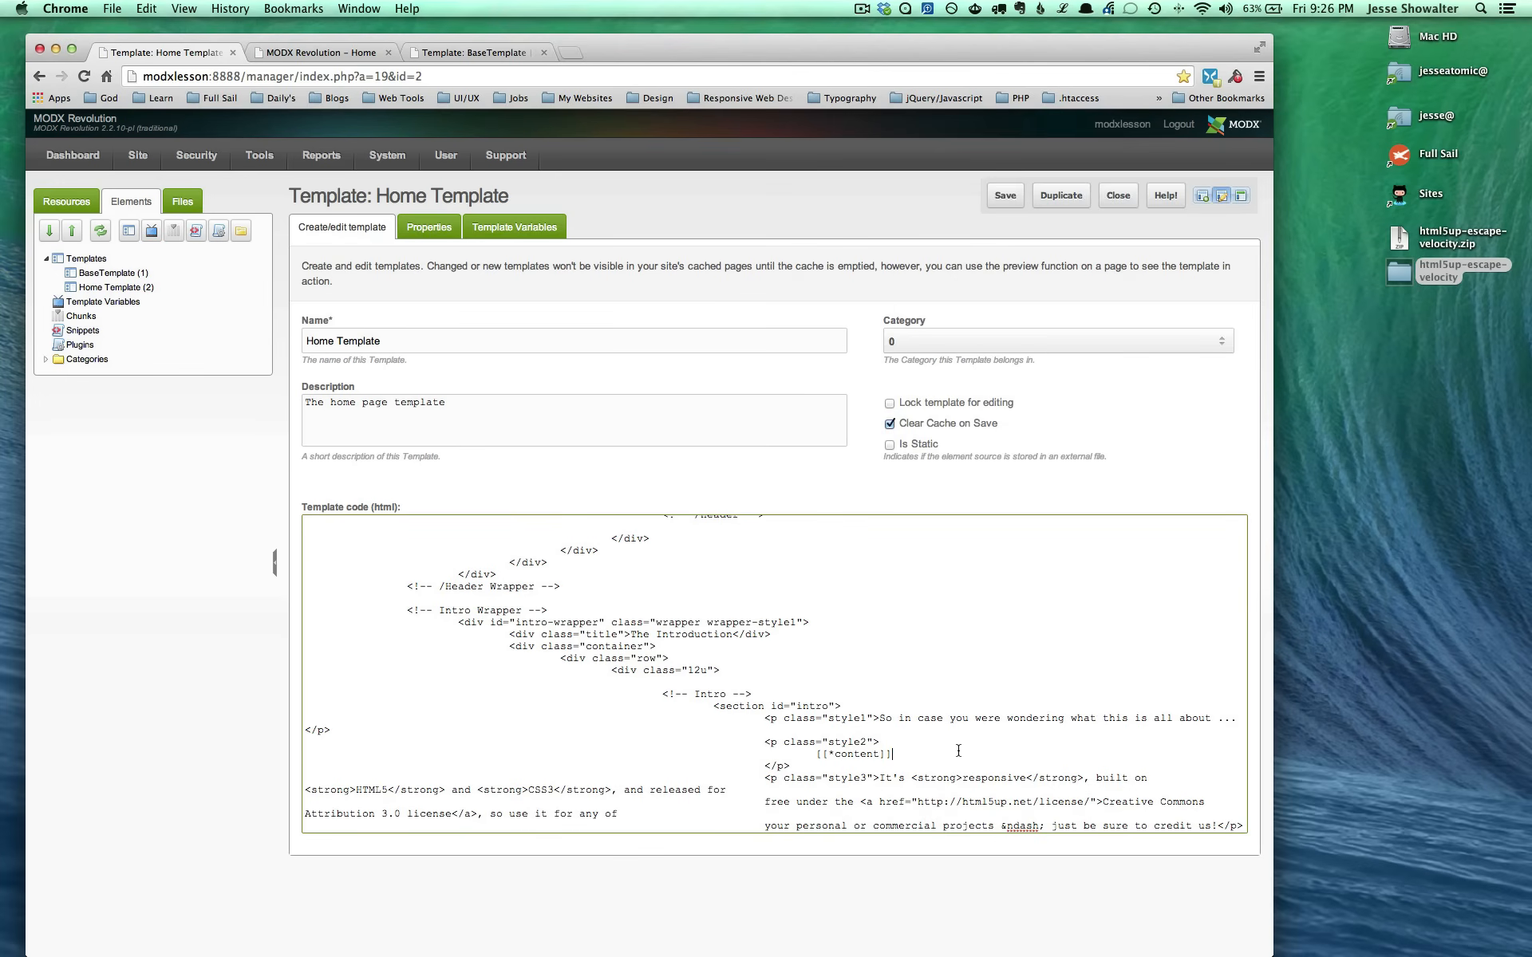
left_click(322, 52)
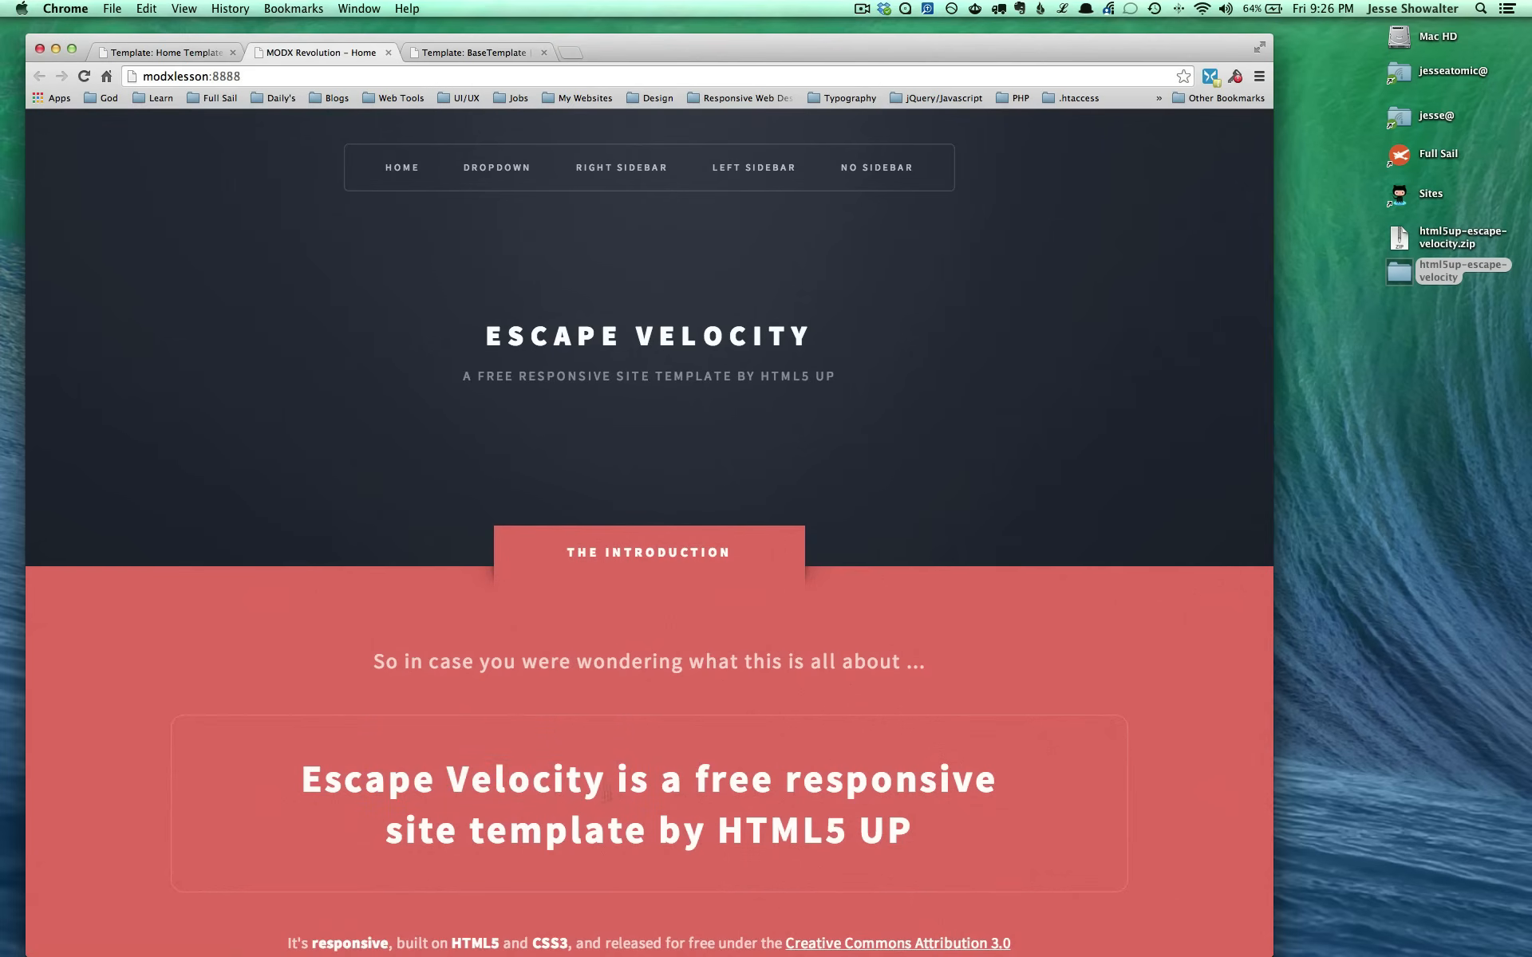
Step: Reload the live Home page and scroll through it to confirm the intro box shows 'Hello'
scroll("down", 3)
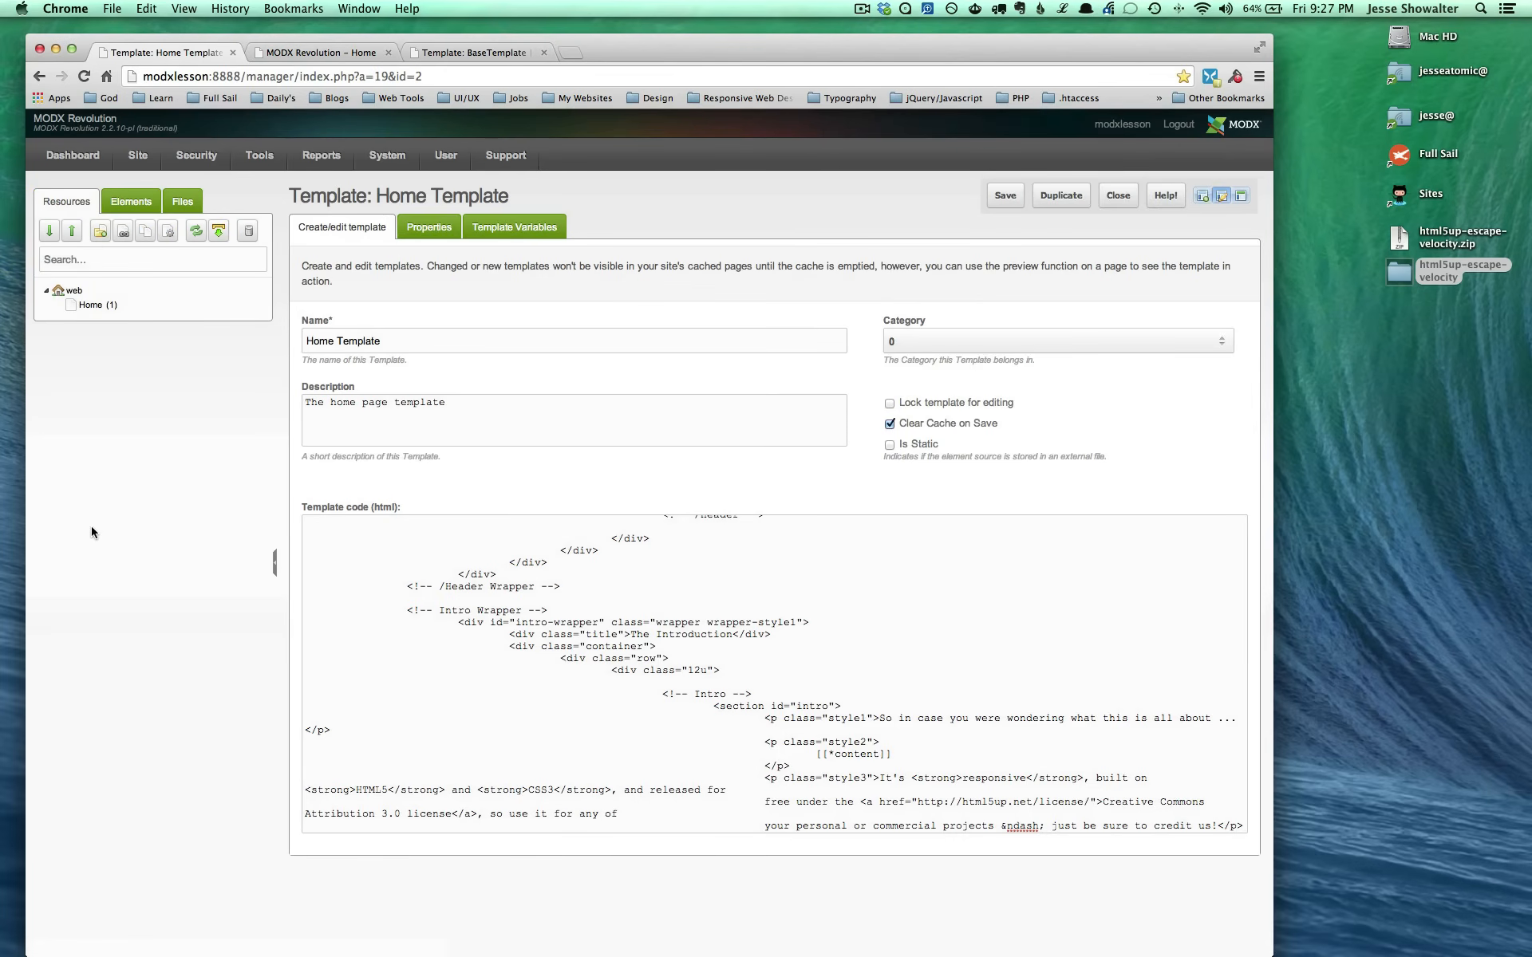
left_click(195, 154)
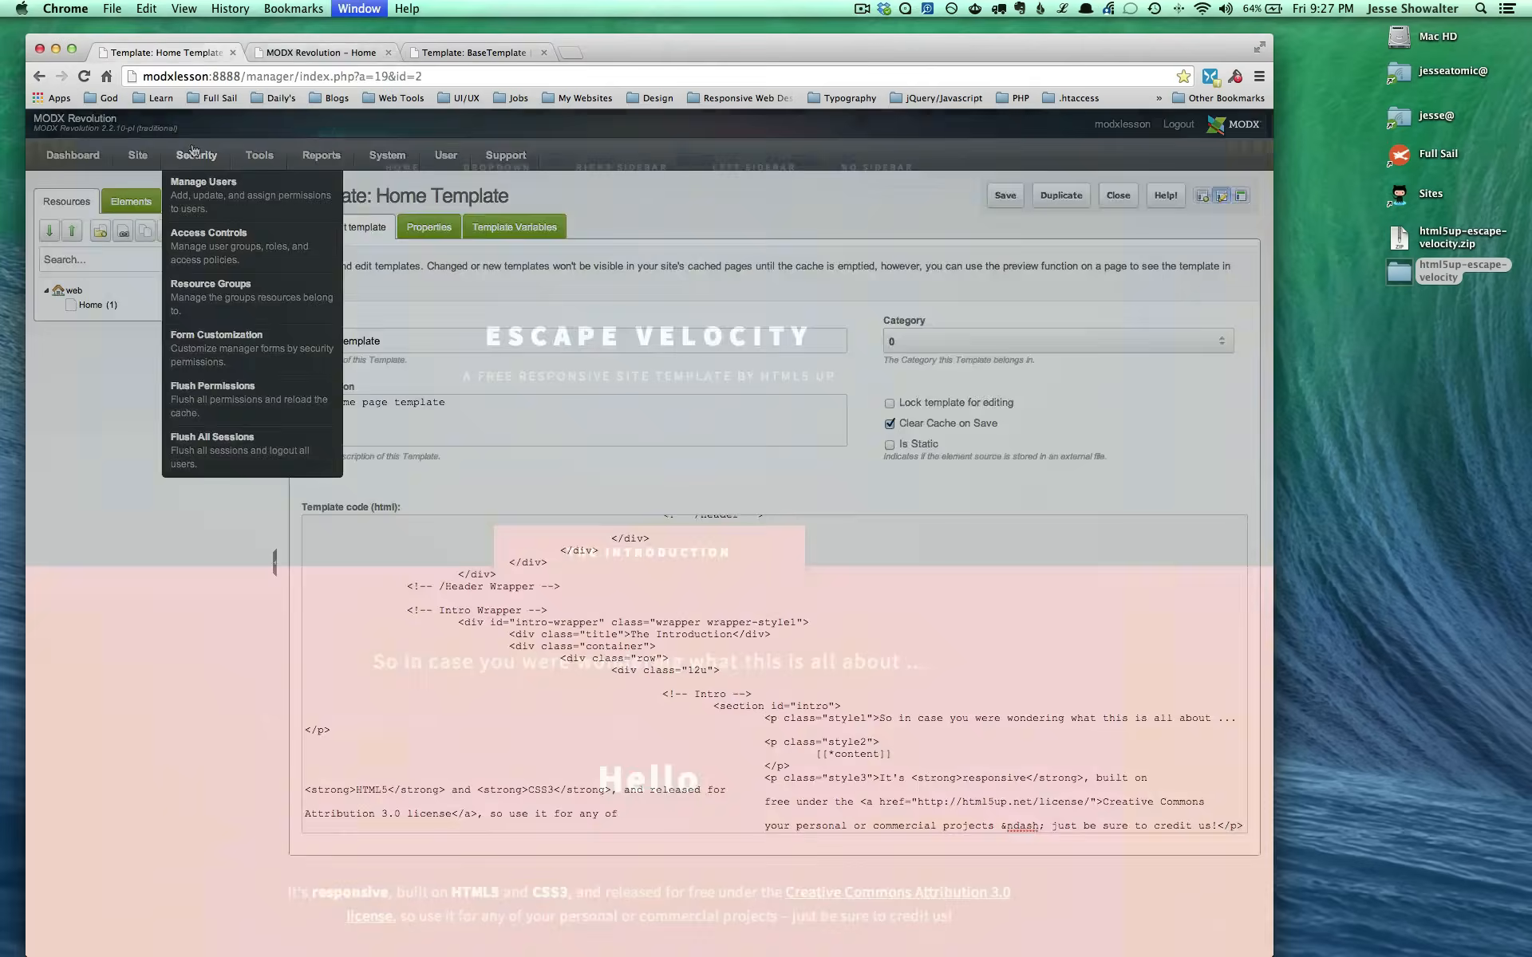
left_click(317, 52)
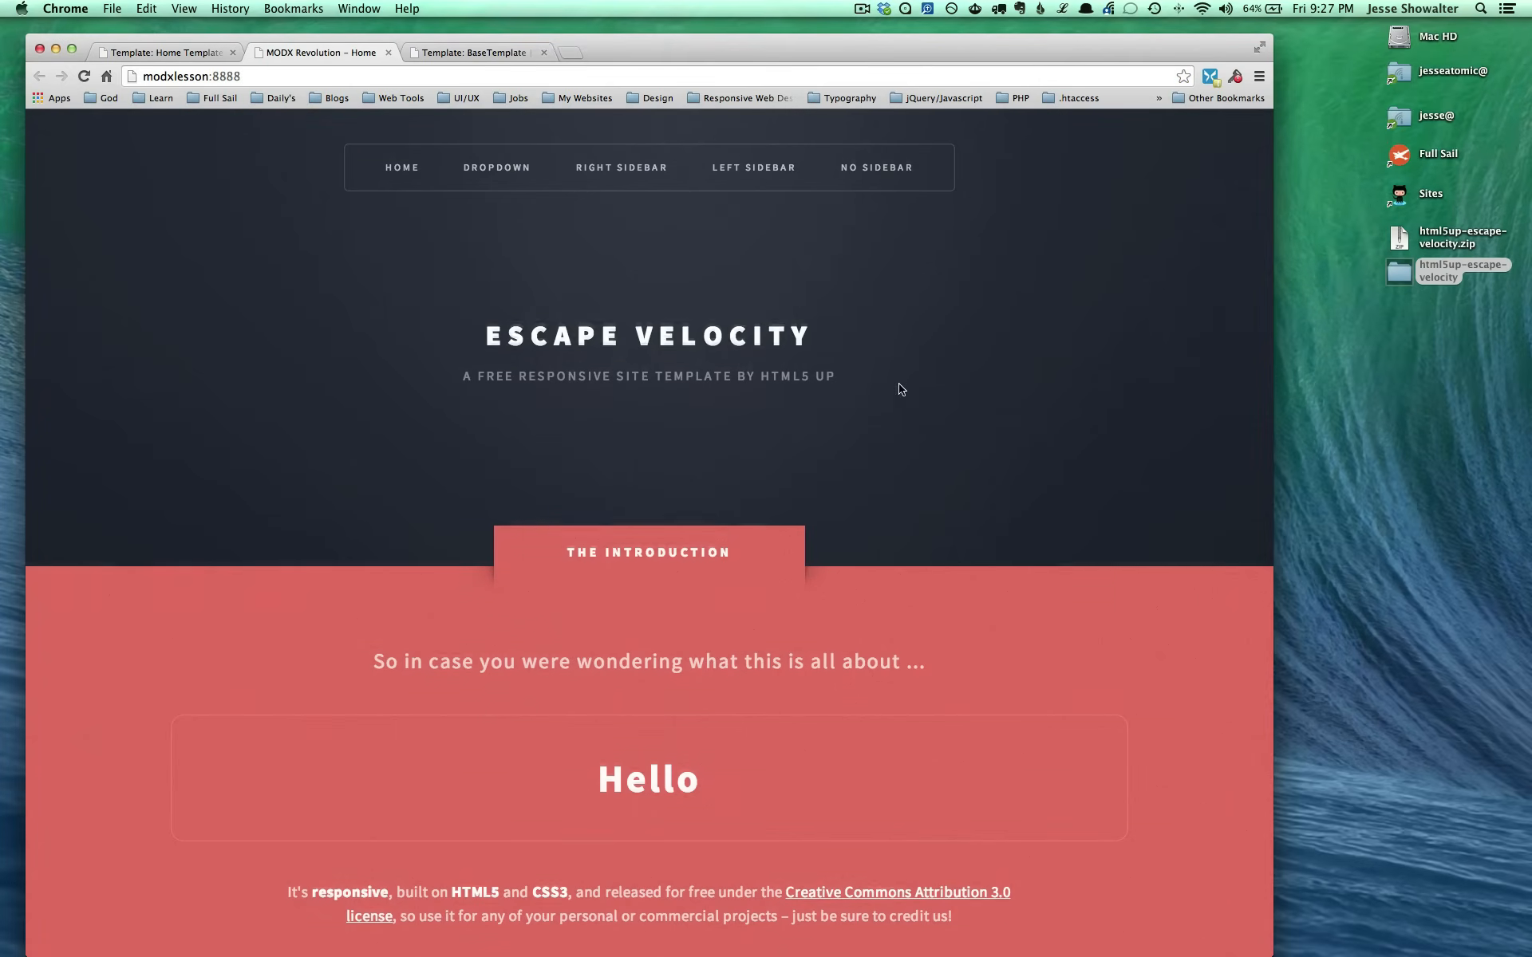
scroll("down", 3)
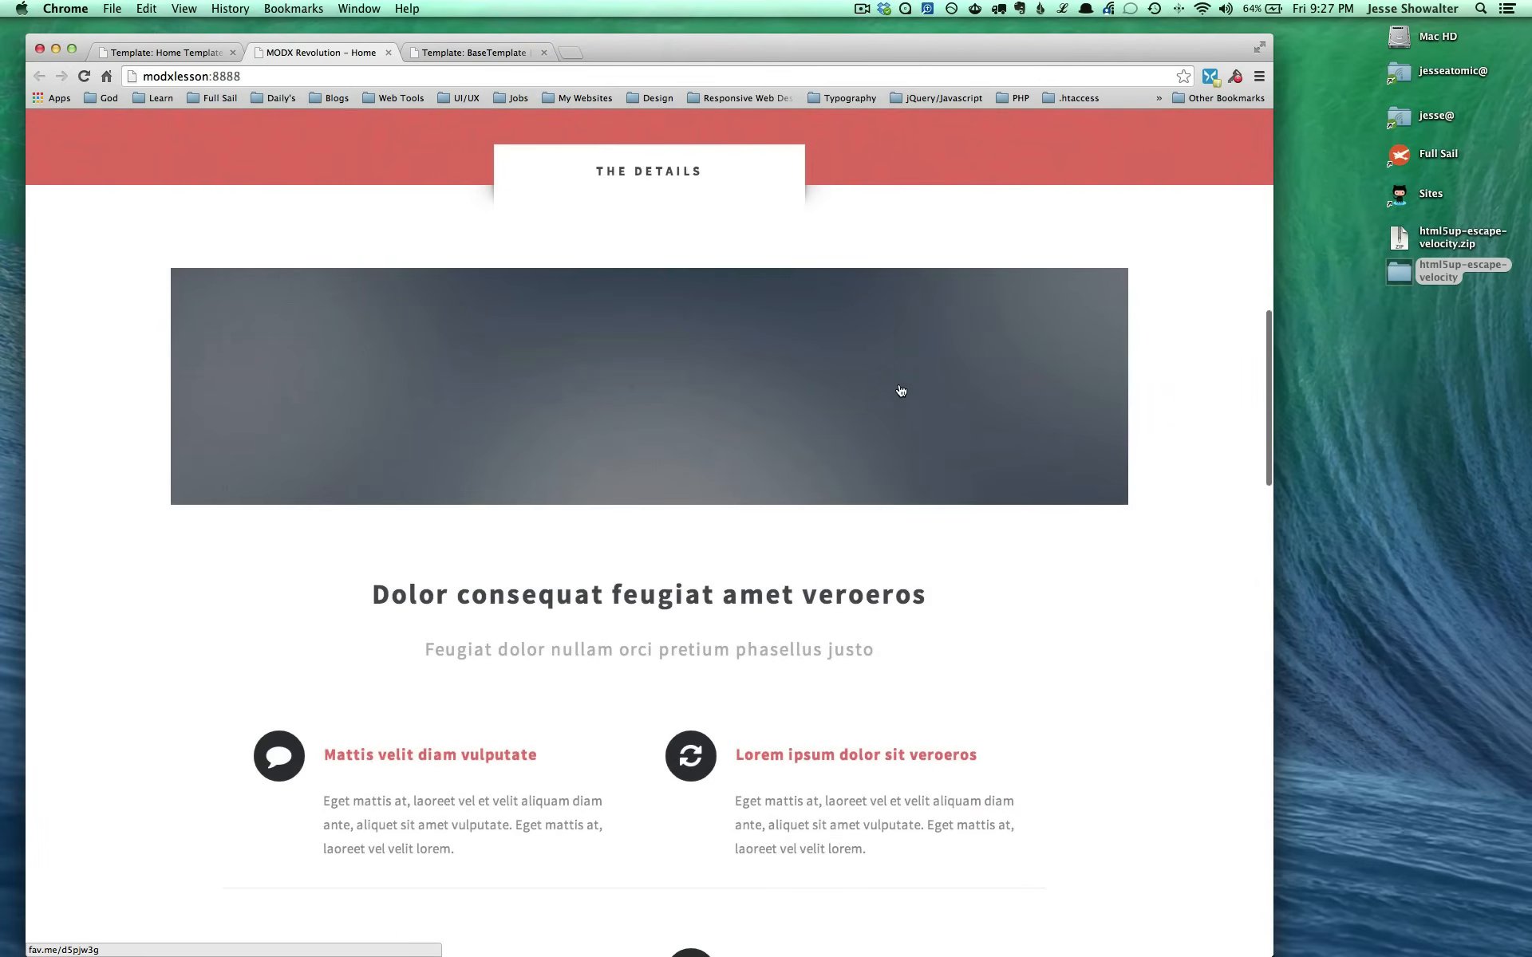
scroll("down", 3)
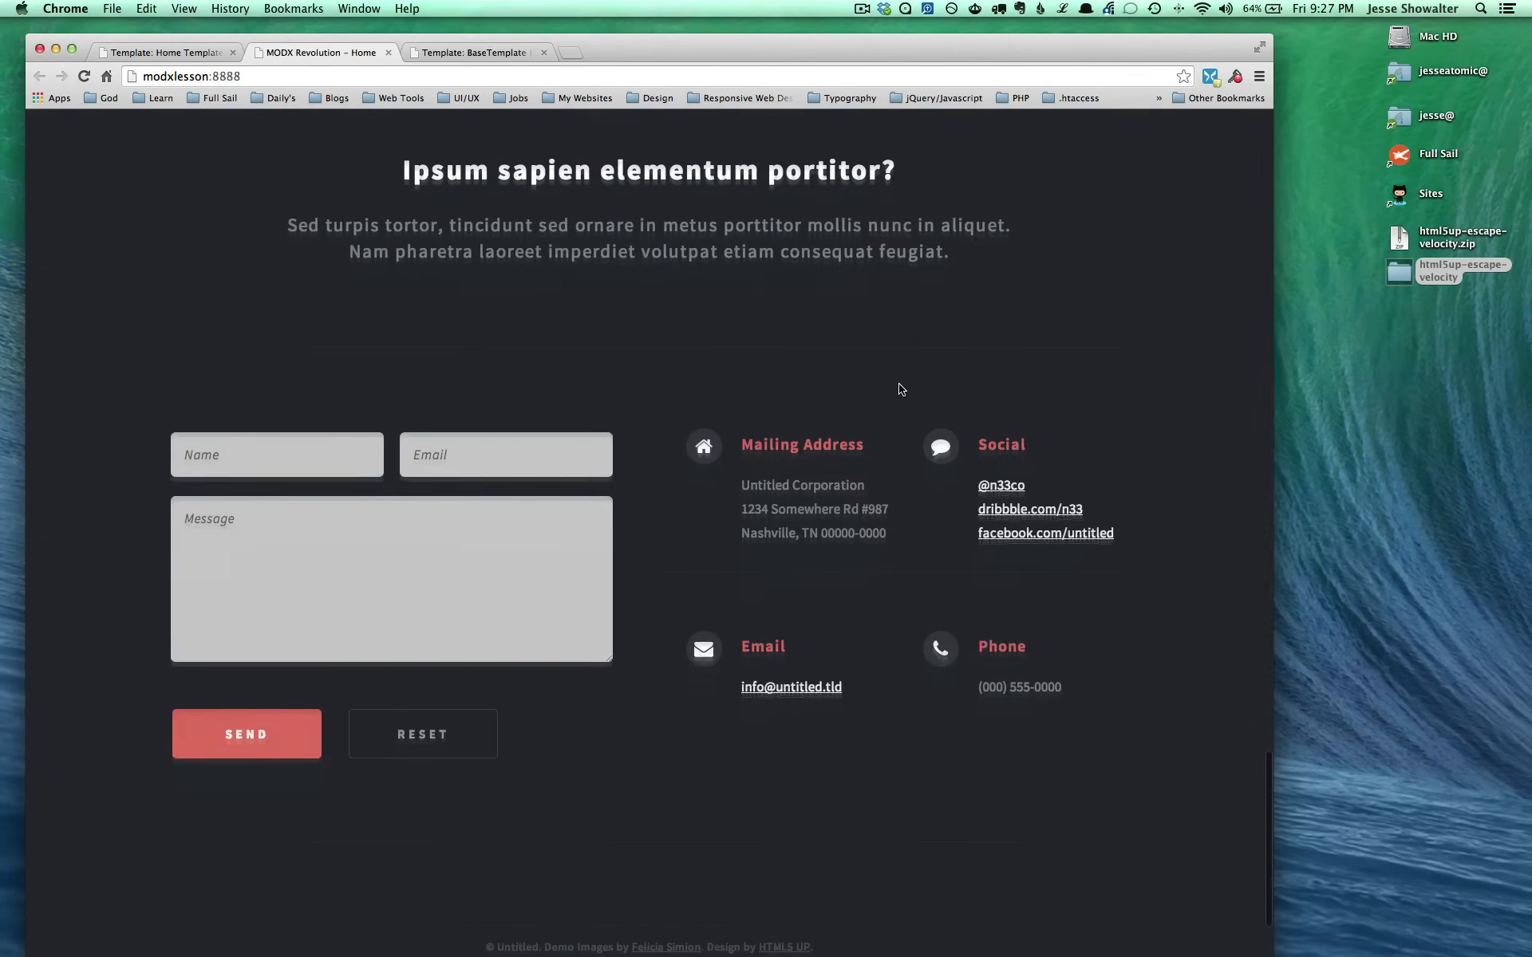
scroll("up", 3)
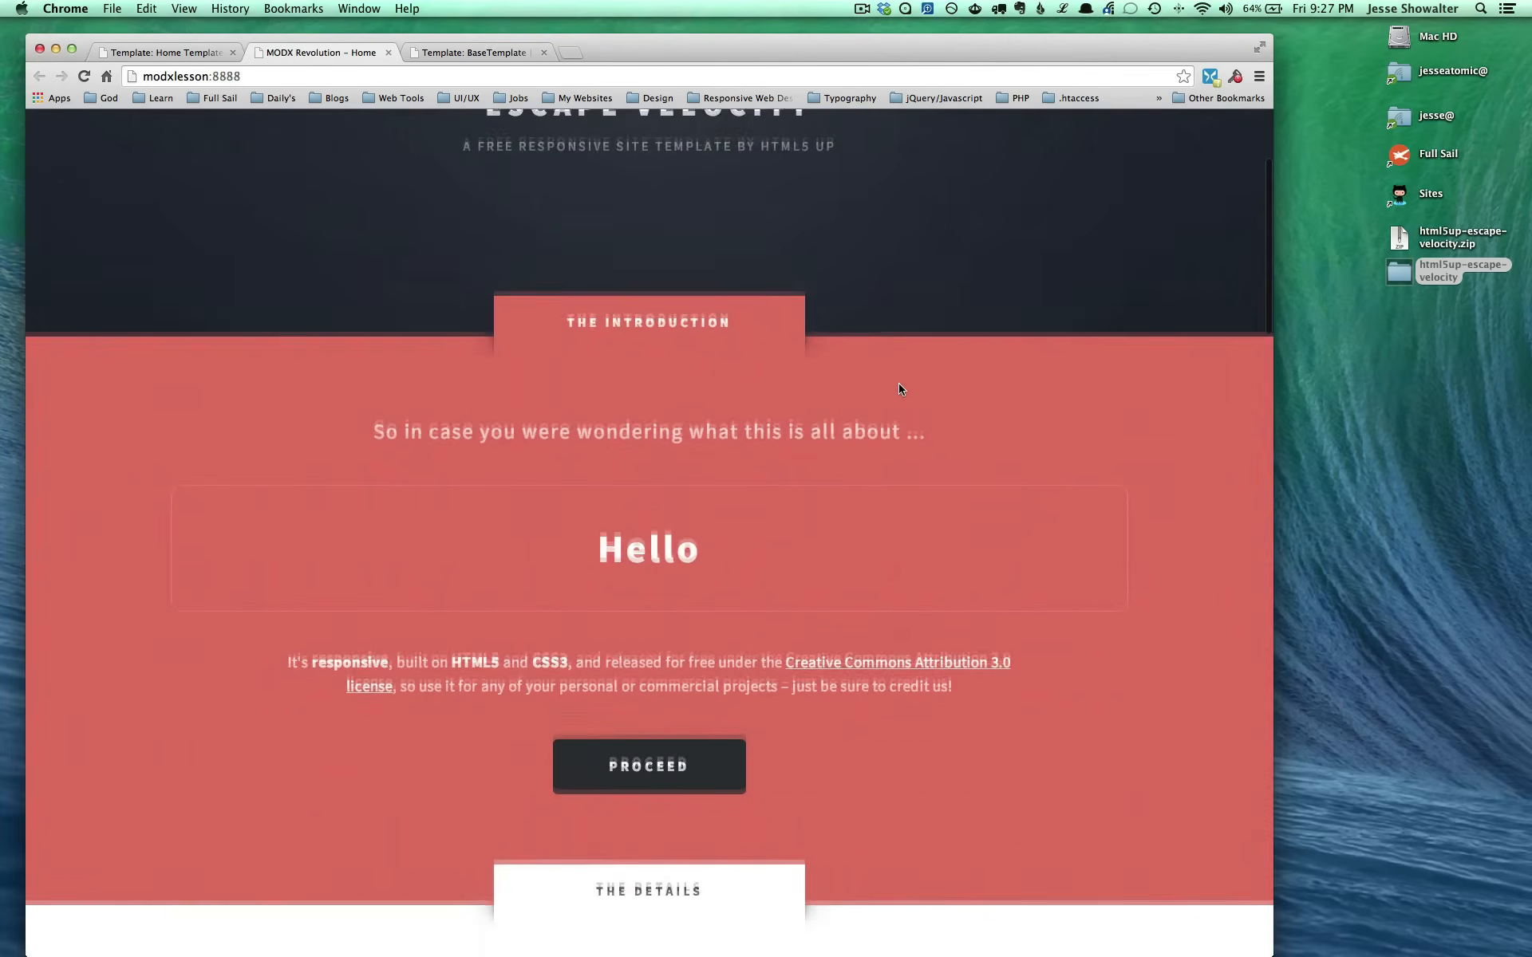